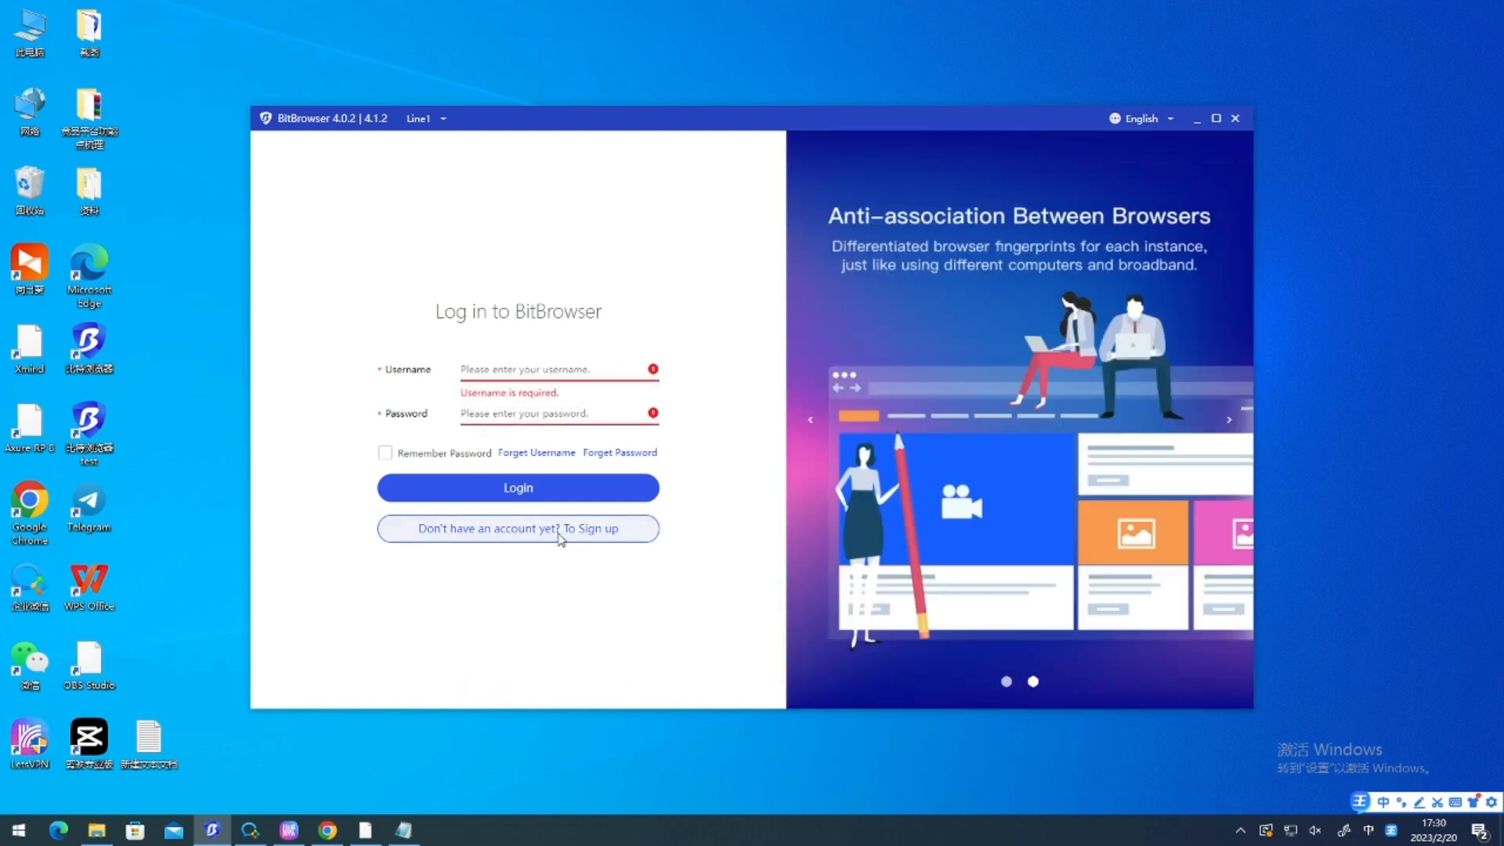
View the sign-up page, return to the login window and log in to the account.
{"action": "left_click", "coordinate": [517, 528]}
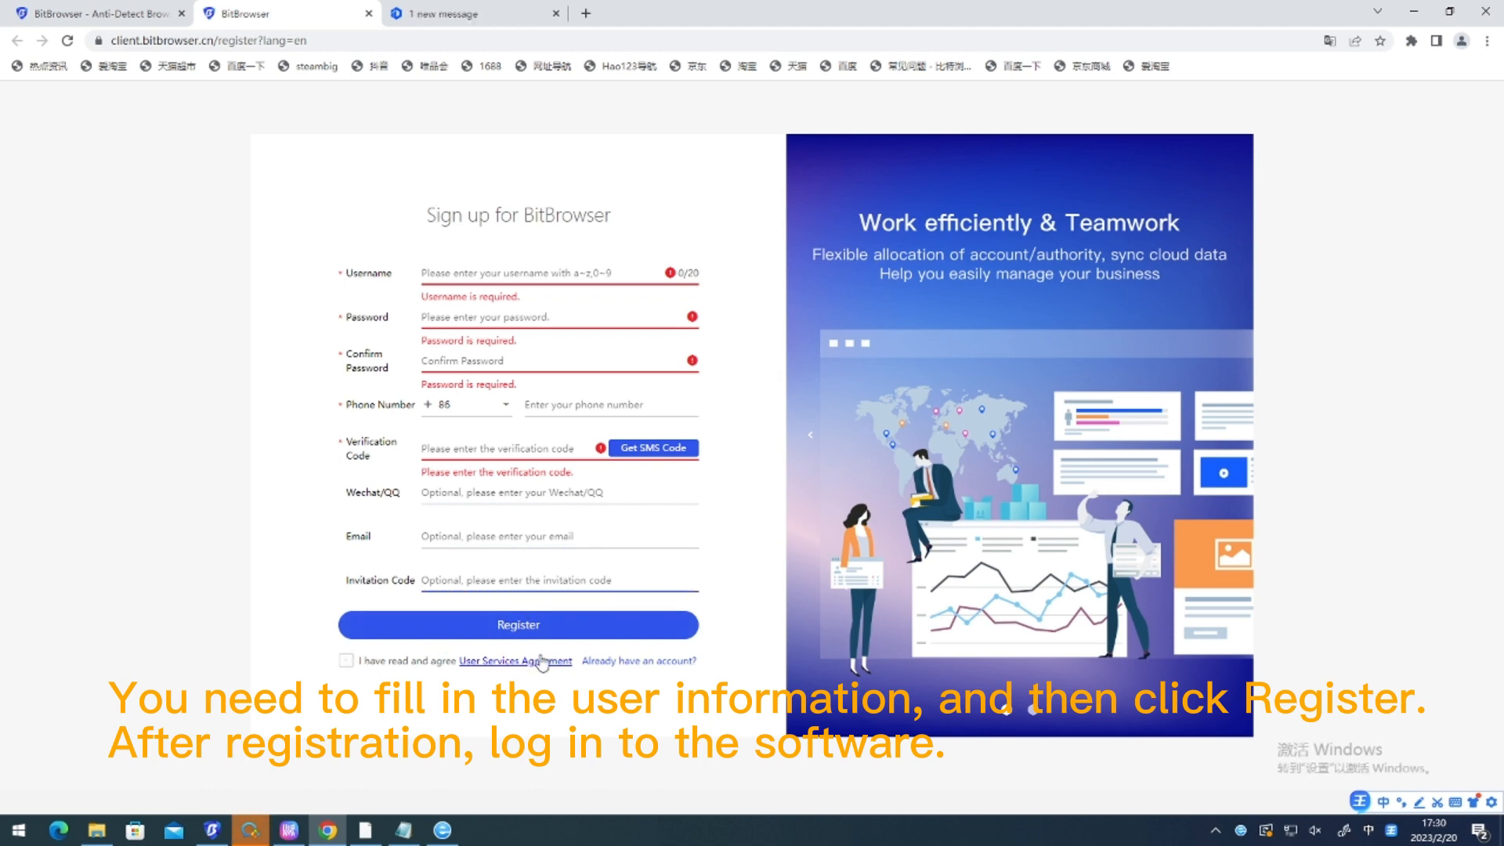
{"action": "left_click", "coordinate": [637, 660]}
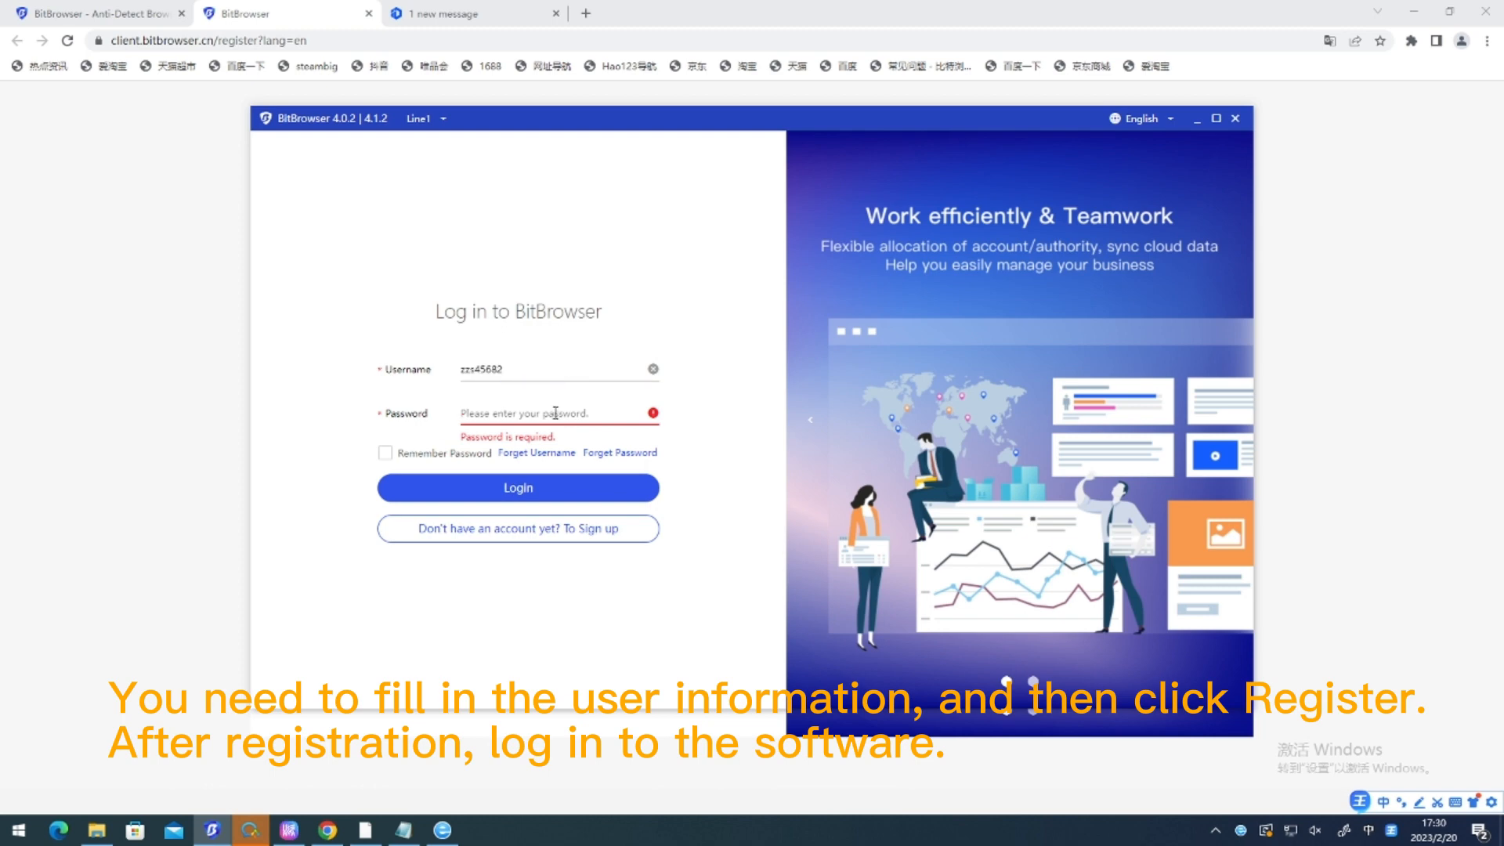
{"action": "left_click", "coordinate": [517, 488]}
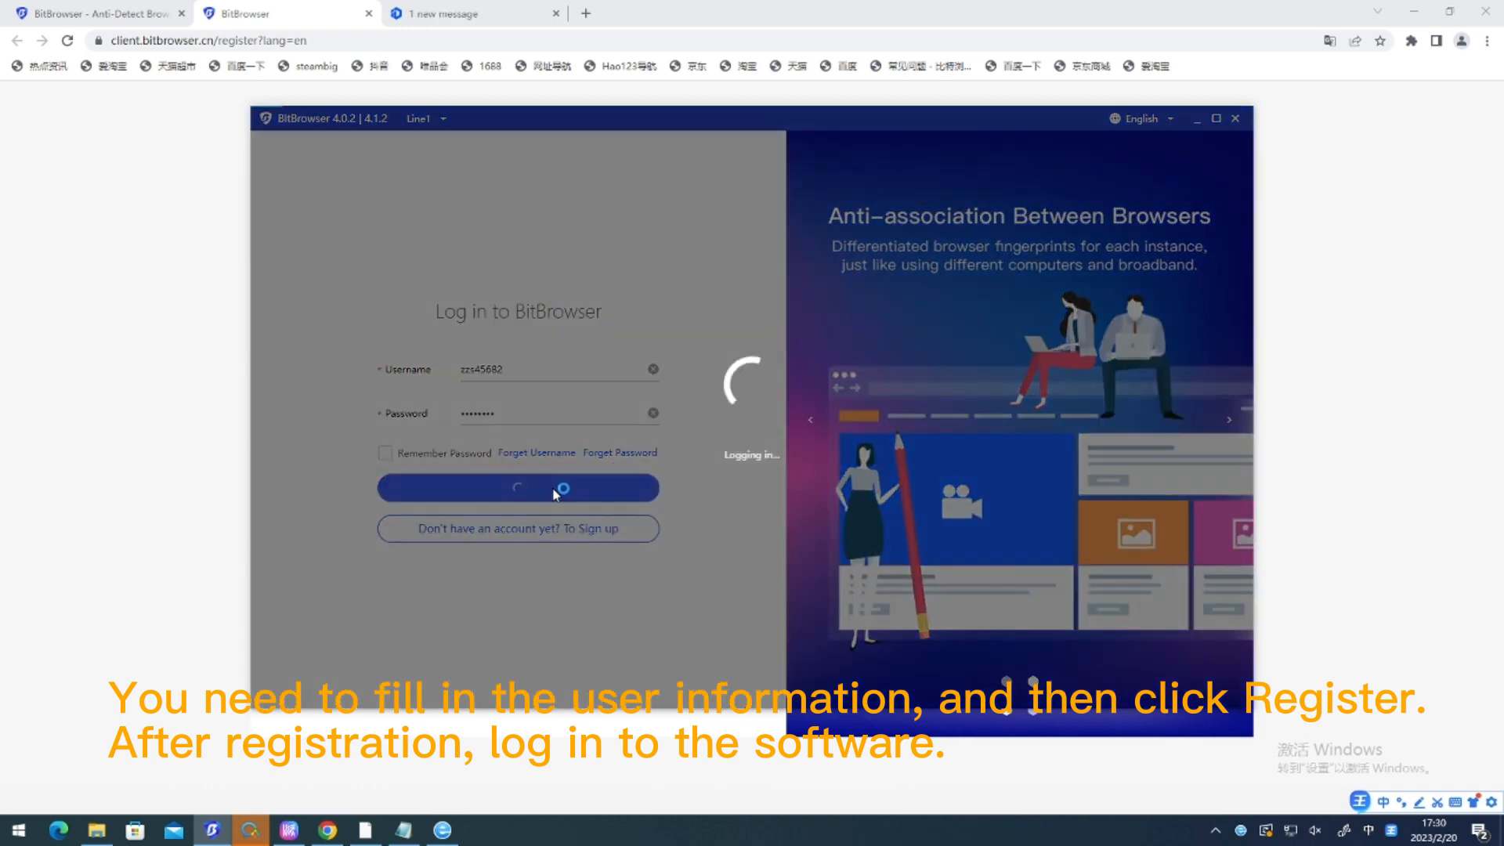
{"action": "left_click", "coordinate": [517, 487]}
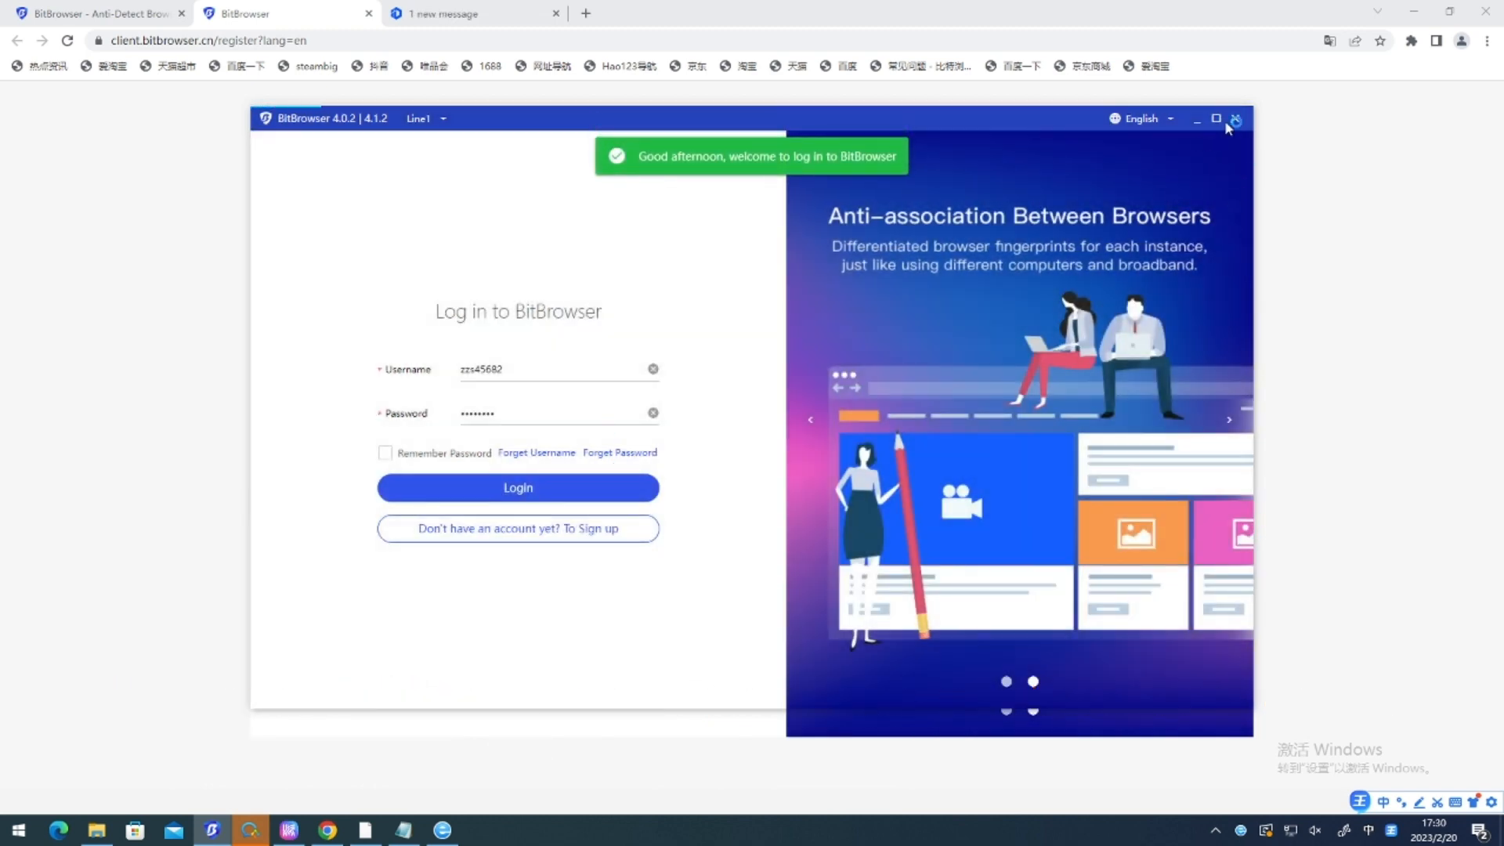
Show the Browser Profiles list with all six created windows.
{"action": "left_click", "coordinate": [517, 487]}
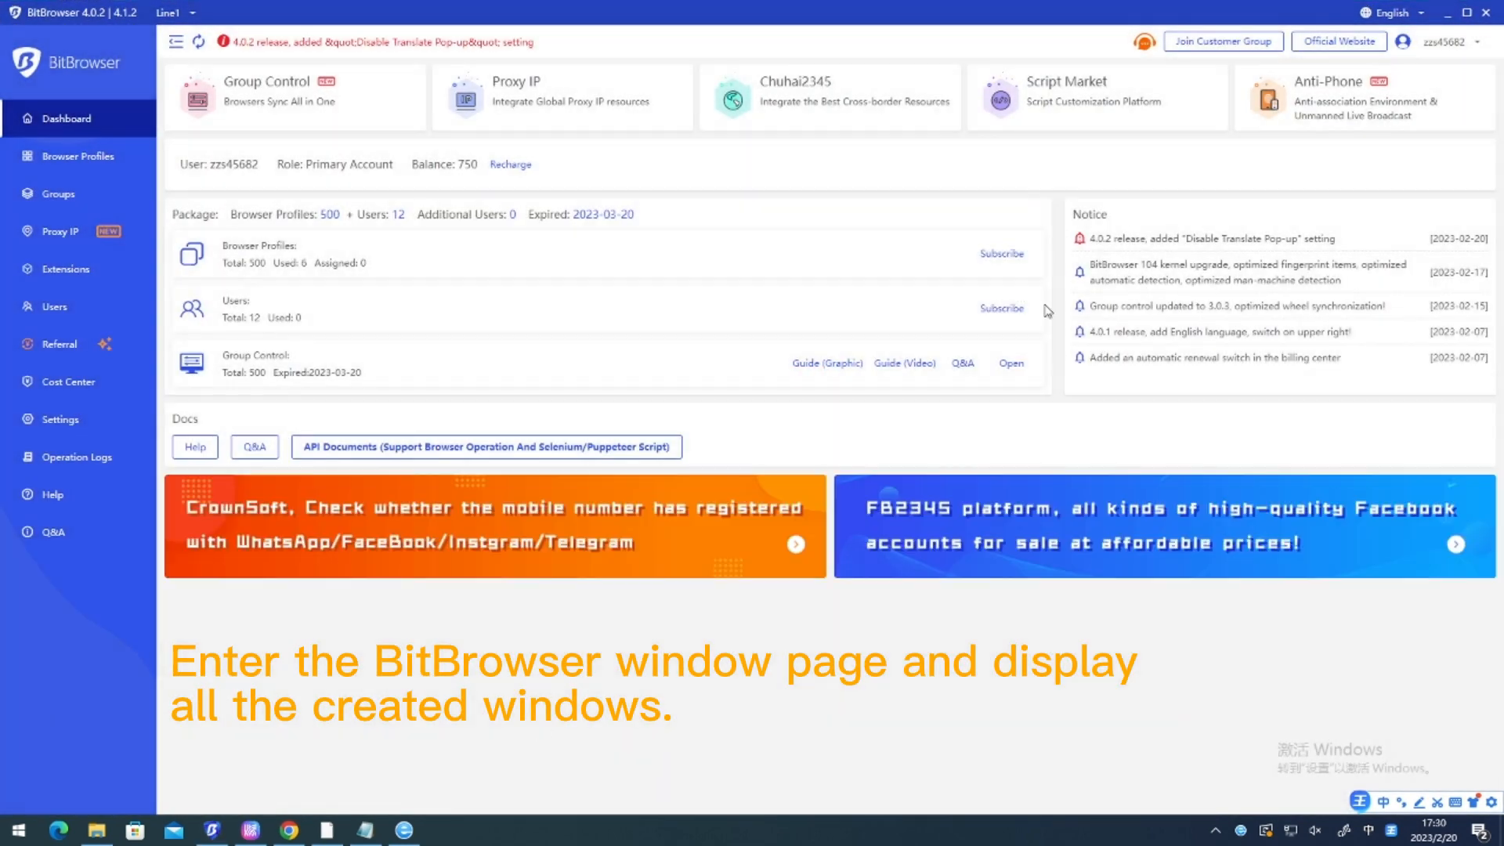
{"action": "left_click", "coordinate": [74, 155]}
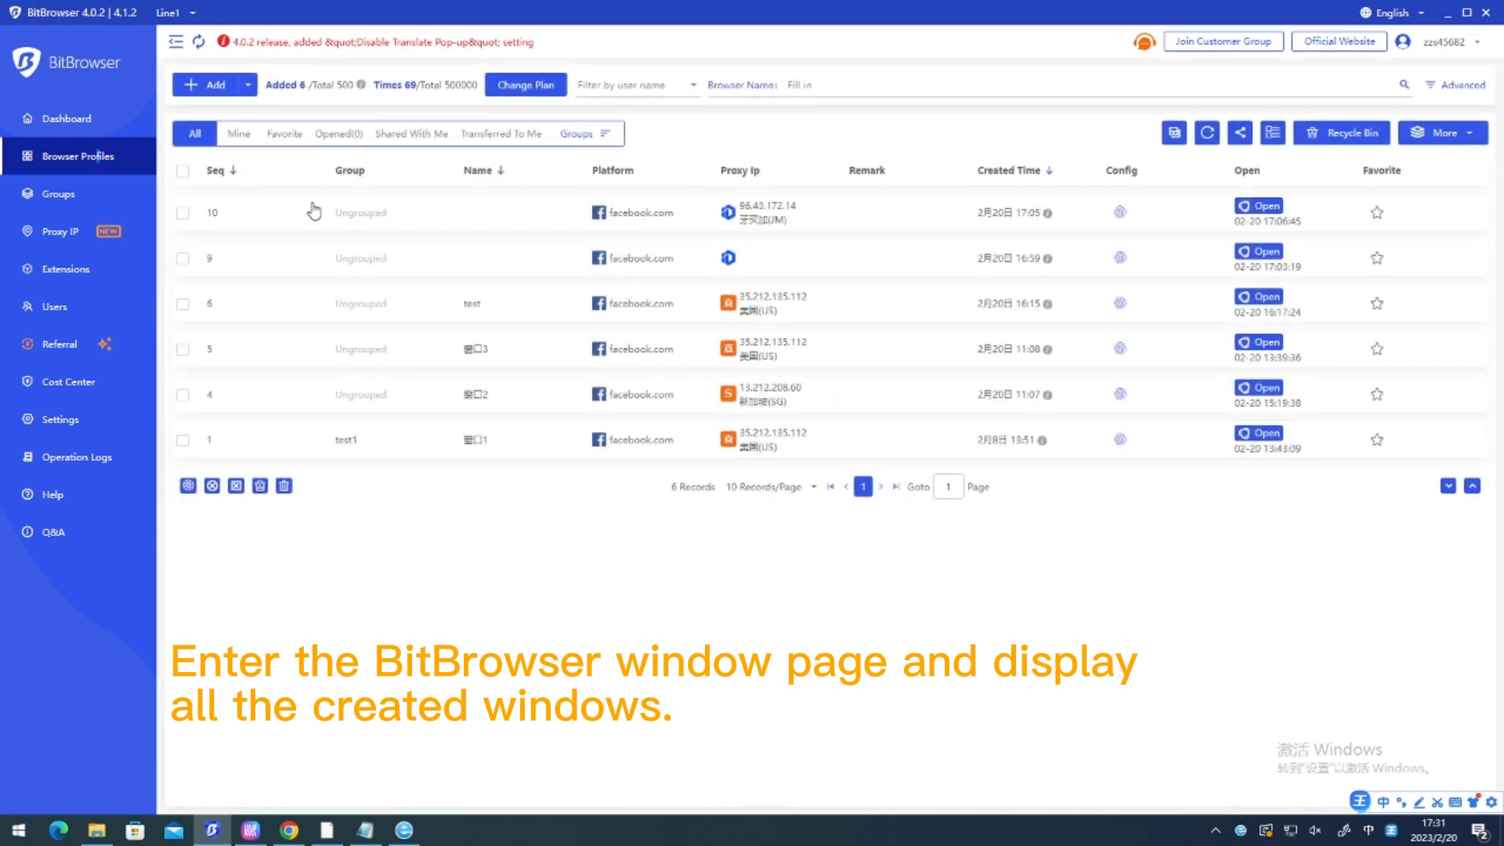
Add a new profile named 11111, ungrouped, with facebook.com as its platform.
{"action": "left_click", "coordinate": [206, 85]}
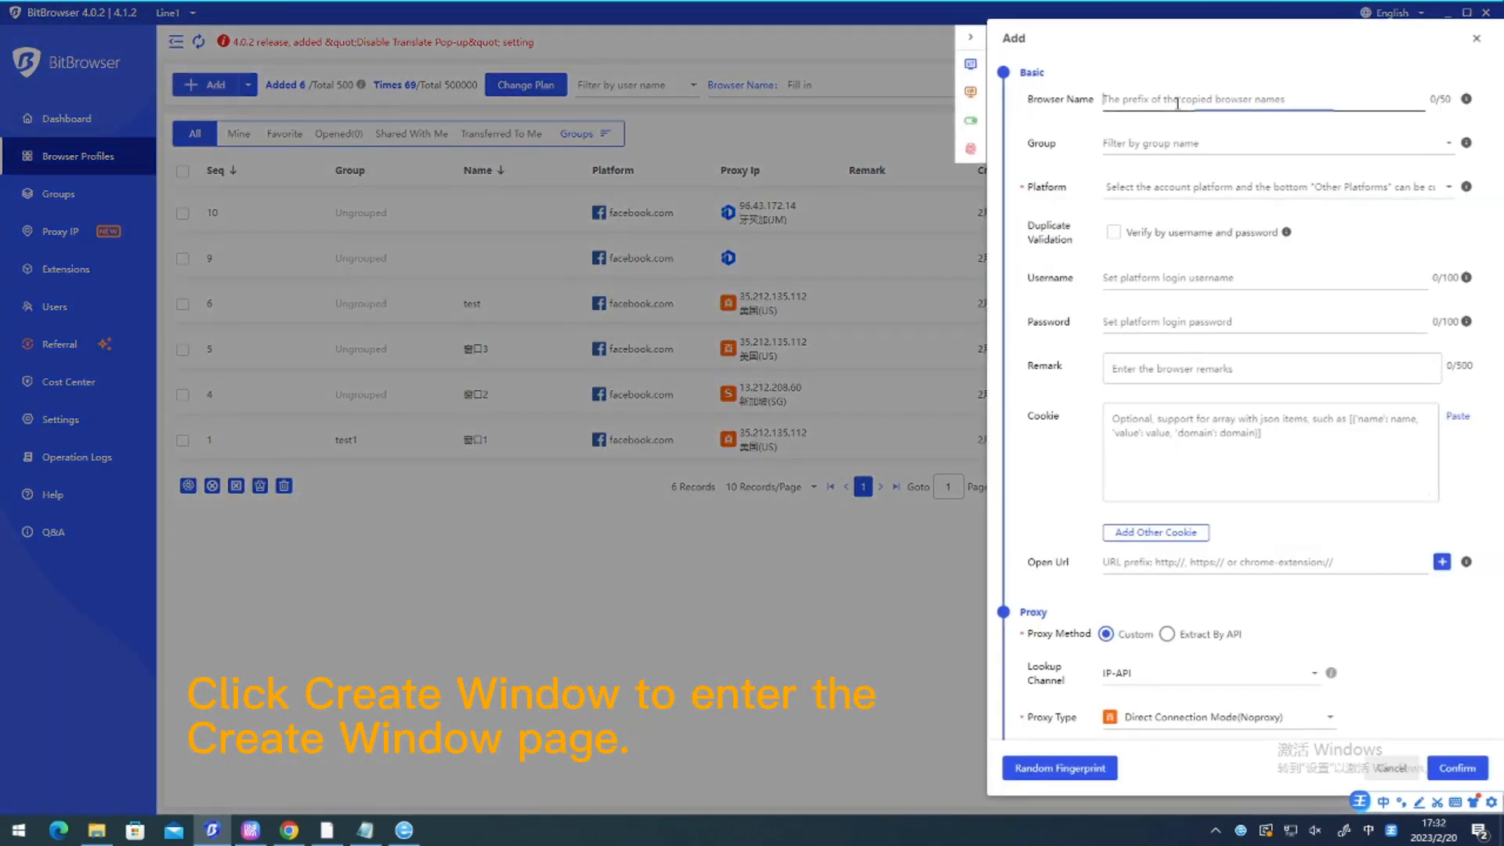
{"action": "type", "text": "11111"}
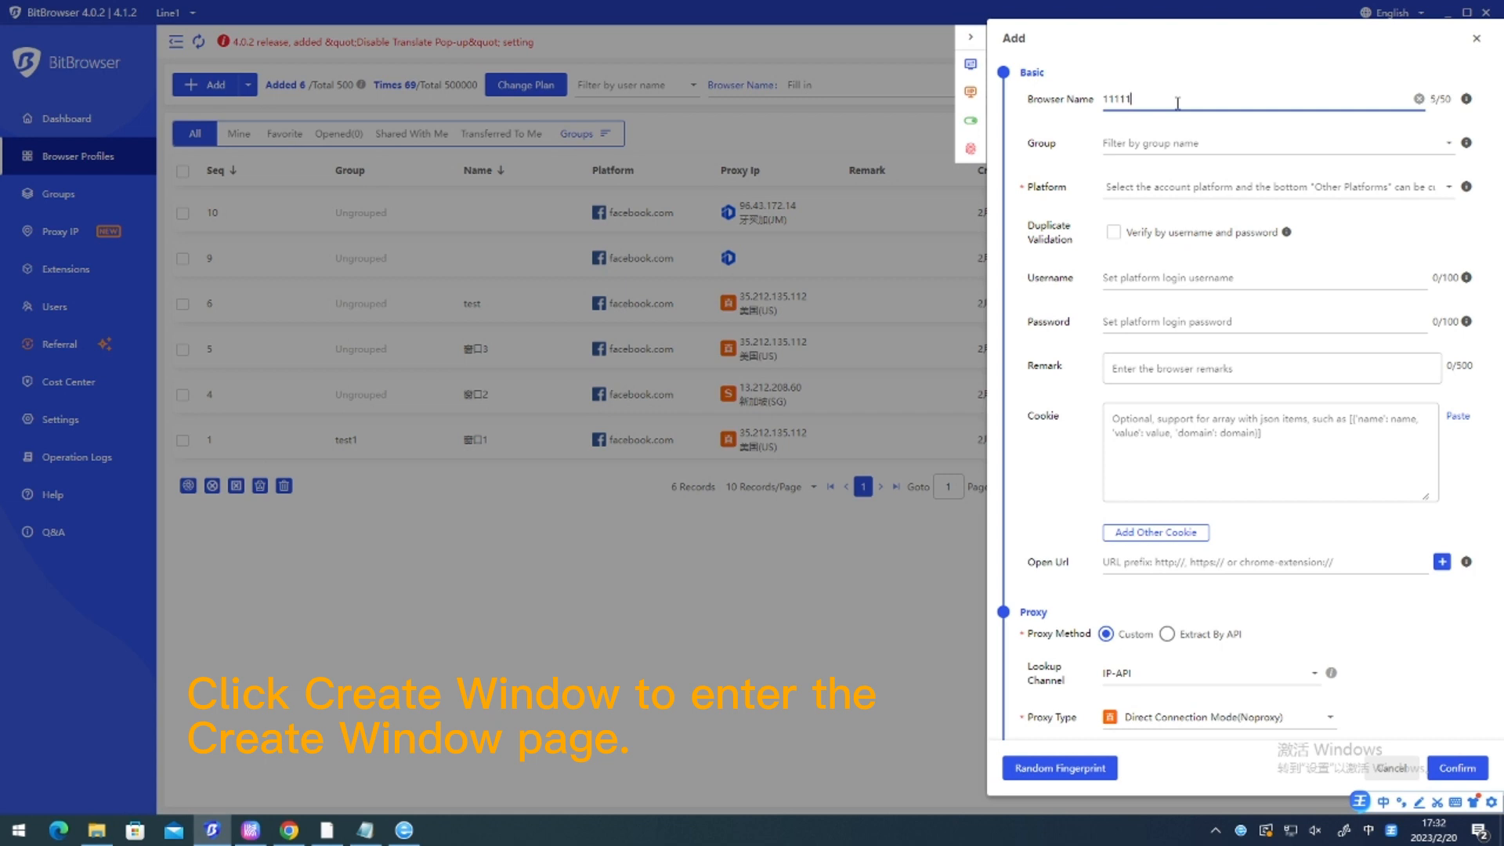
{"action": "left_click", "coordinate": [1275, 143]}
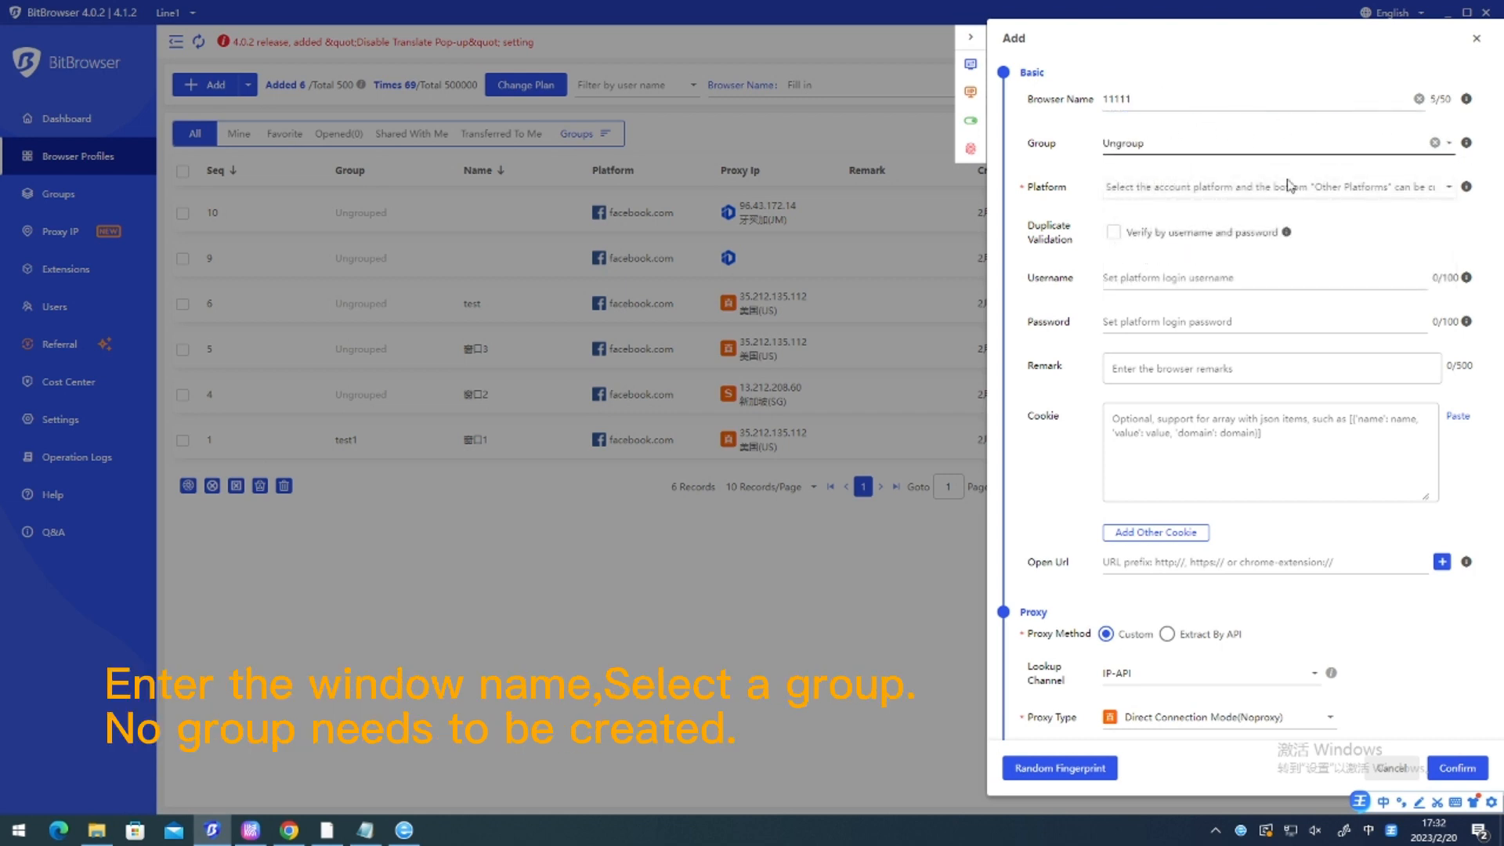
{"action": "left_click", "coordinate": [1275, 187]}
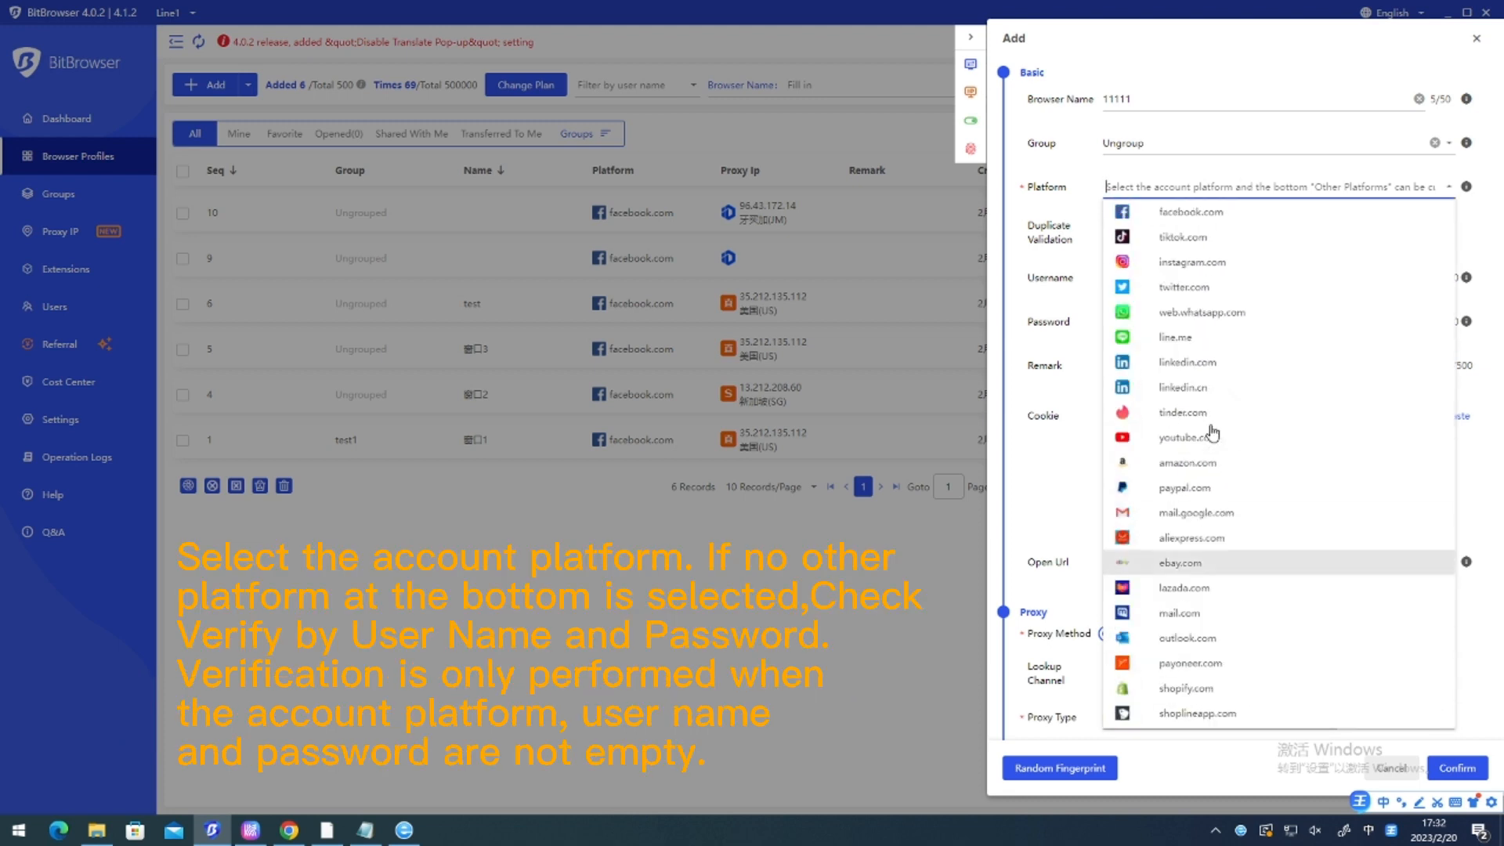
{"action": "left_click", "coordinate": [1181, 212]}
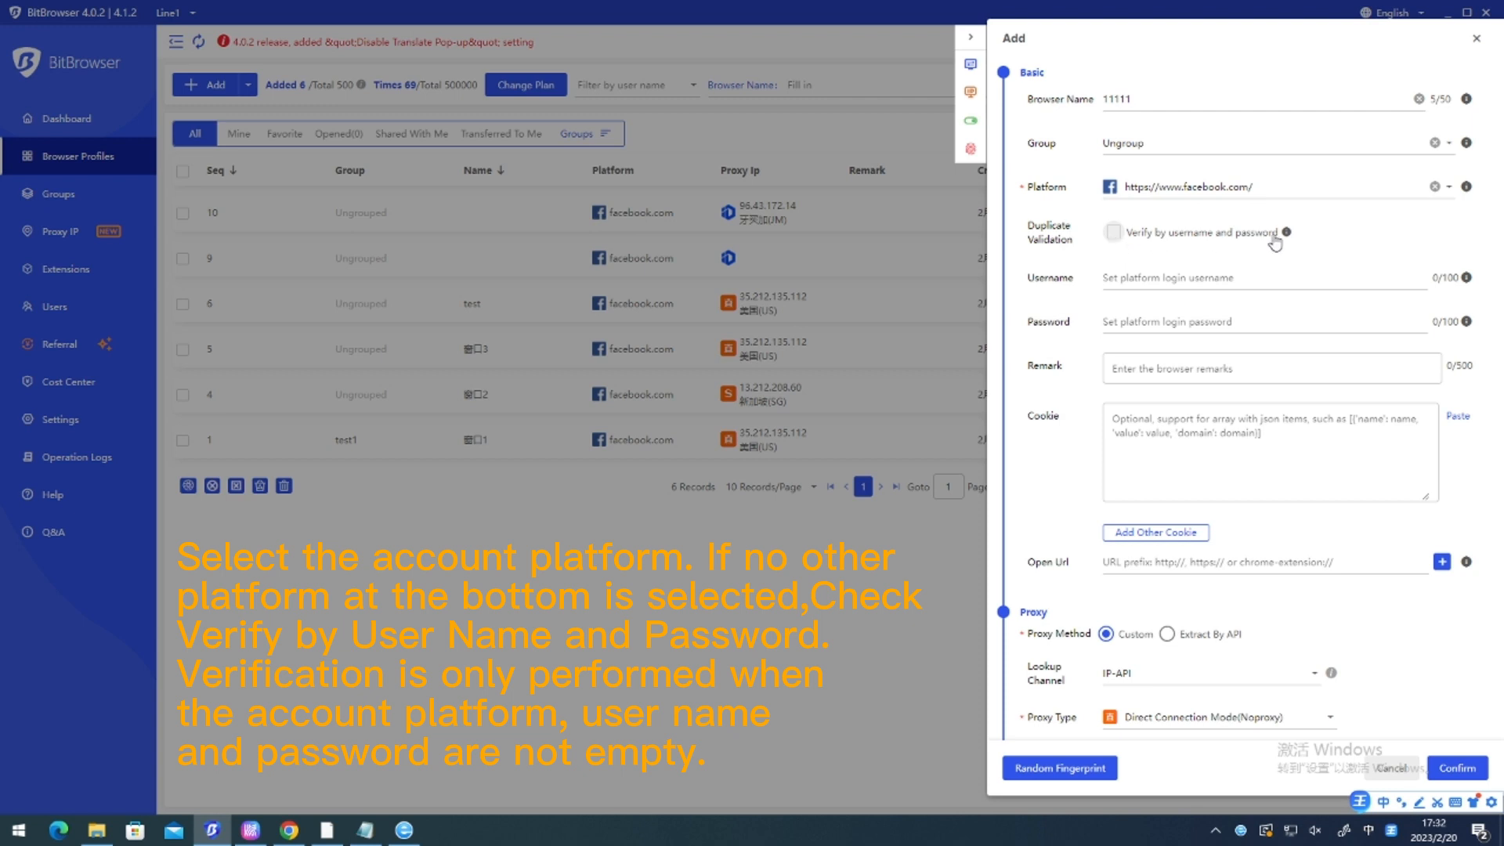
{"action": "mouse_move", "coordinate": [1289, 234]}
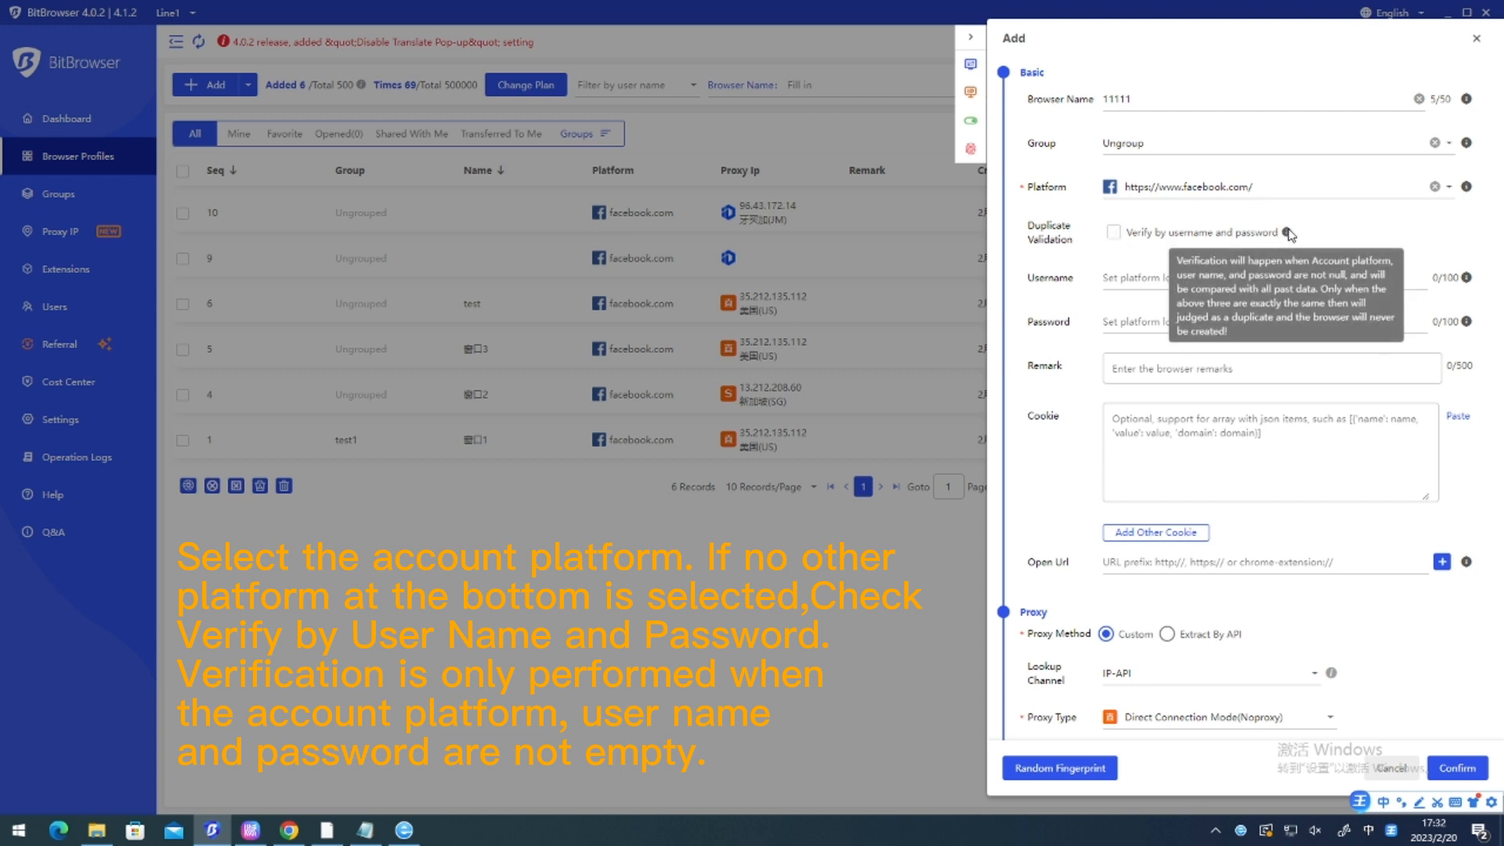
{"action": "mouse_move", "coordinate": [1138, 246]}
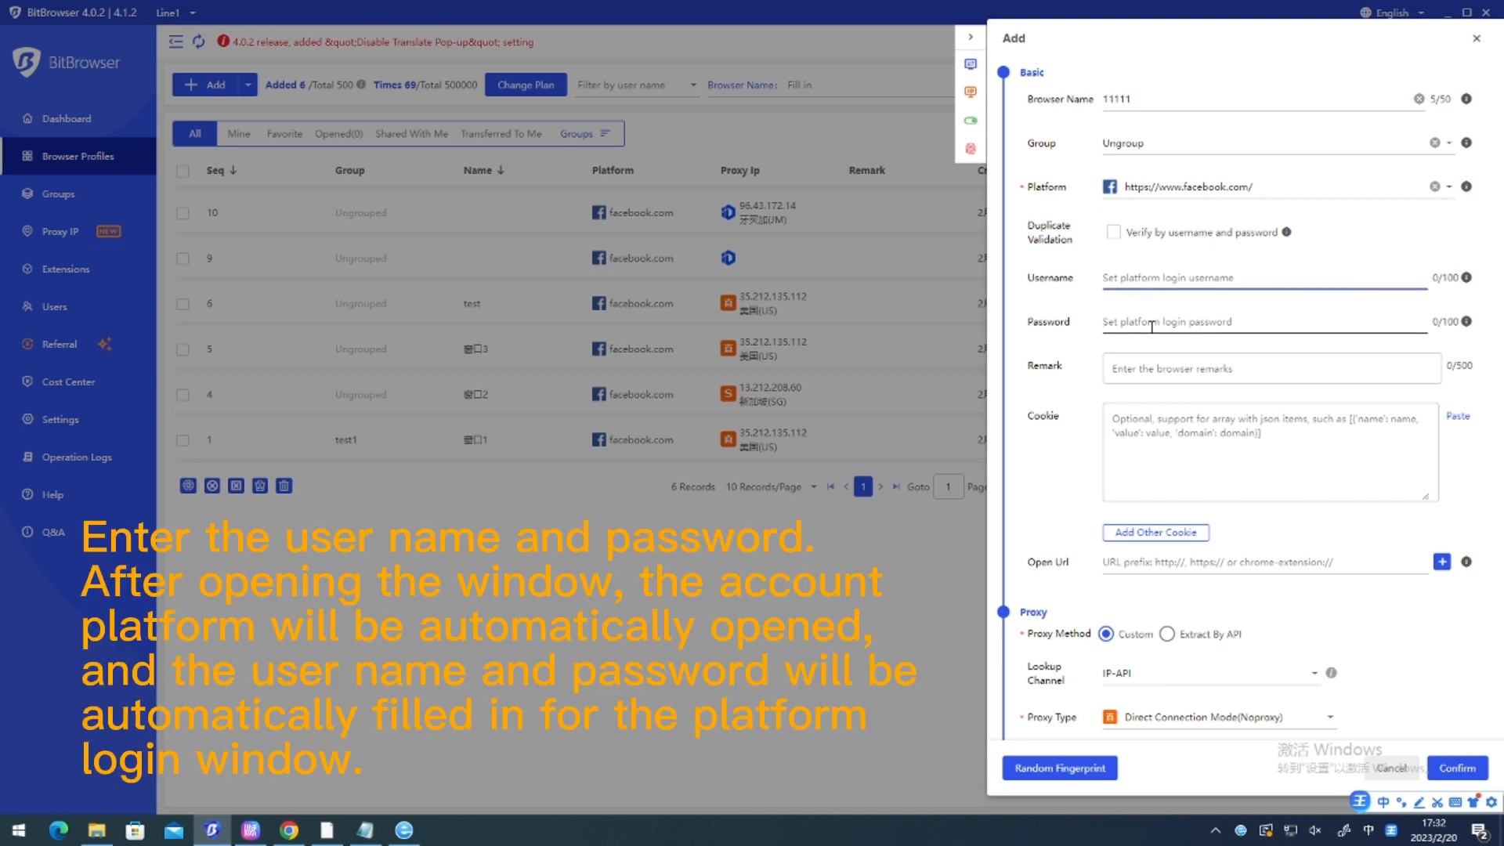
{"action": "left_click", "coordinate": [1271, 368]}
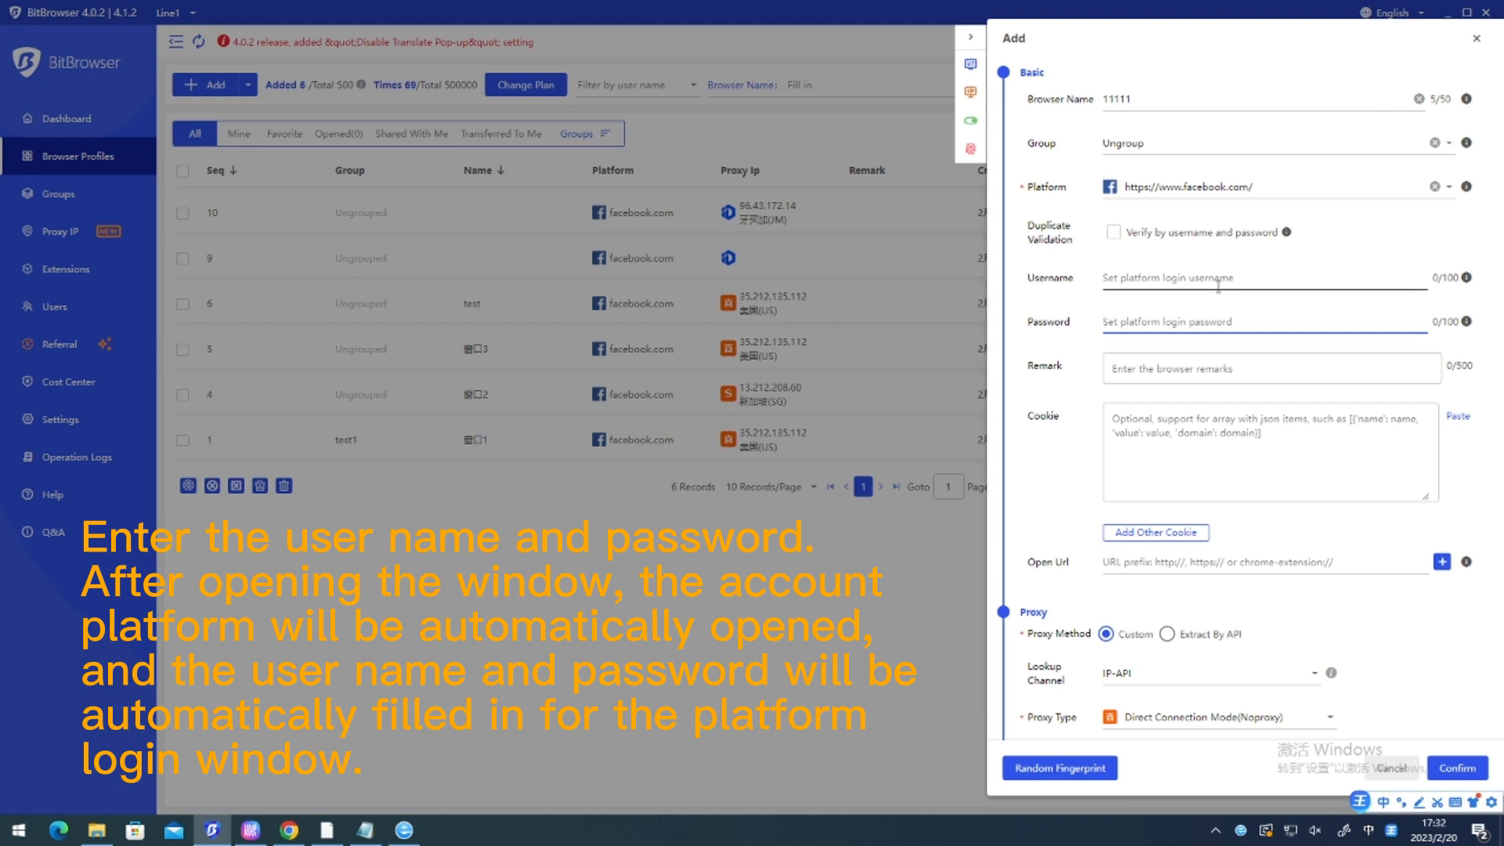
{"action": "left_click", "coordinate": [1247, 279]}
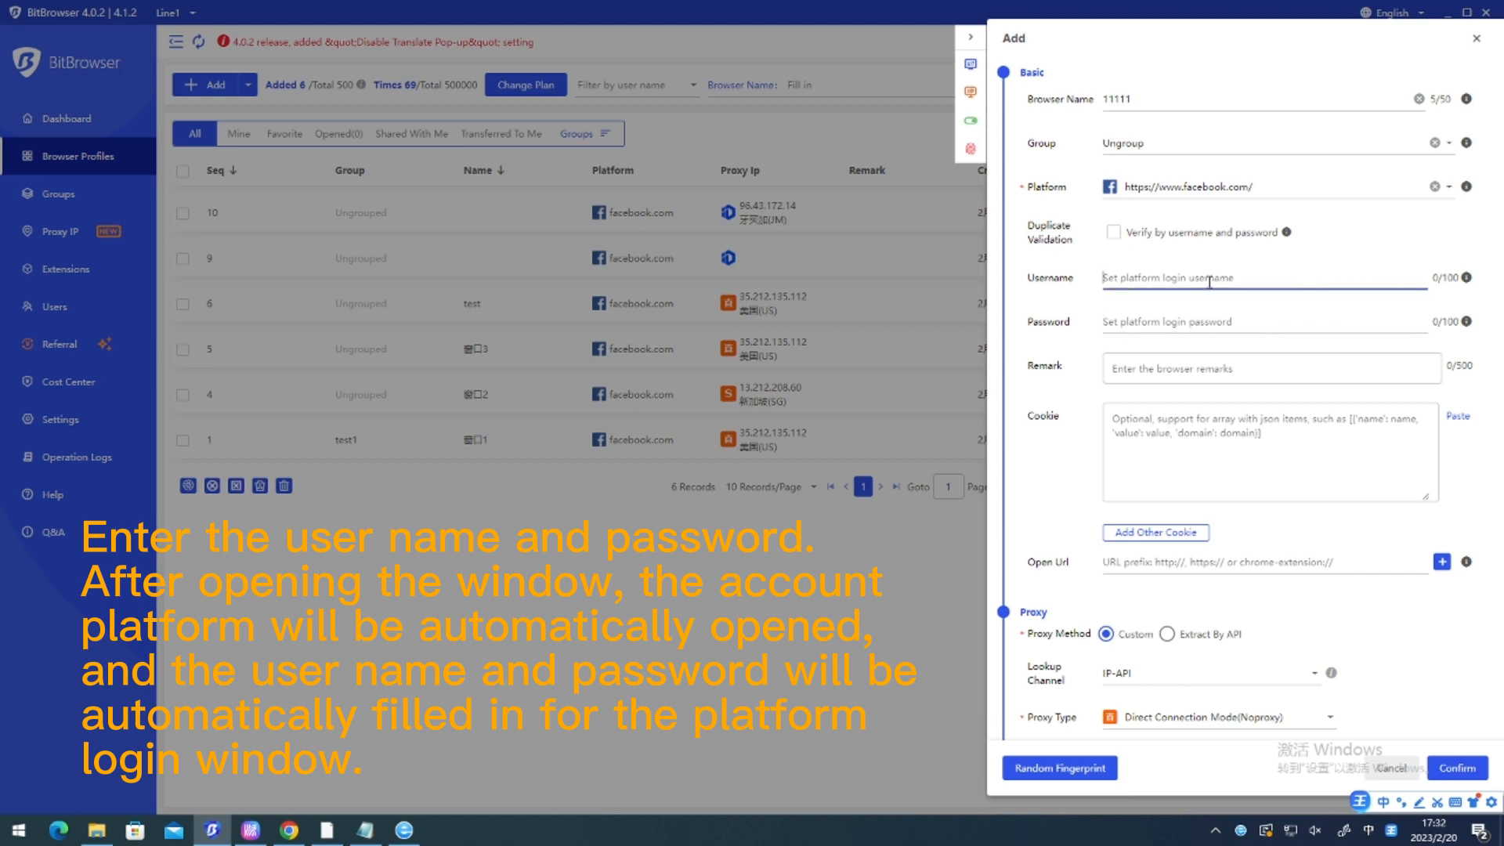
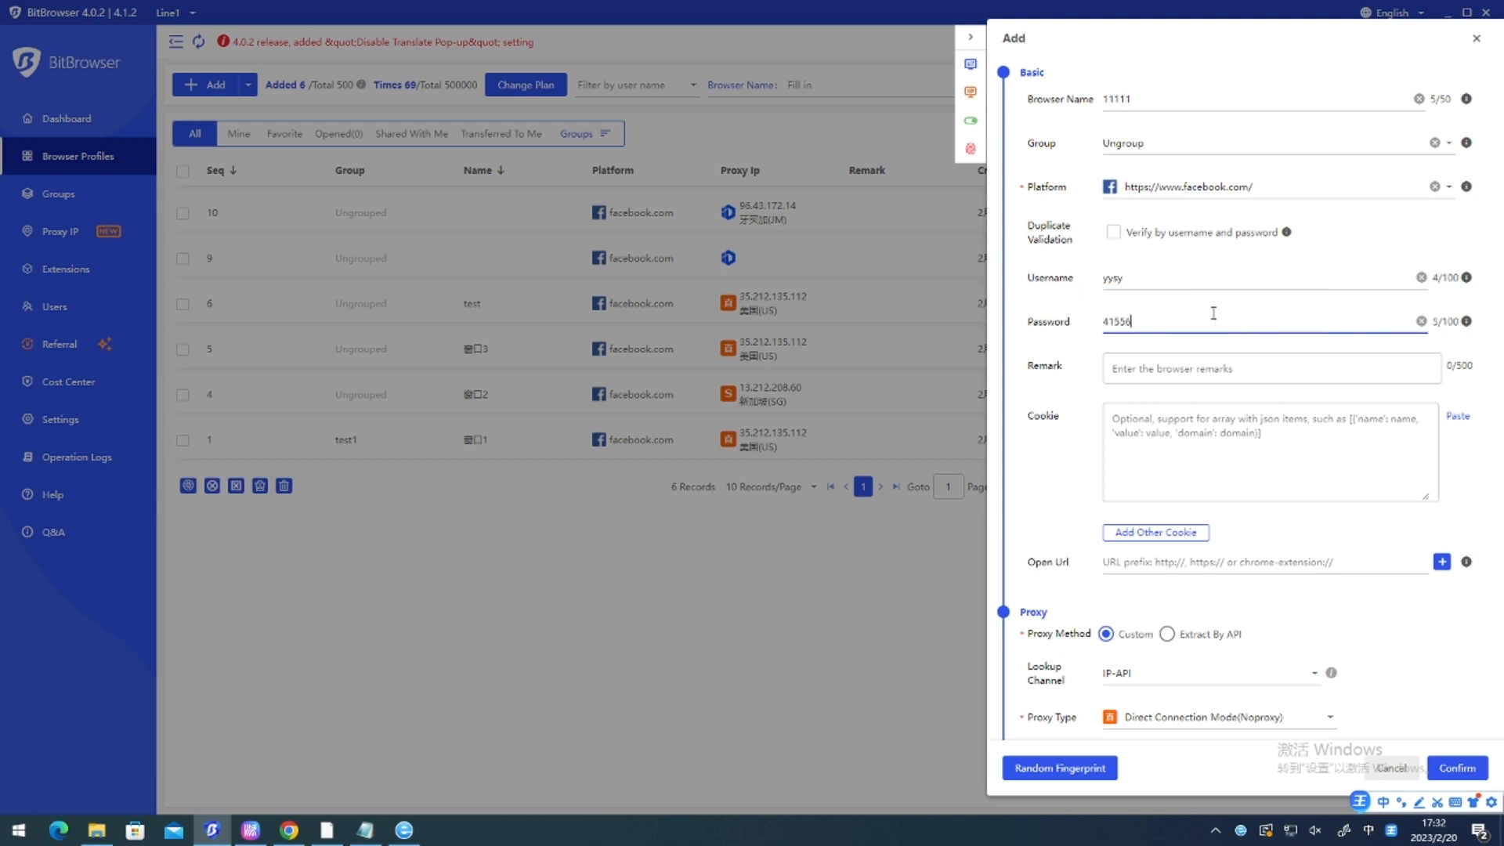
{"action": "left_click", "coordinate": [1270, 368]}
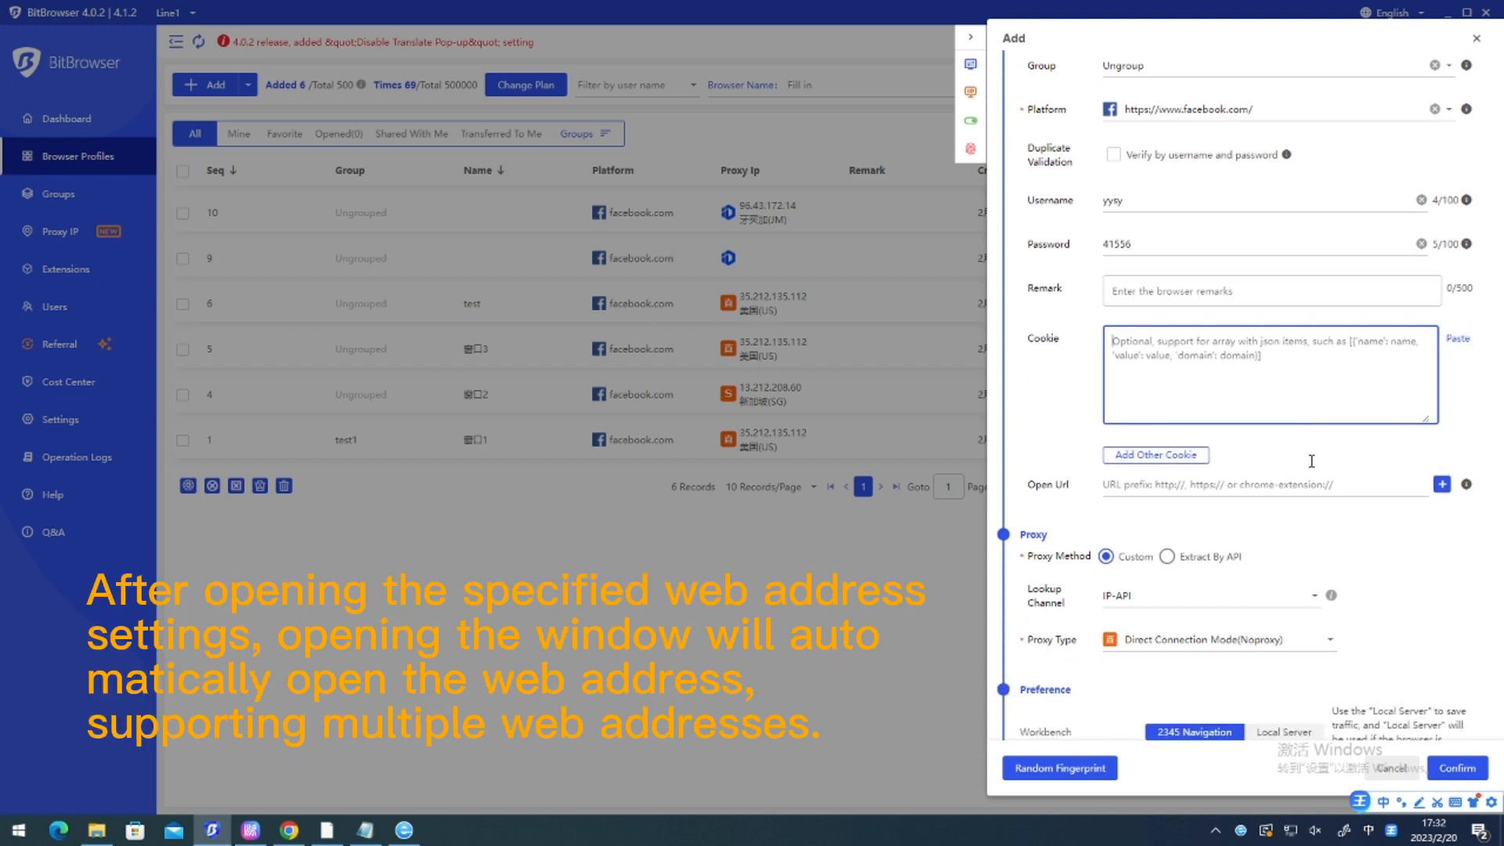
{"action": "left_click", "coordinate": [1247, 482]}
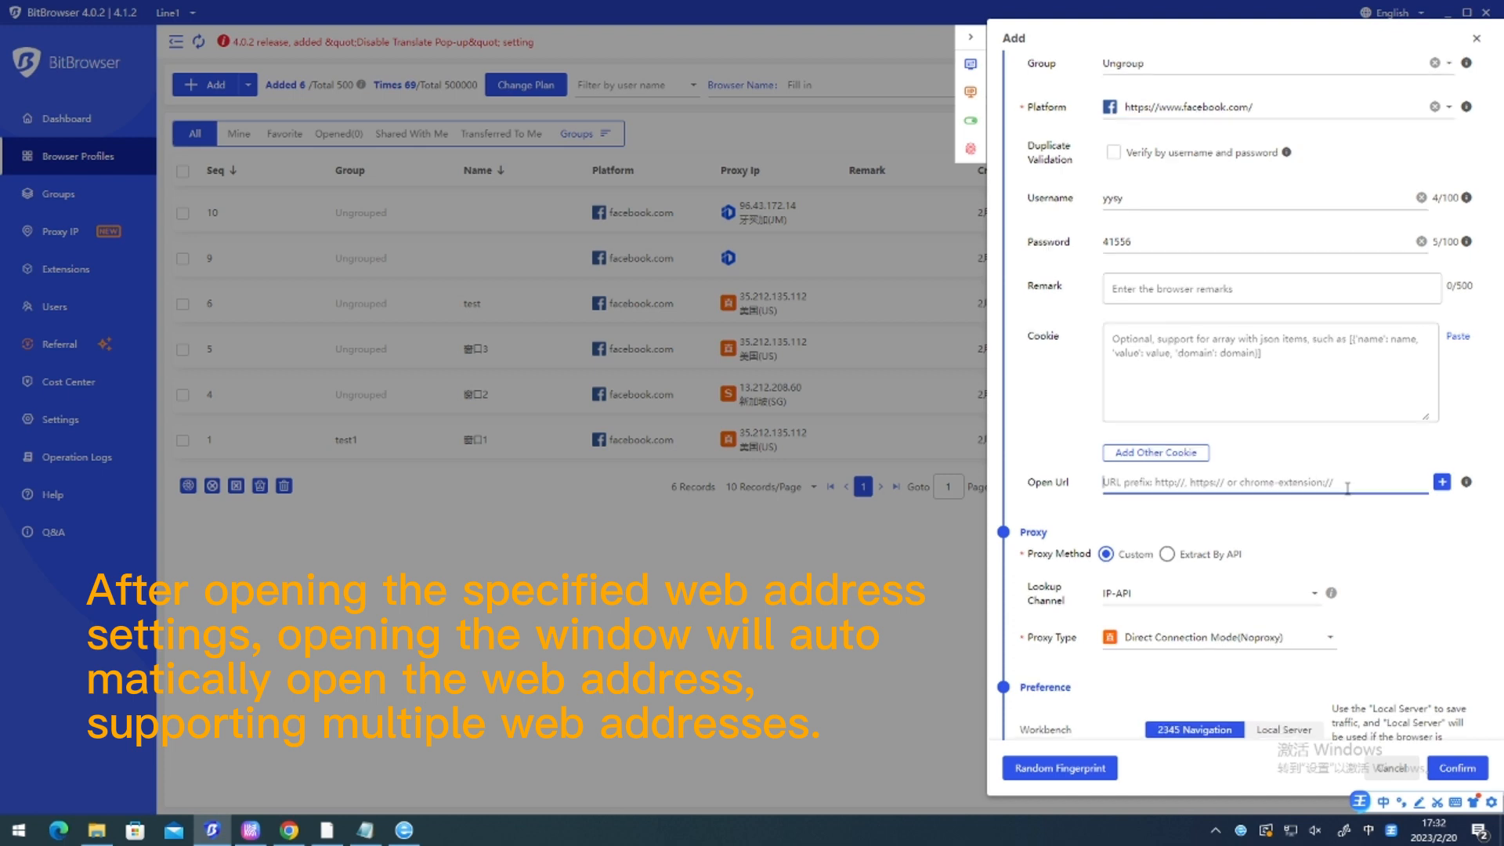
{"action": "scroll", "scroll_direction": "down", "scroll_amount": 3}
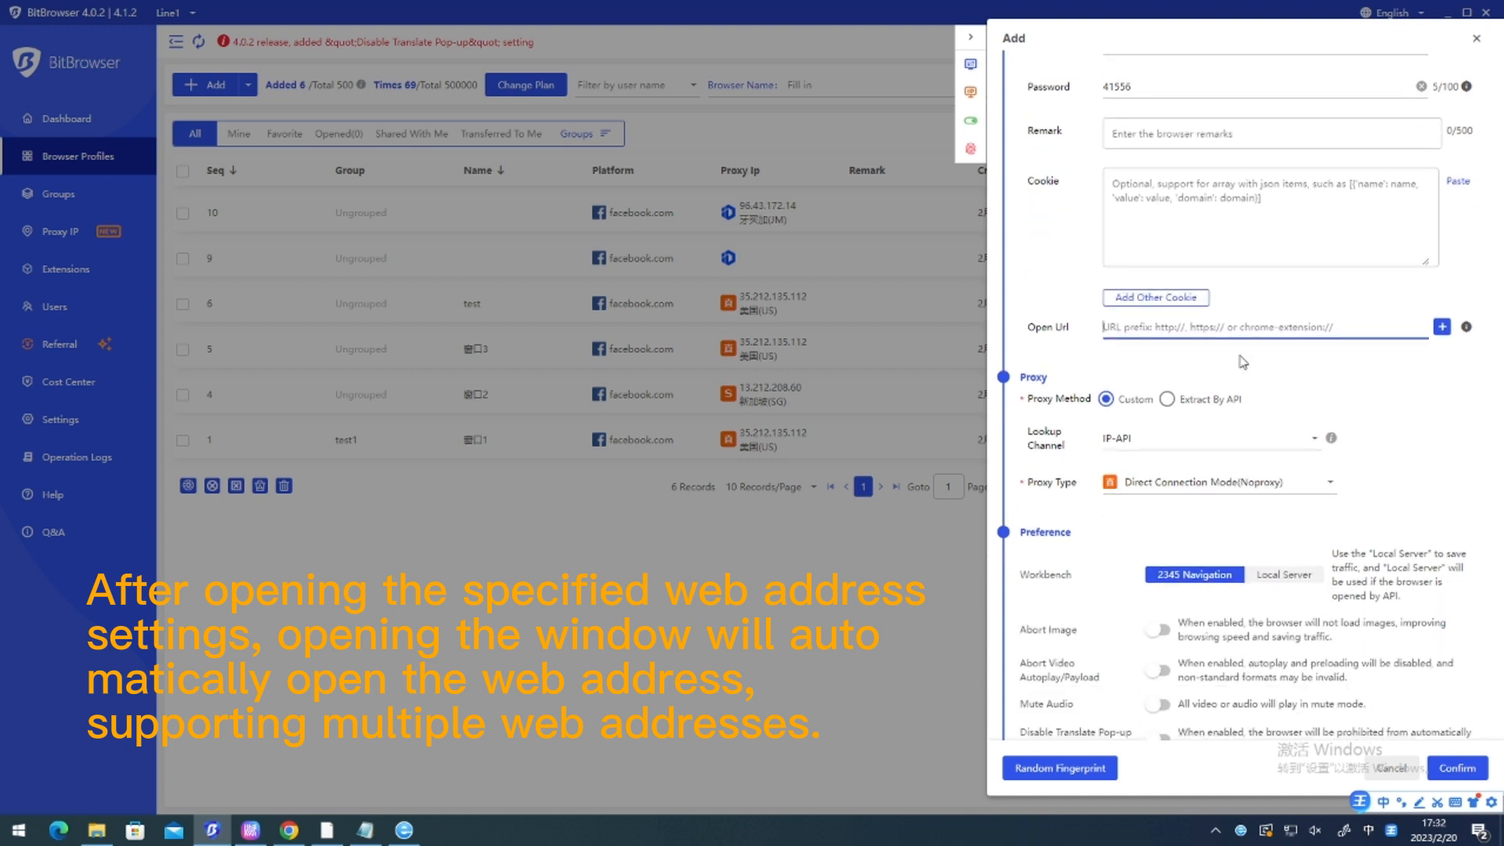
{"action": "scroll", "scroll_direction": "down", "scroll_amount": 3}
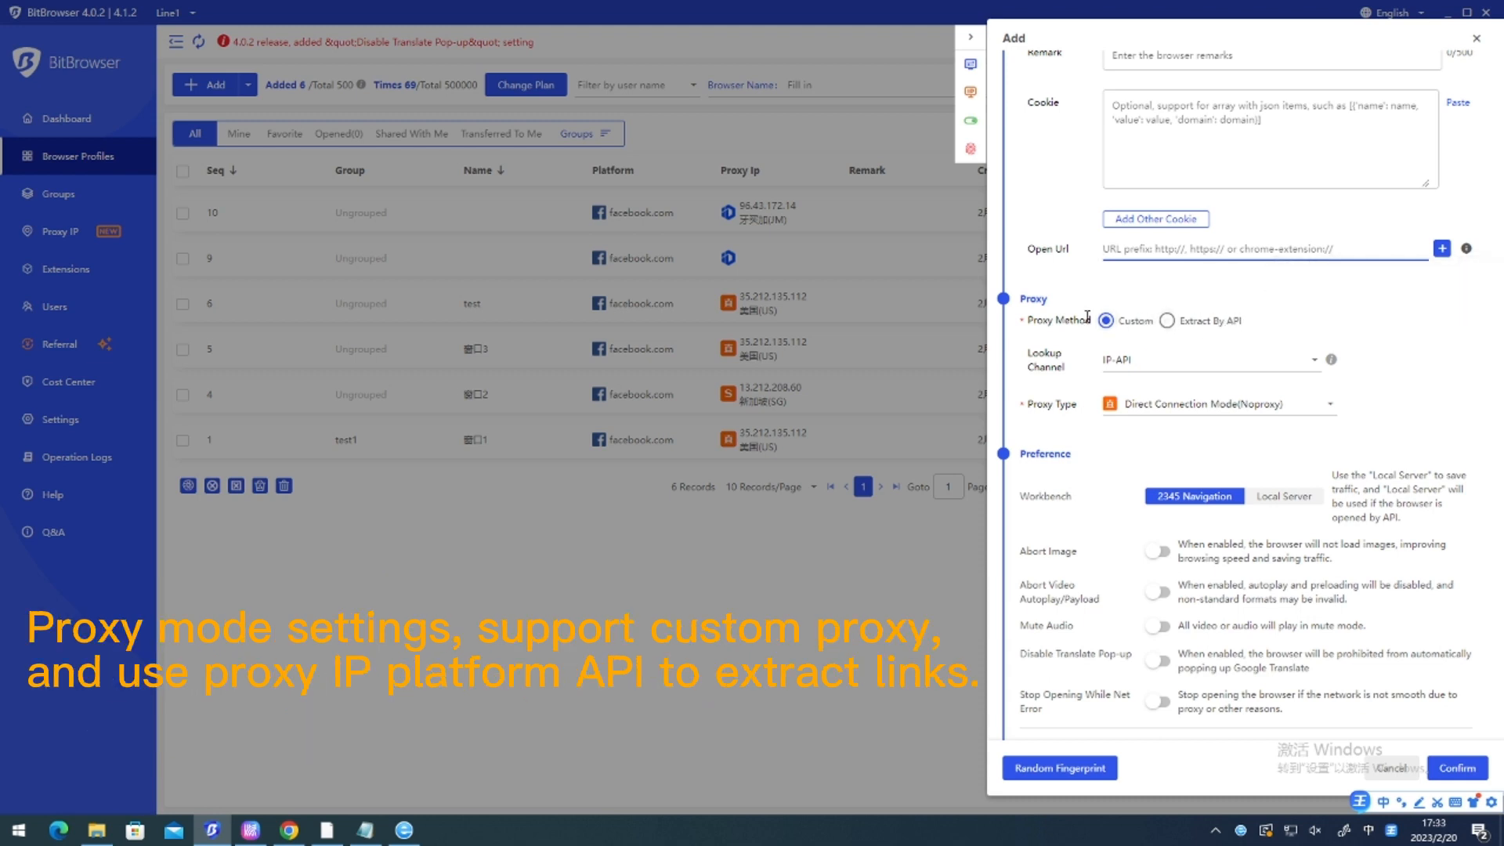
{"action": "scroll", "scroll_direction": "down", "scroll_amount": 3}
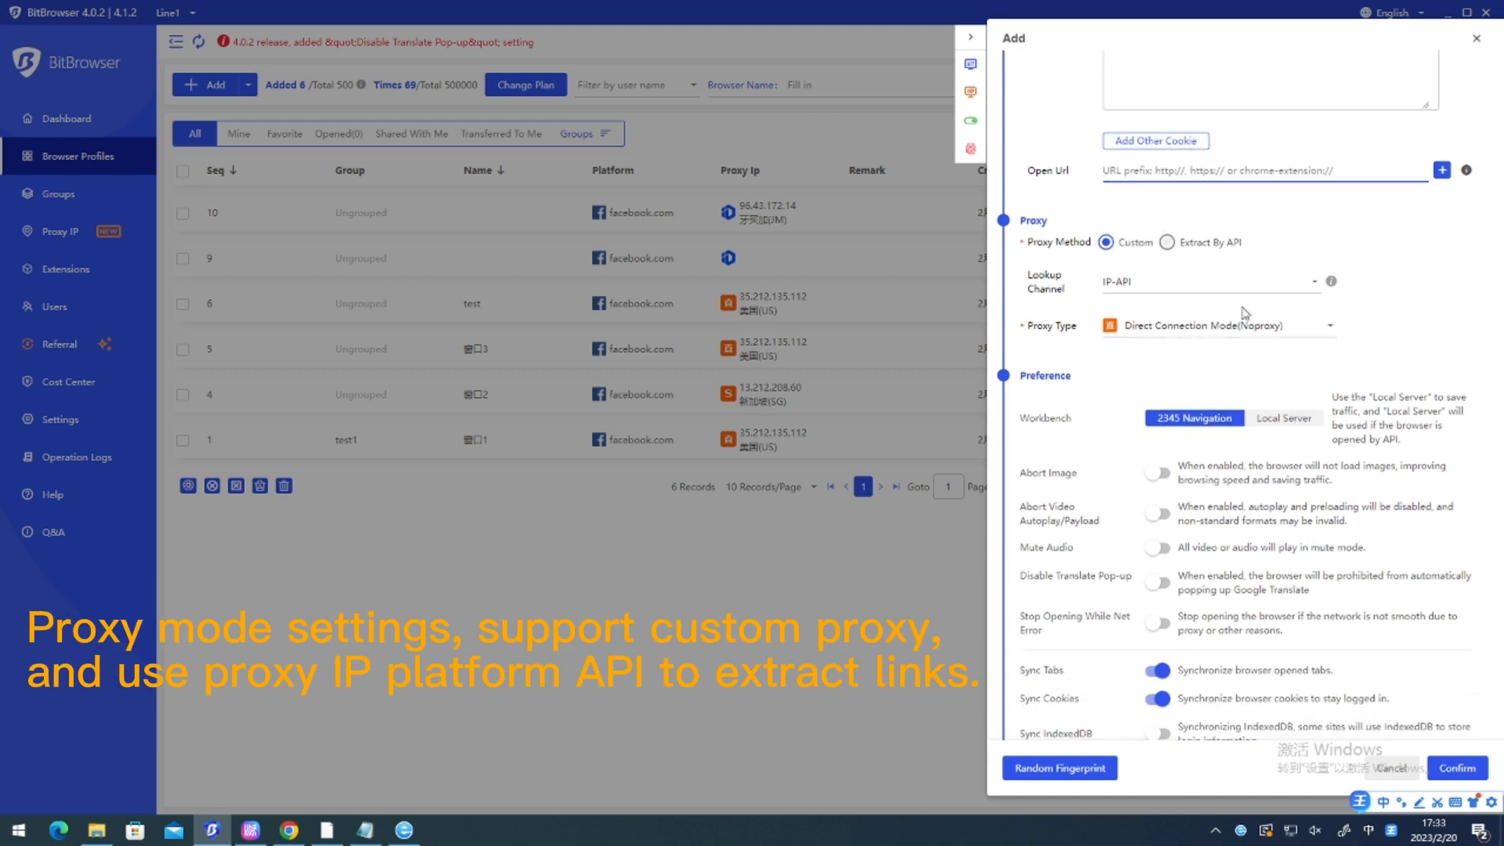
{"action": "left_click", "coordinate": [1208, 281]}
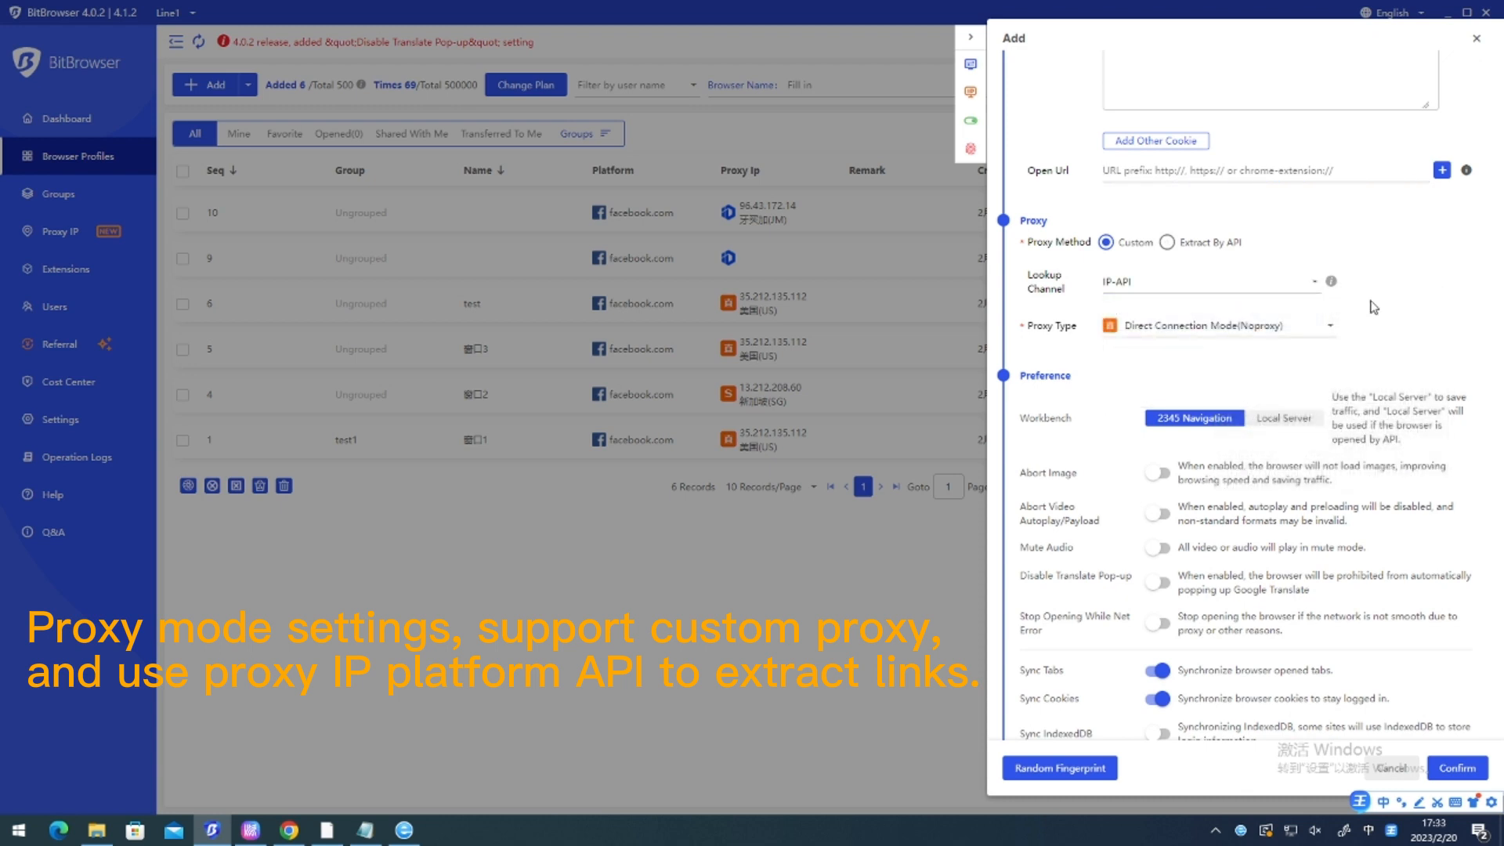
{"action": "left_click", "coordinate": [1216, 326]}
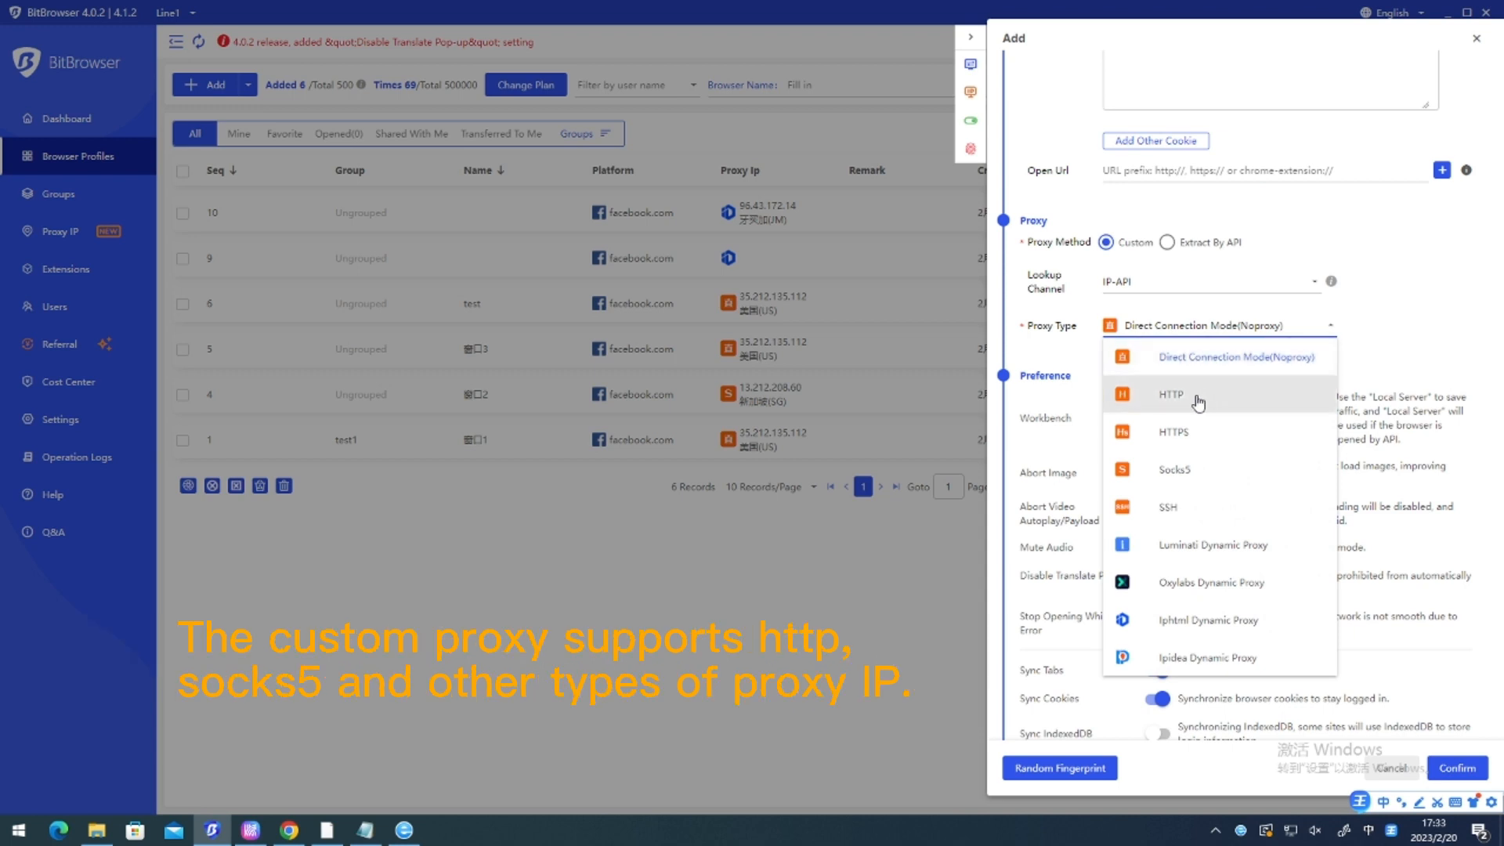
{"action": "mouse_move", "coordinate": [1172, 469]}
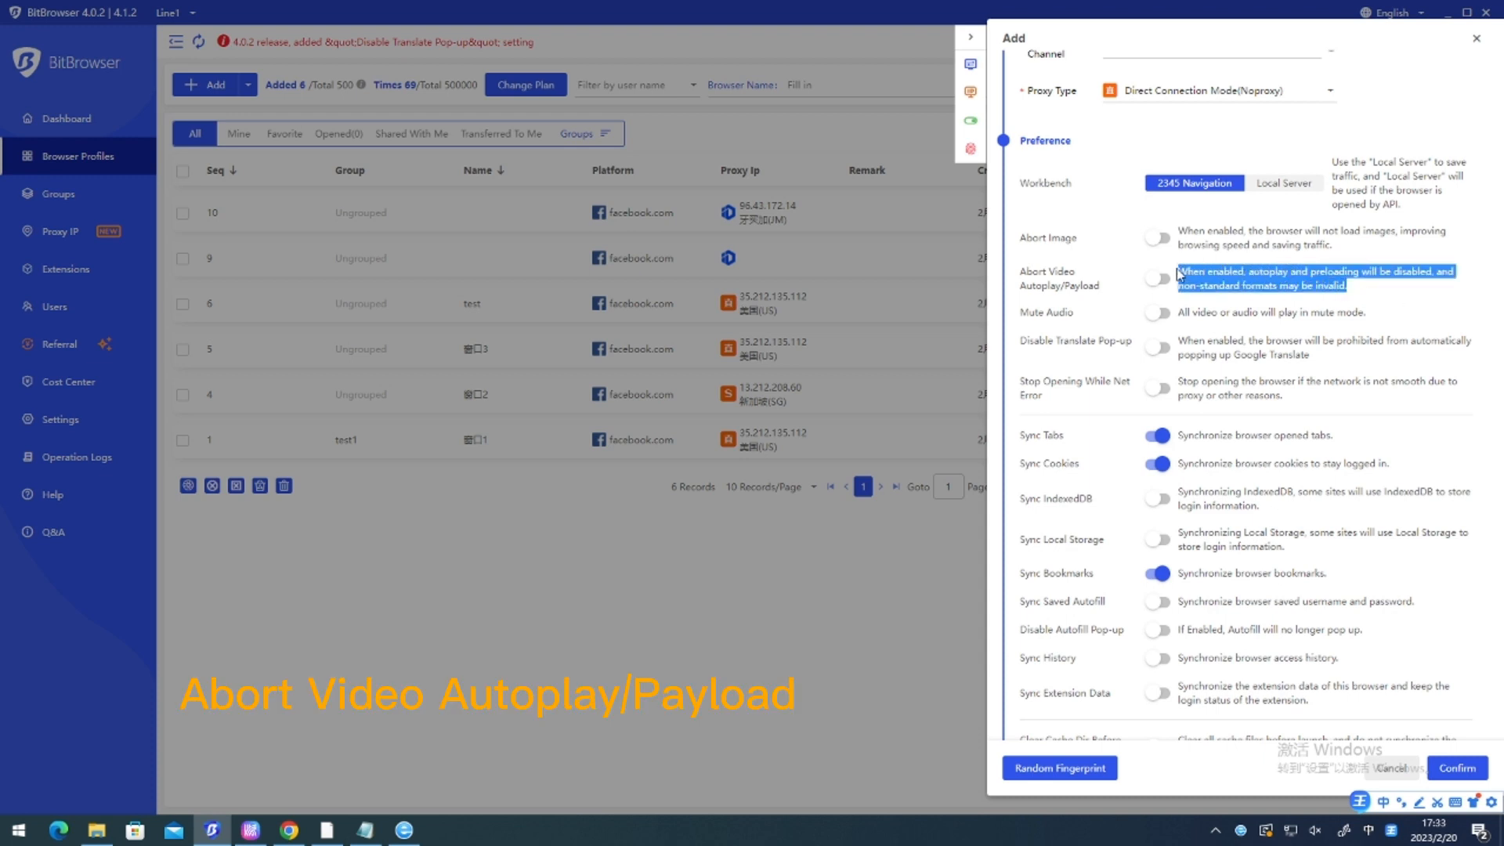
{"action": "scroll", "scroll_direction": "down", "scroll_amount": 3}
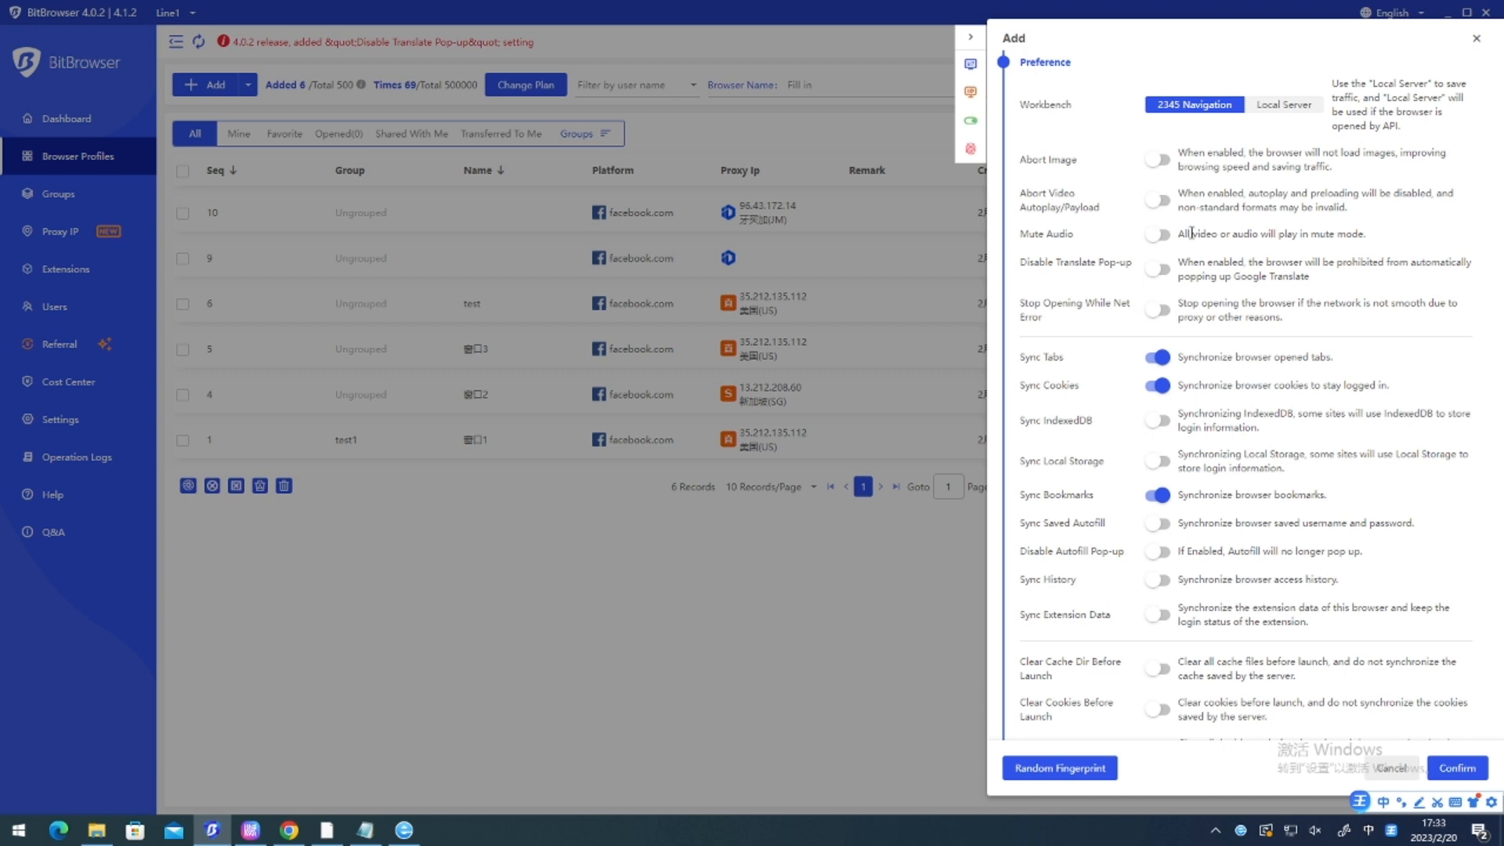
{"action": "triple_click", "coordinate": [1276, 234]}
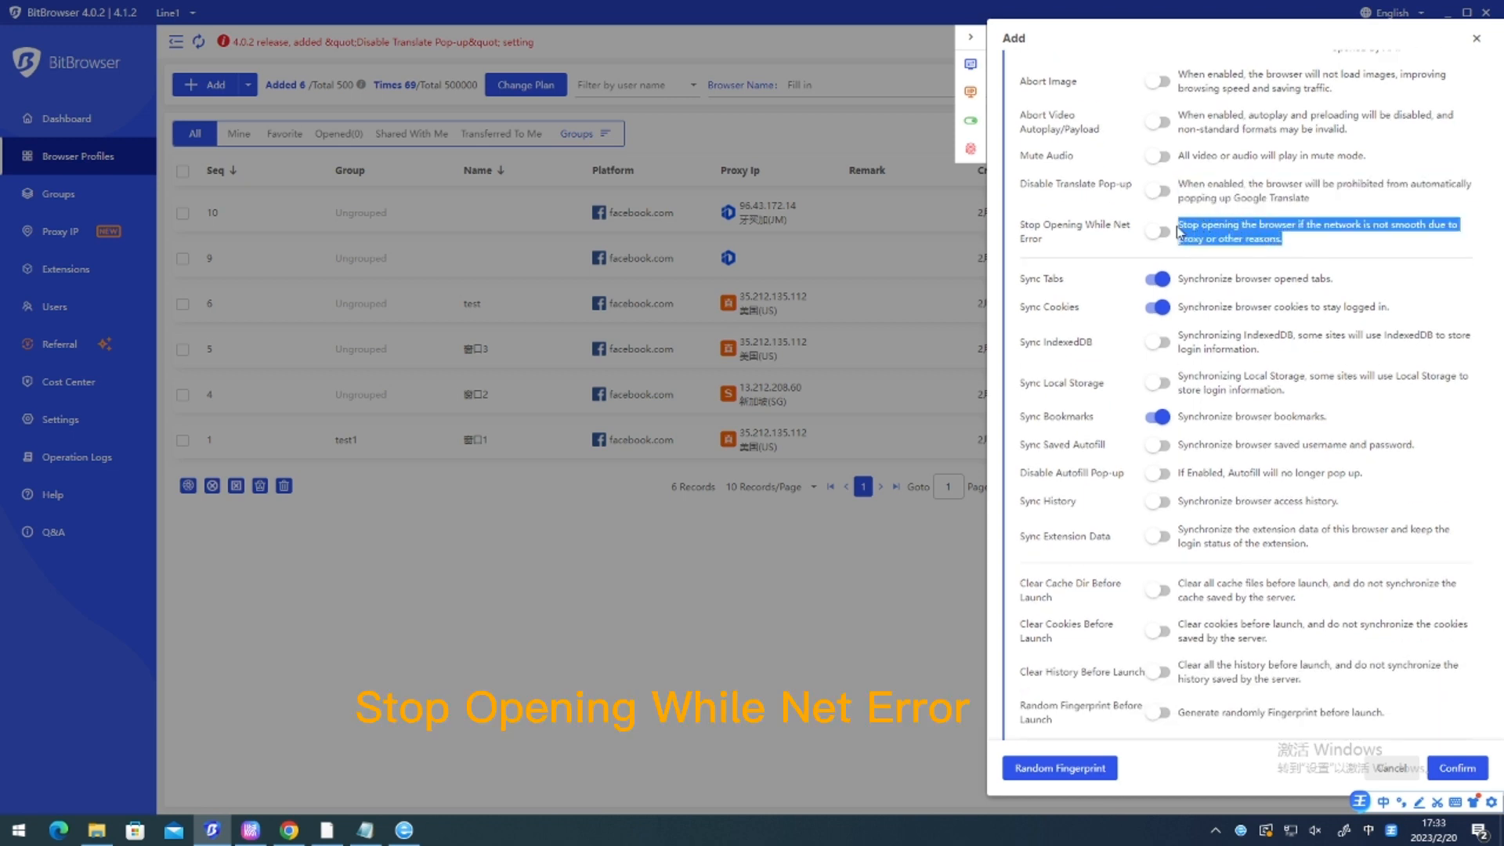
{"action": "scroll", "scroll_direction": "down", "scroll_amount": 3}
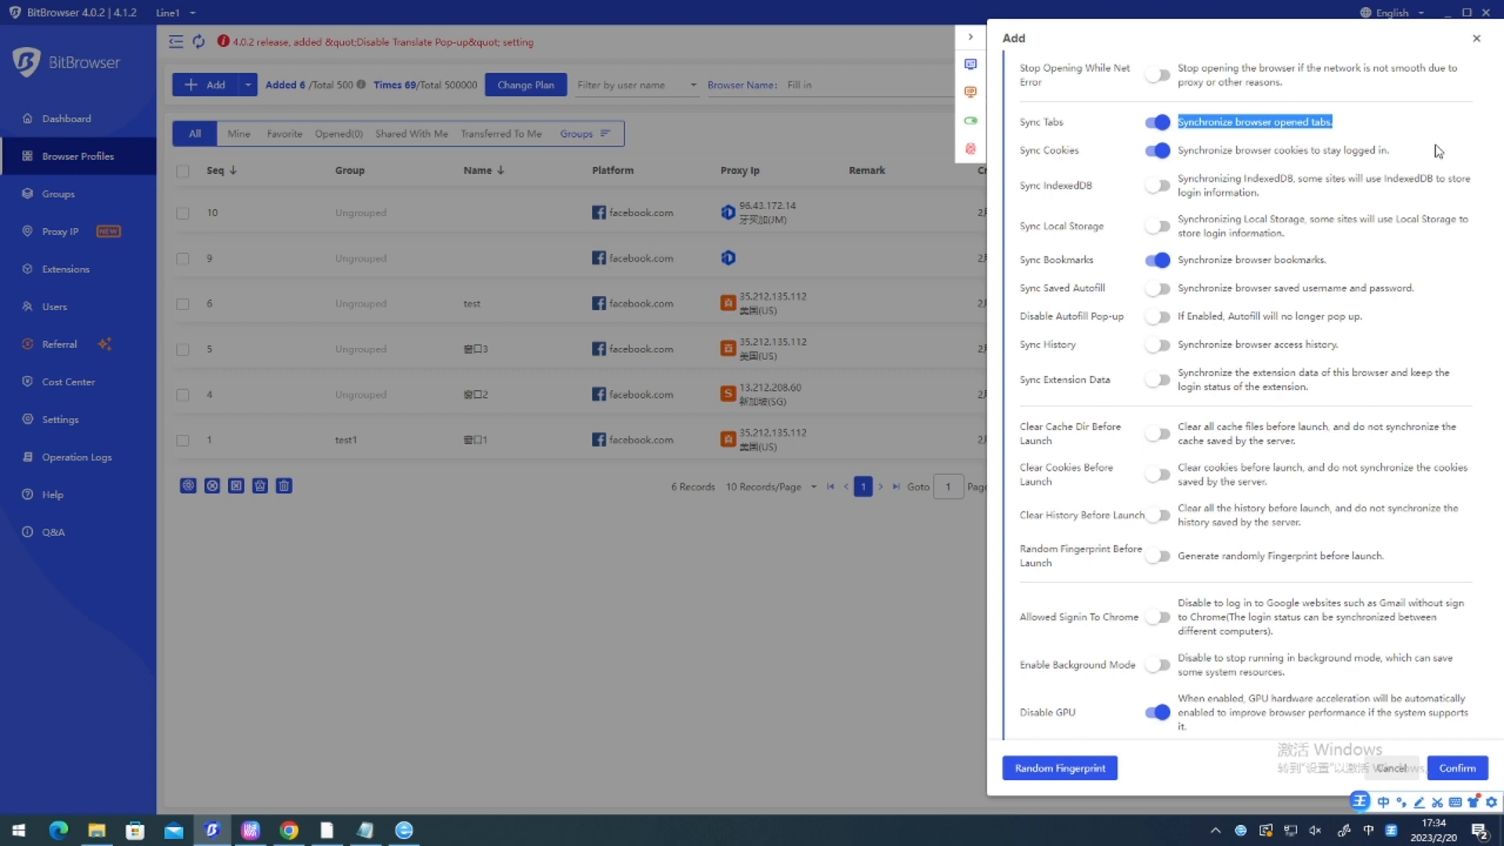
{"action": "mouse_move", "coordinate": [1424, 157]}
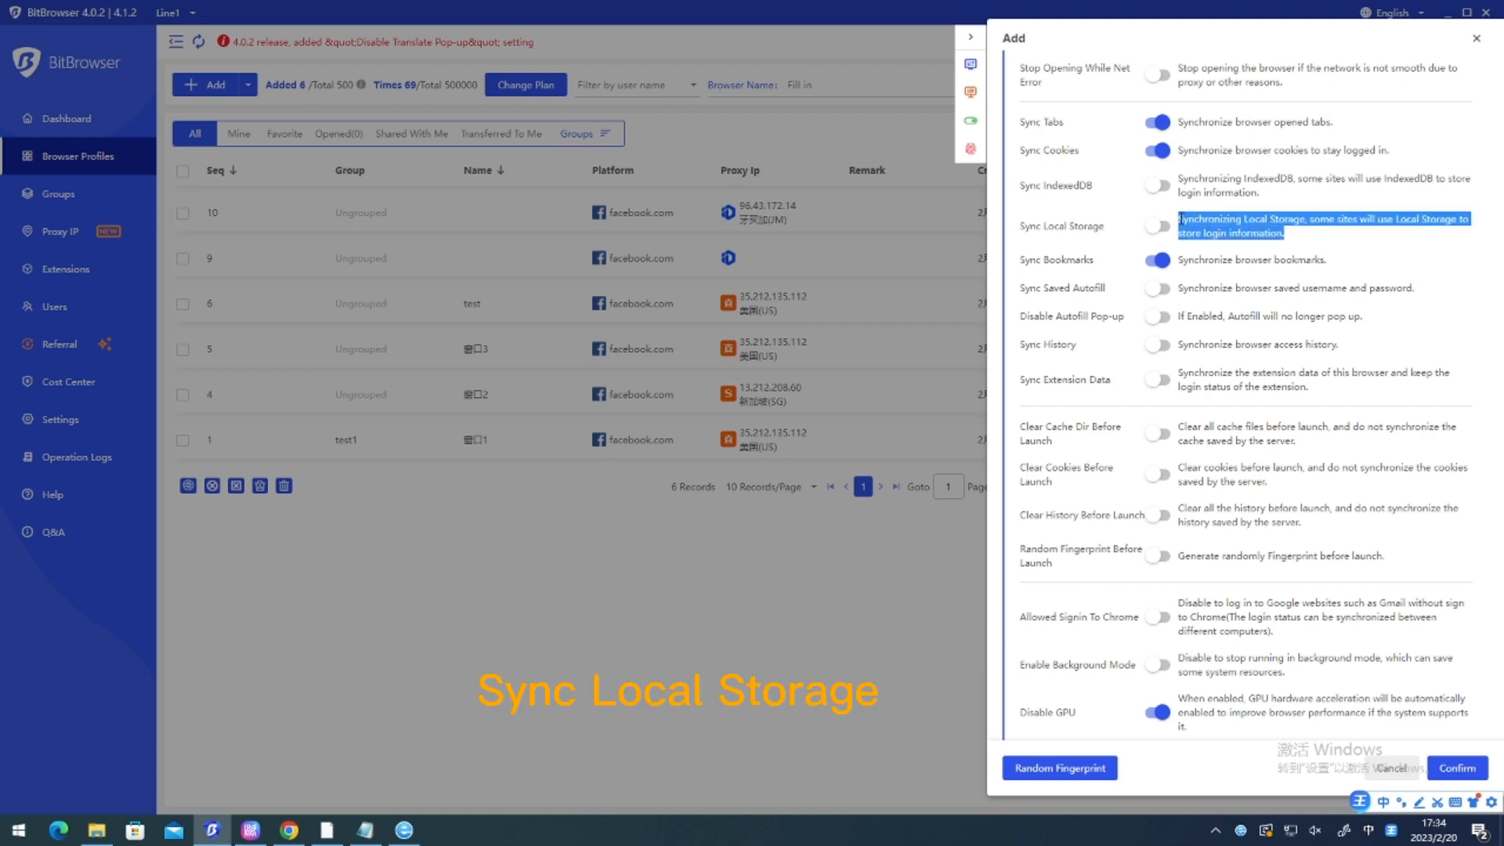
{"action": "scroll", "scroll_direction": "down", "scroll_amount": 3}
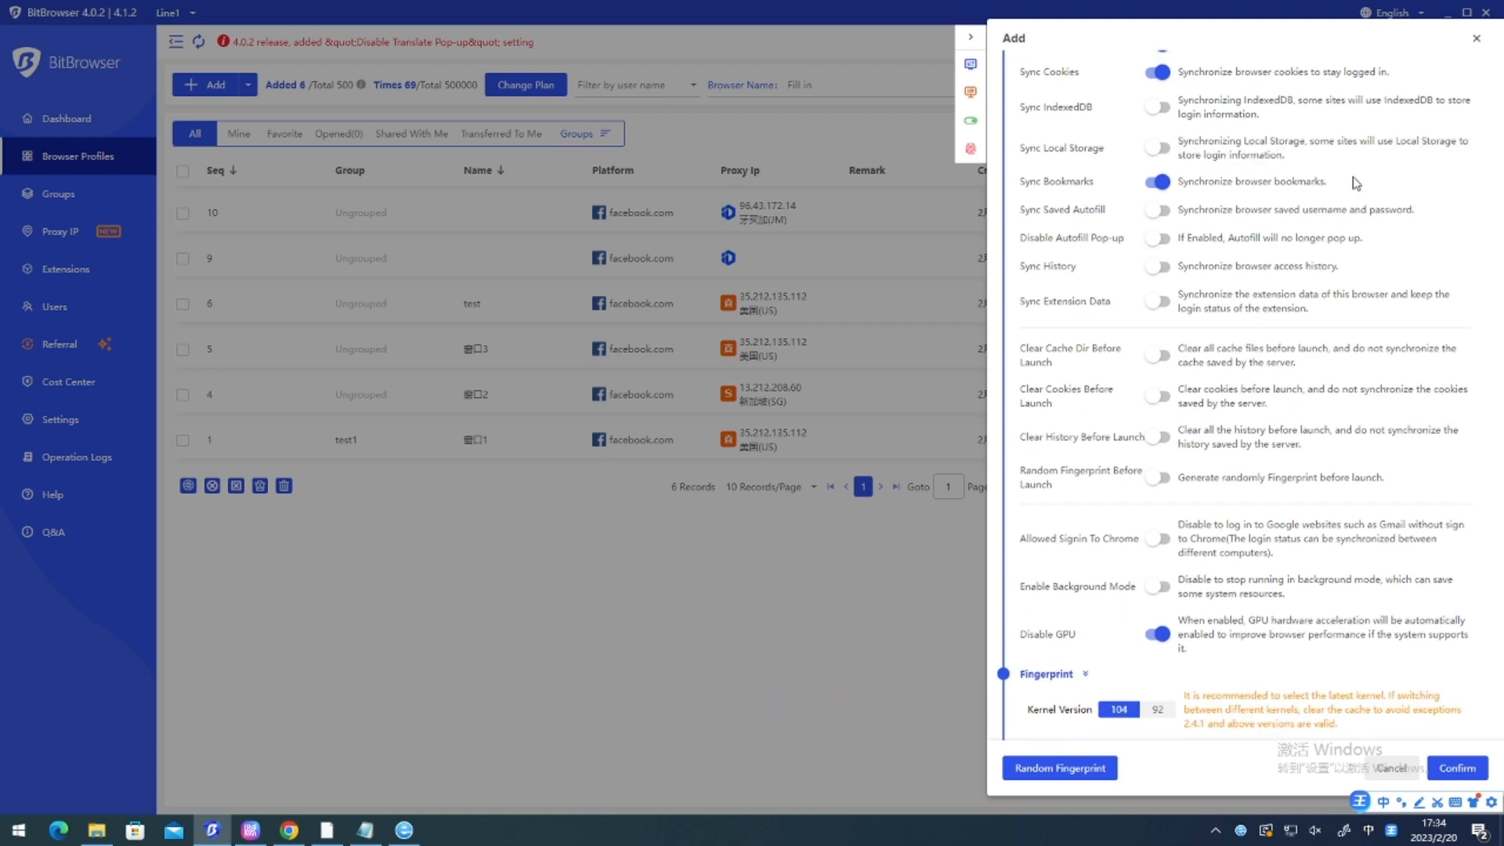
{"action": "double_click", "coordinate": [1242, 182]}
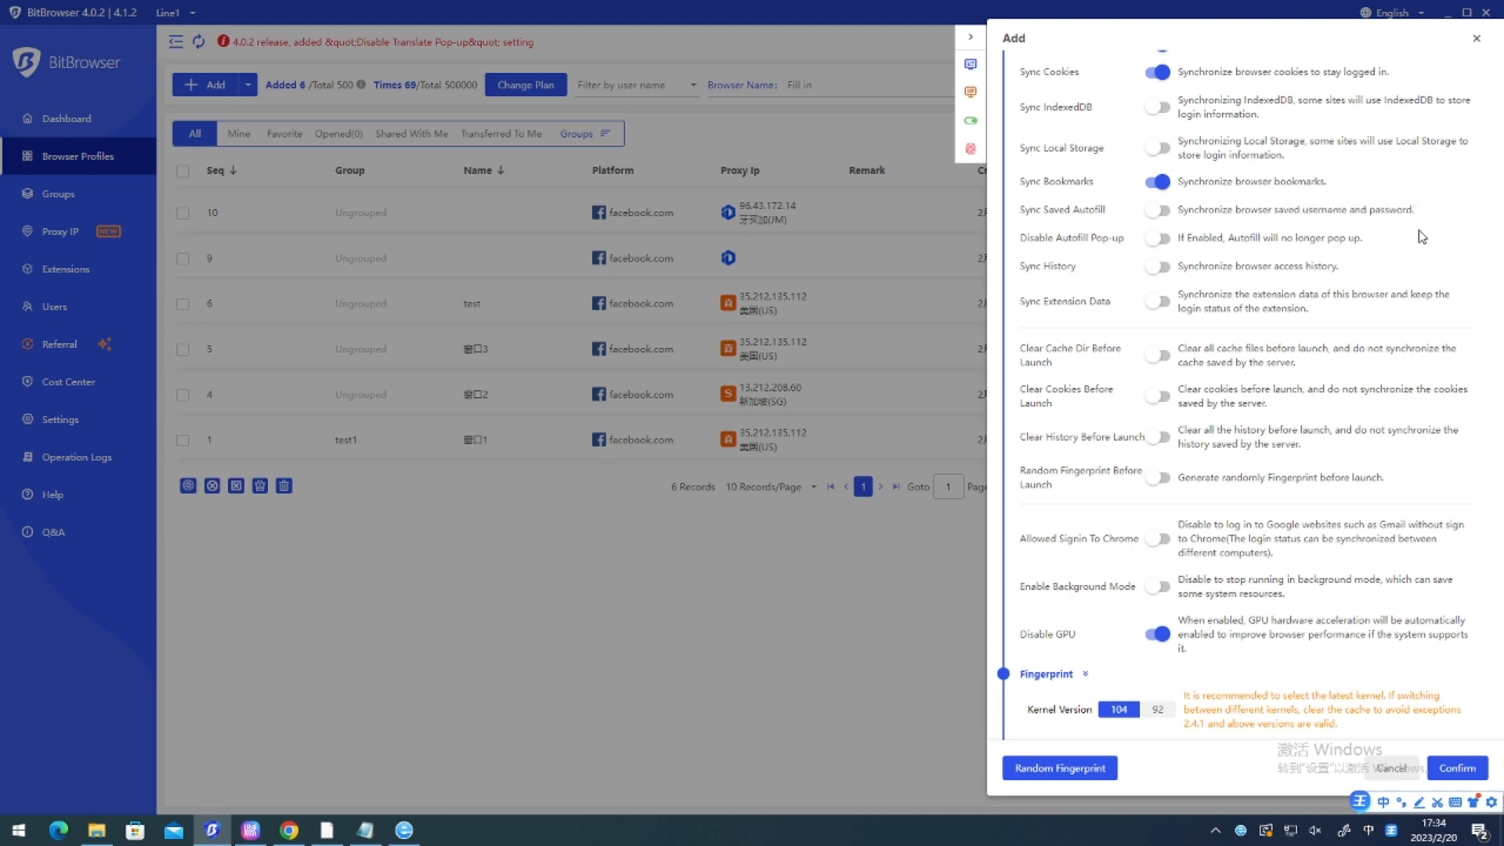
{"action": "mouse_move", "coordinate": [1366, 245]}
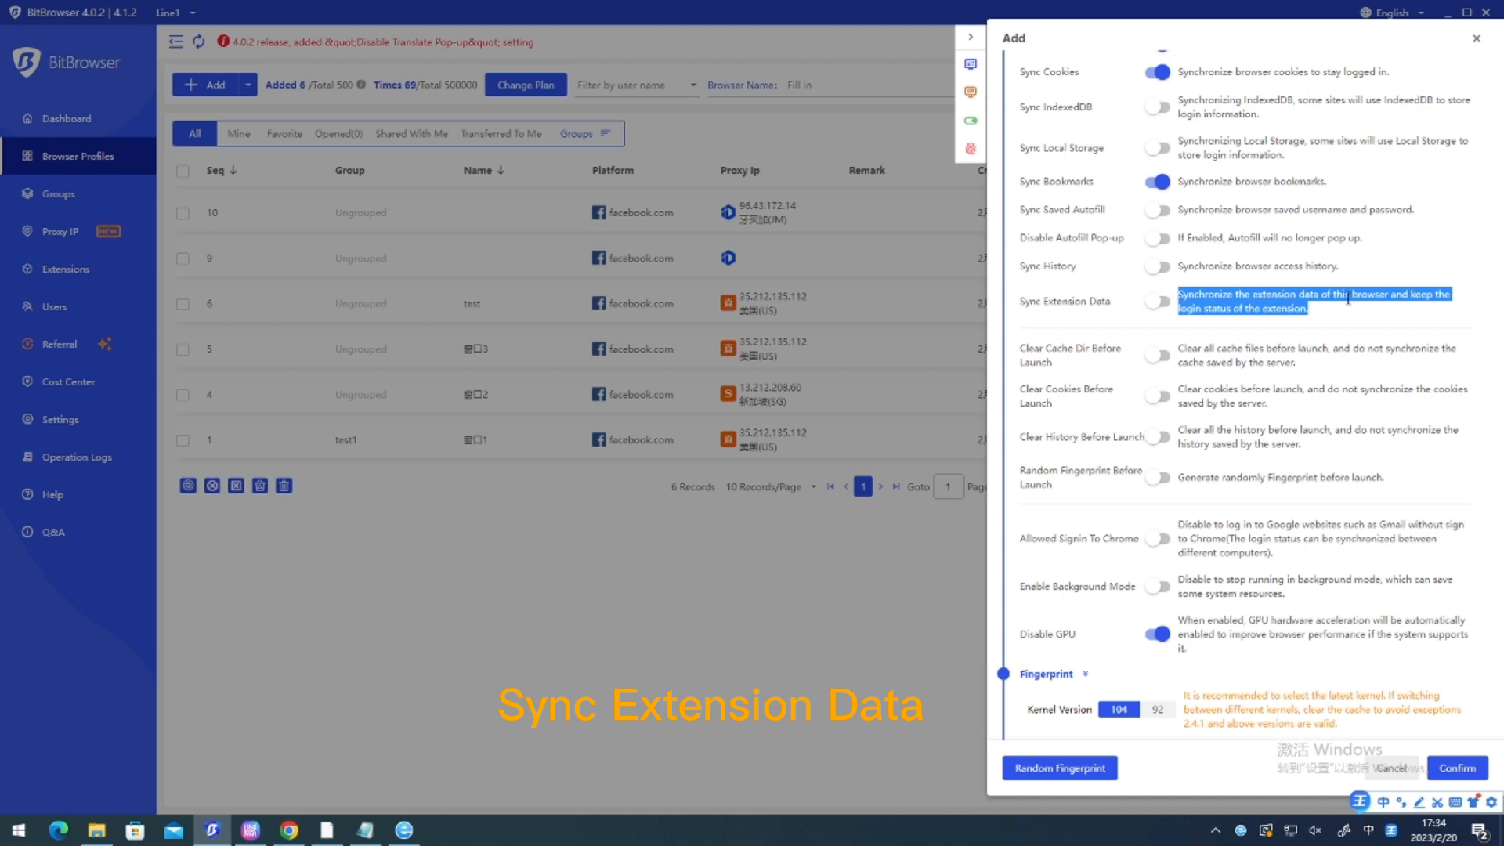
{"action": "scroll", "scroll_direction": "down", "scroll_amount": 3}
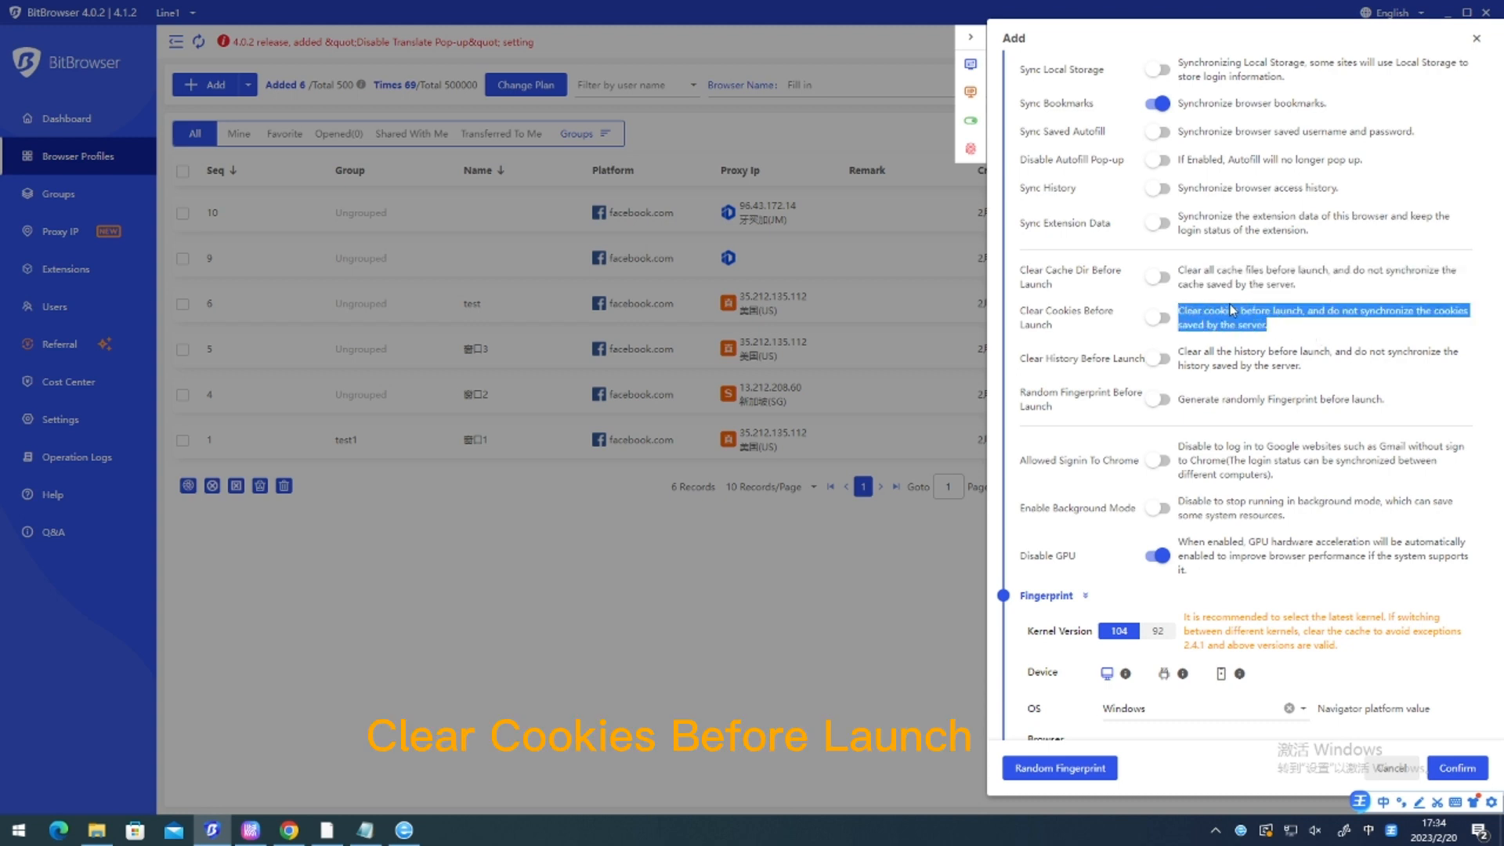
{"action": "scroll", "scroll_direction": "down", "scroll_amount": 3}
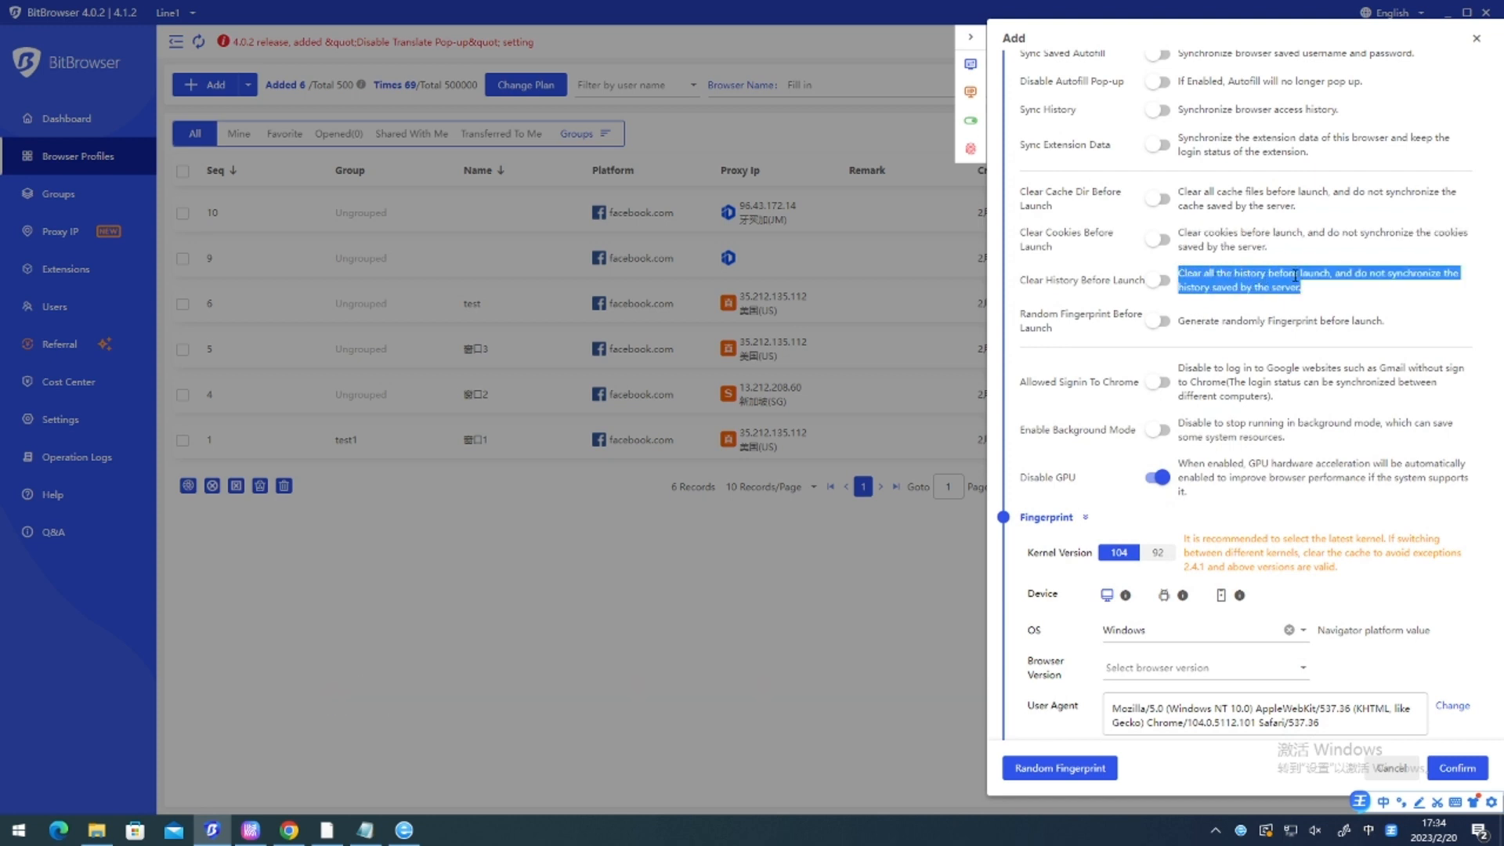
{"action": "scroll", "scroll_direction": "down", "scroll_amount": 3}
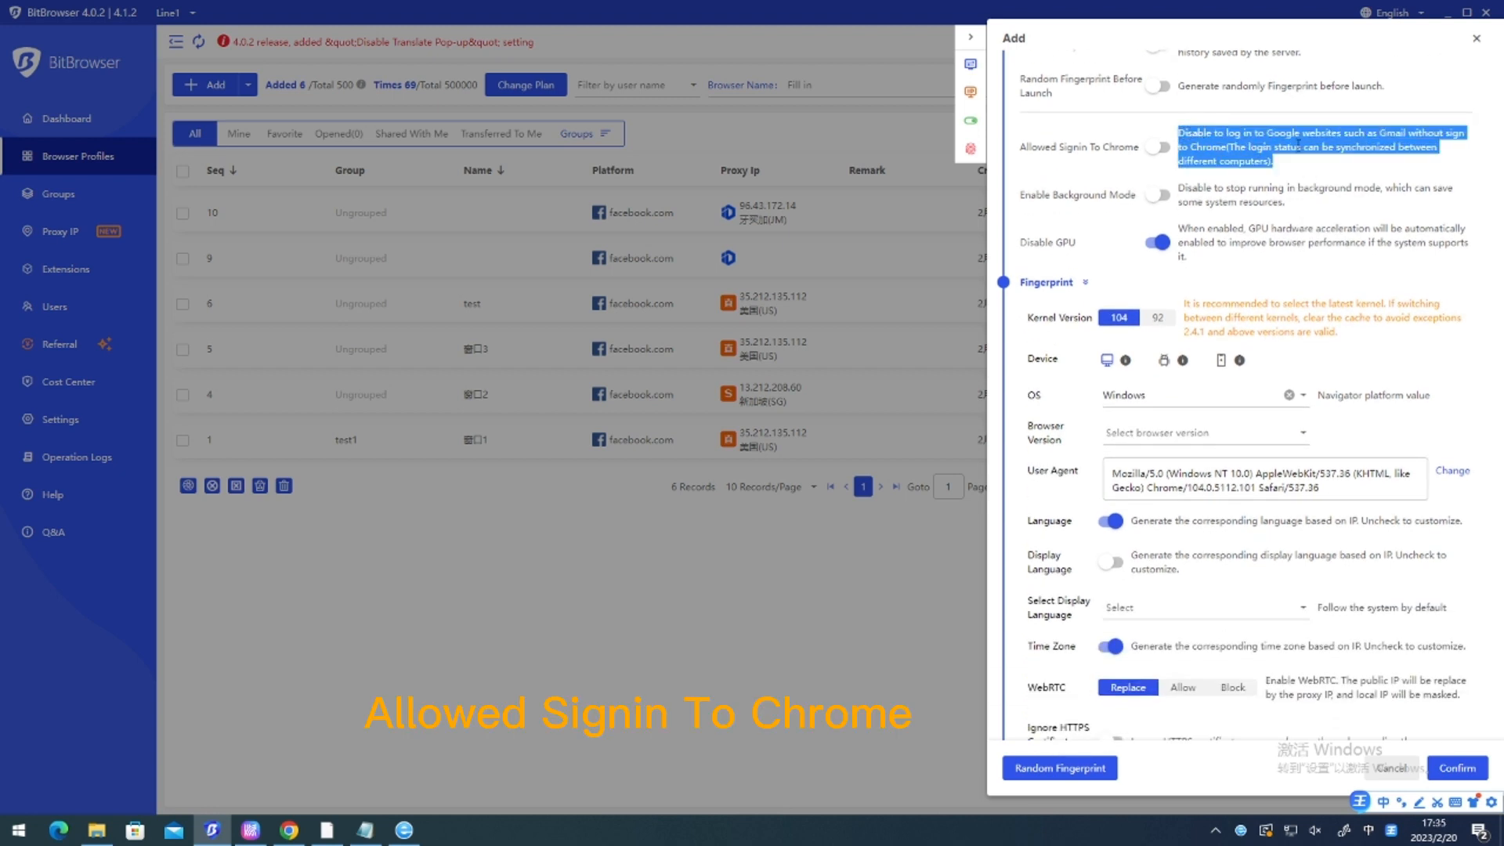
{"action": "scroll", "scroll_direction": "down", "scroll_amount": 3}
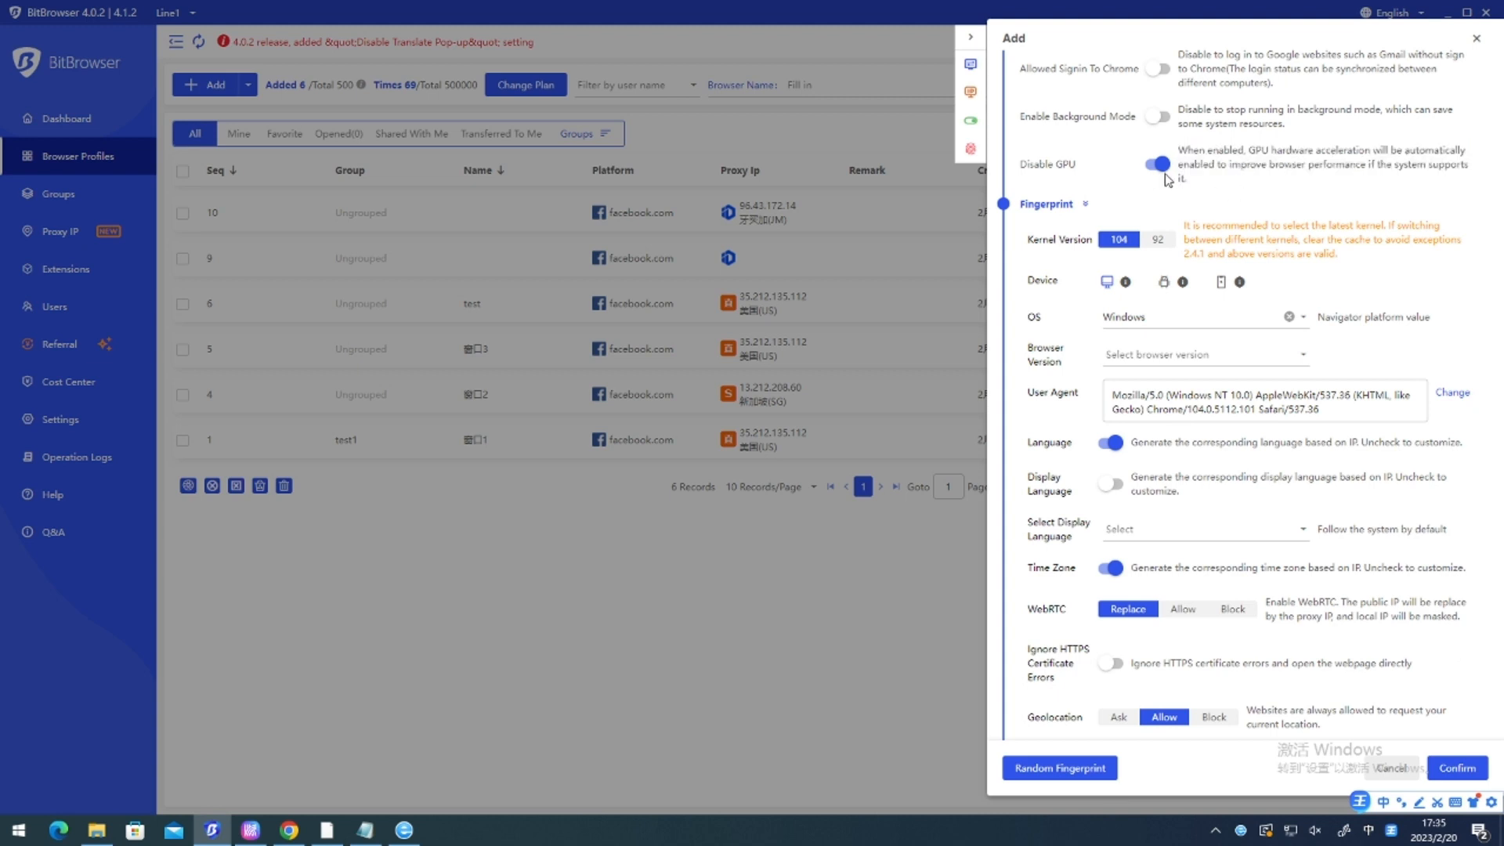
{"action": "scroll", "scroll_direction": "down", "scroll_amount": 3}
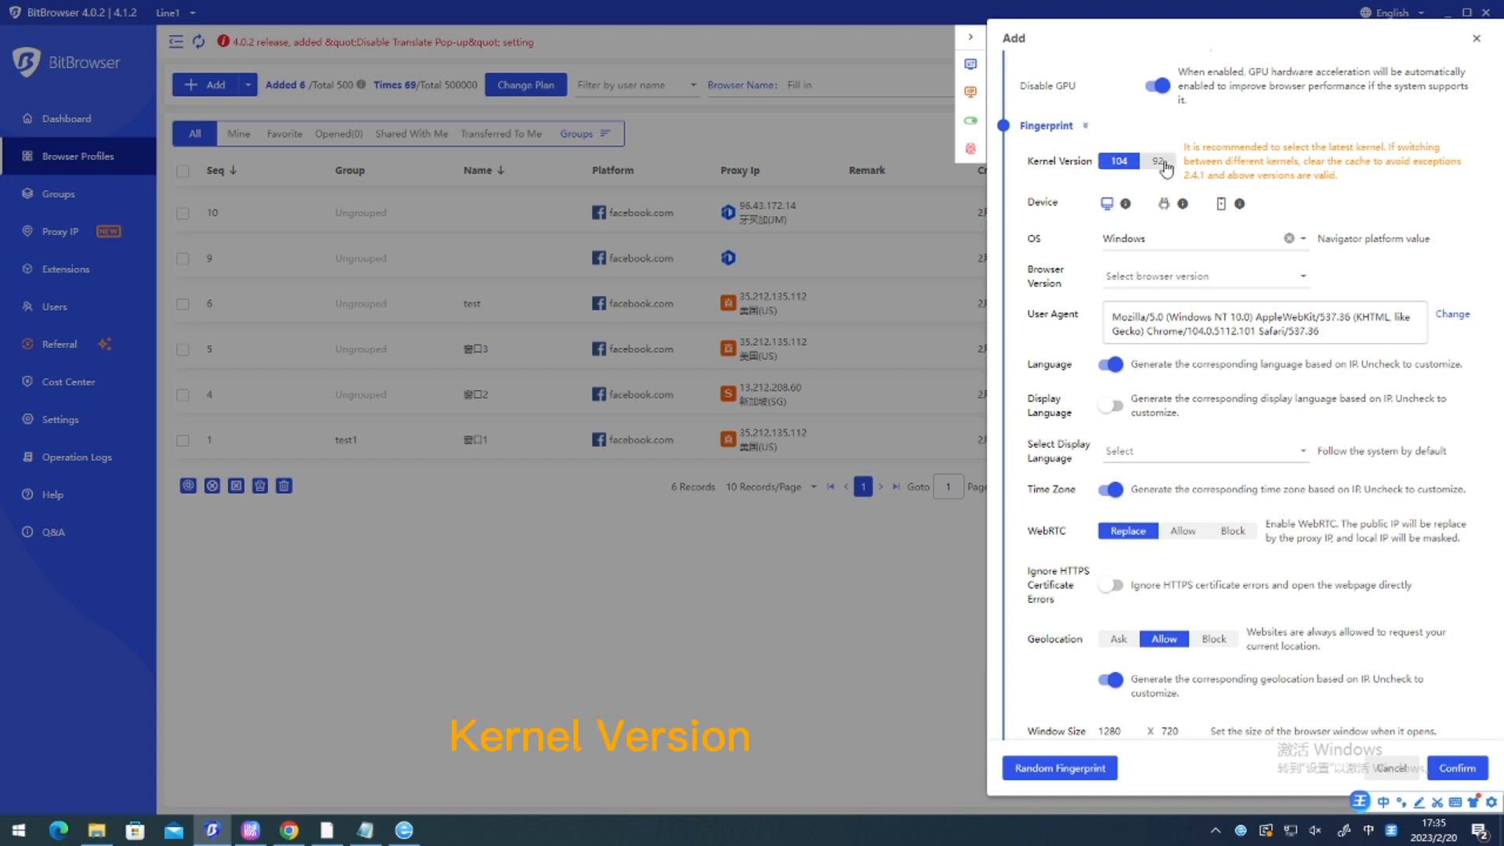
{"action": "left_click", "coordinate": [1119, 161]}
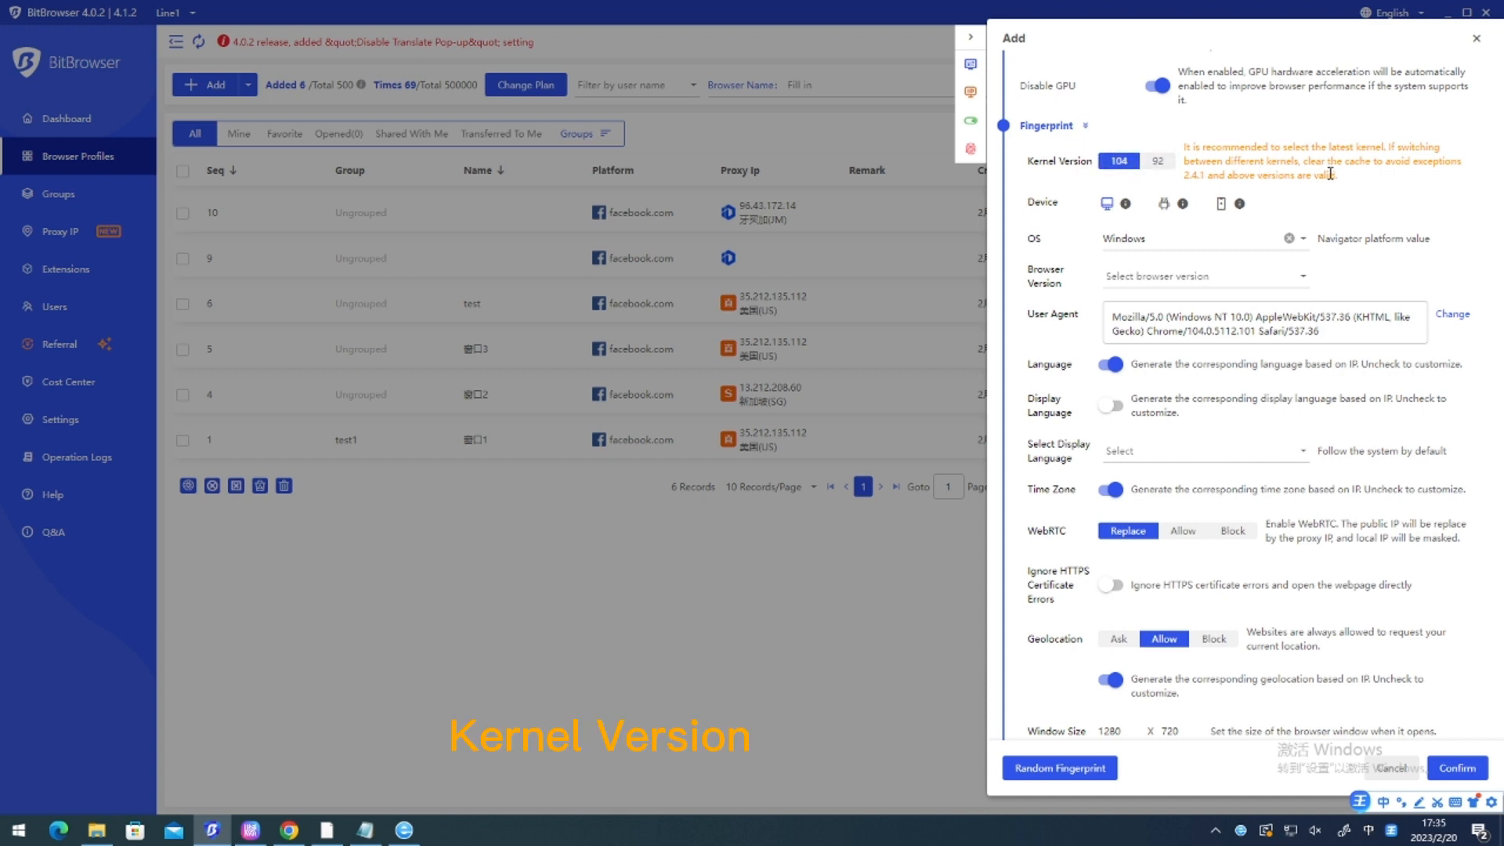
{"action": "scroll", "scroll_direction": "down", "scroll_amount": 3}
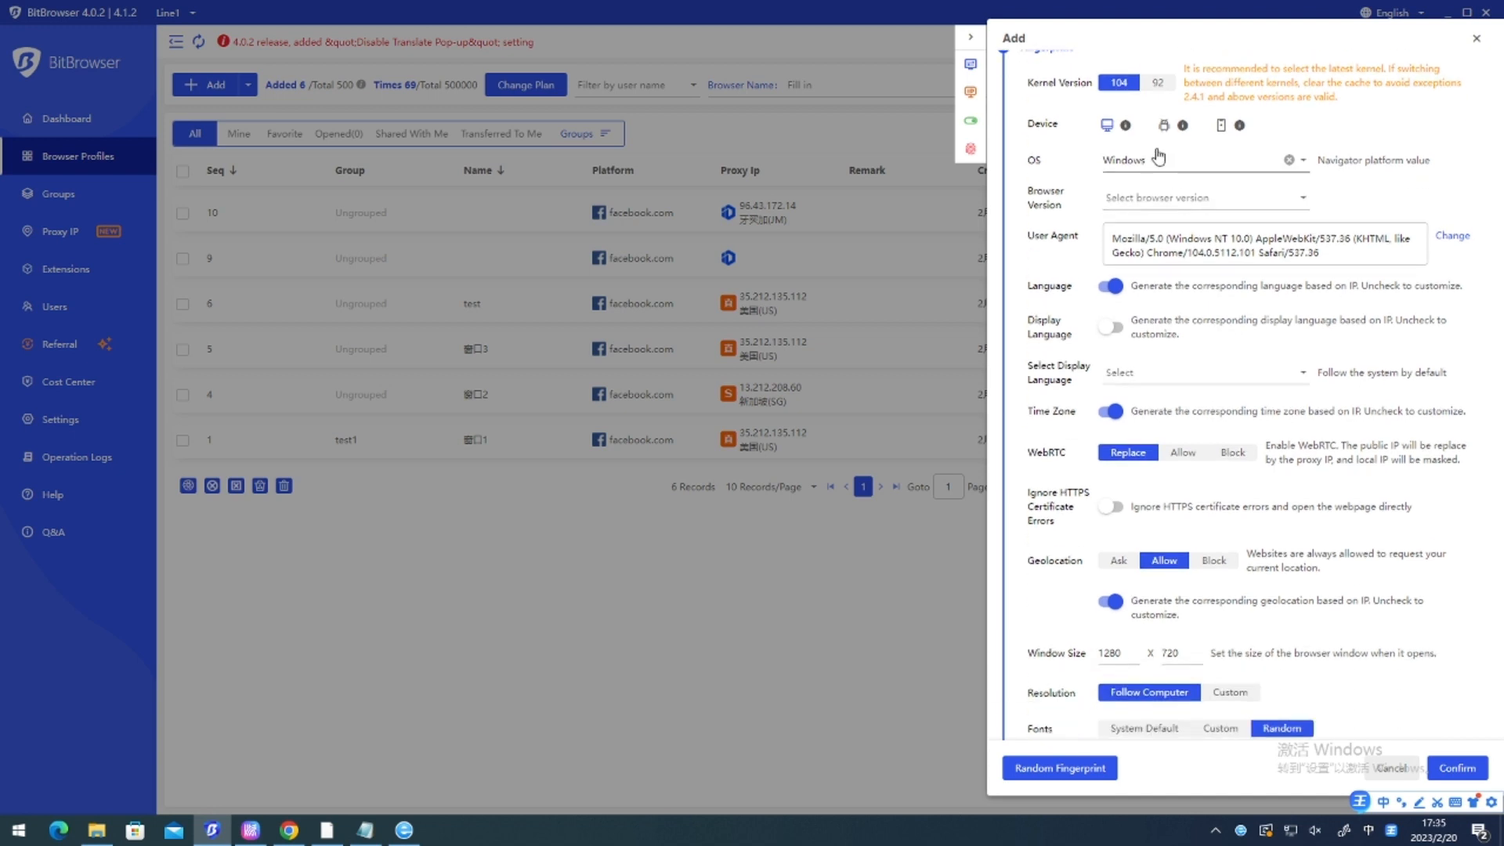
{"action": "mouse_move", "coordinate": [1131, 126]}
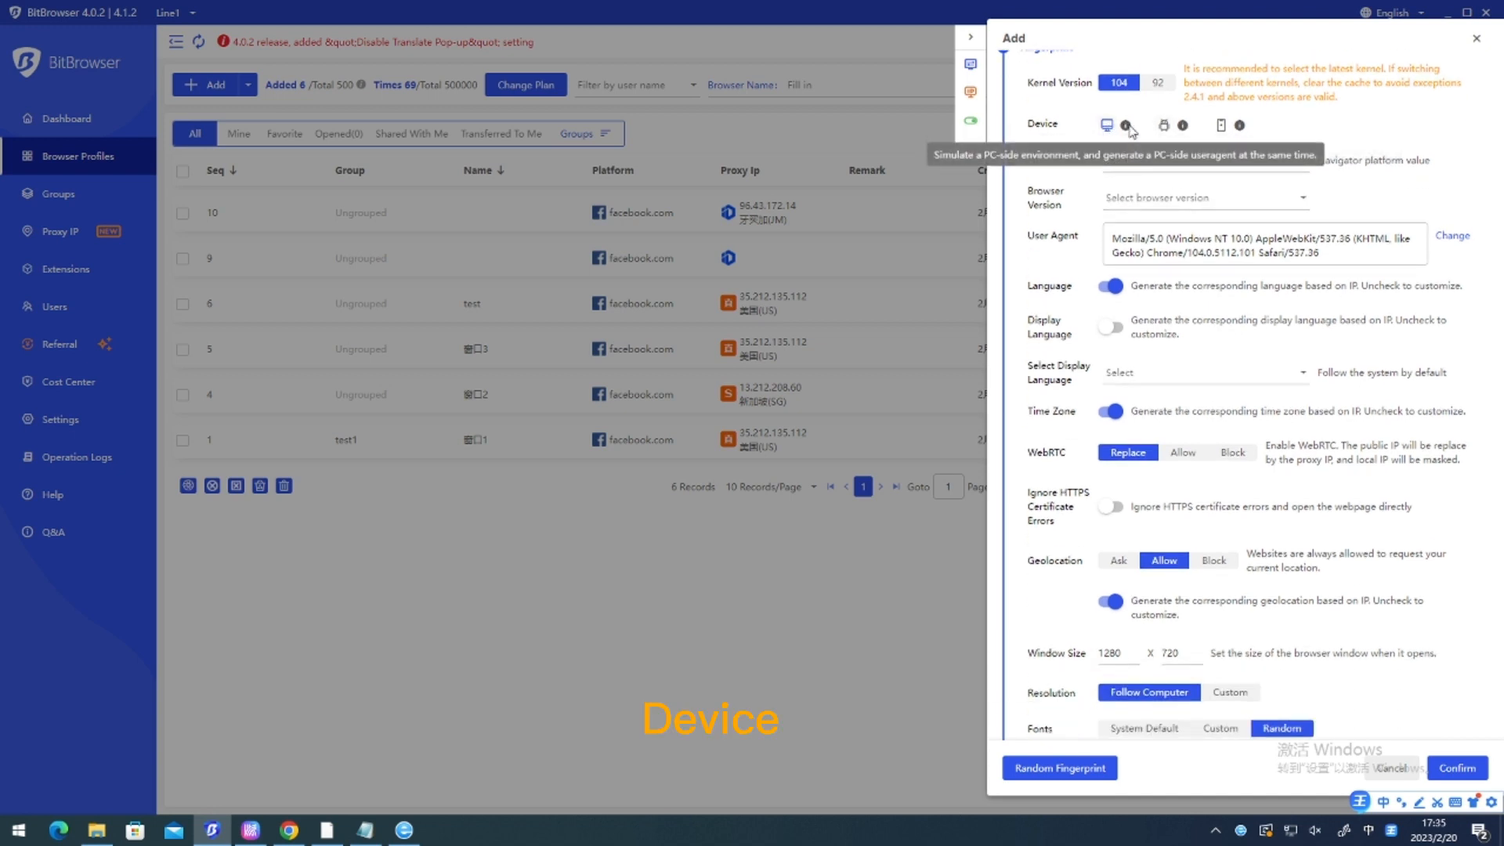
{"action": "mouse_move", "coordinate": [1227, 125]}
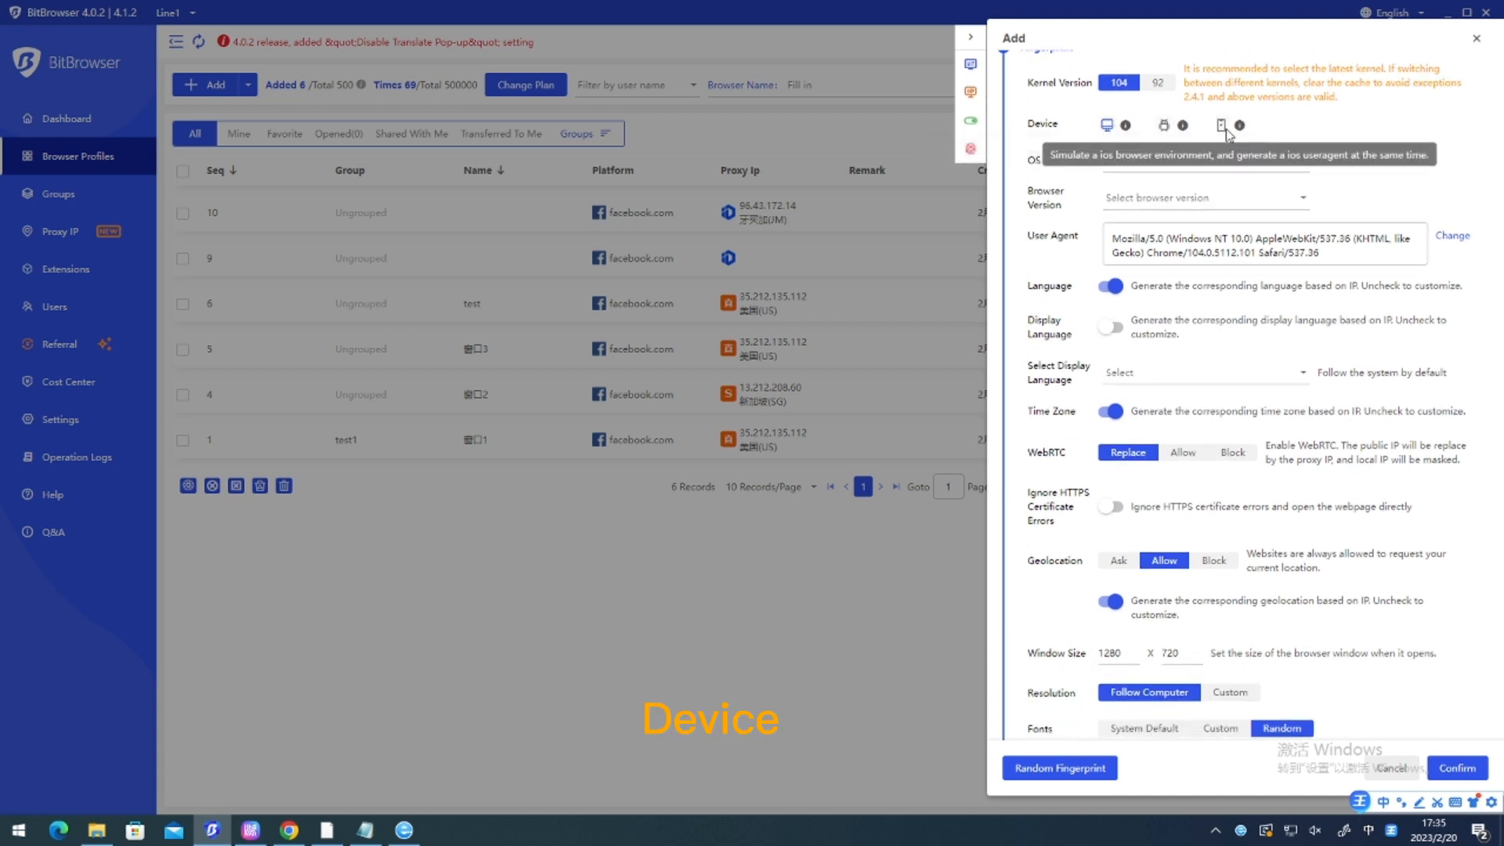
{"action": "left_click", "coordinate": [1198, 160]}
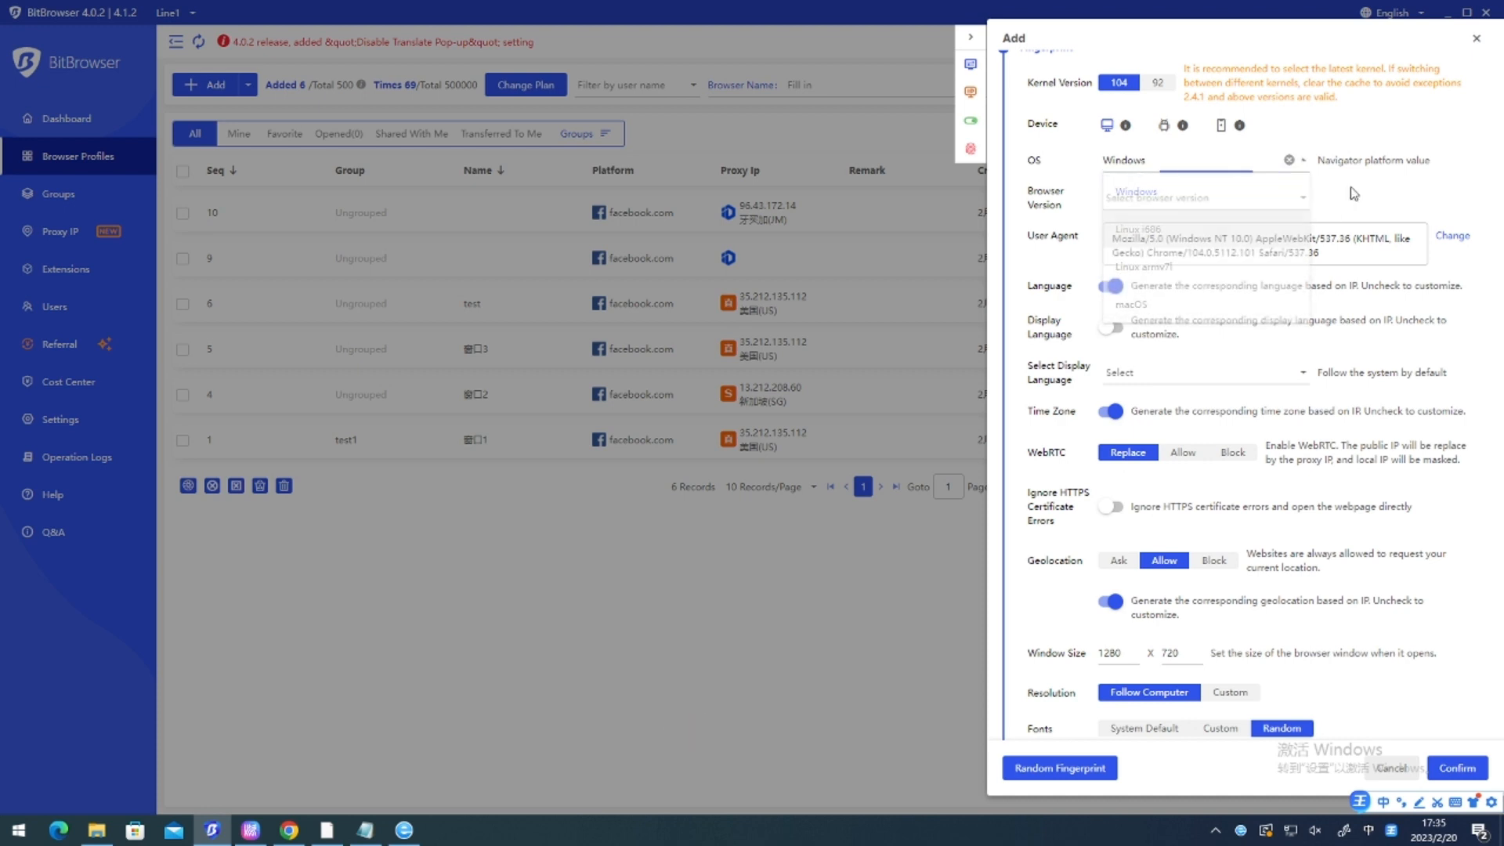
{"action": "left_click", "coordinate": [1203, 198]}
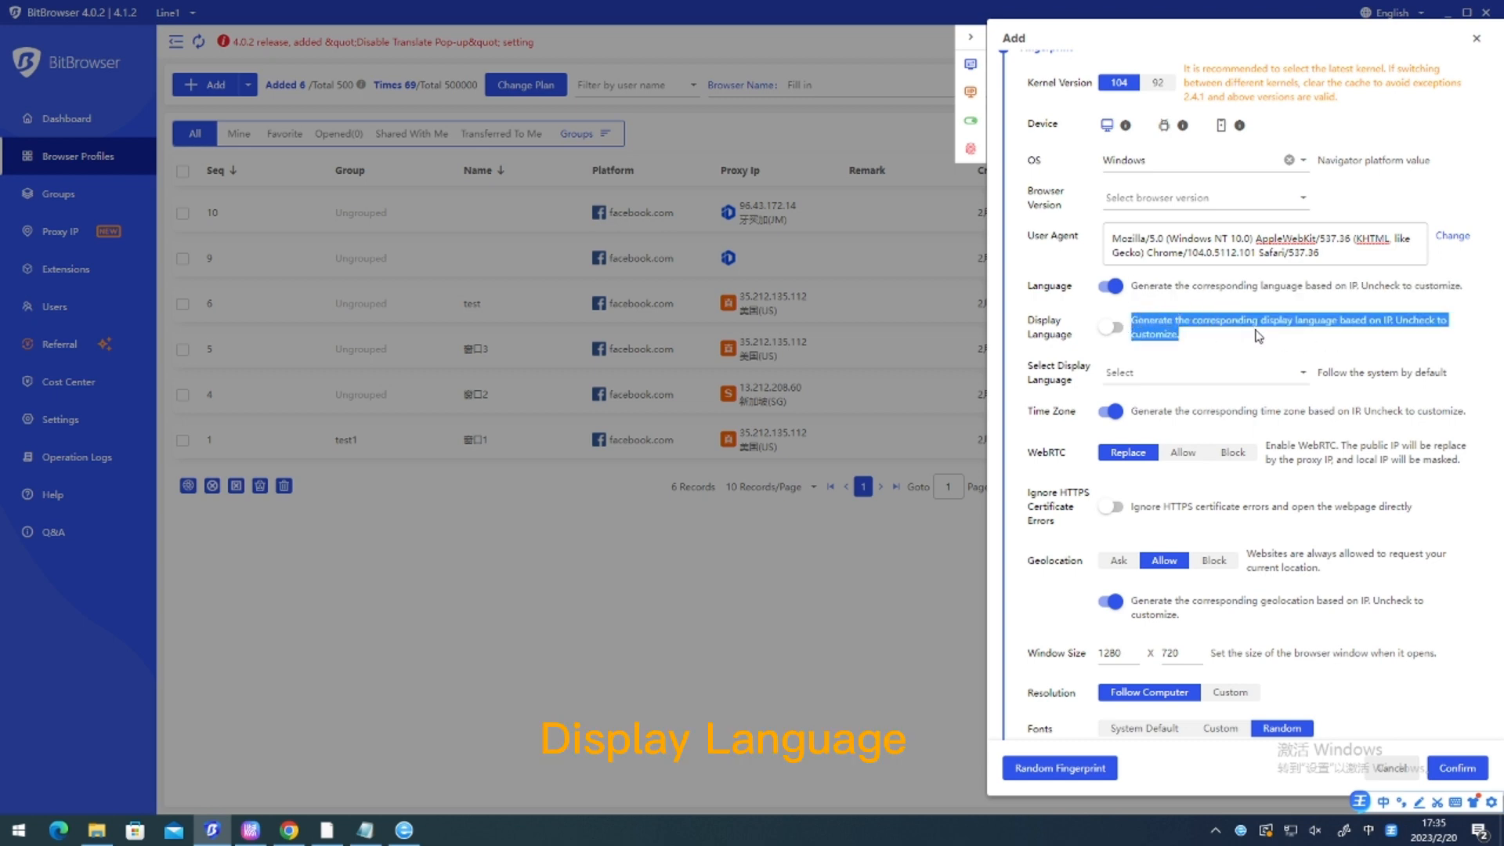
{"action": "scroll", "scroll_direction": "down", "scroll_amount": 3}
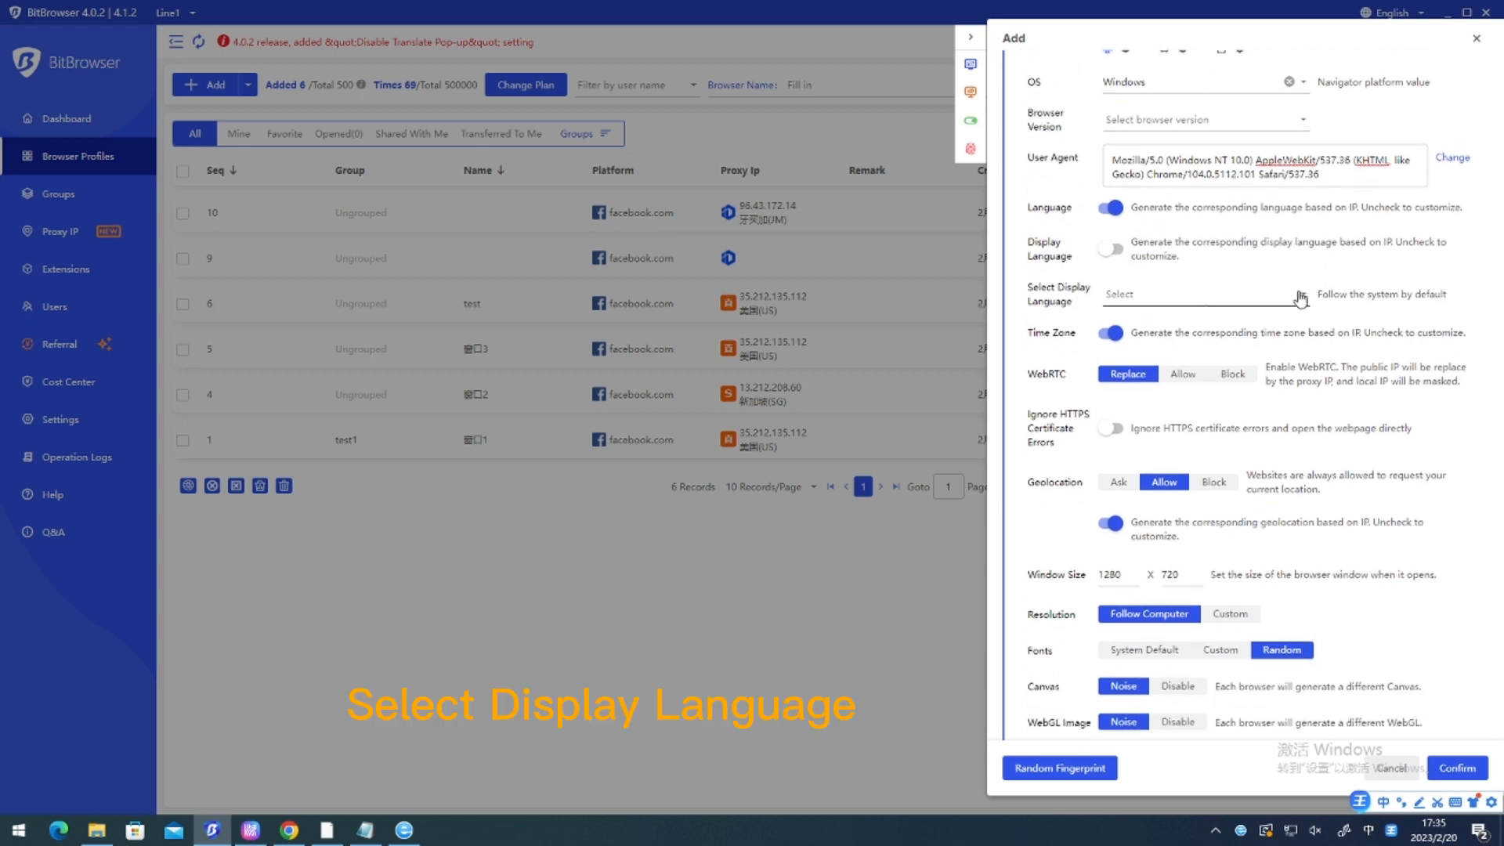
{"action": "mouse_move", "coordinate": [1472, 312]}
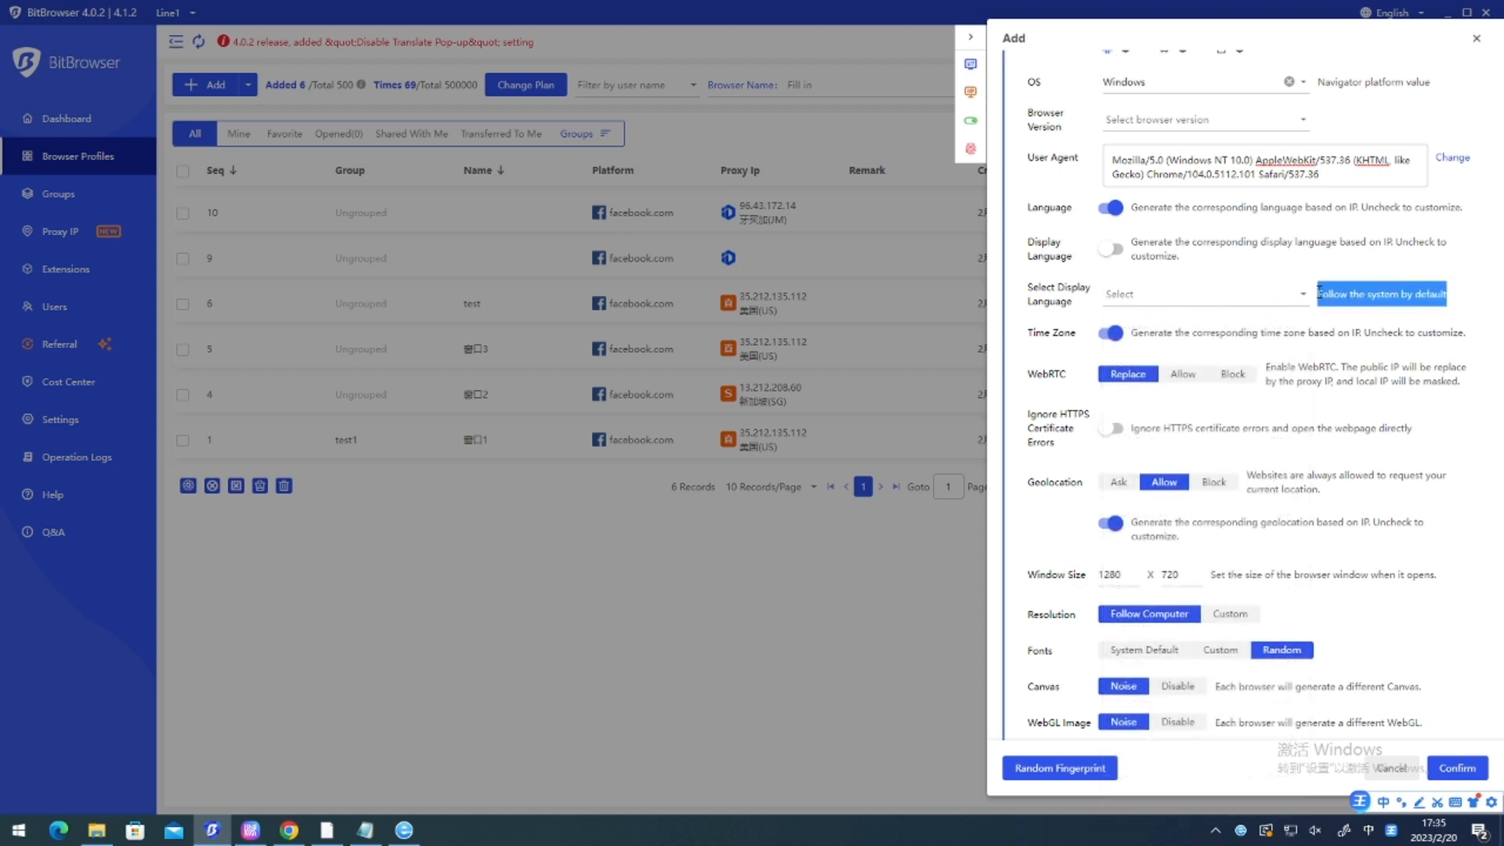
{"action": "scroll", "scroll_direction": "down", "scroll_amount": 3}
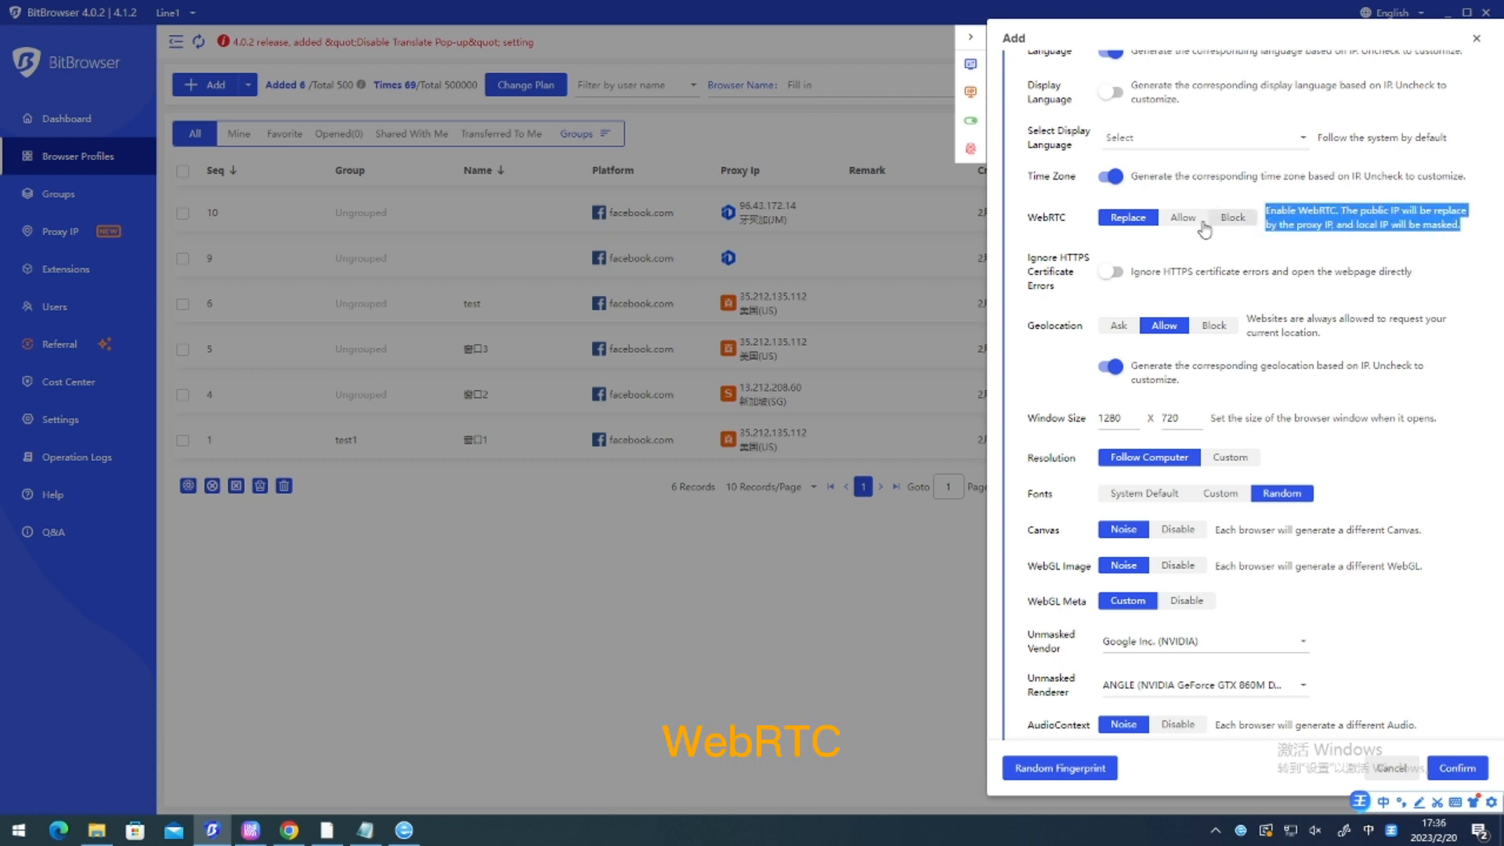
{"action": "left_click", "coordinate": [1233, 216]}
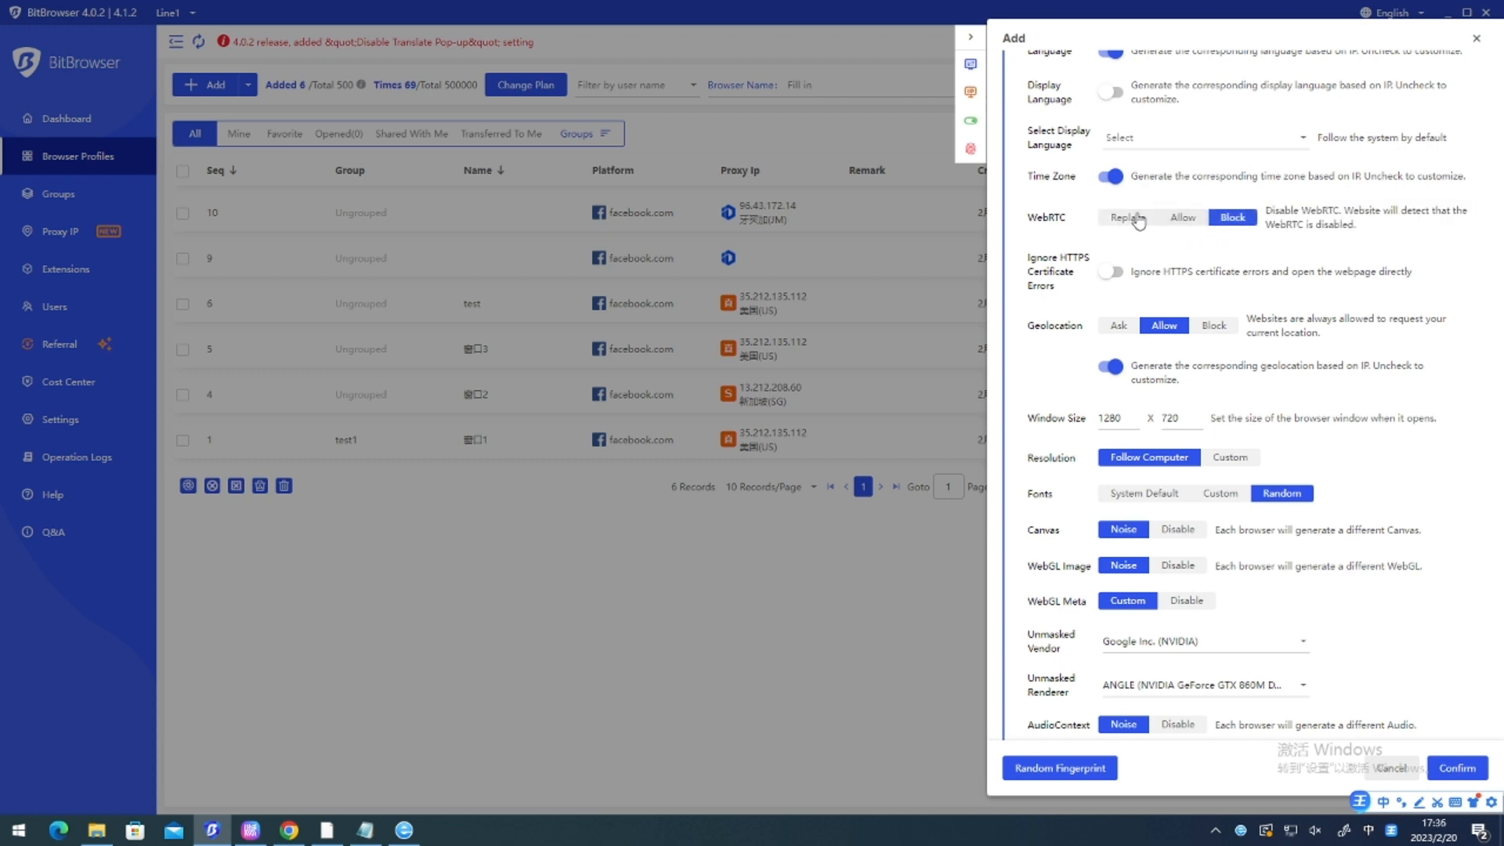
{"action": "left_click", "coordinate": [1128, 216]}
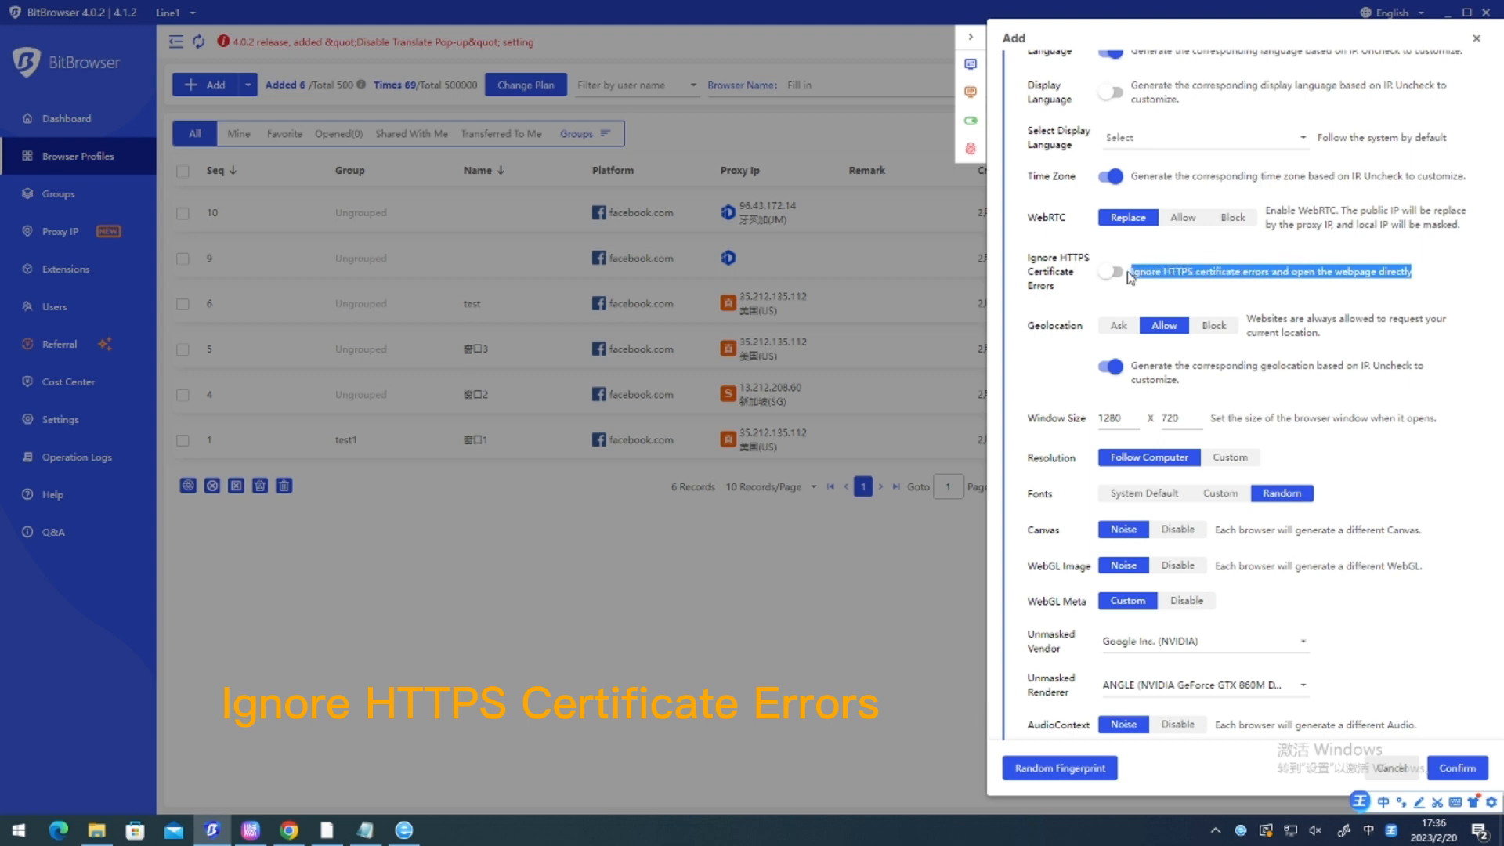
Set Geolocation to Block and Resolution to Custom at 1920 x 1080.
{"action": "scroll", "scroll_direction": "down", "scroll_amount": 3}
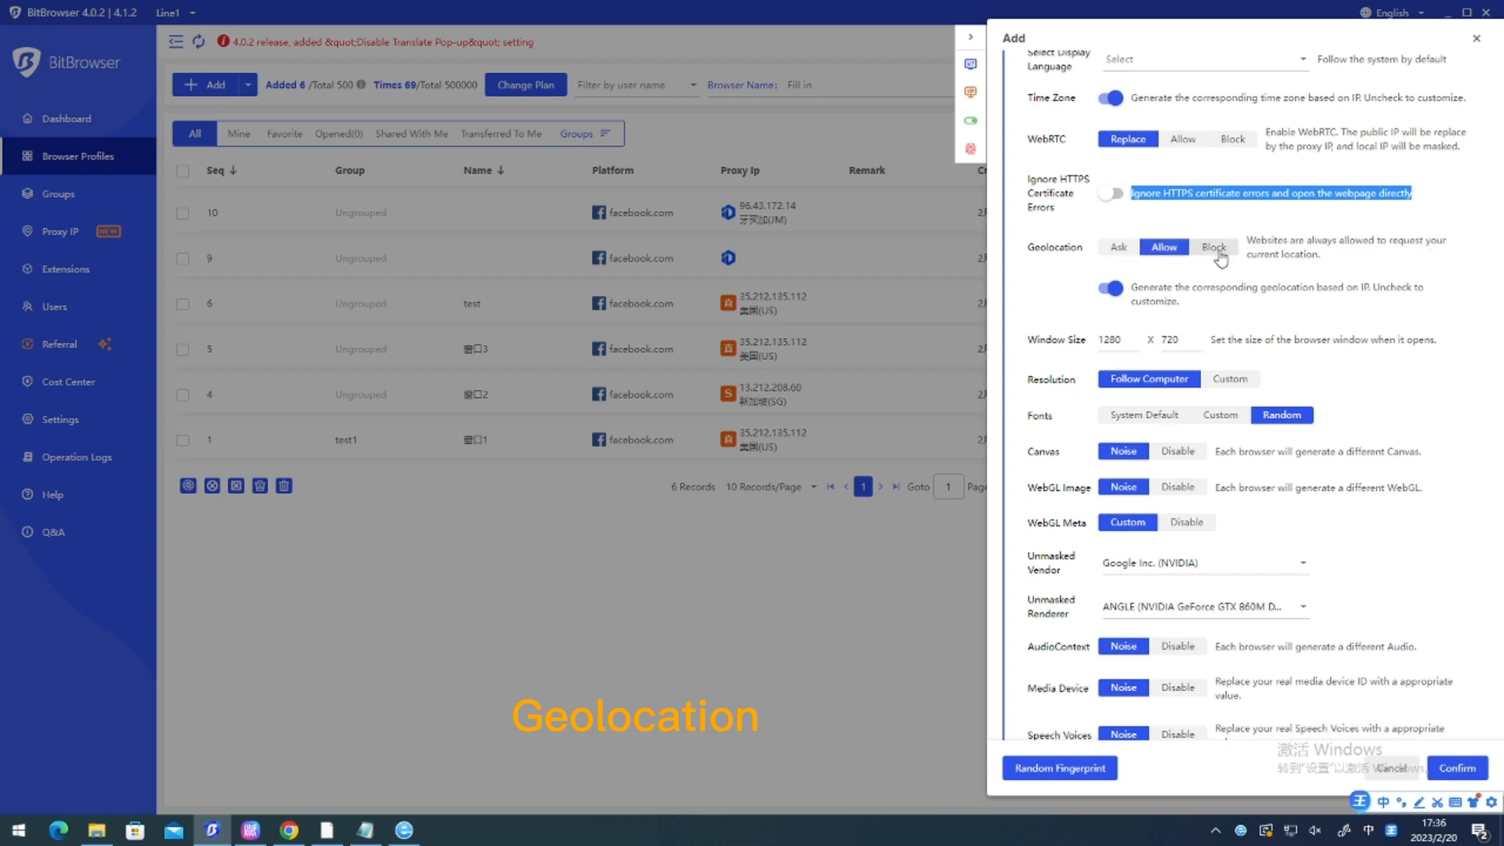
{"action": "left_click", "coordinate": [1213, 248]}
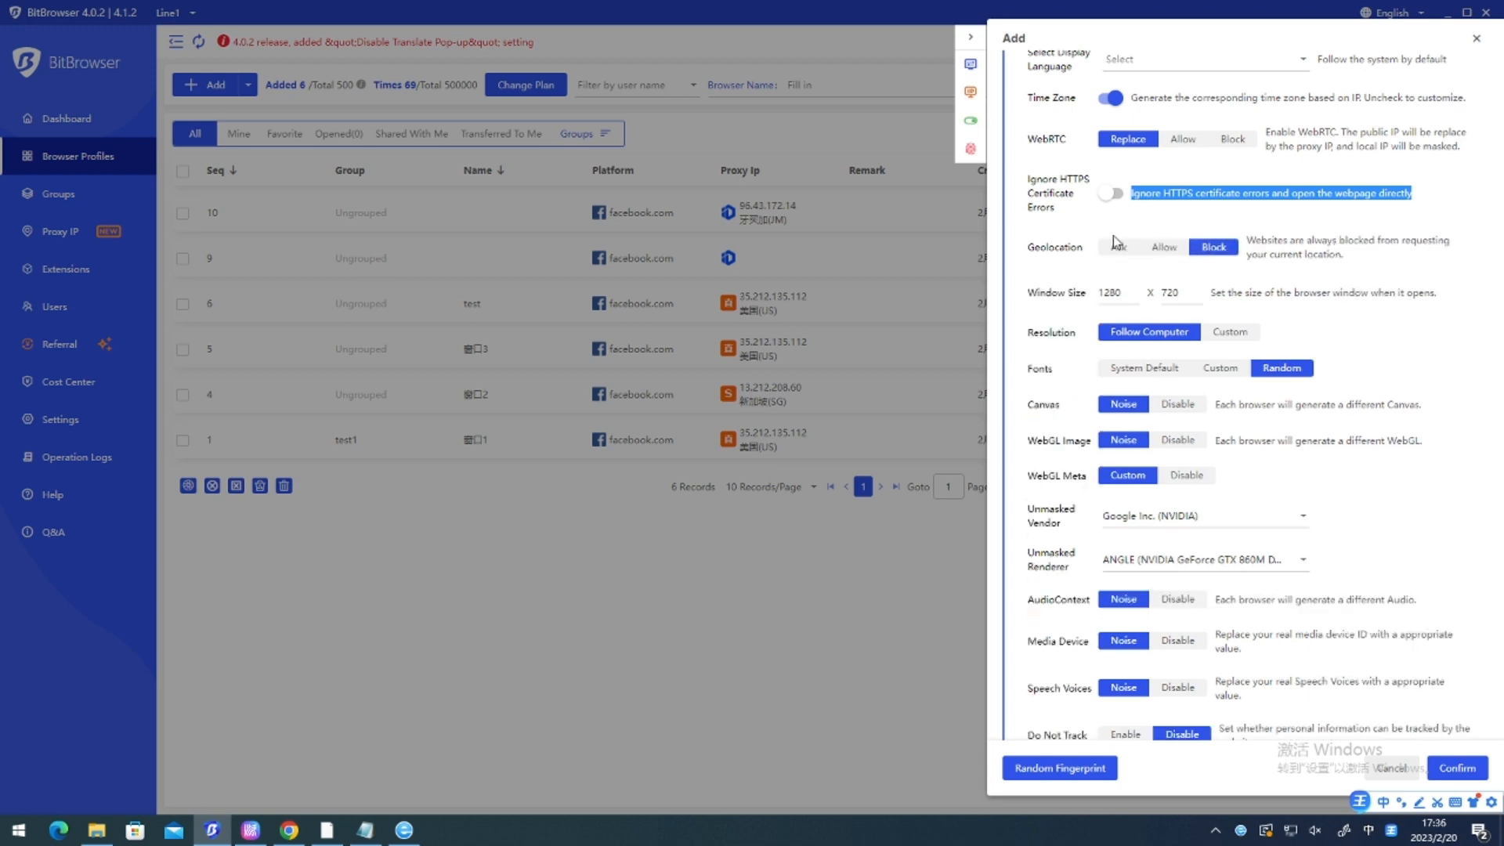
{"action": "scroll", "scroll_direction": "down", "scroll_amount": 3}
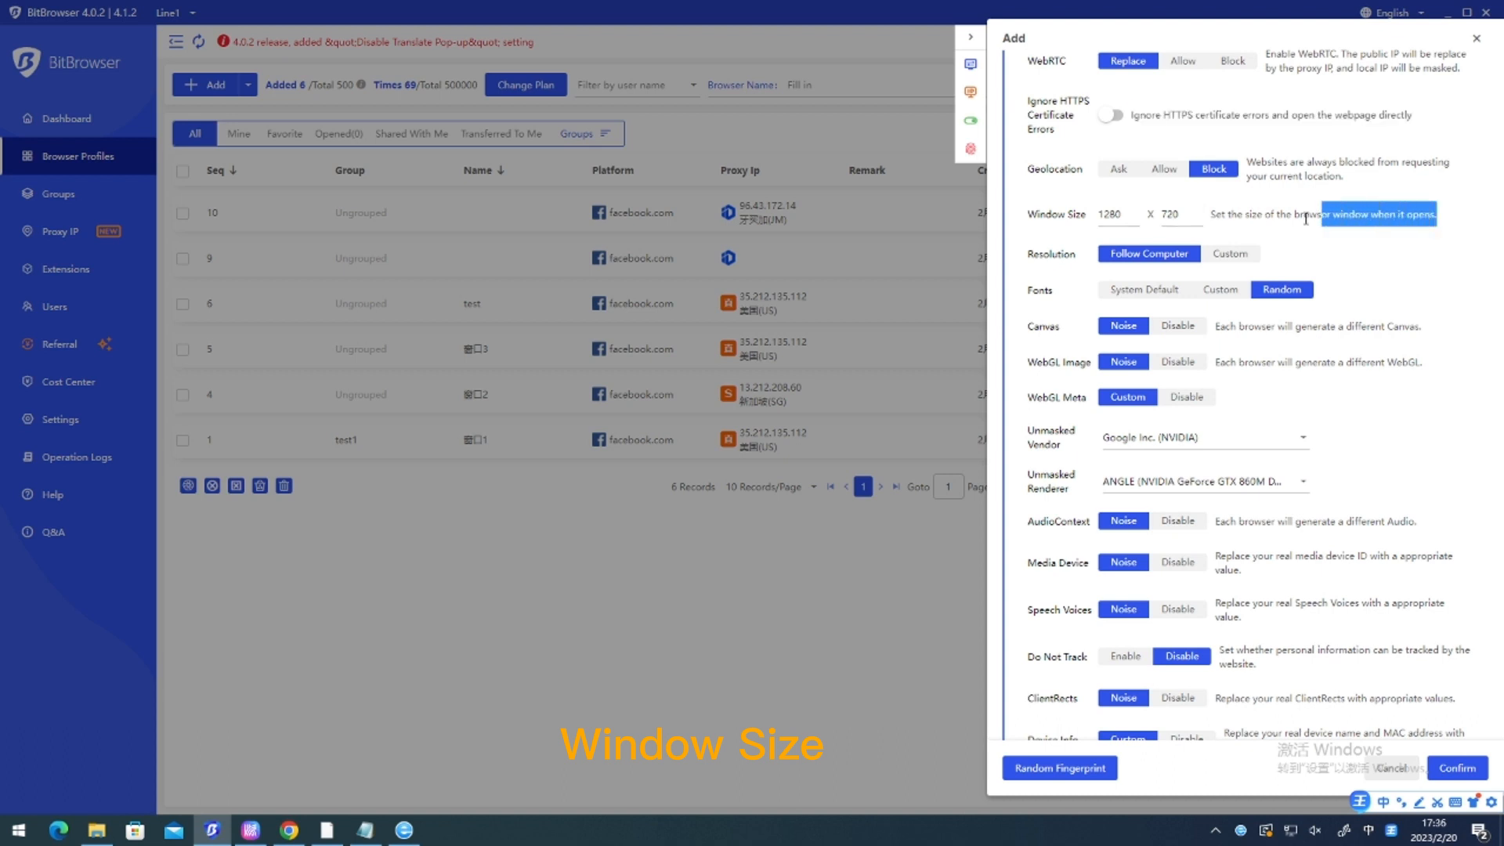
{"action": "left_click", "coordinate": [1232, 254]}
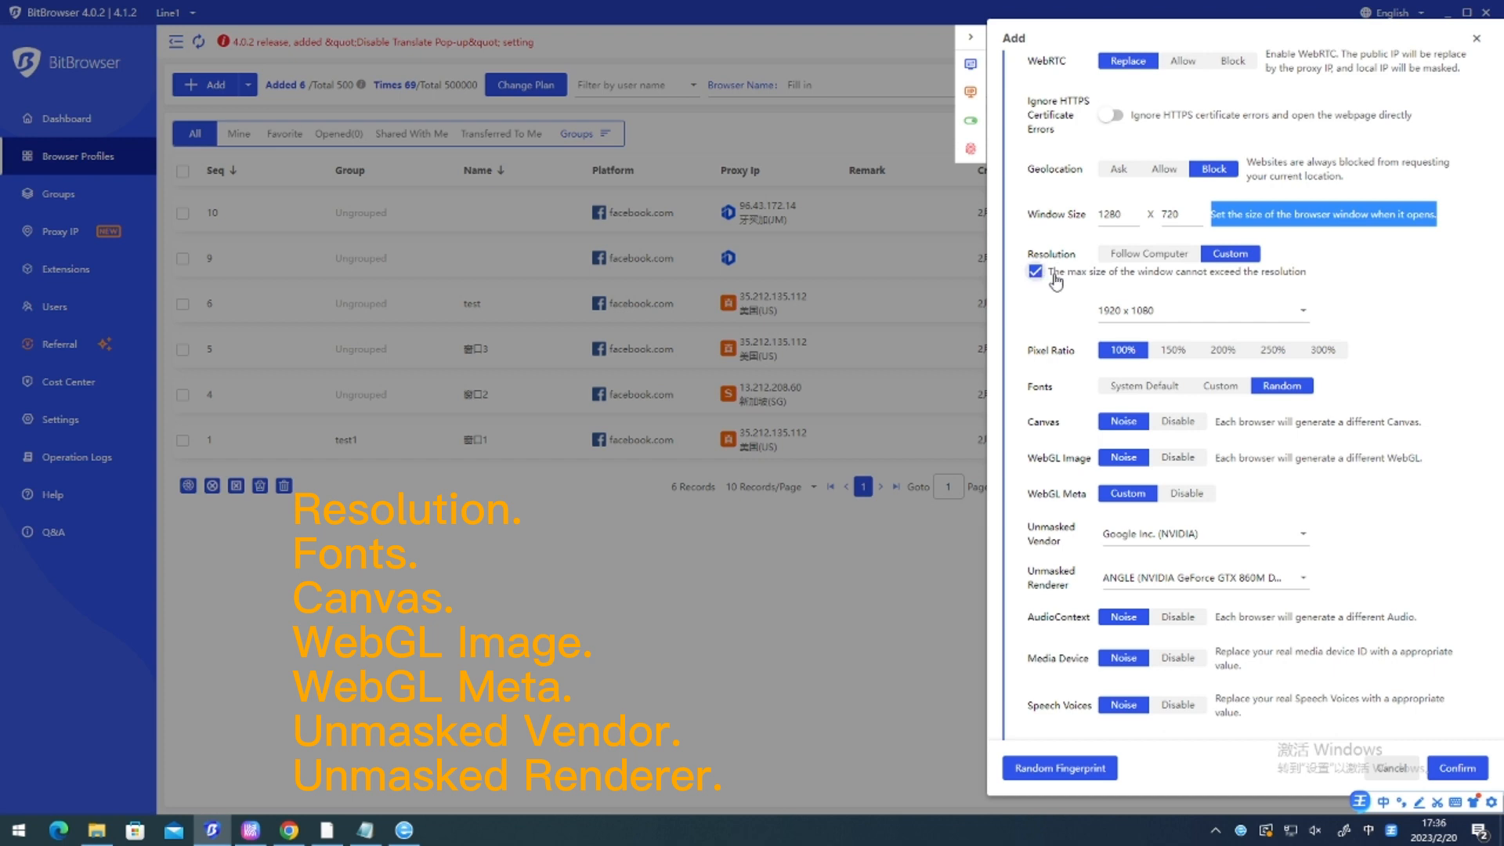
{"action": "mouse_move", "coordinate": [1308, 285]}
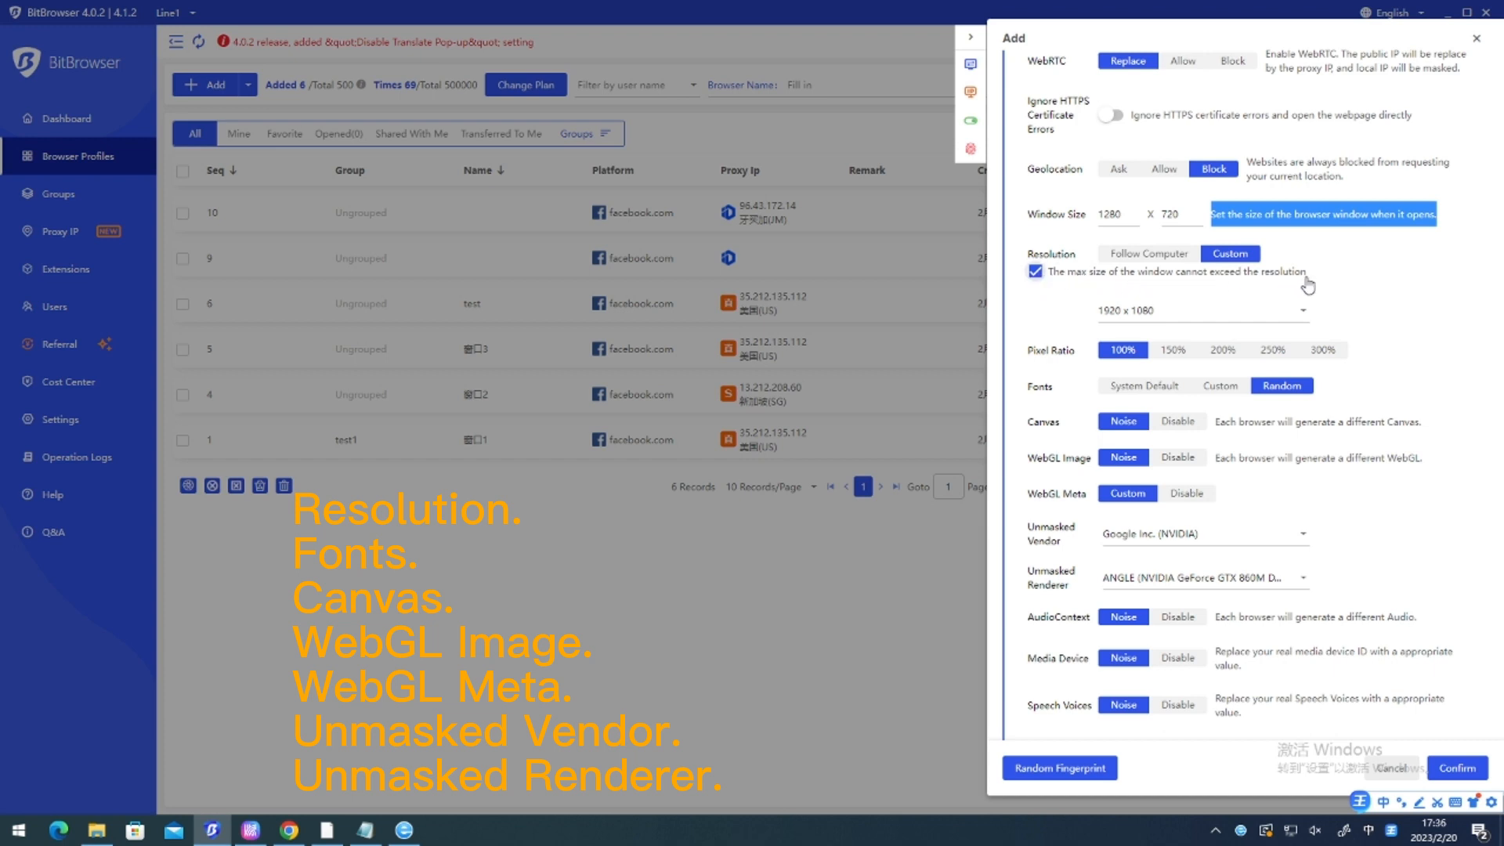
Keep WebGL Image on Noise and WebGL Meta on Custom, then set AudioContext to Disable.
{"action": "scroll", "scroll_direction": "down", "scroll_amount": 3}
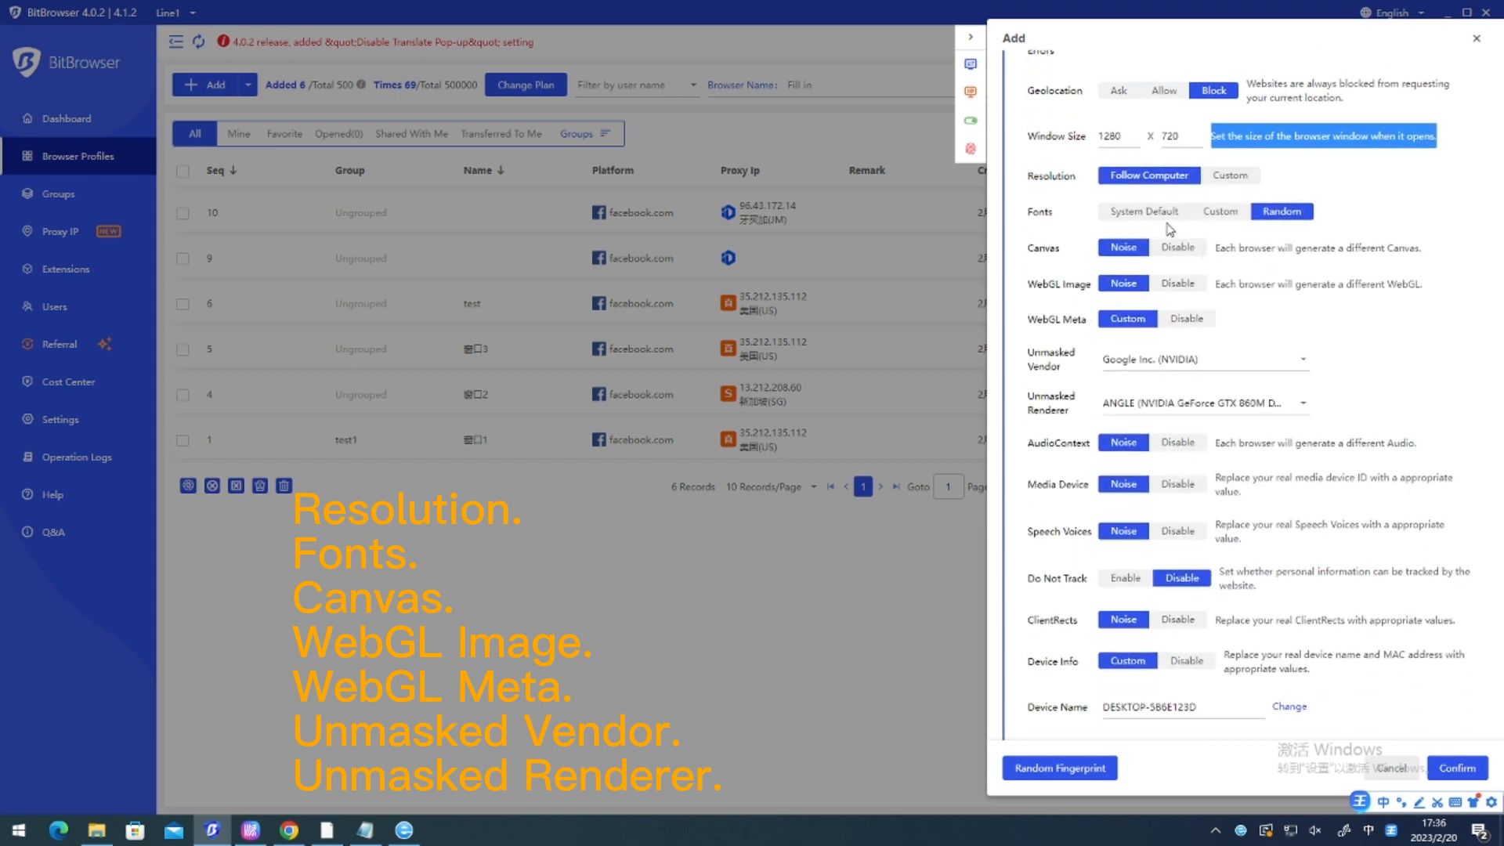
{"action": "left_click", "coordinate": [1219, 212]}
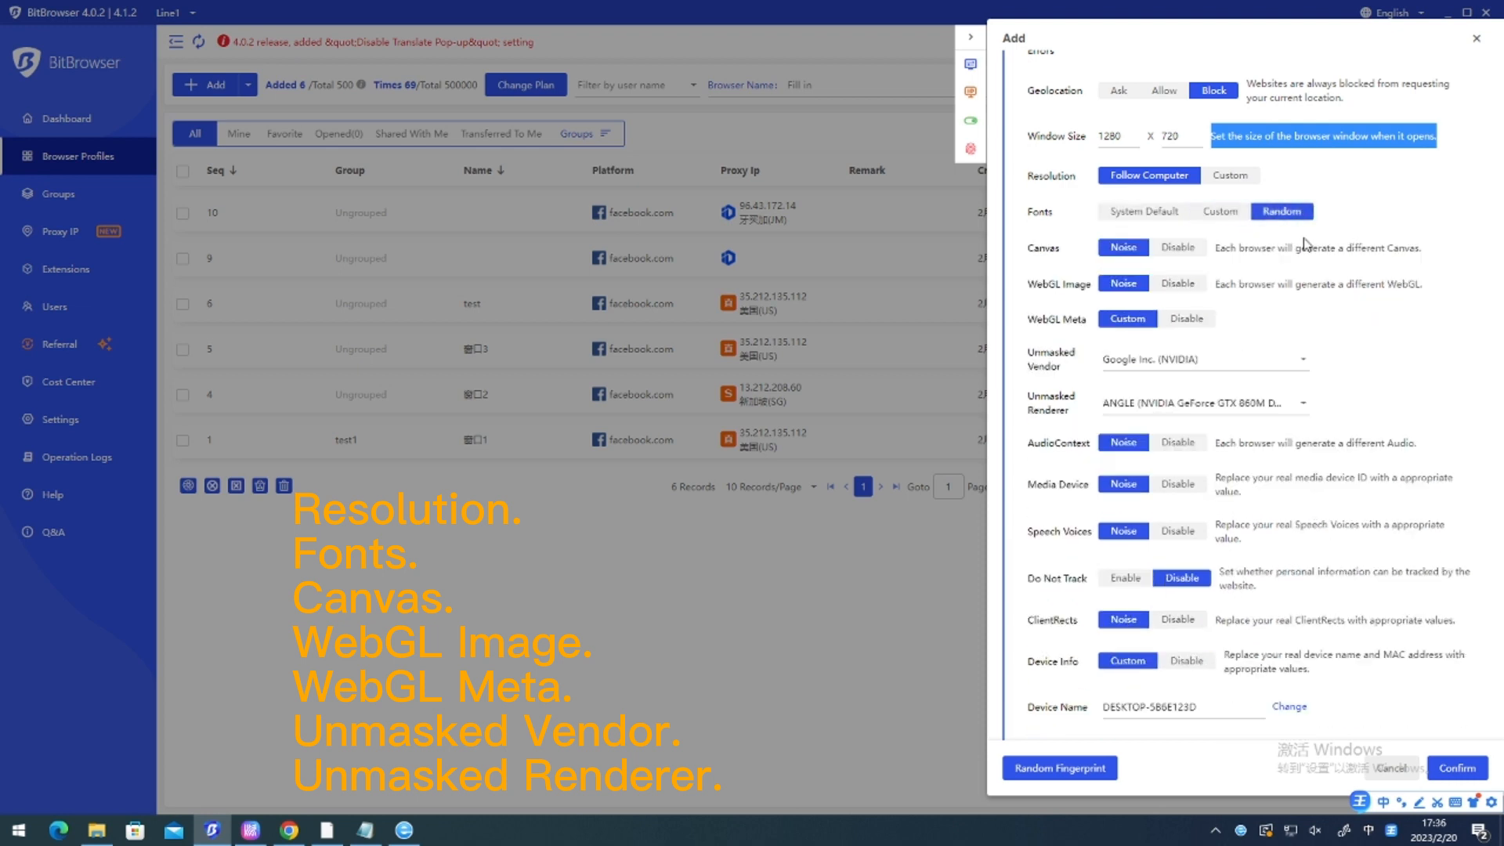
{"action": "left_click", "coordinate": [1177, 252]}
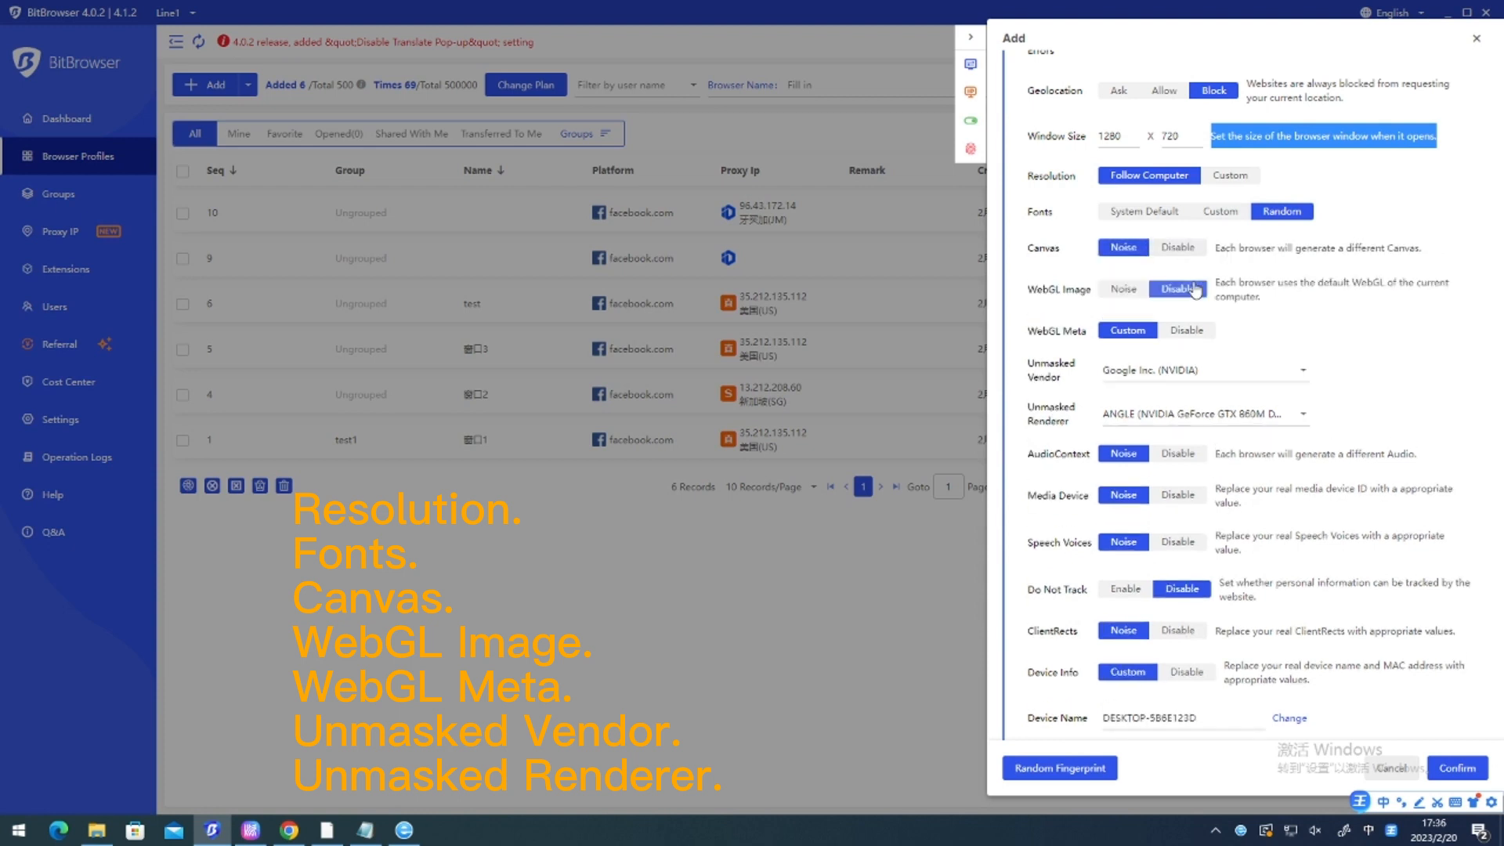
{"action": "left_click", "coordinate": [1124, 284]}
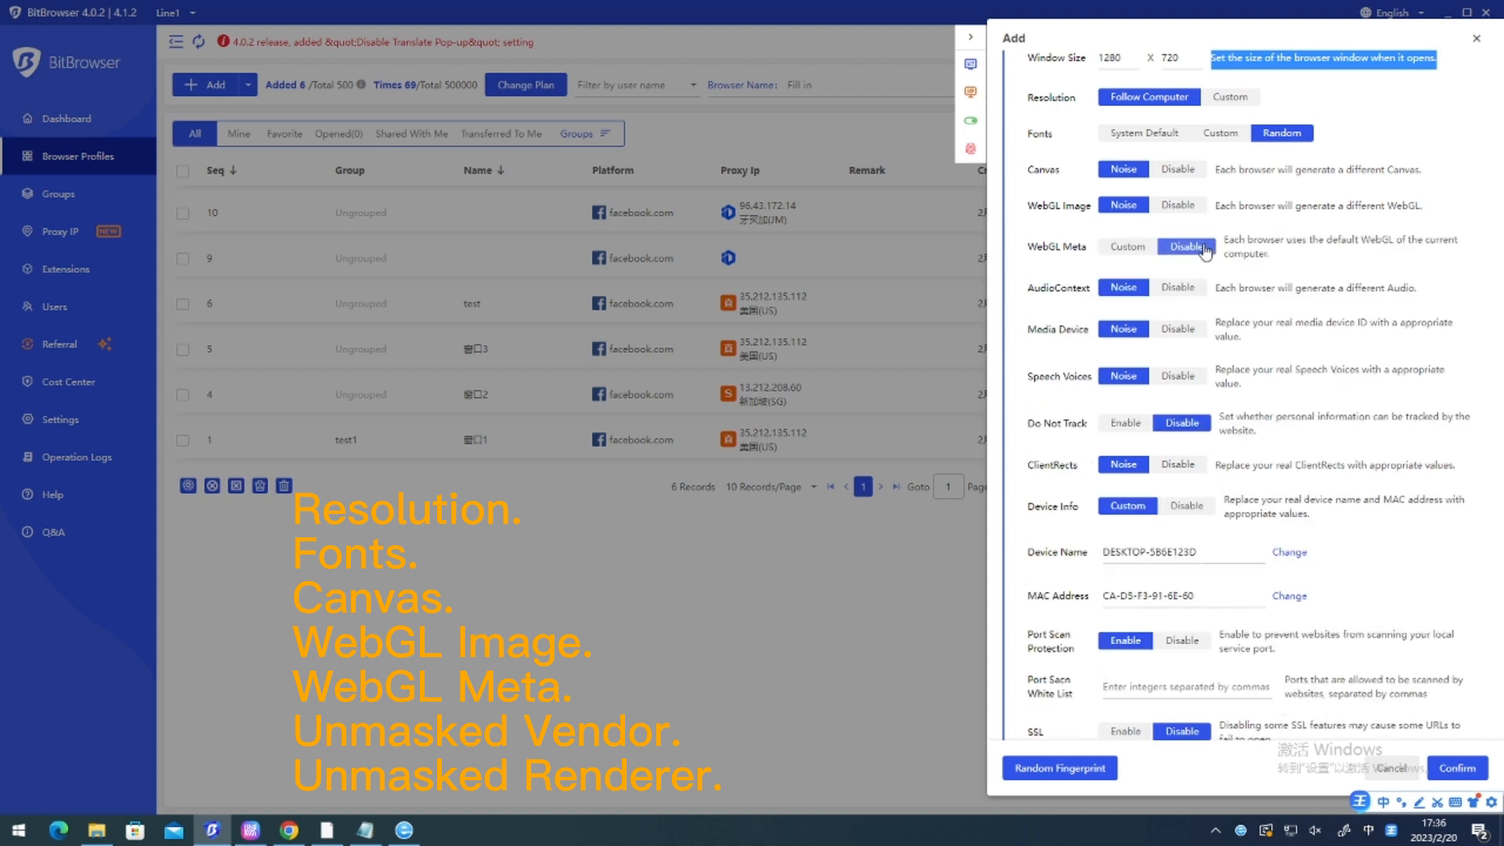
{"action": "left_click", "coordinate": [1127, 241]}
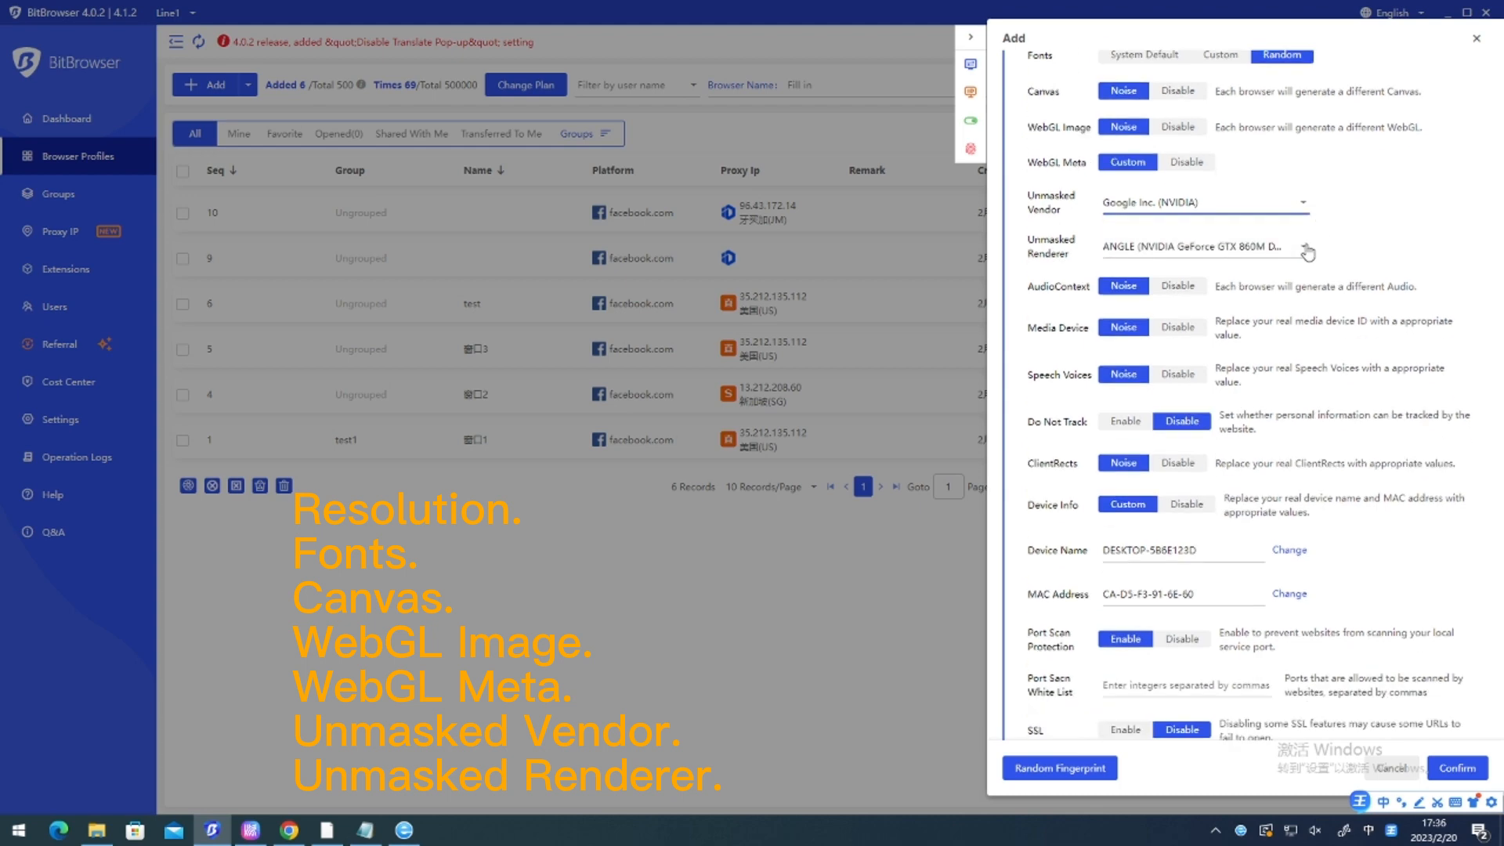
{"action": "left_click", "coordinate": [1302, 252]}
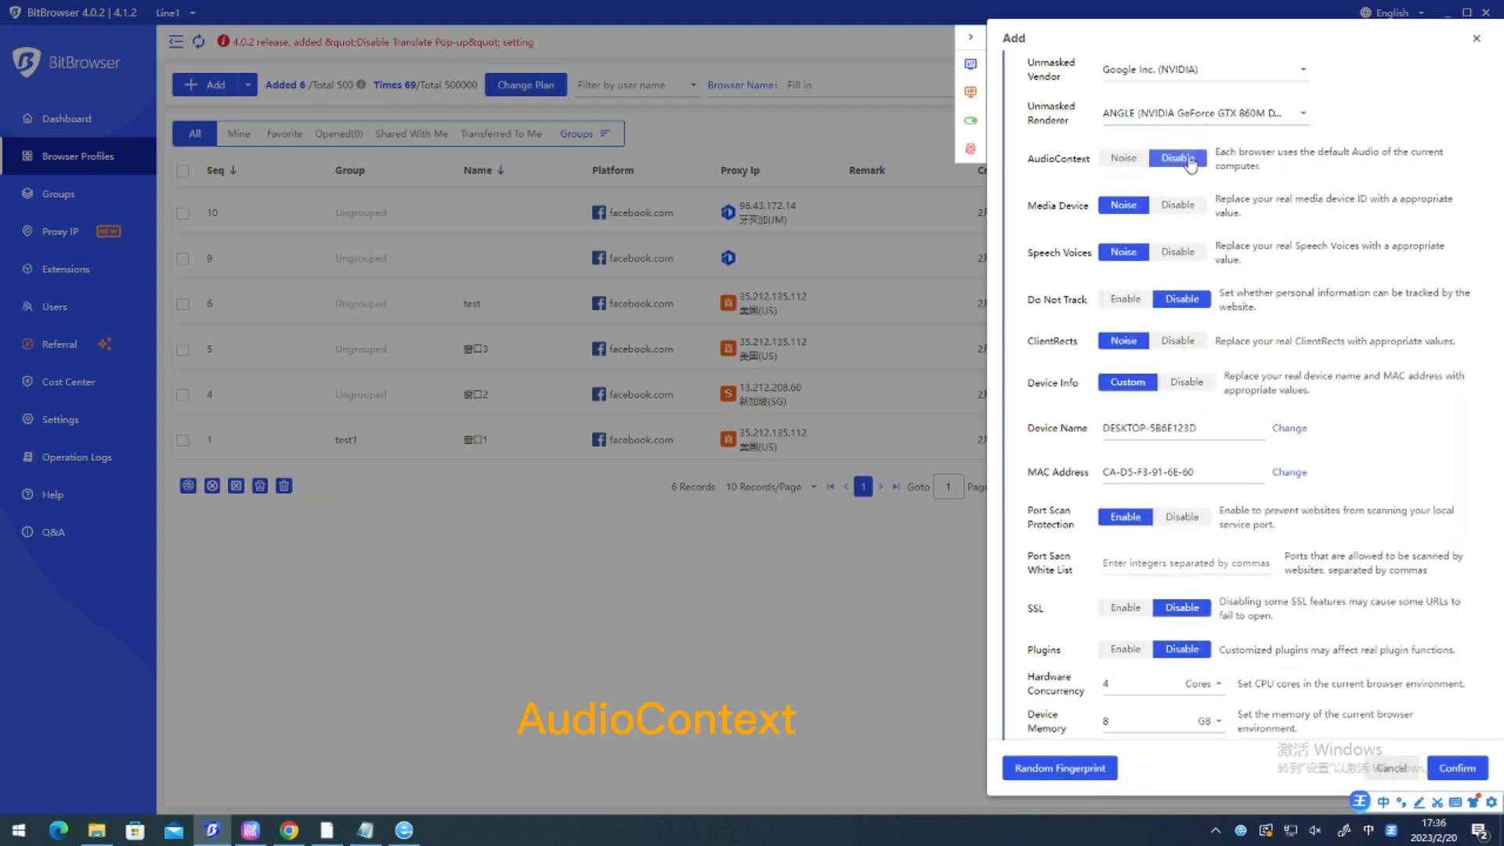
Set AudioContext back to Noise.
{"action": "left_click", "coordinate": [1121, 157]}
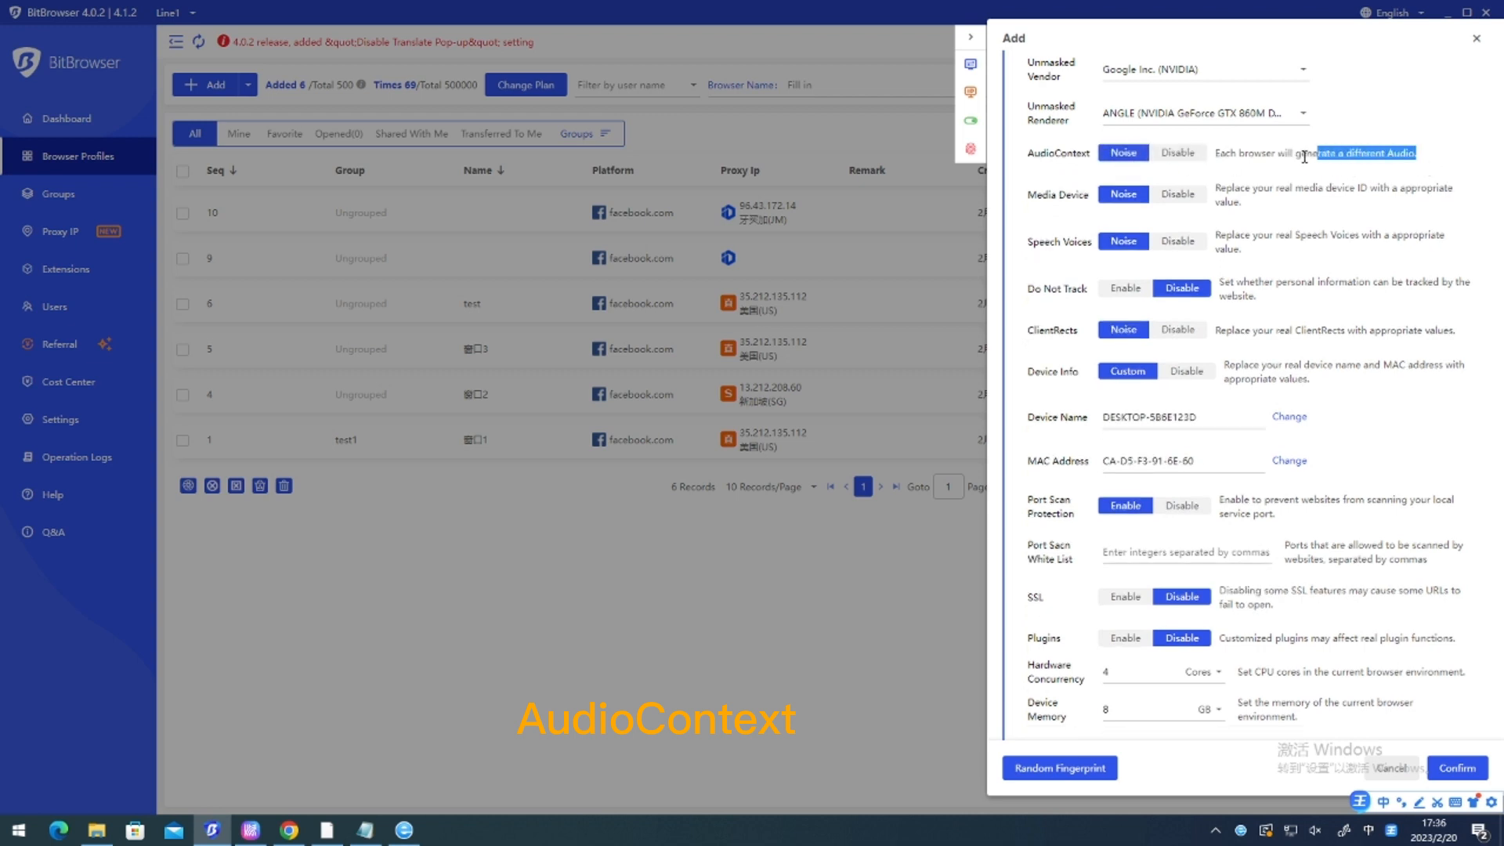
{"action": "mouse_move", "coordinate": [1250, 172]}
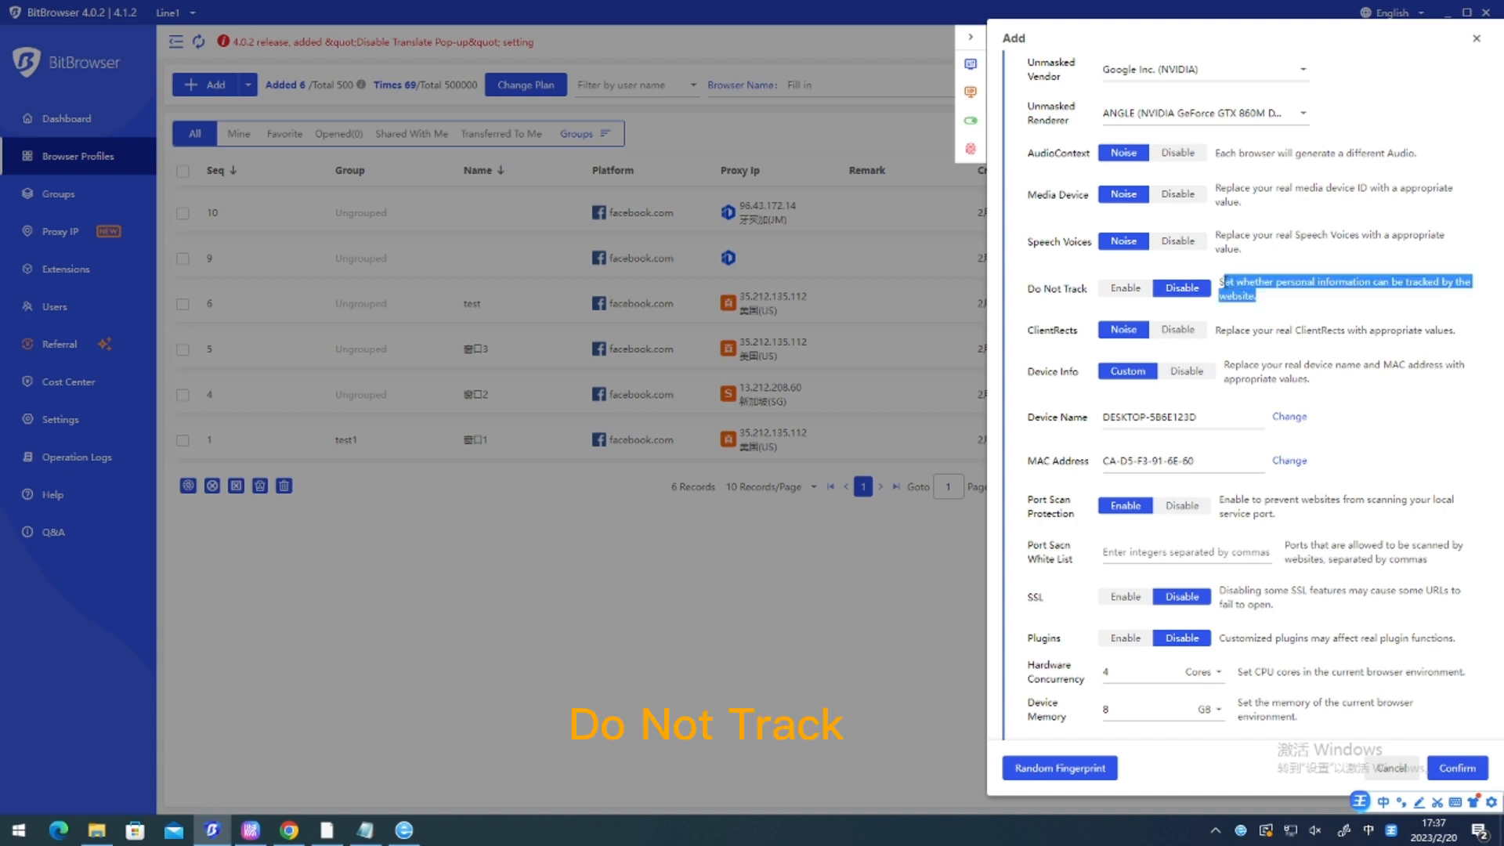
{"action": "mouse_move", "coordinate": [1329, 314]}
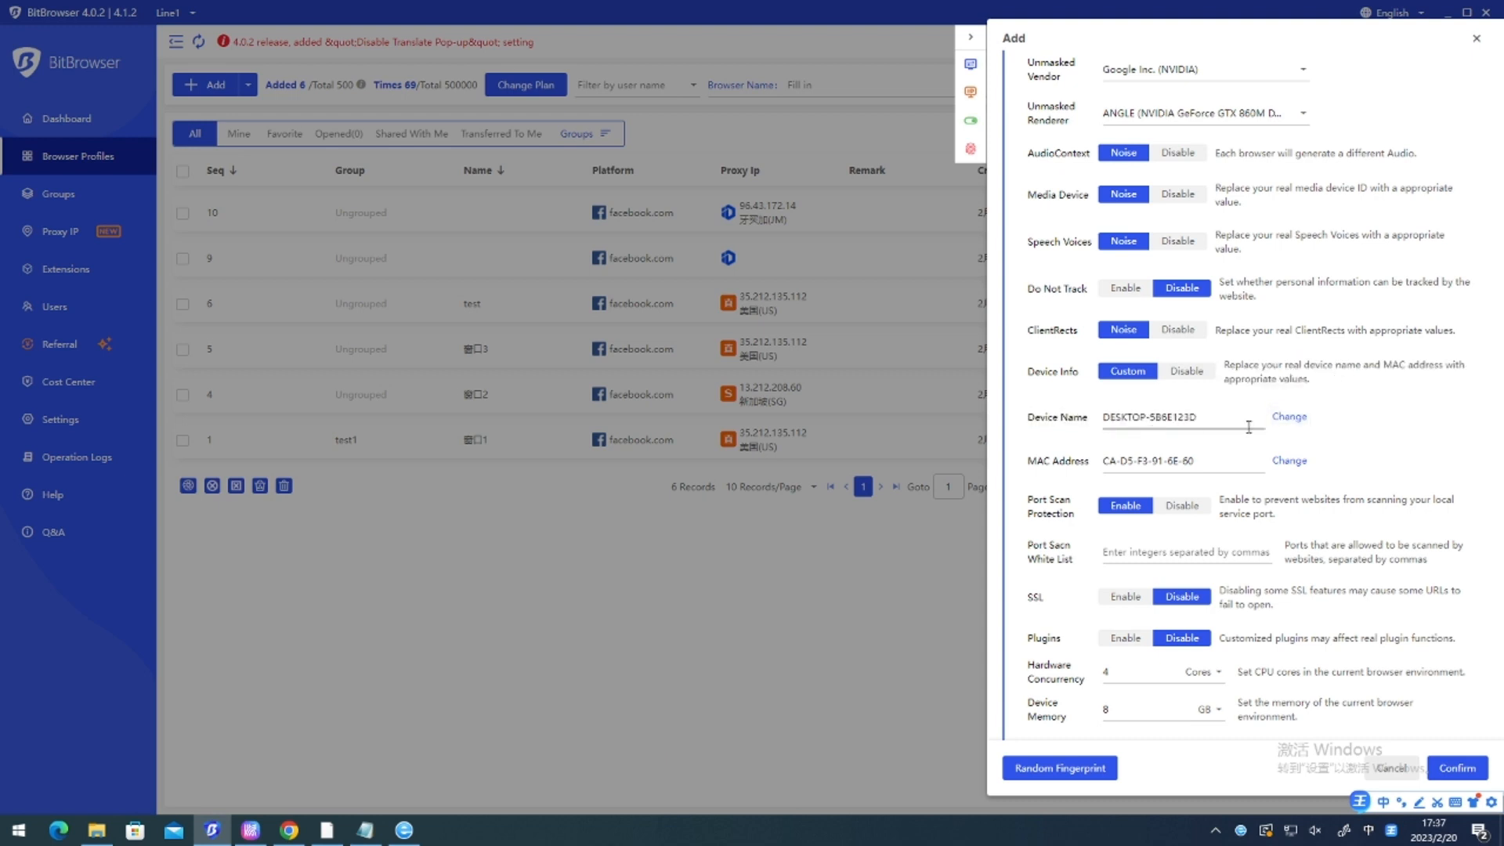
Generate a new random device name, DESKTOP-F6B04C33.
{"action": "left_click", "coordinate": [1288, 417]}
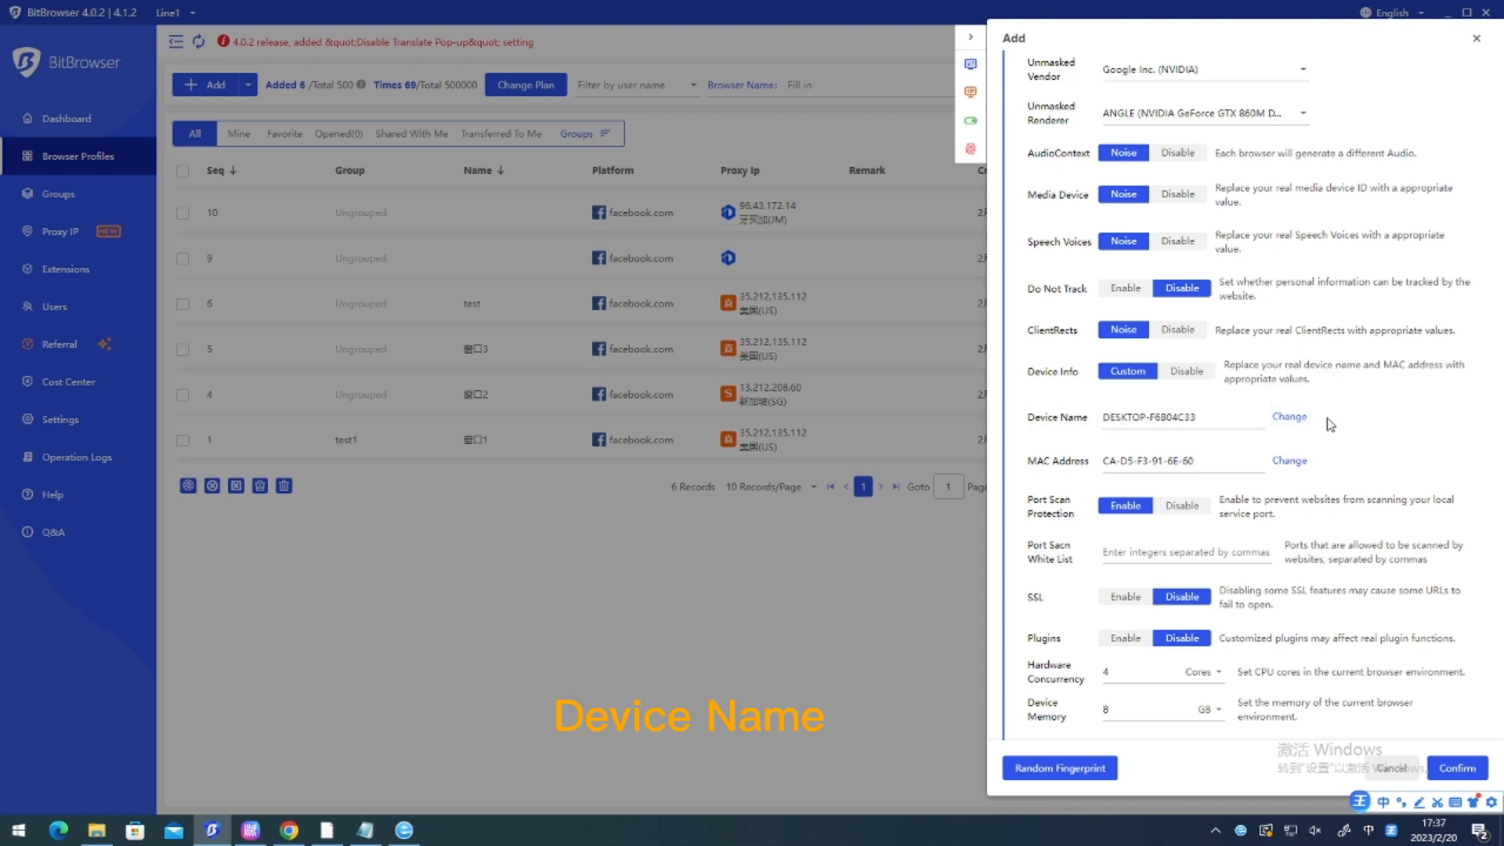
{"action": "double_click", "coordinate": [1185, 460]}
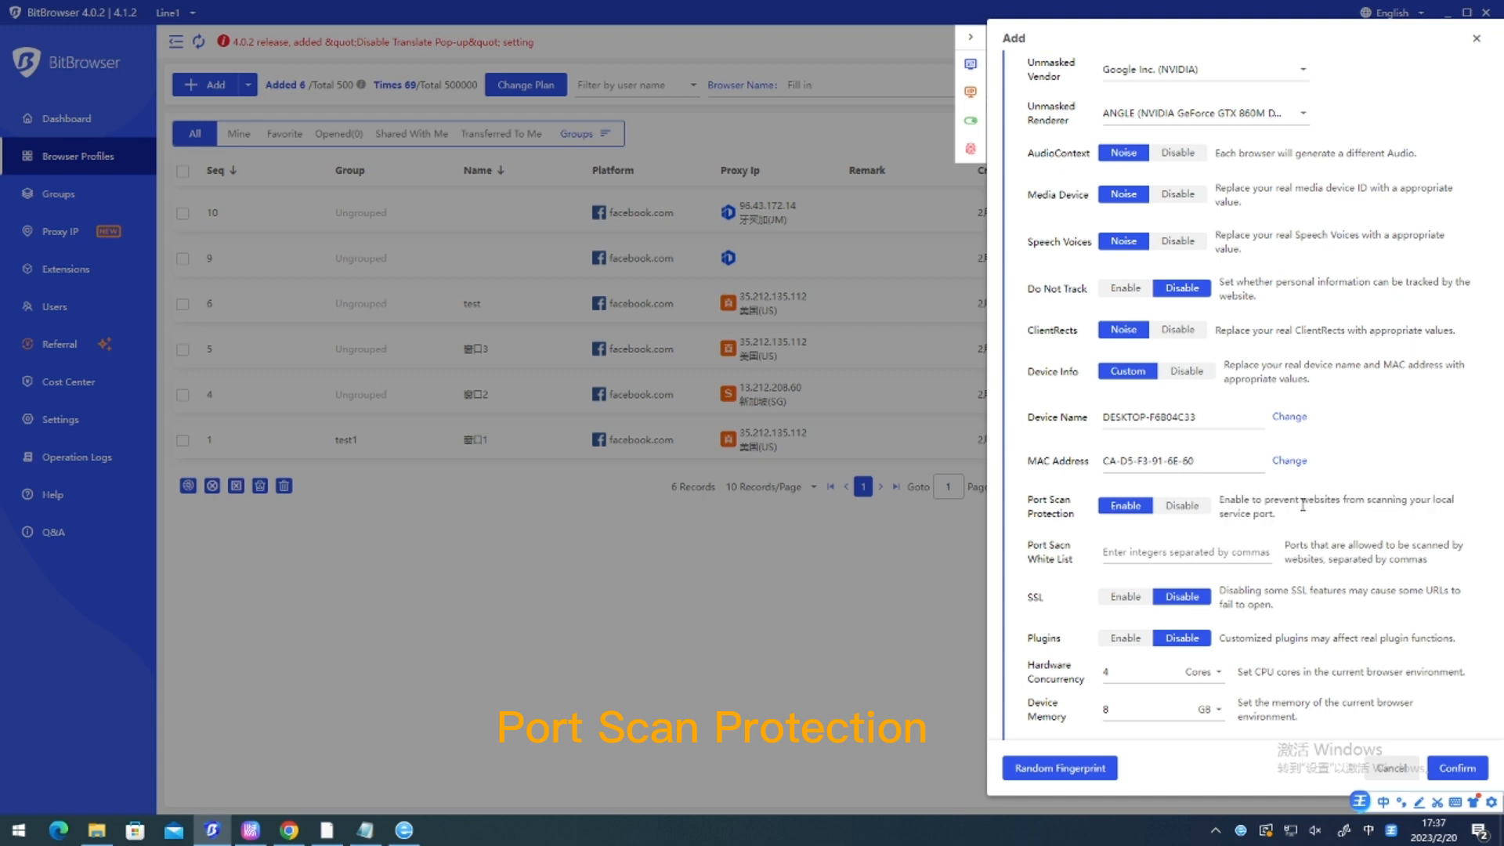
{"action": "mouse_move", "coordinate": [1450, 573]}
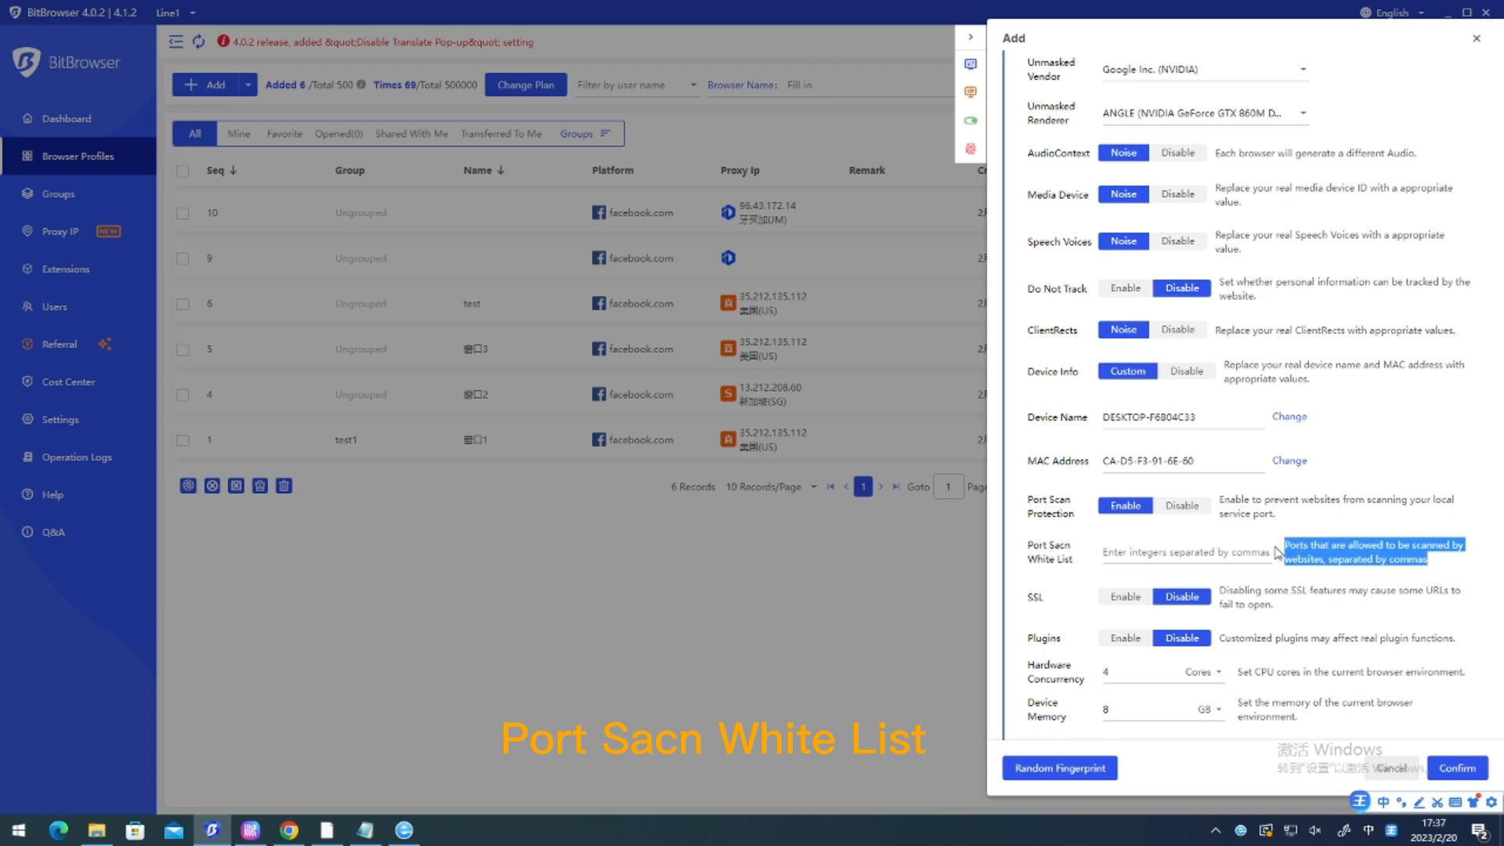
{"action": "mouse_move", "coordinate": [1214, 592]}
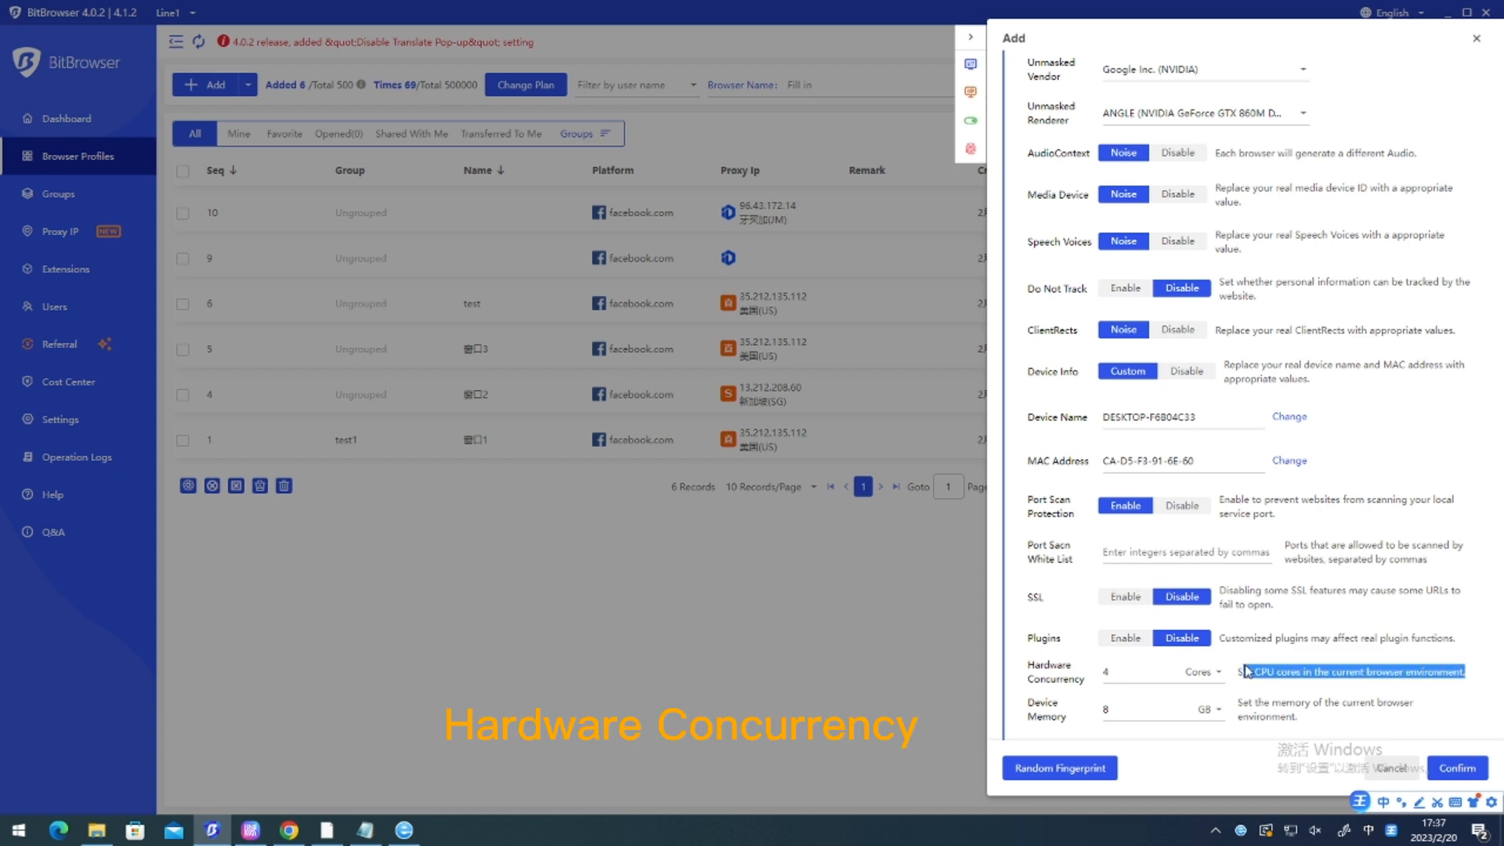
{"action": "mouse_move", "coordinate": [1396, 705]}
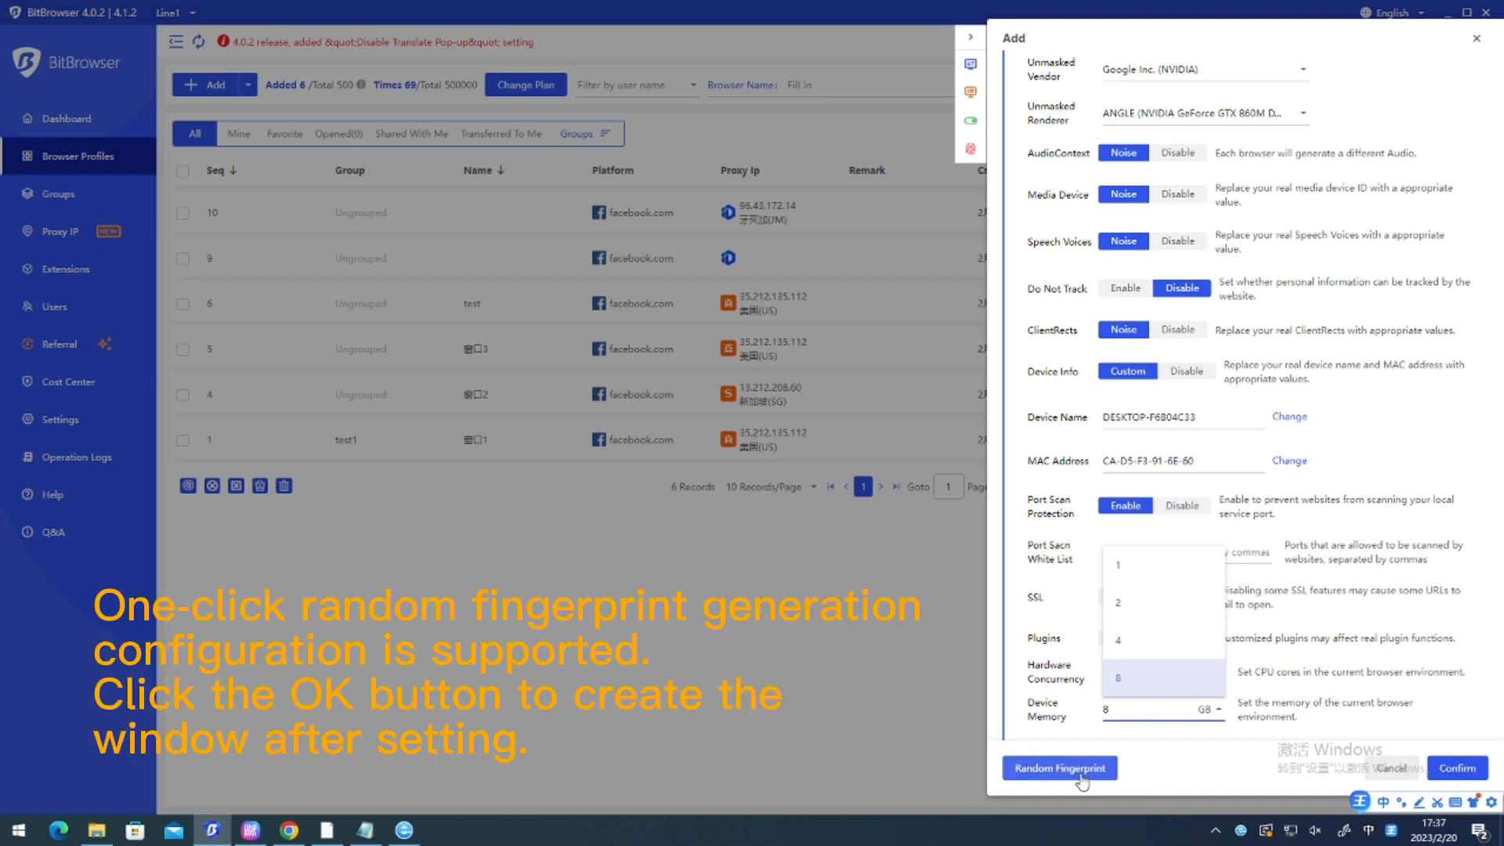
{"action": "mouse_move", "coordinate": [1080, 777]}
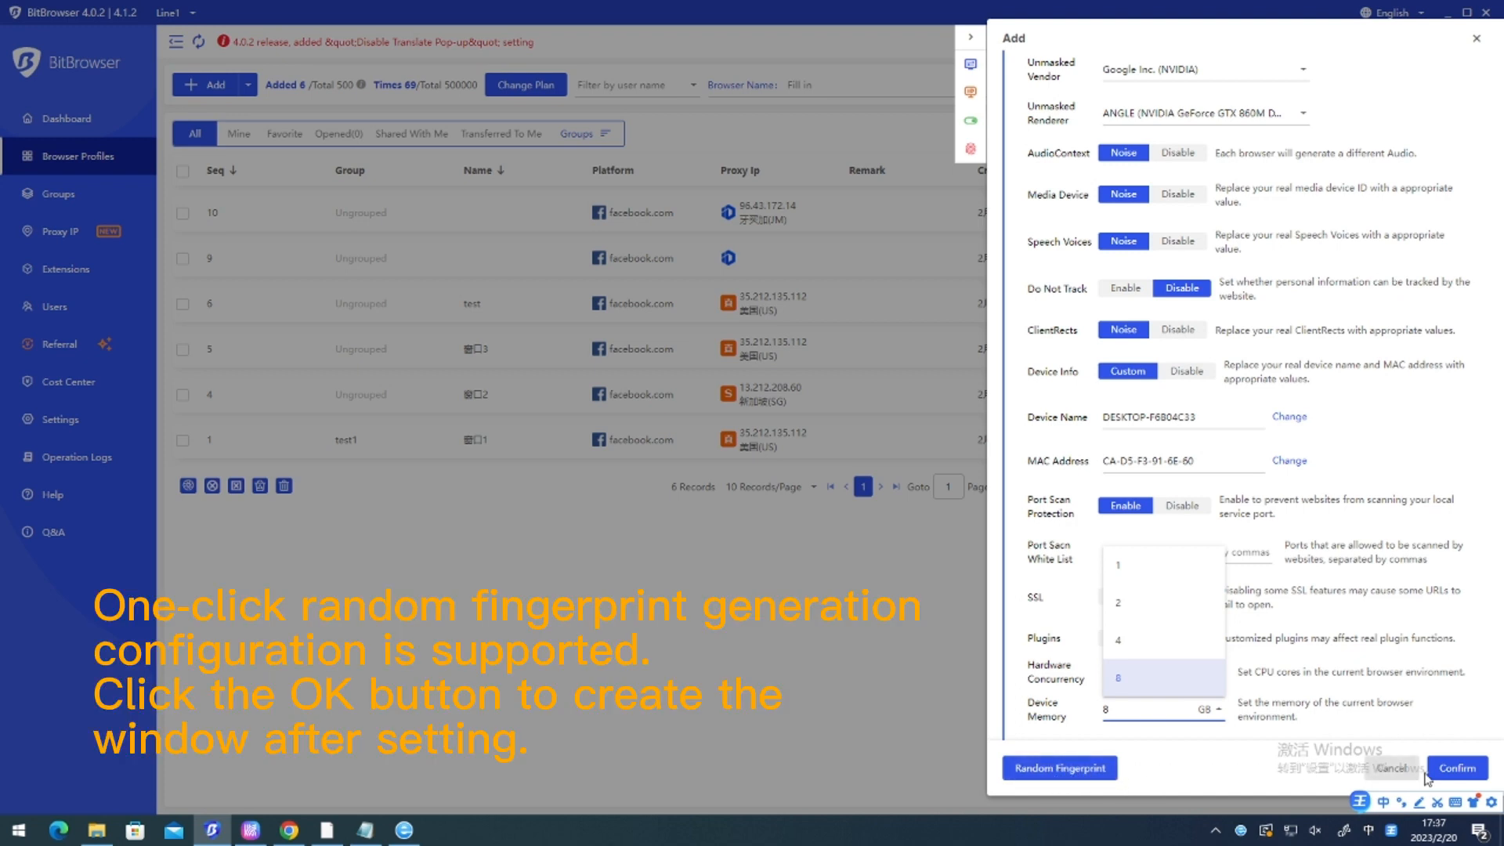
Confirm the Add panel to create profile 11111.
{"action": "left_click", "coordinate": [1455, 768]}
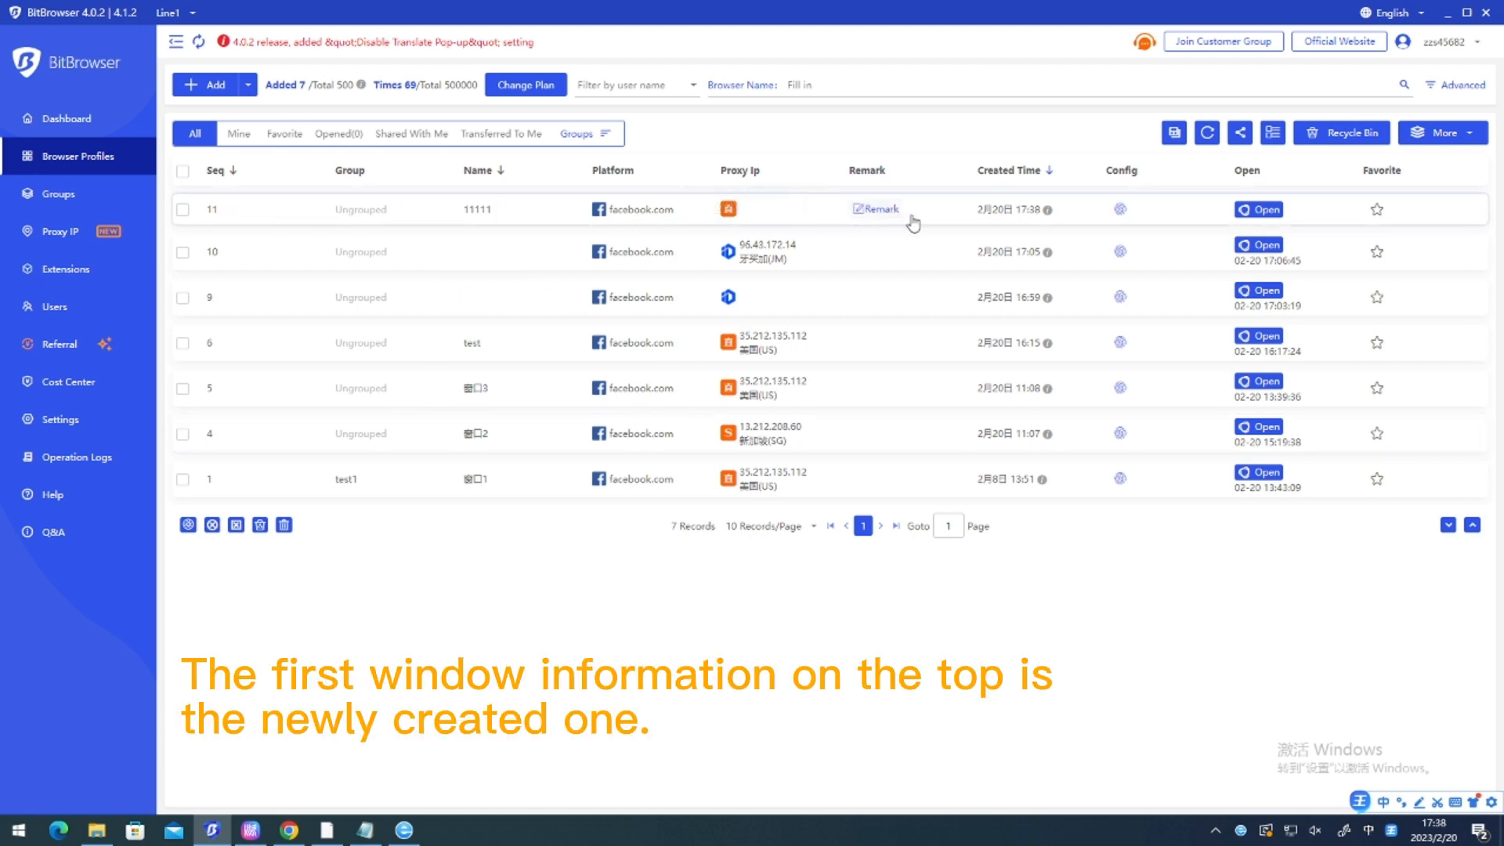
{"action": "mouse_move", "coordinate": [1268, 229]}
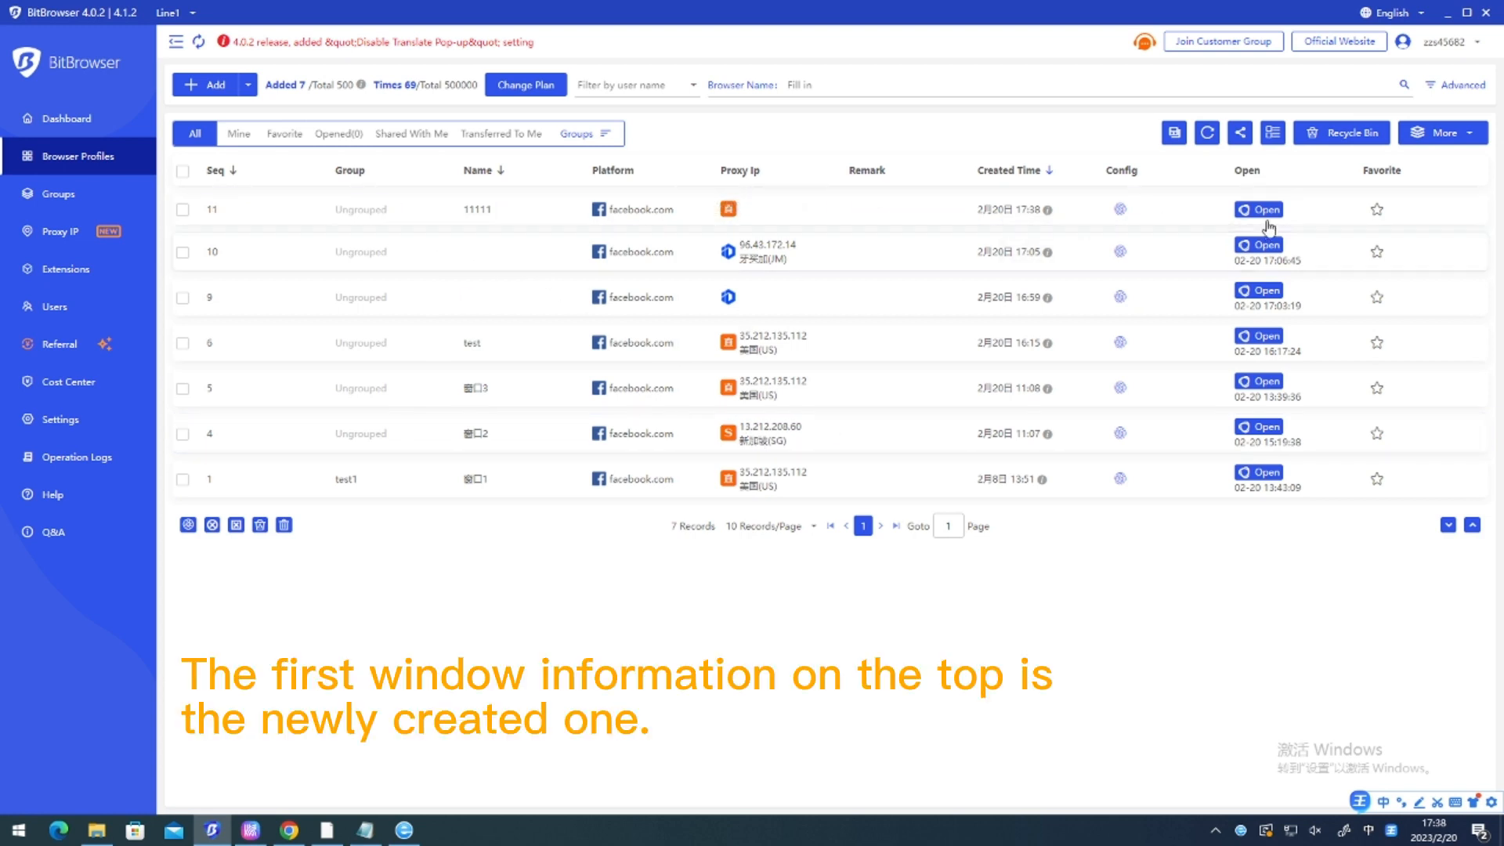
Launch profile 11111 so its status changes to Opened.
{"action": "left_click", "coordinate": [1258, 208]}
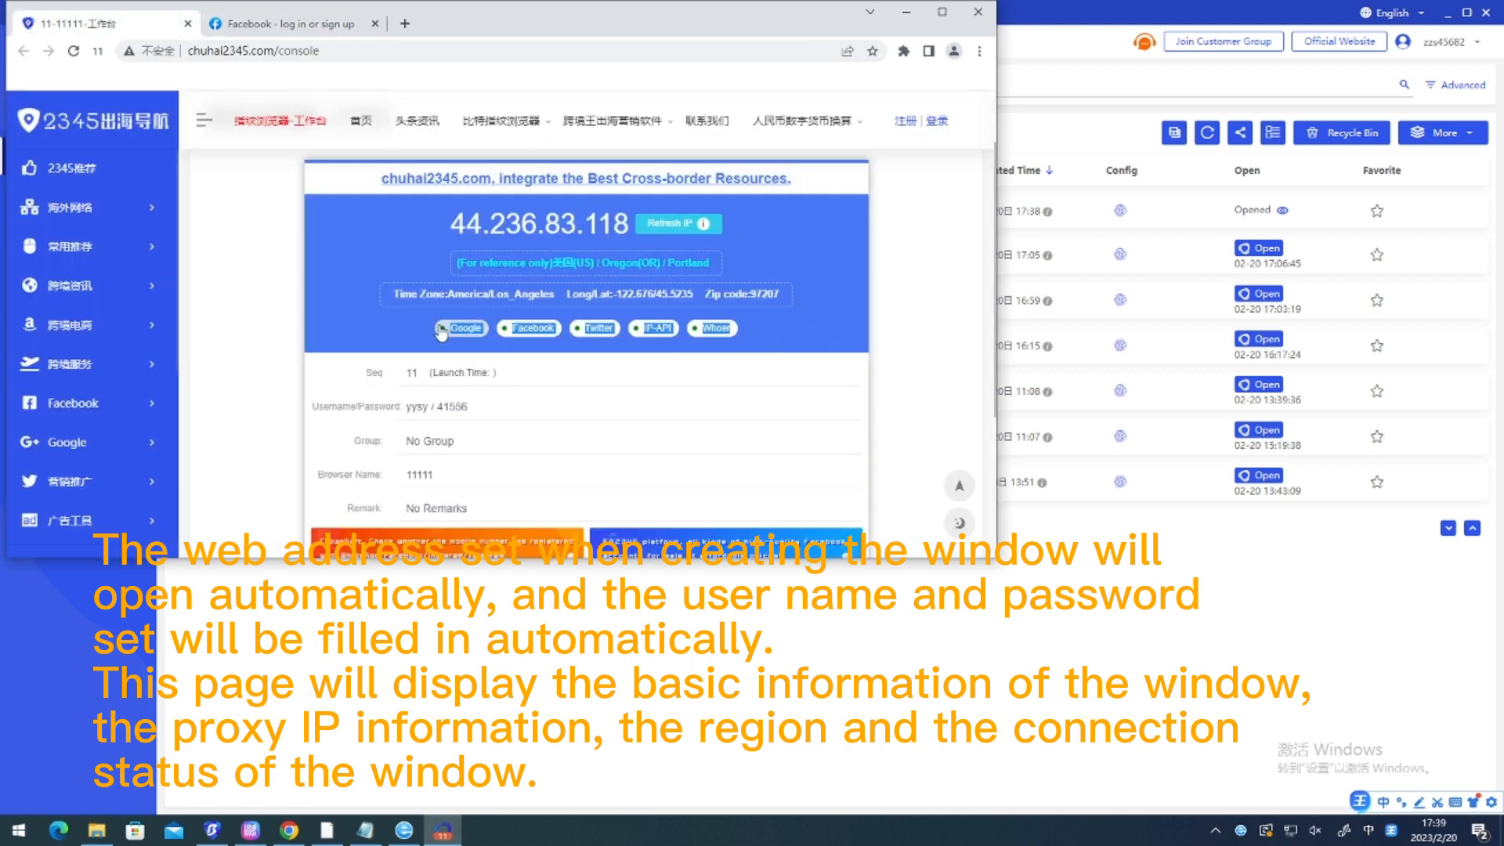
{"action": "mouse_move", "coordinate": [763, 319]}
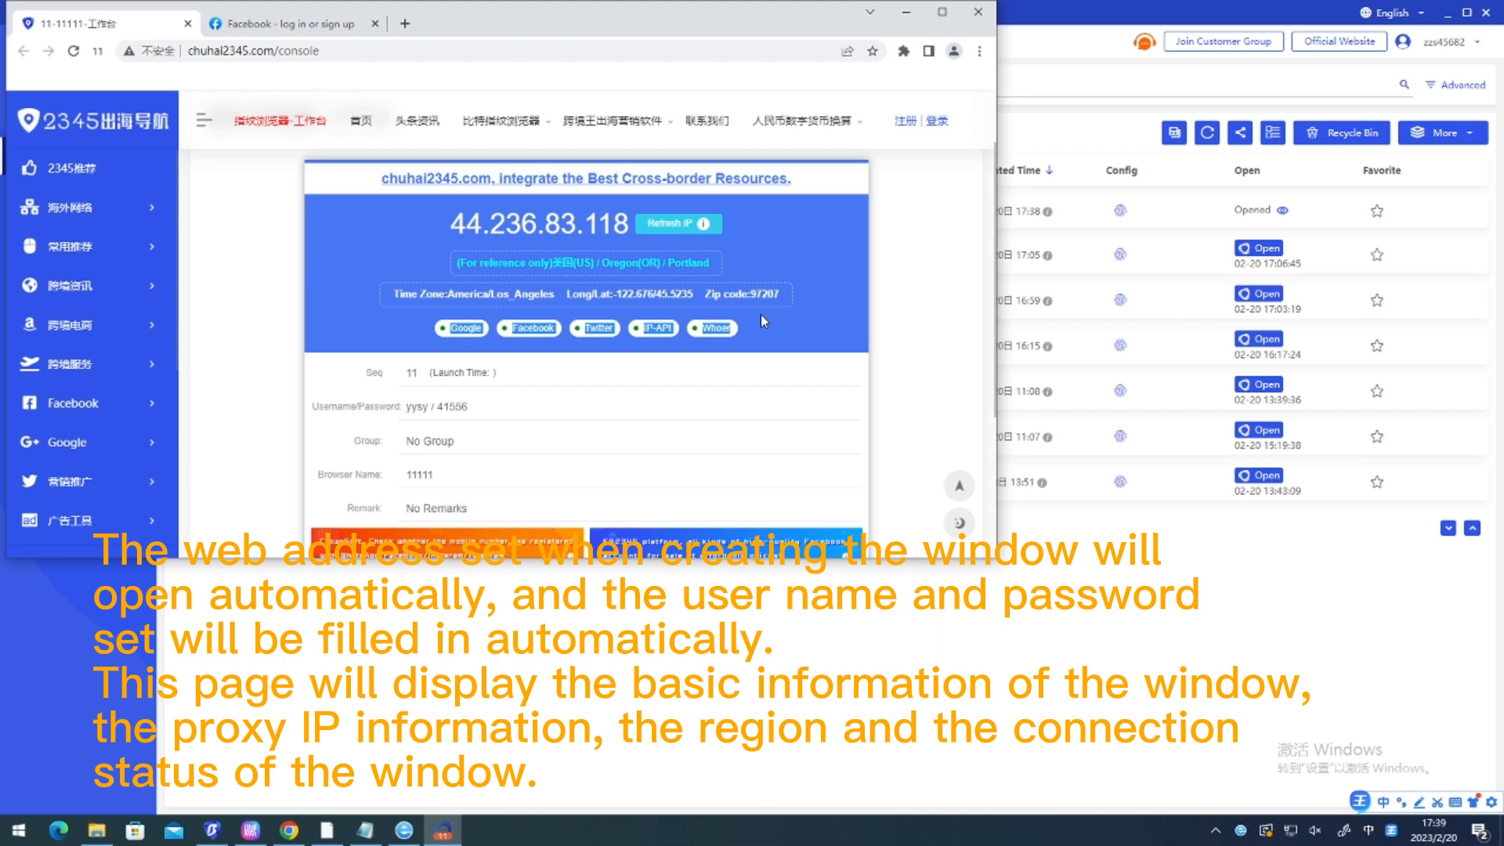
{"action": "mouse_move", "coordinate": [974, 36]}
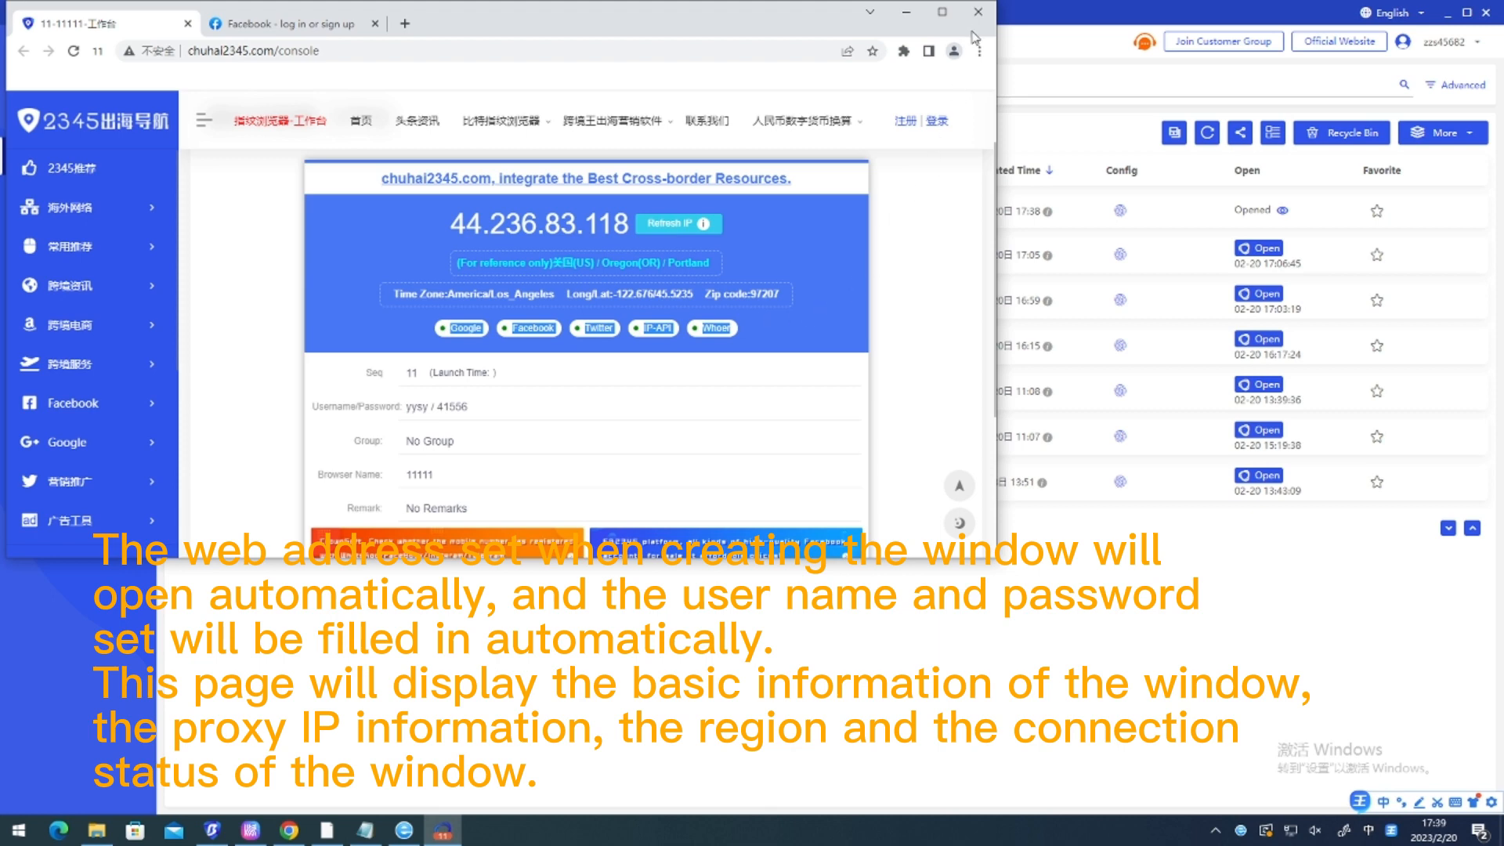
{"action": "mouse_move", "coordinate": [978, 13]}
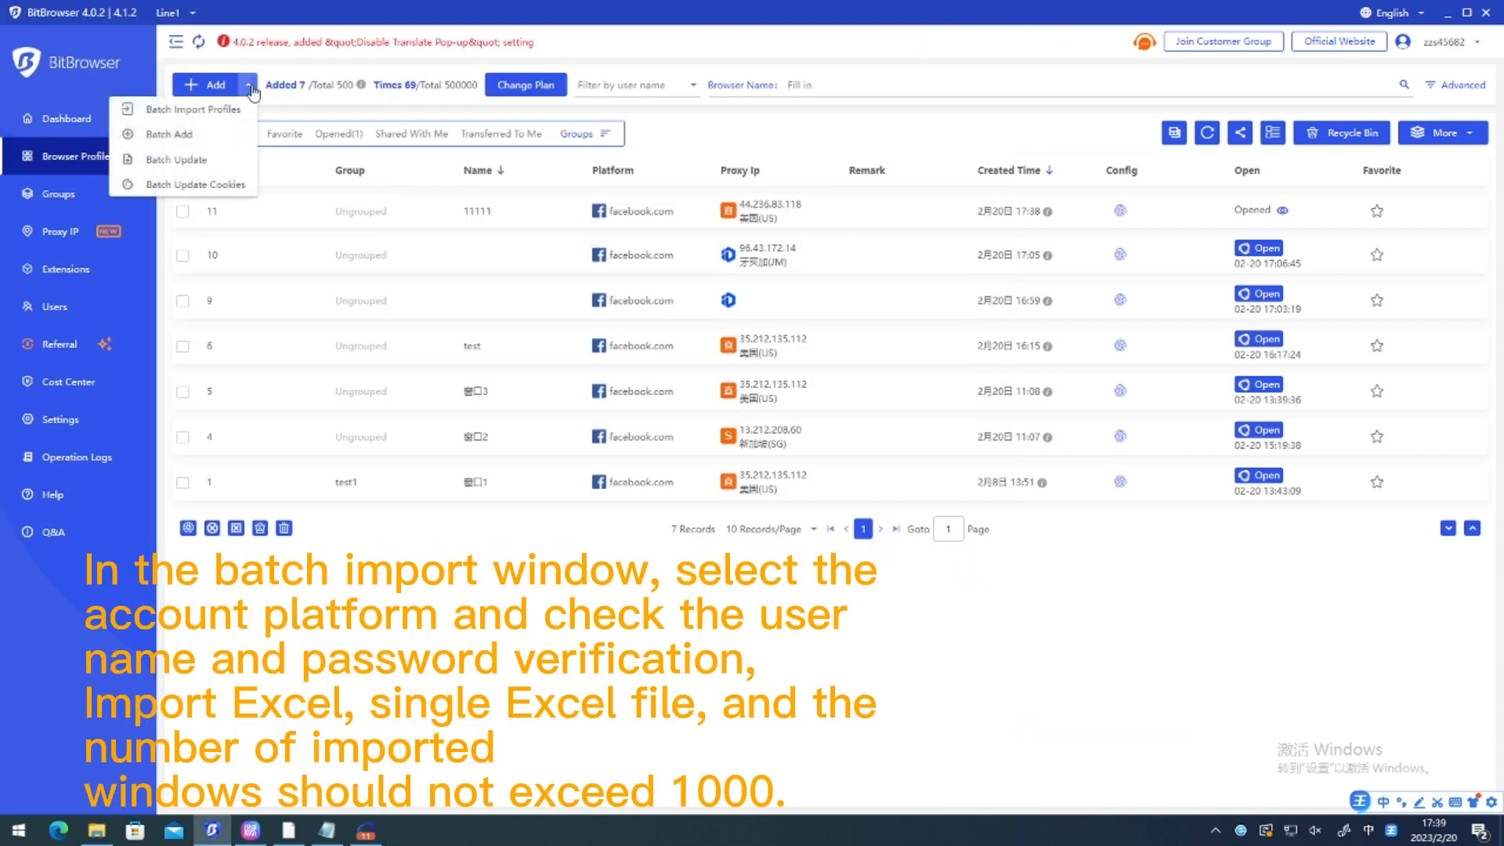
{"action": "left_click", "coordinate": [195, 109]}
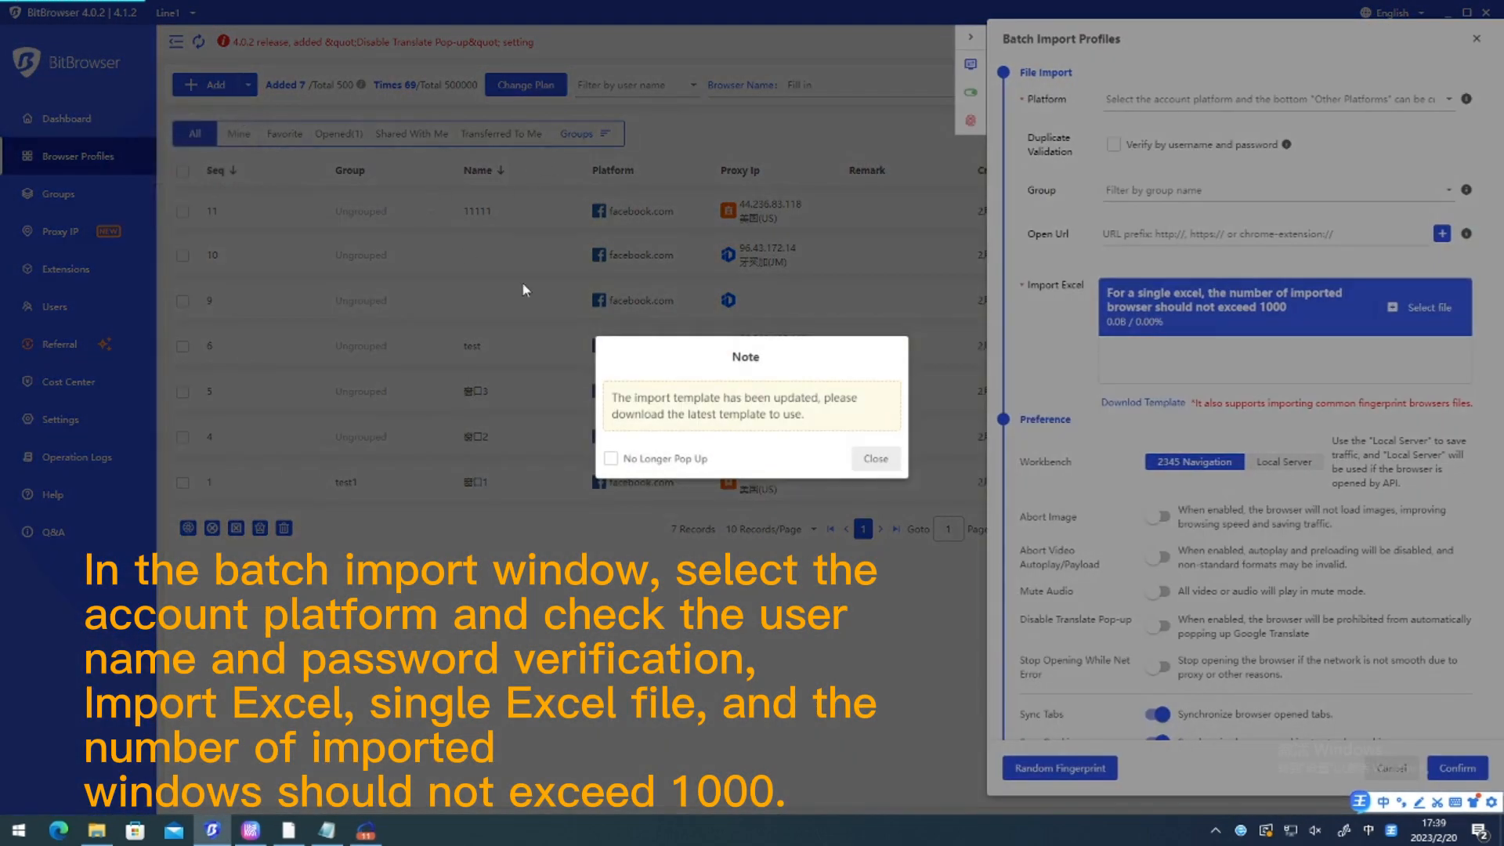
{"action": "left_click", "coordinate": [875, 458]}
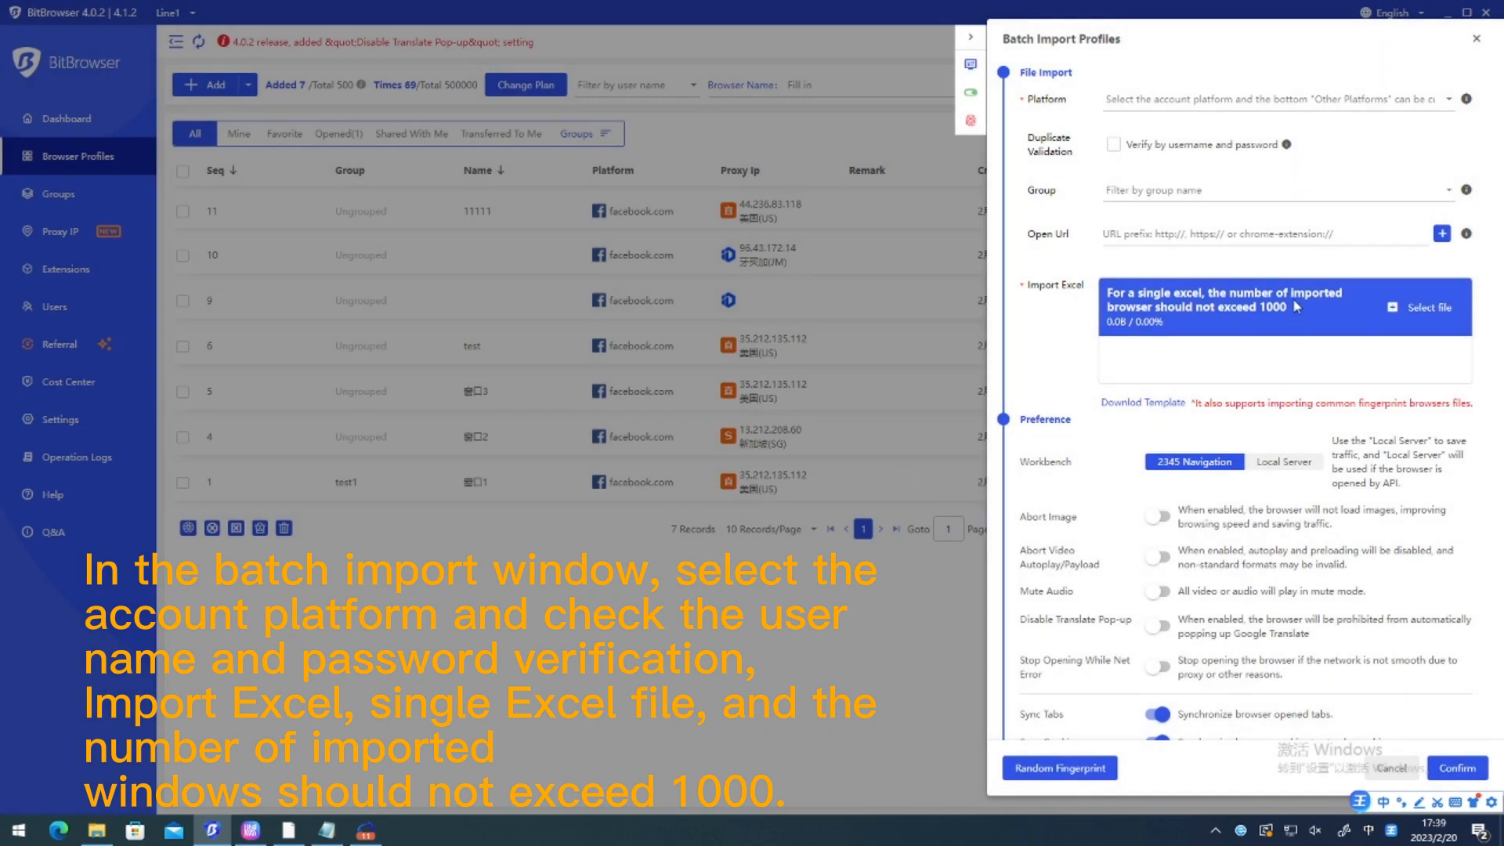
{"action": "left_click", "coordinate": [1247, 190]}
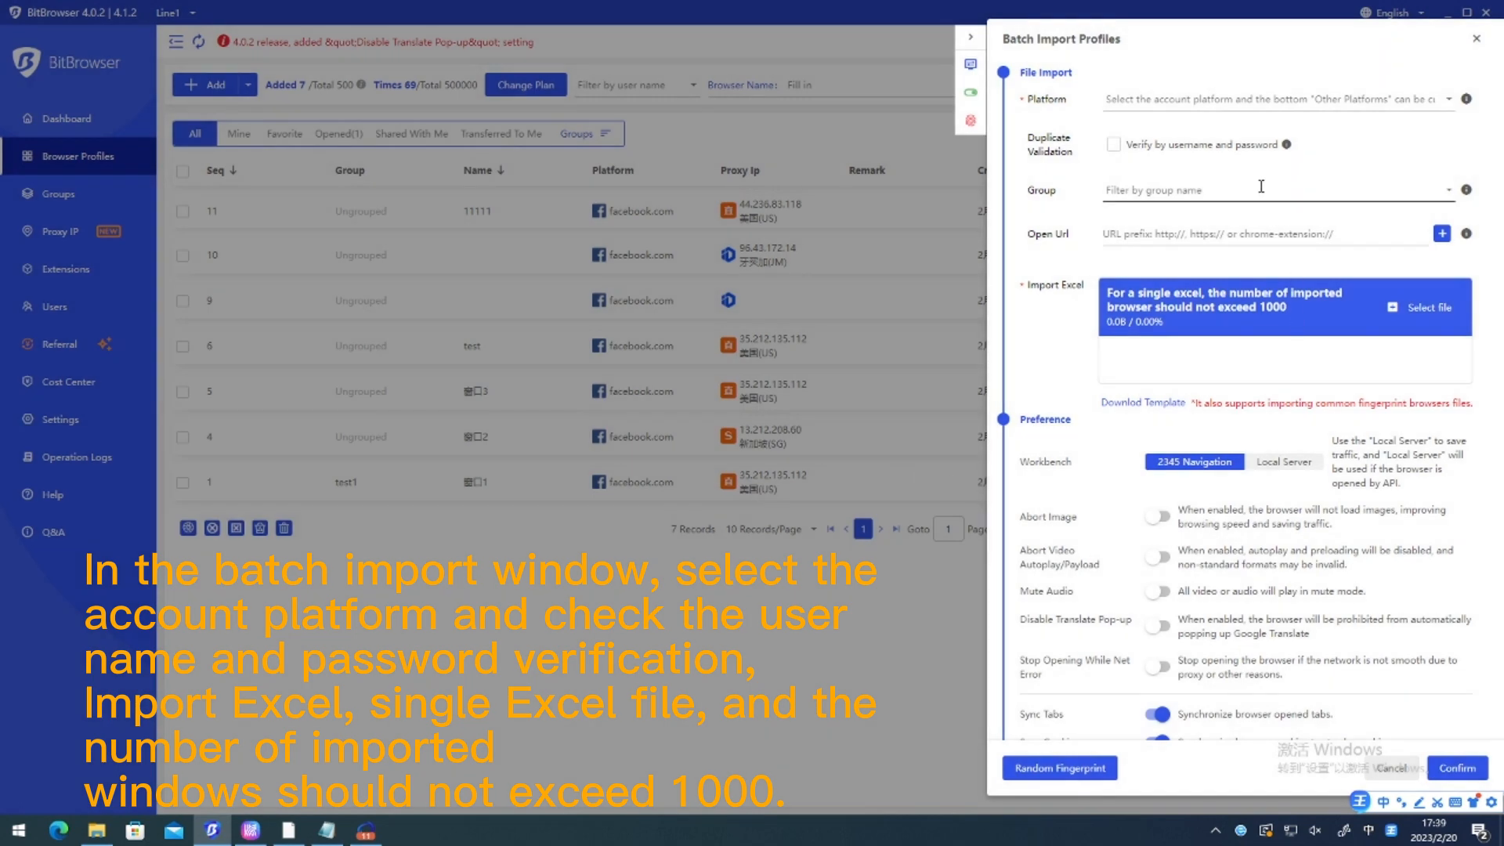
{"action": "left_click", "coordinate": [1275, 98]}
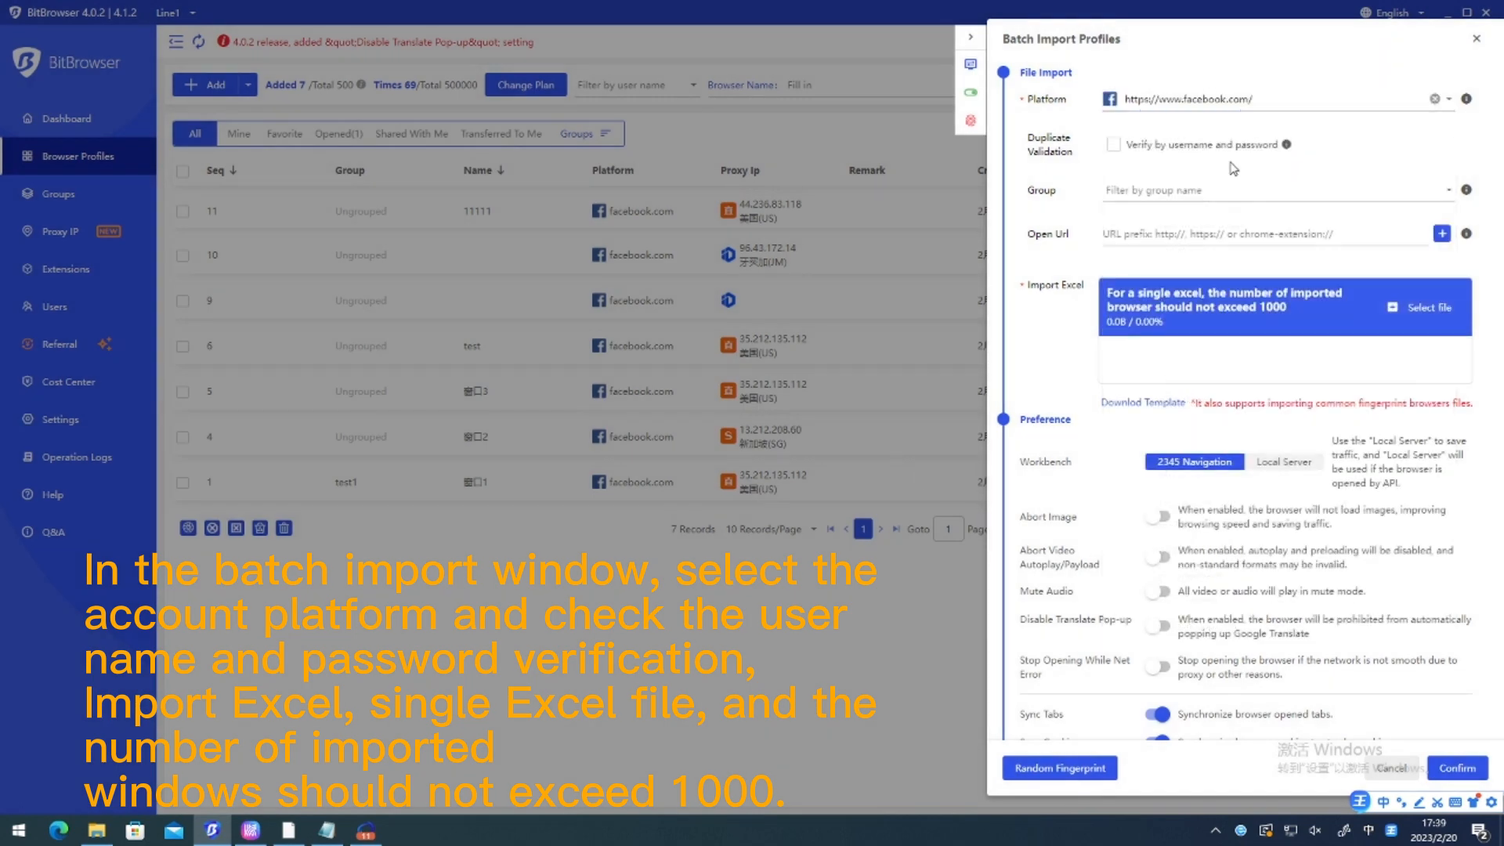
{"action": "mouse_move", "coordinate": [1289, 145]}
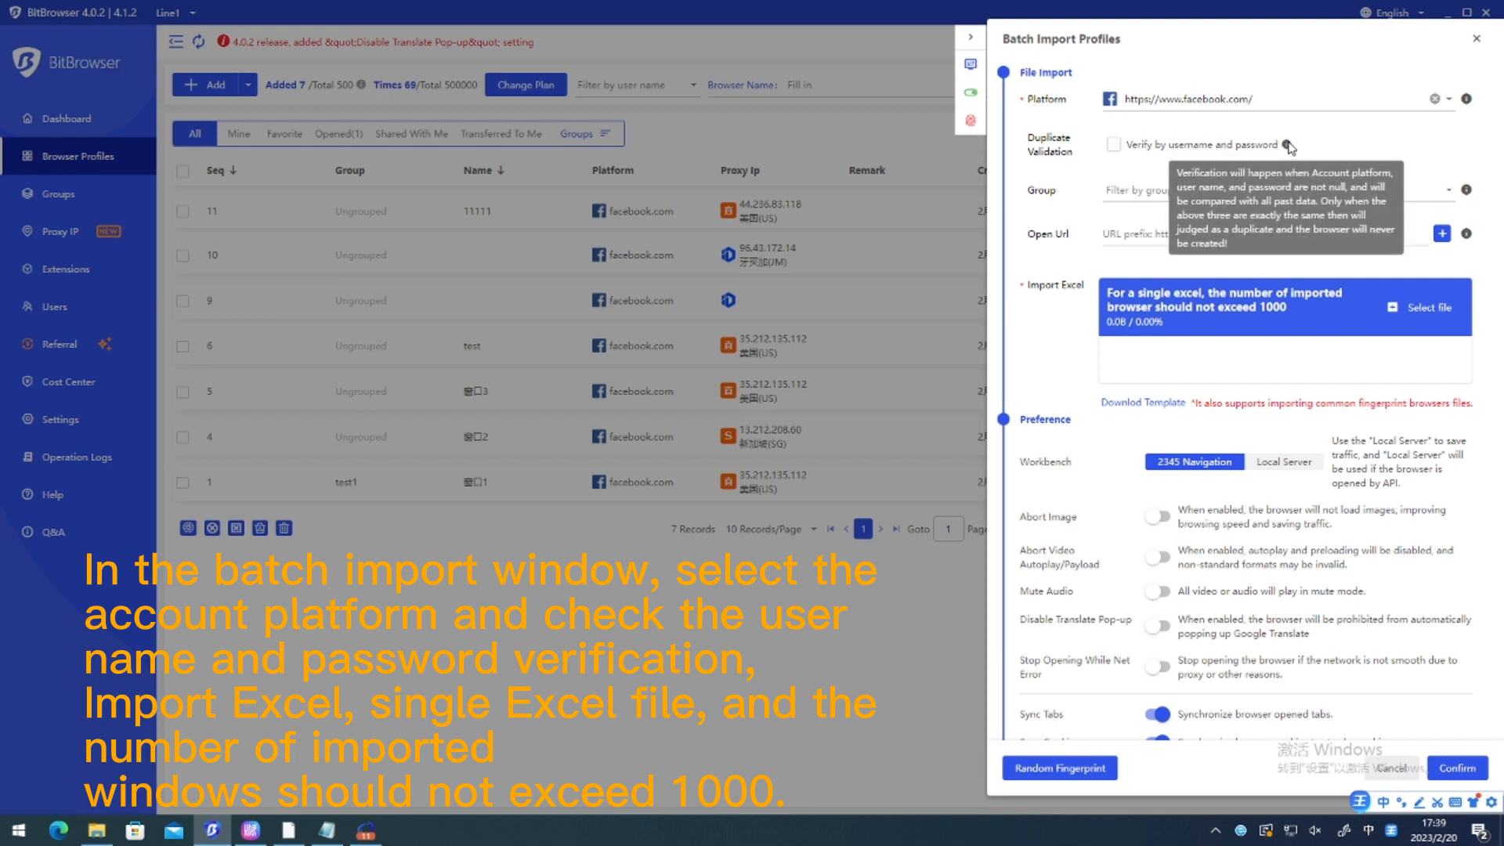
{"action": "left_click", "coordinate": [1276, 190]}
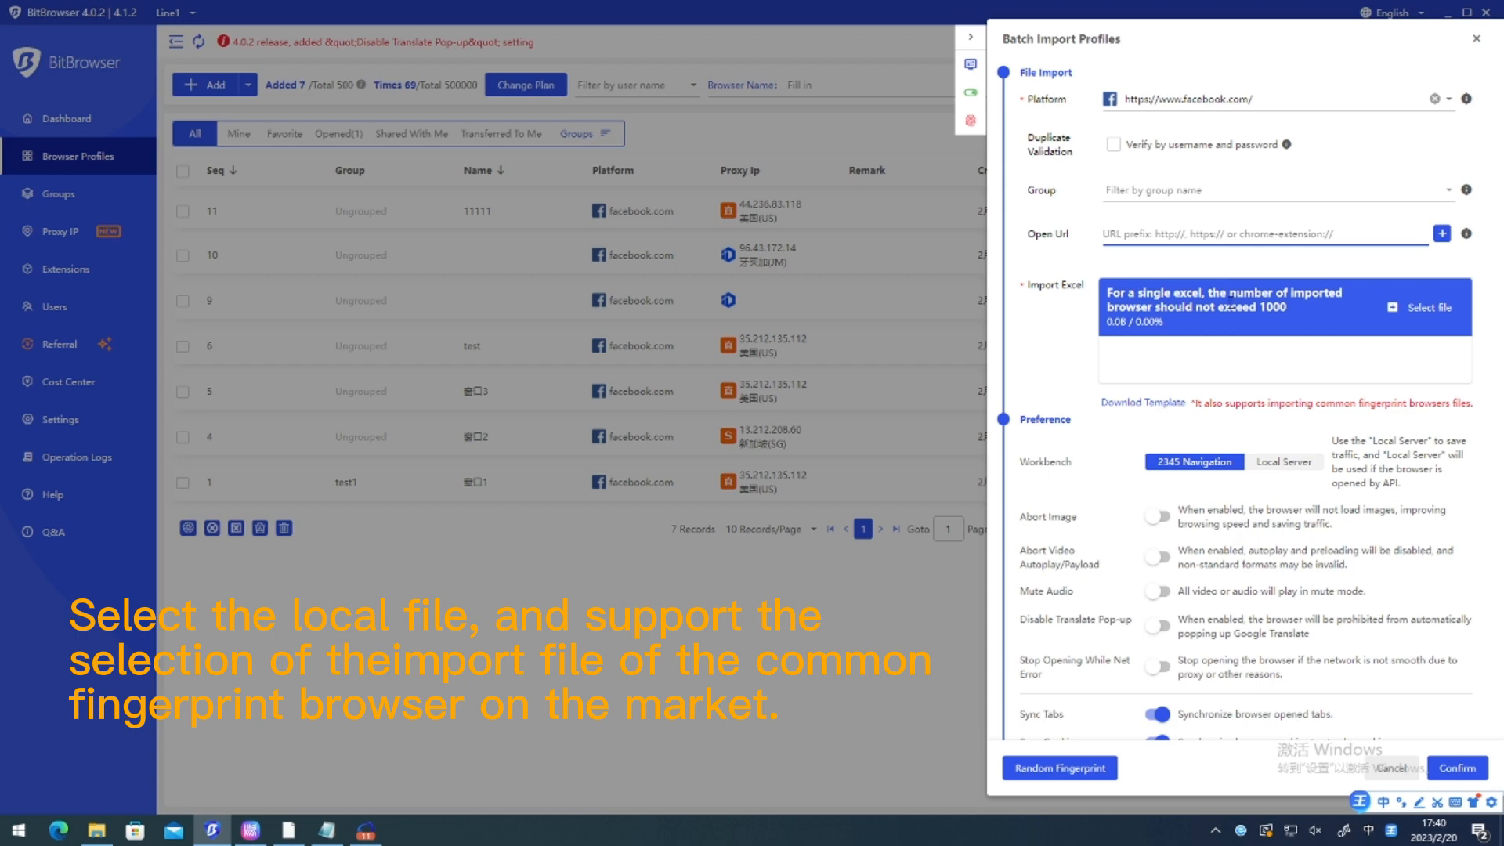
{"action": "mouse_move", "coordinate": [1465, 233]}
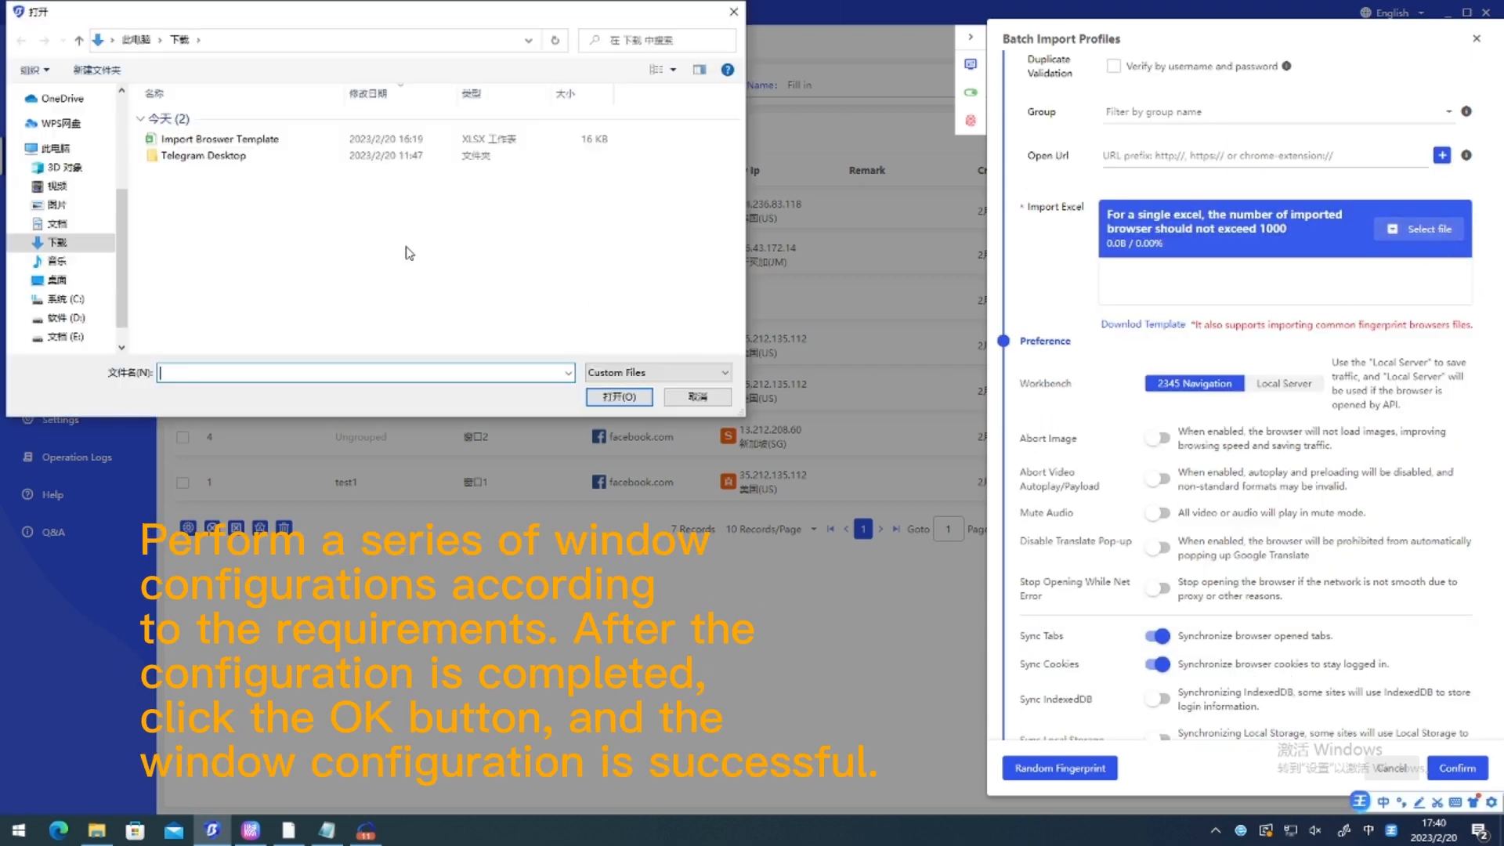
Choose the Import Browser Template spreadsheet and scroll through the import preferences before closing.
{"action": "left_click", "coordinate": [228, 138]}
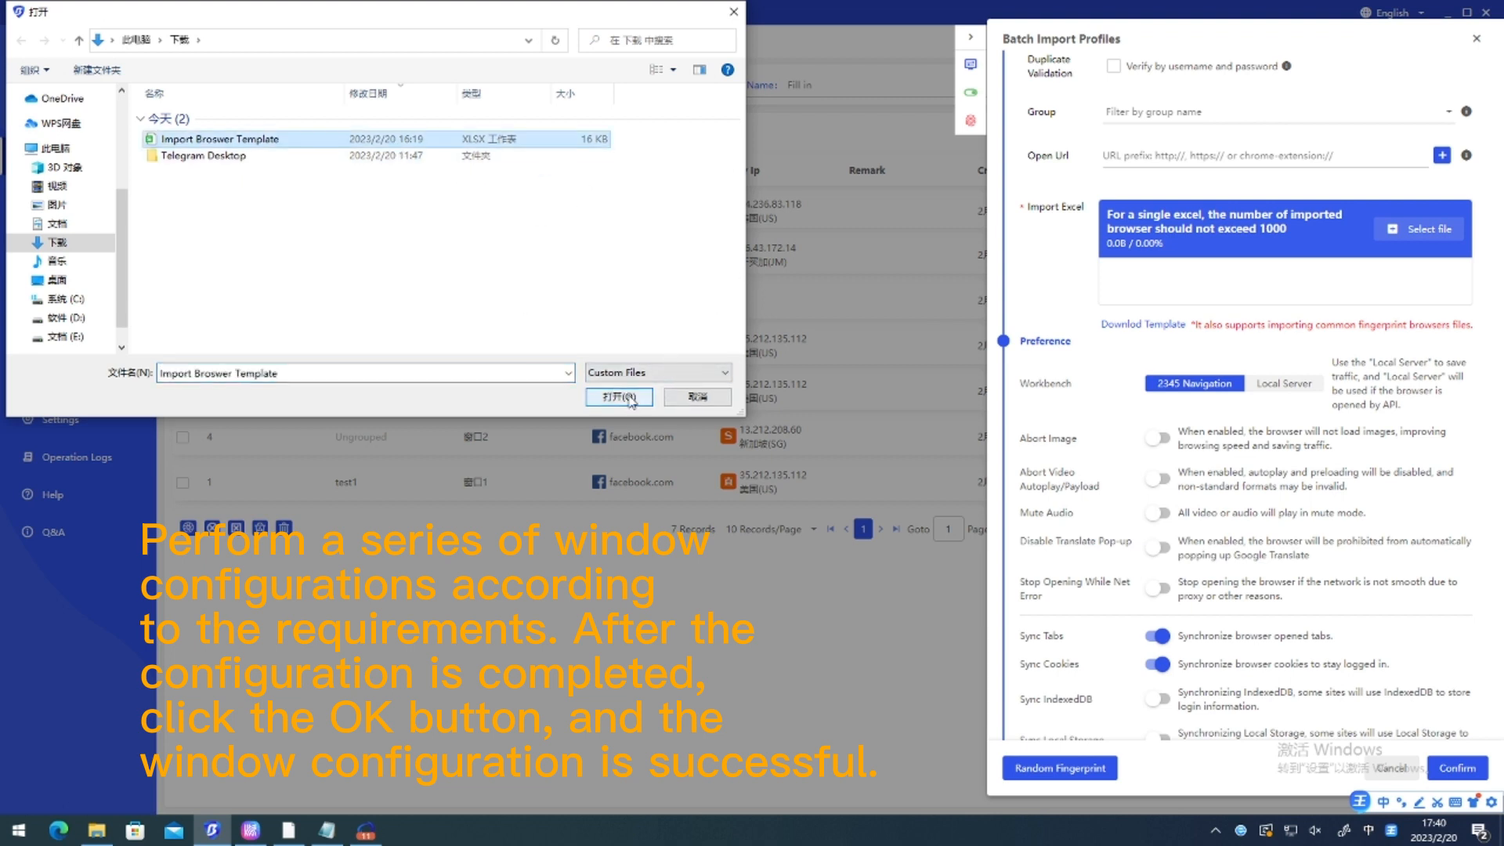
{"action": "left_click", "coordinate": [619, 396]}
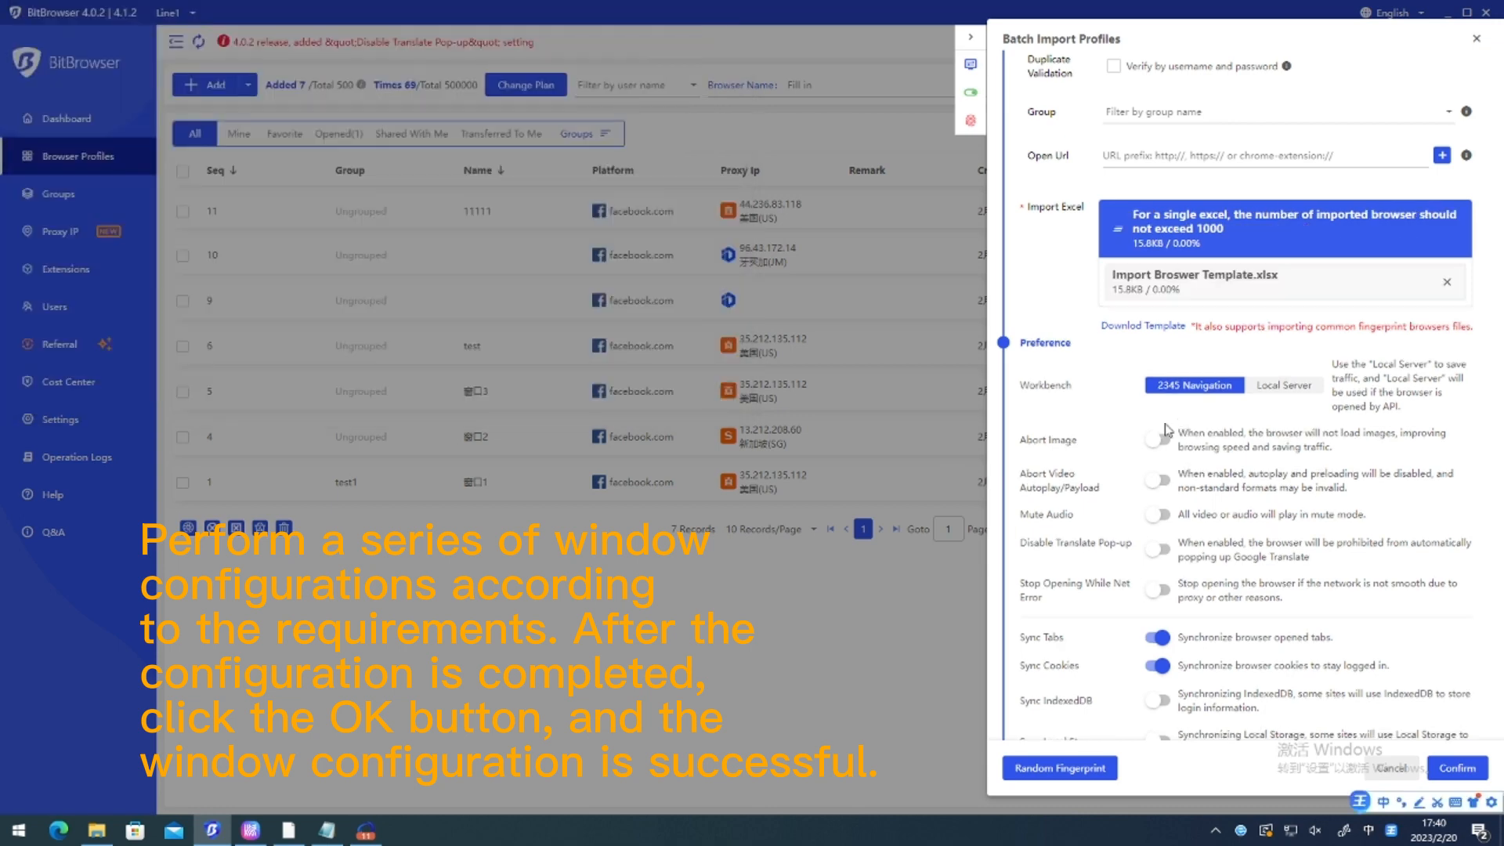
{"action": "scroll", "scroll_direction": "down", "scroll_amount": 3}
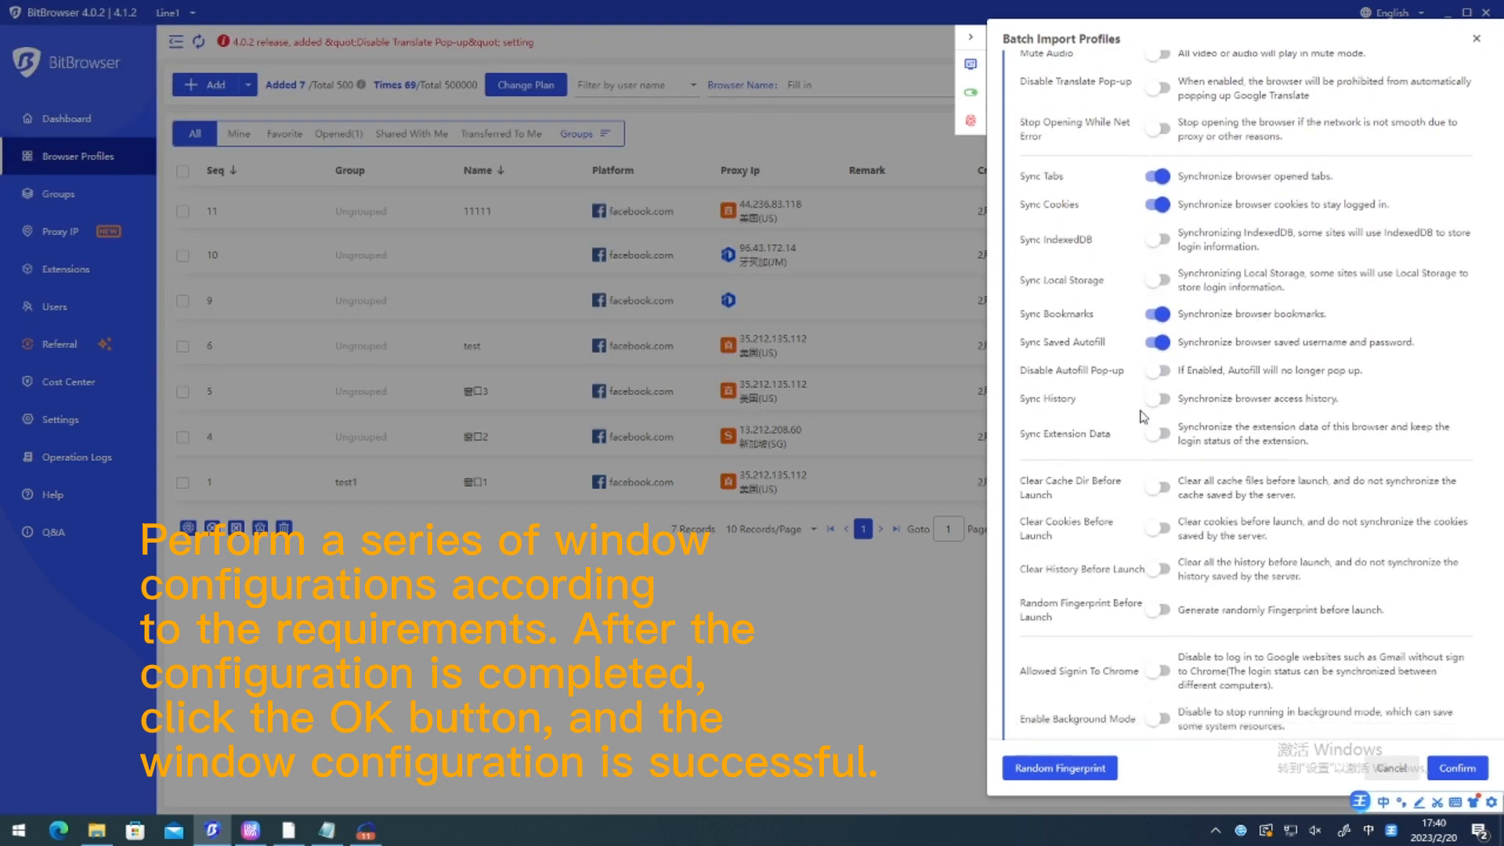
{"action": "scroll", "scroll_direction": "down", "scroll_amount": 3}
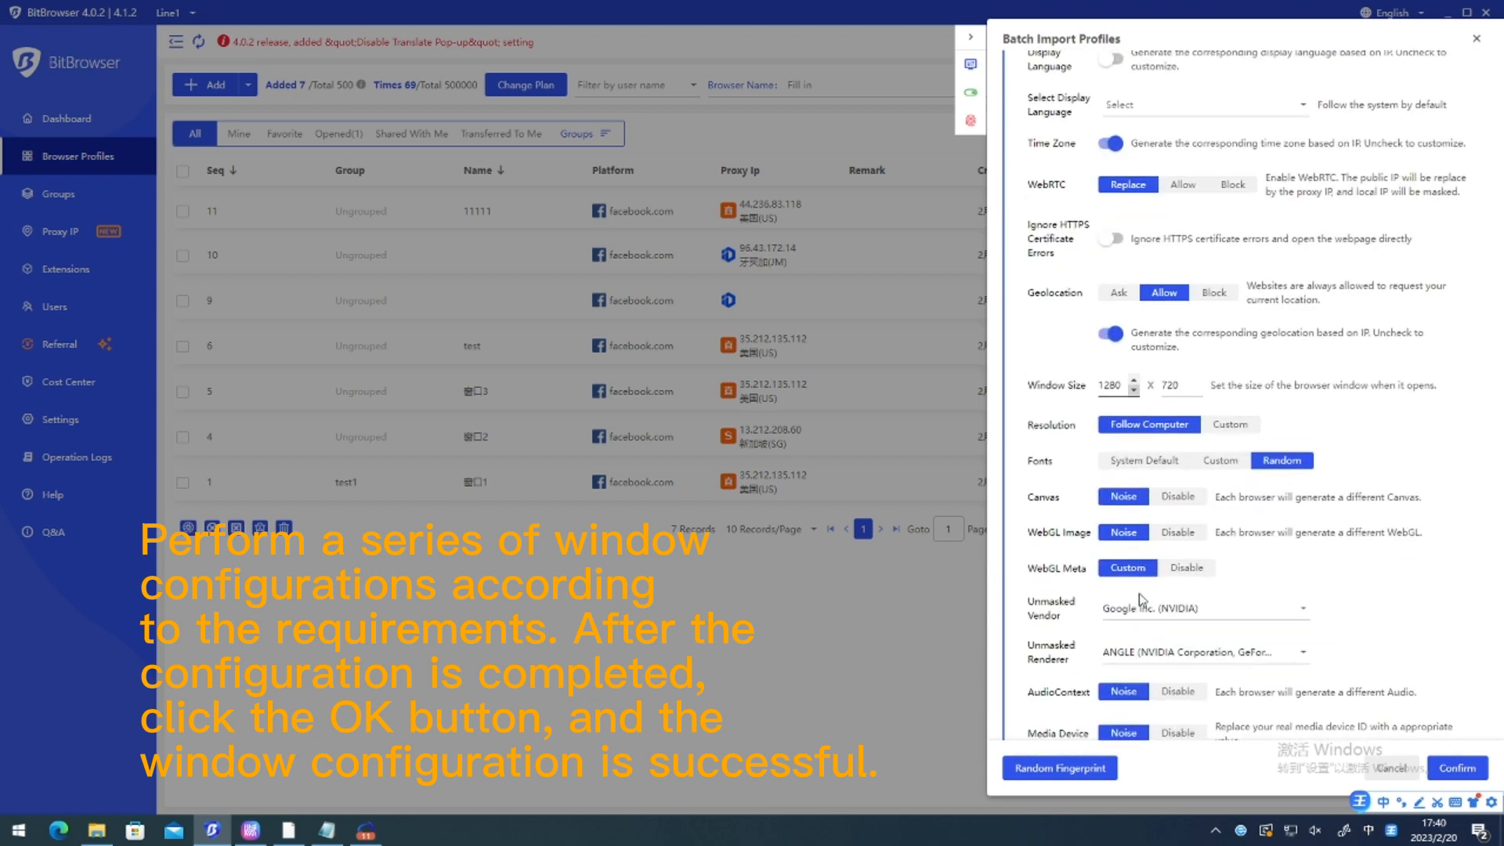
{"action": "scroll", "scroll_direction": "down", "scroll_amount": 3}
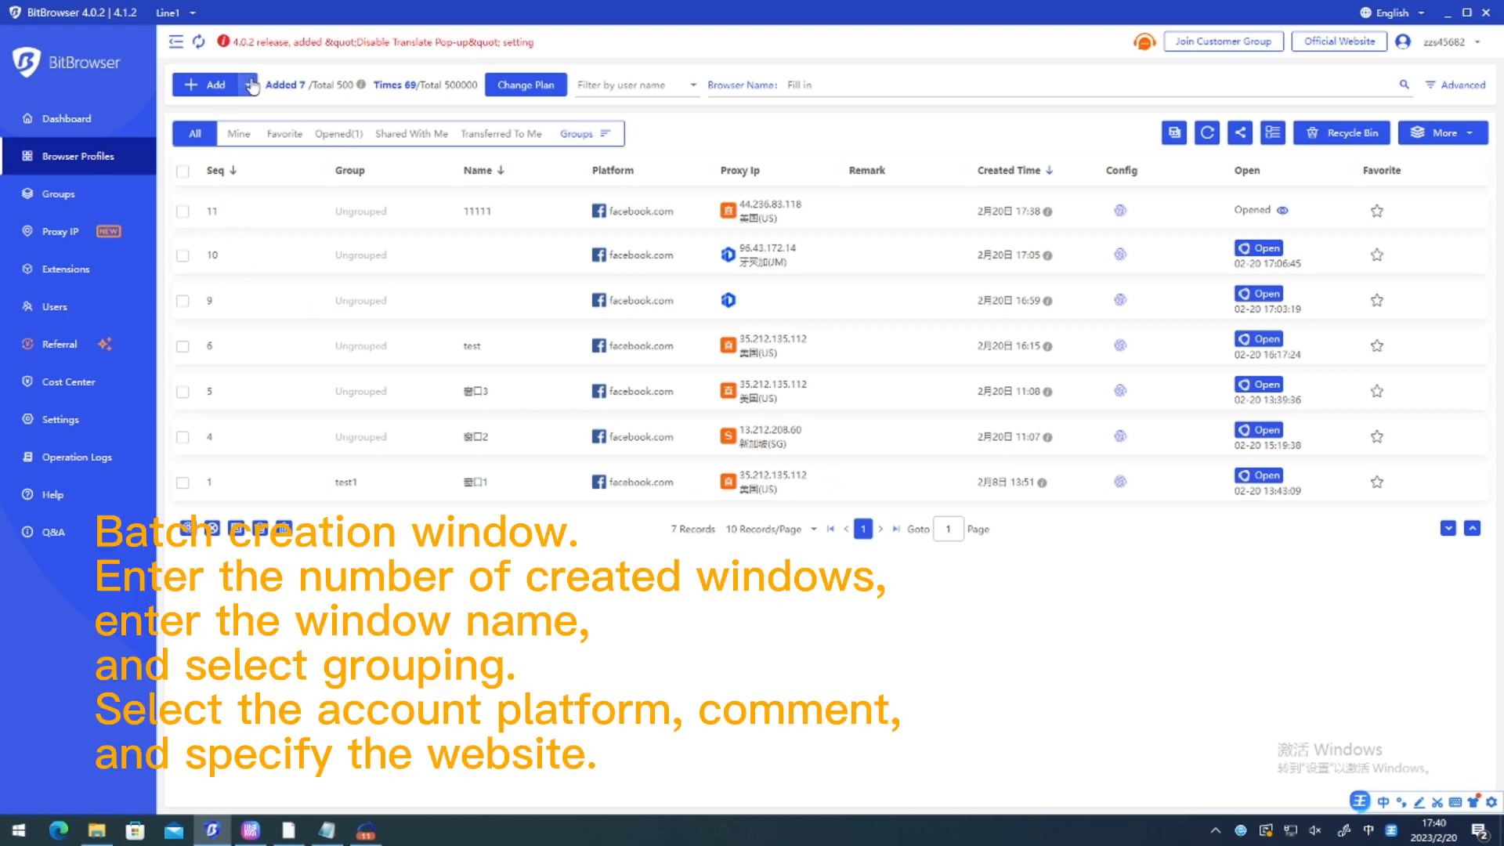
Start a Batch Add of 5 profiles, check the group list, and set the platform to facebook.com.
{"action": "left_click", "coordinate": [250, 84]}
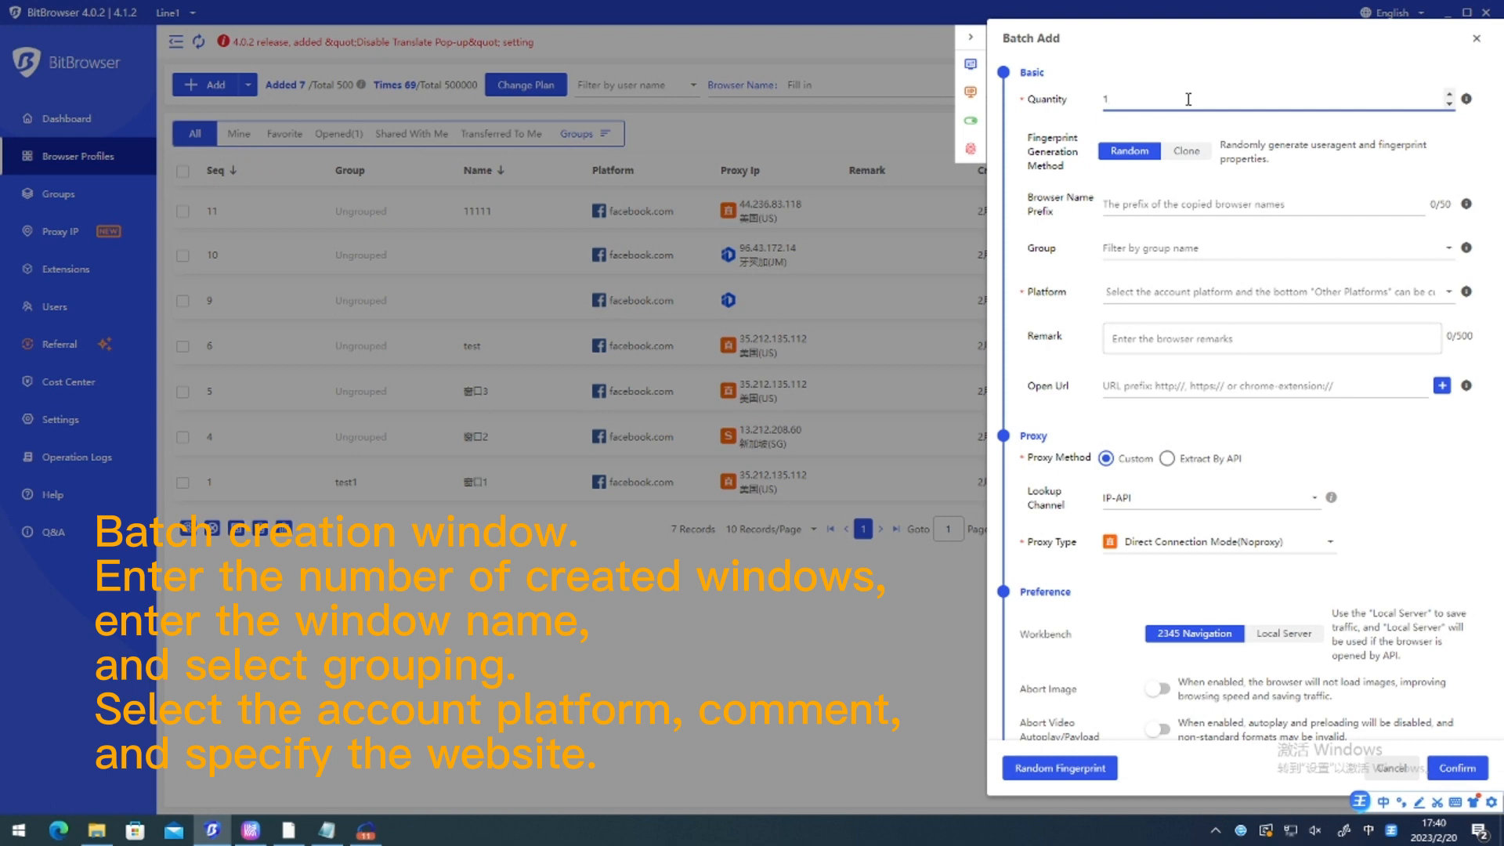
{"action": "type", "text": "5"}
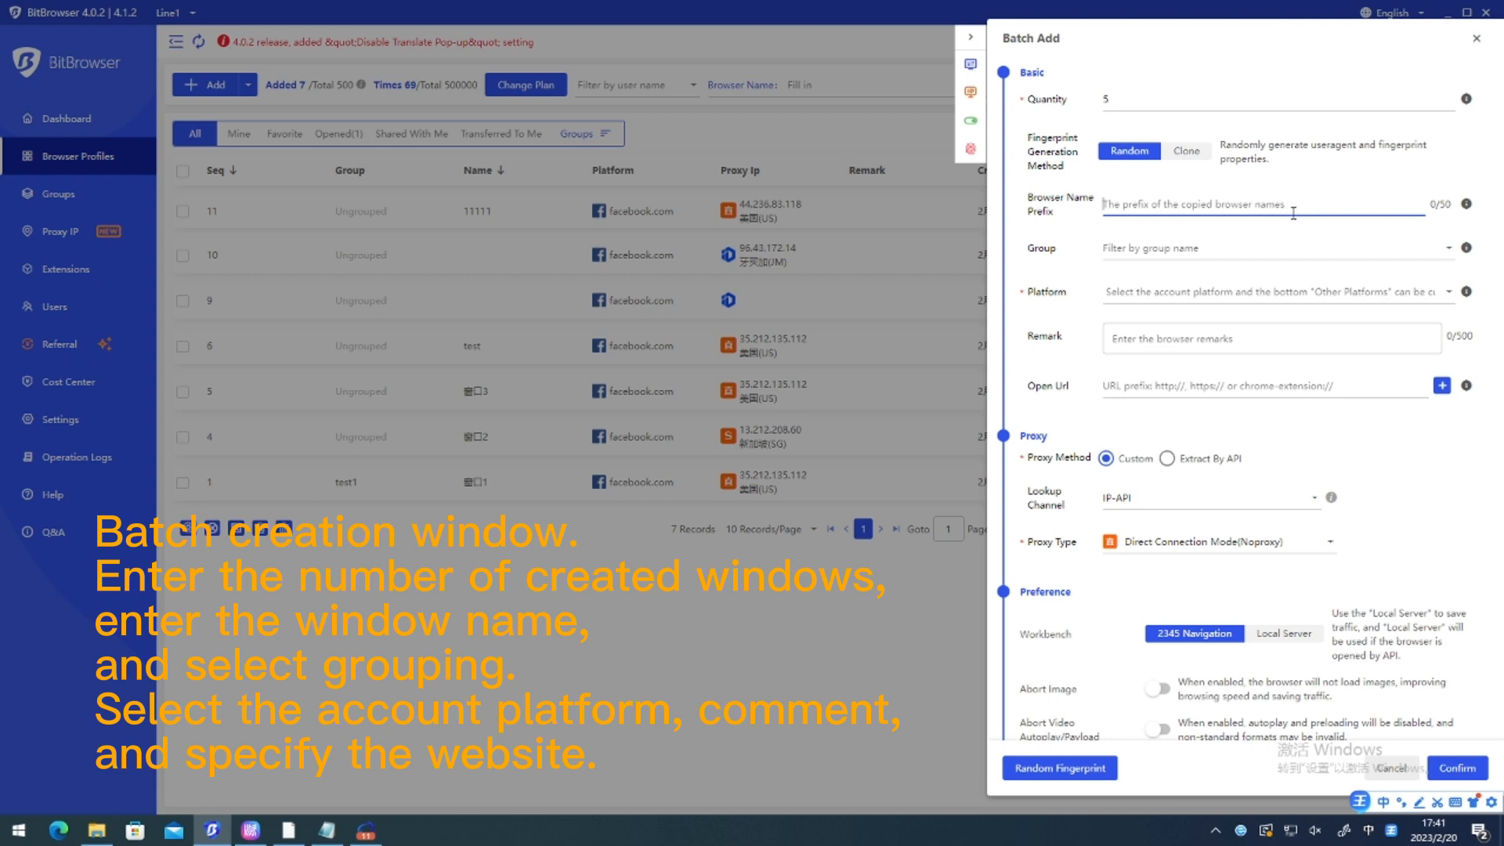
{"action": "left_click", "coordinate": [1247, 247]}
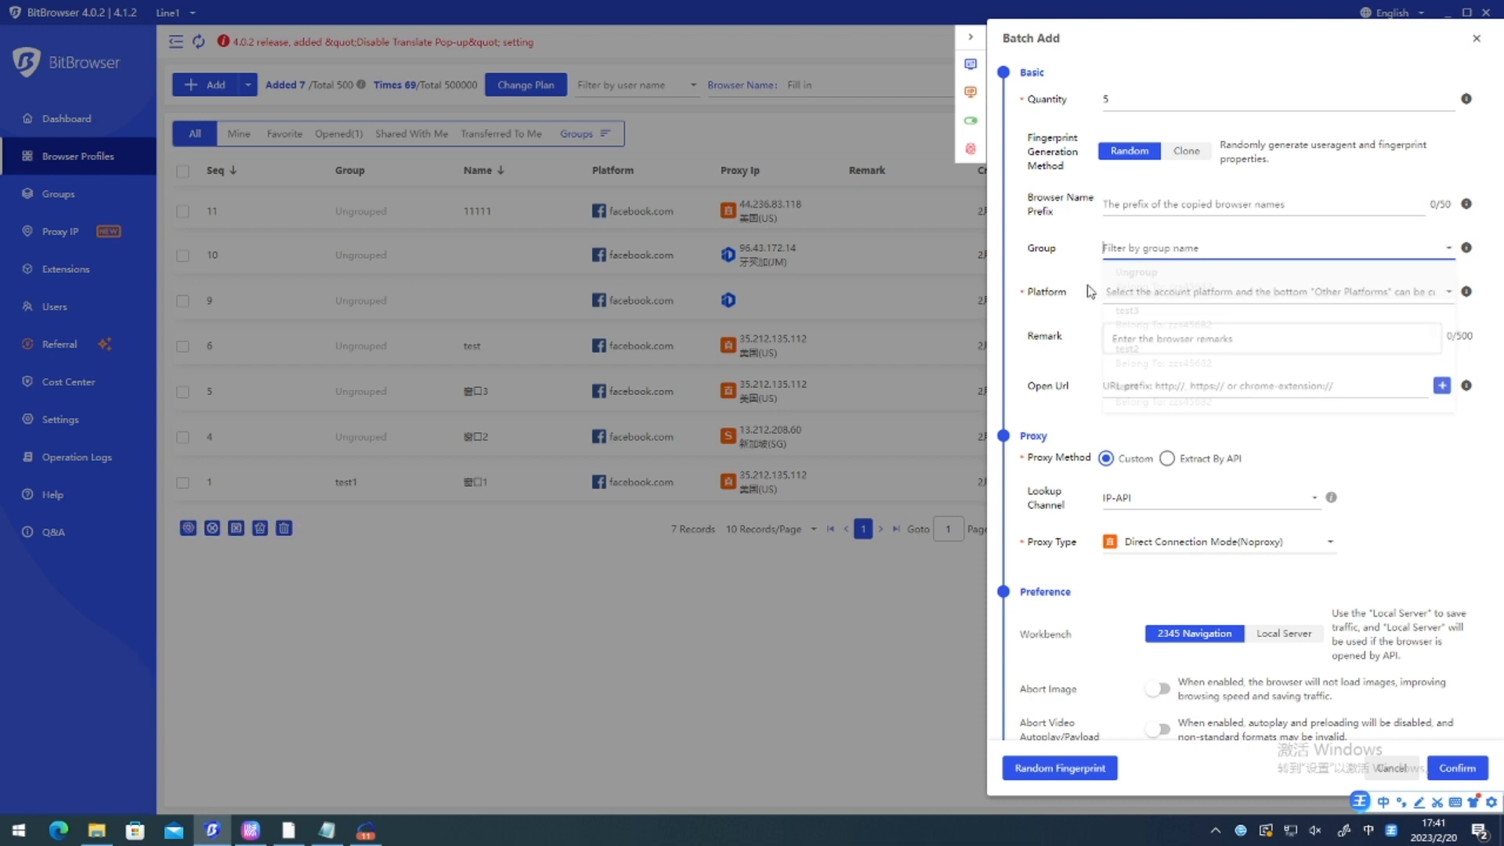
{"action": "left_click", "coordinate": [1275, 292]}
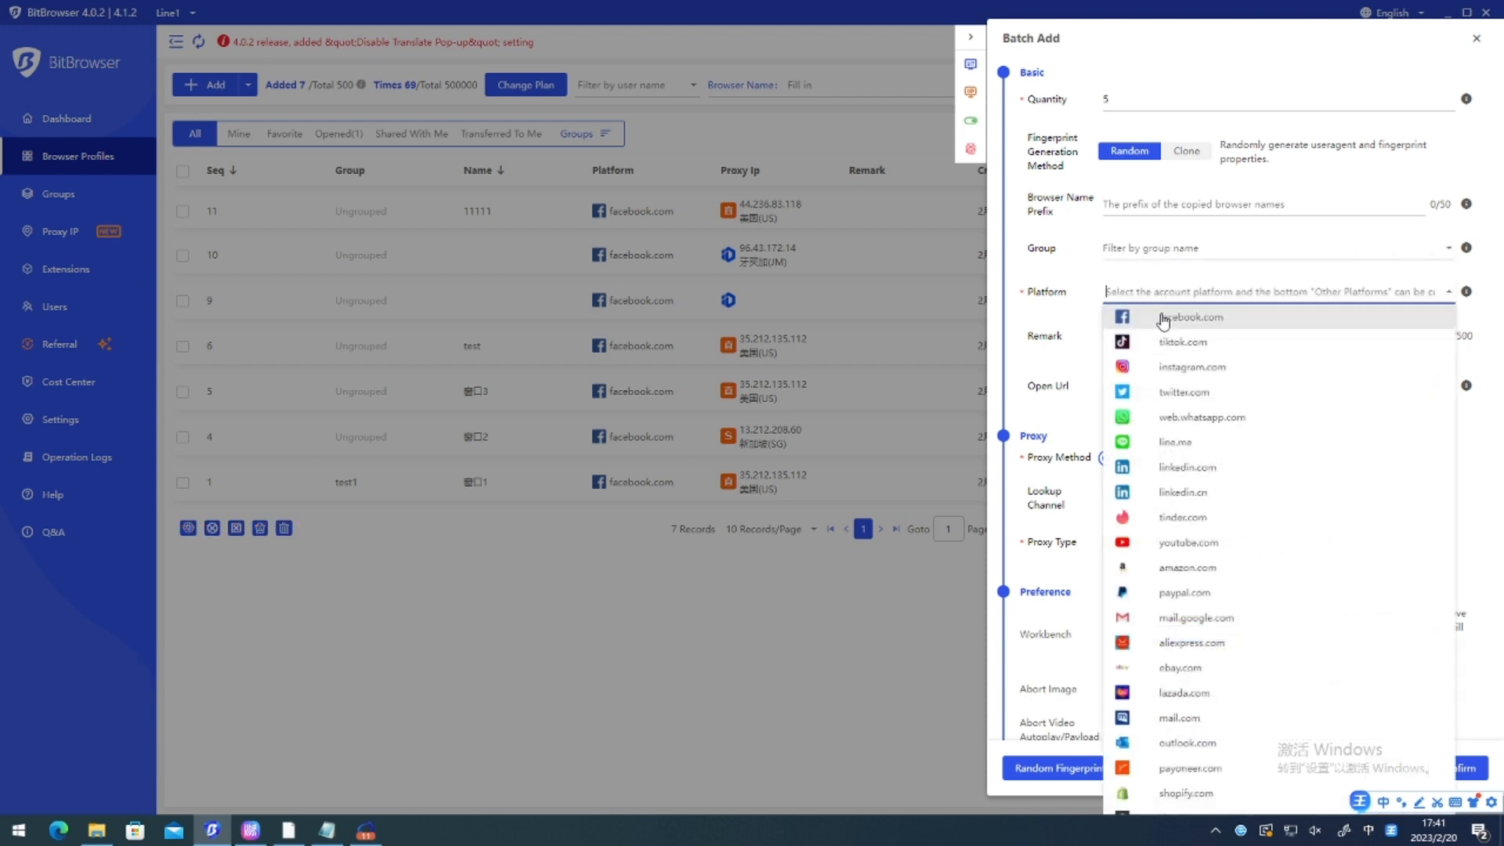
{"action": "left_click", "coordinate": [1189, 318]}
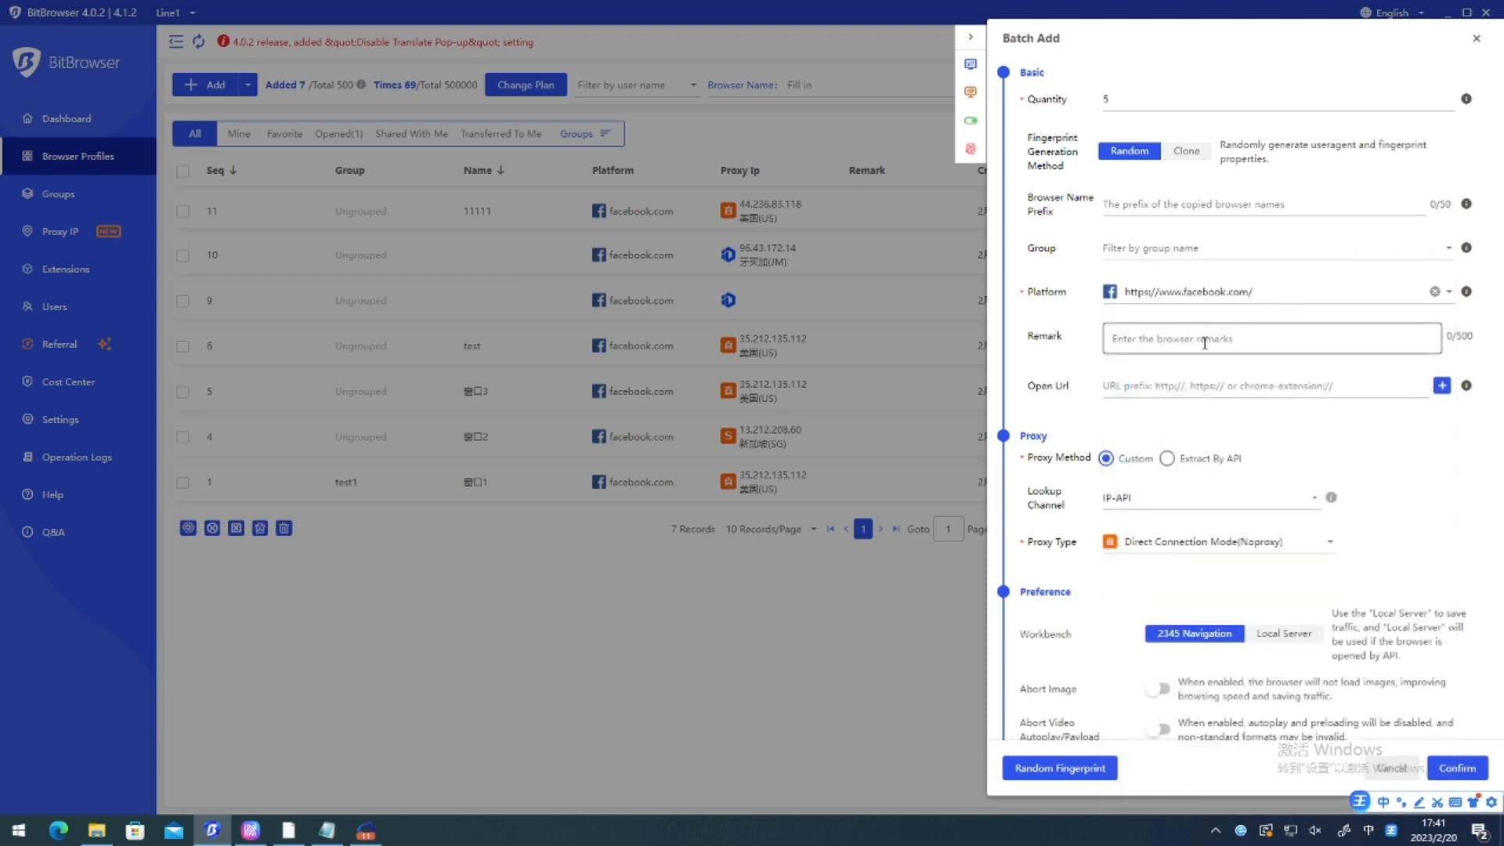
Review the Proxy, Preference and Fingerprint settings and confirm to create the five profiles.
{"action": "scroll", "scroll_direction": "down", "scroll_amount": 3}
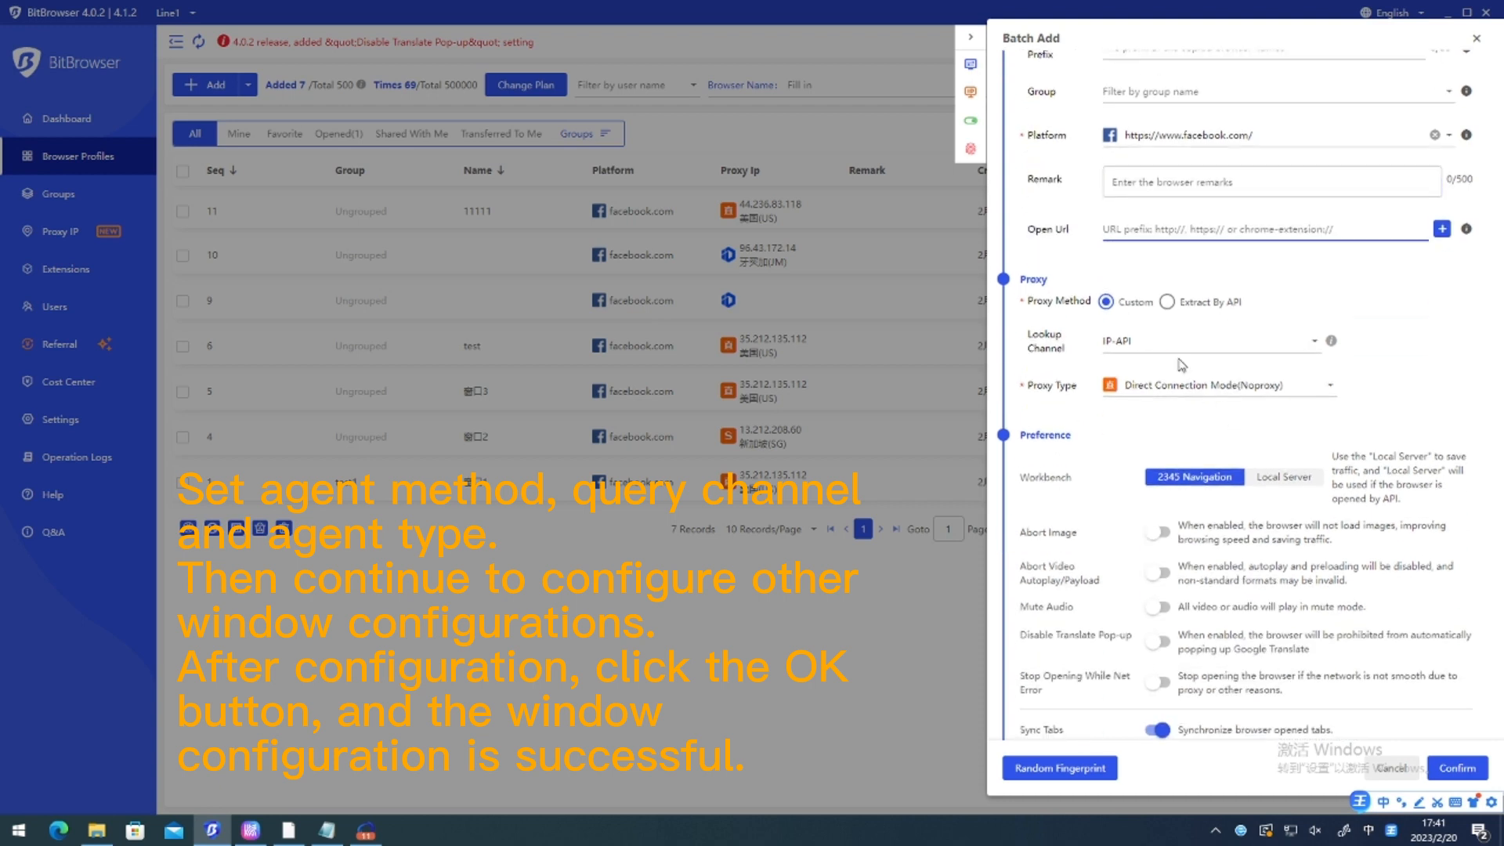
{"action": "scroll", "scroll_direction": "down", "scroll_amount": 3}
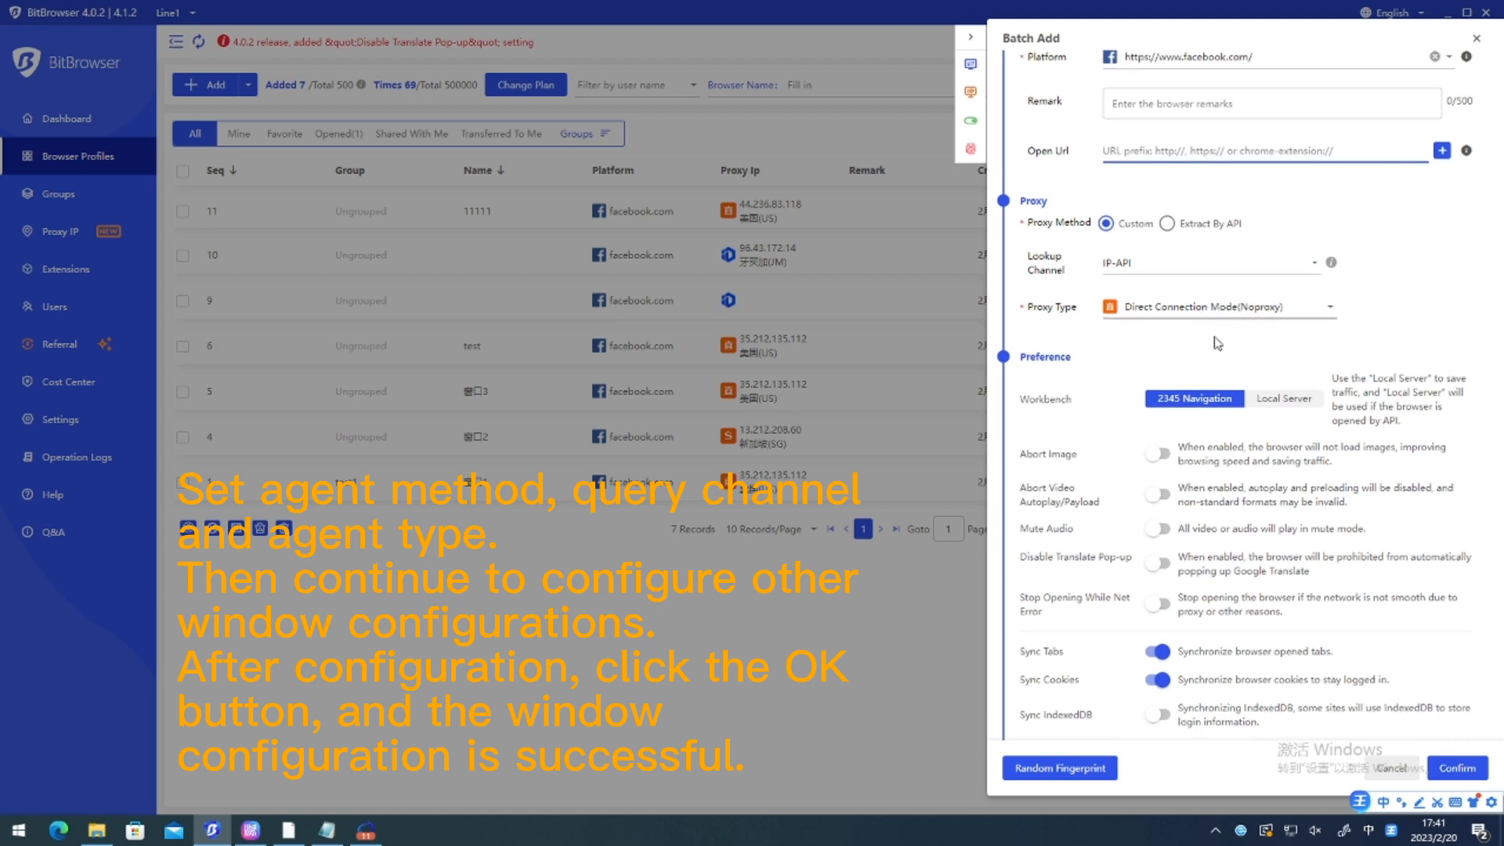
{"action": "scroll", "scroll_direction": "down", "scroll_amount": 3}
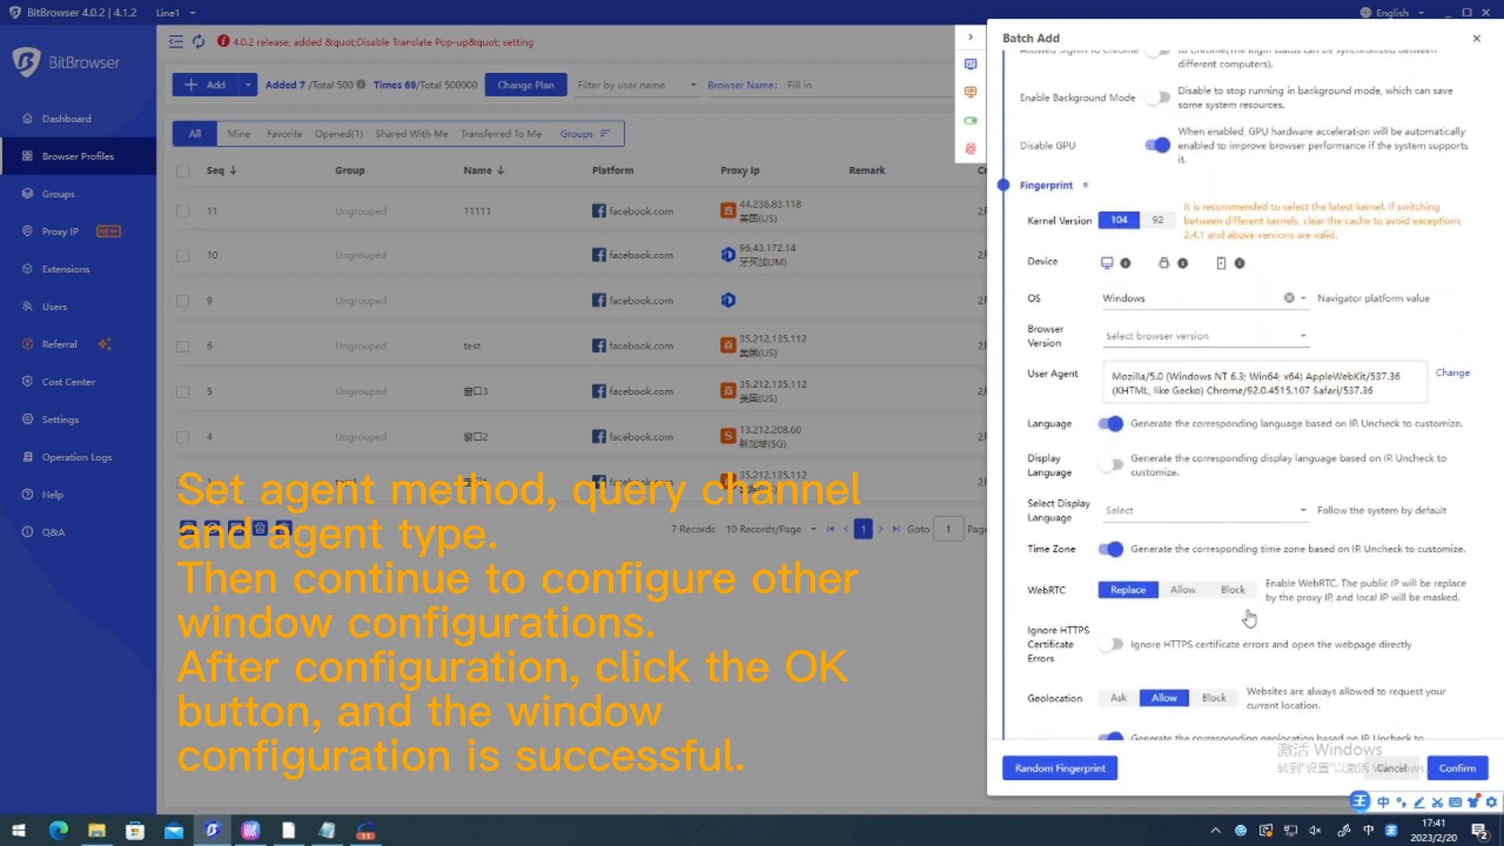
{"action": "scroll", "scroll_direction": "down", "scroll_amount": 3}
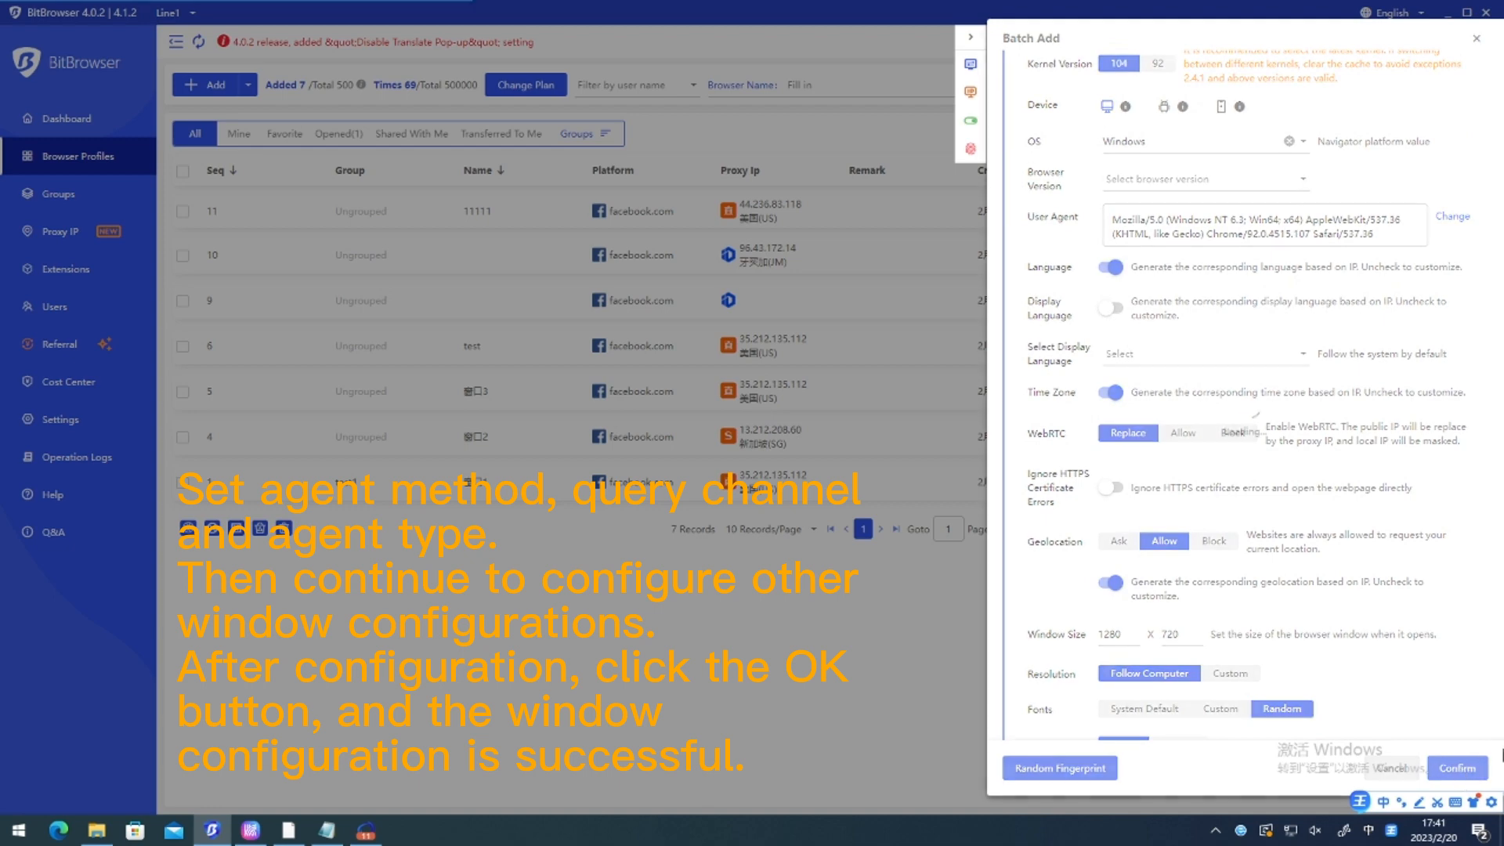
{"action": "left_click", "coordinate": [1455, 768]}
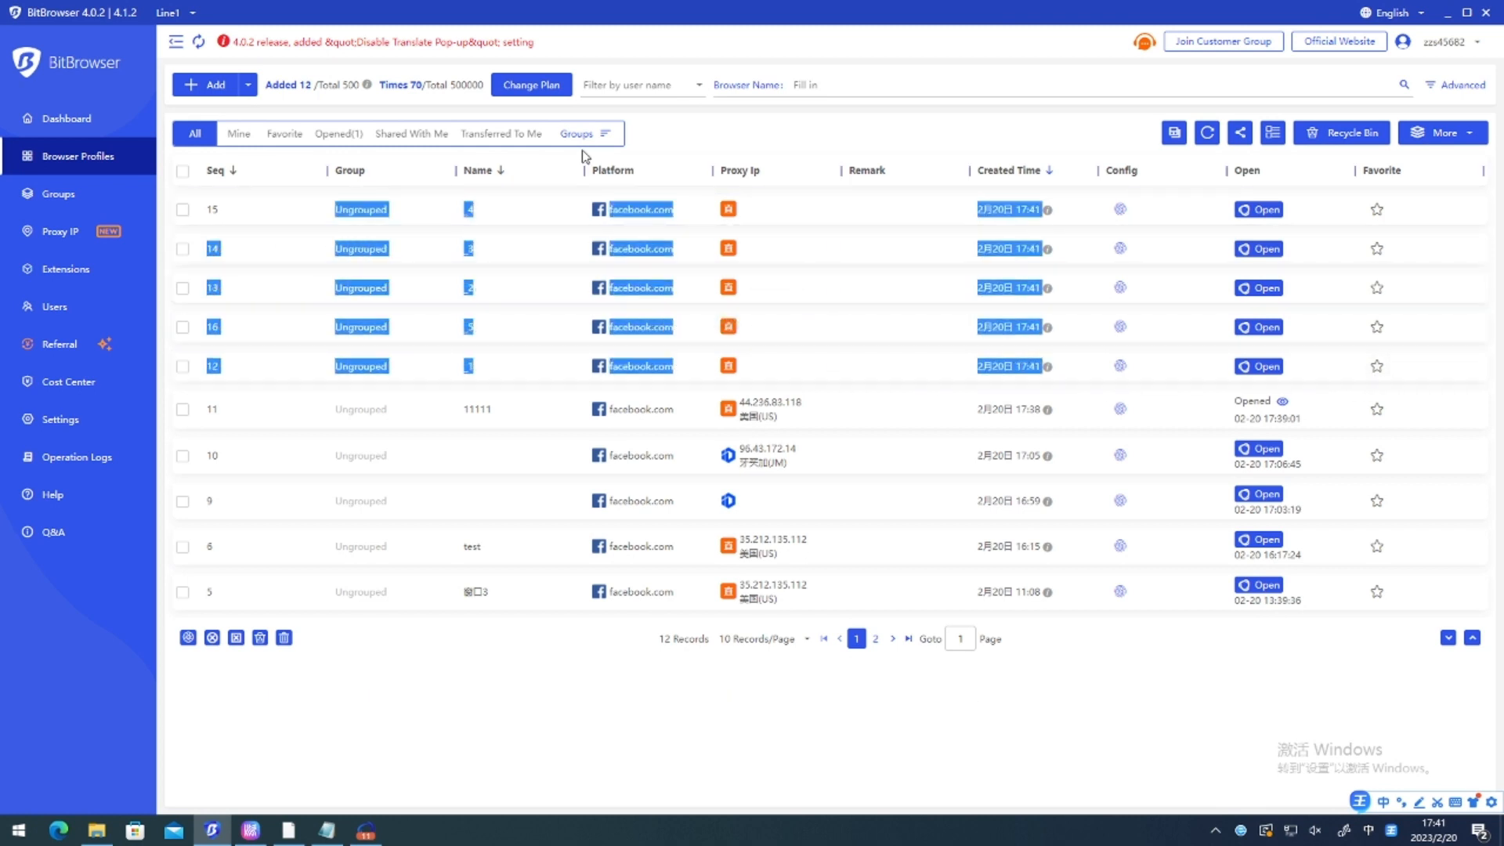
{"action": "left_click", "coordinate": [531, 85]}
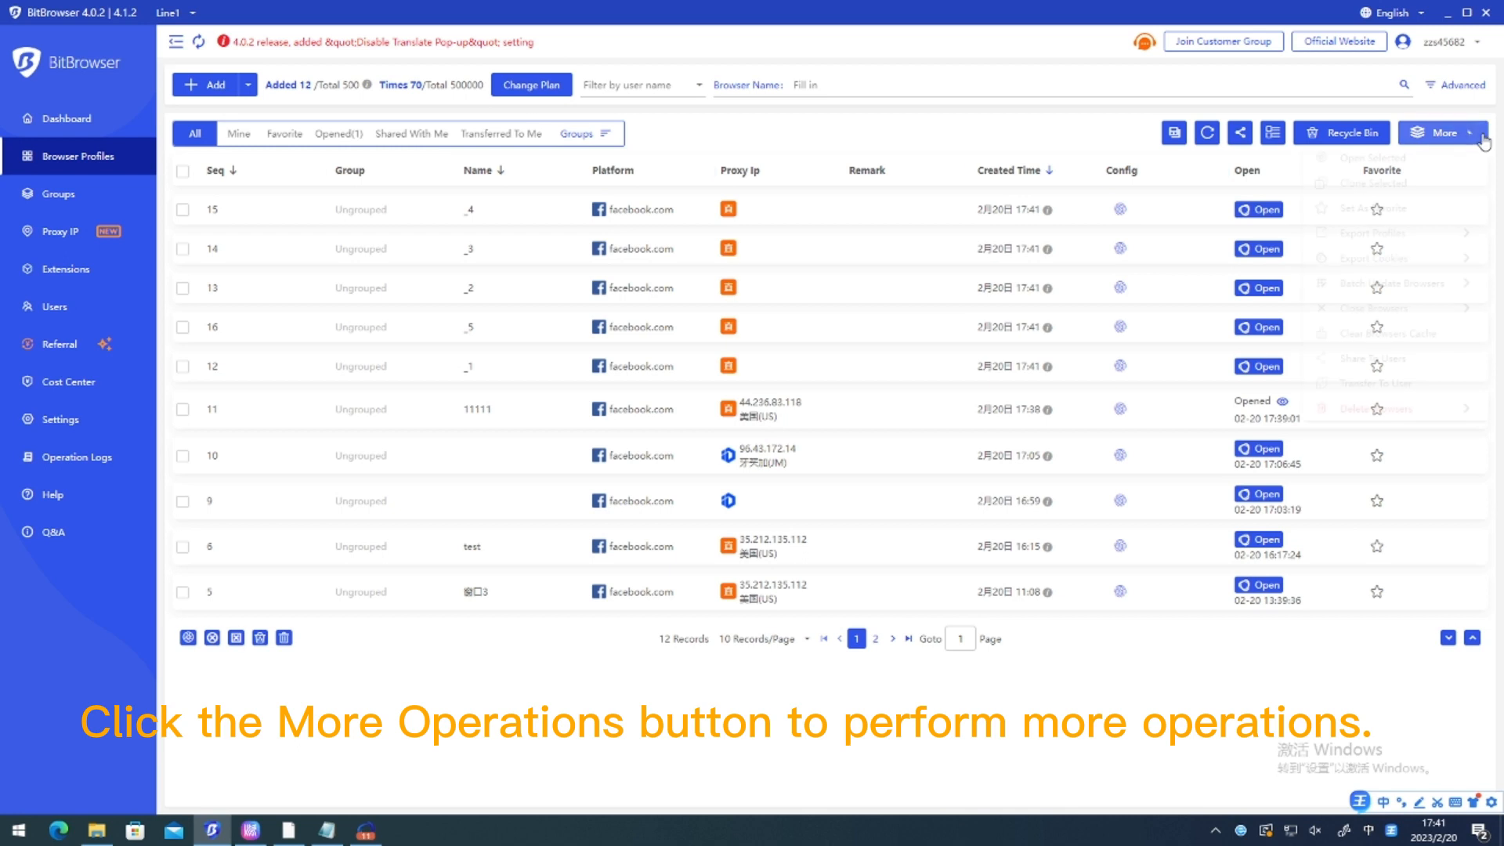
{"action": "left_click", "coordinate": [1443, 131]}
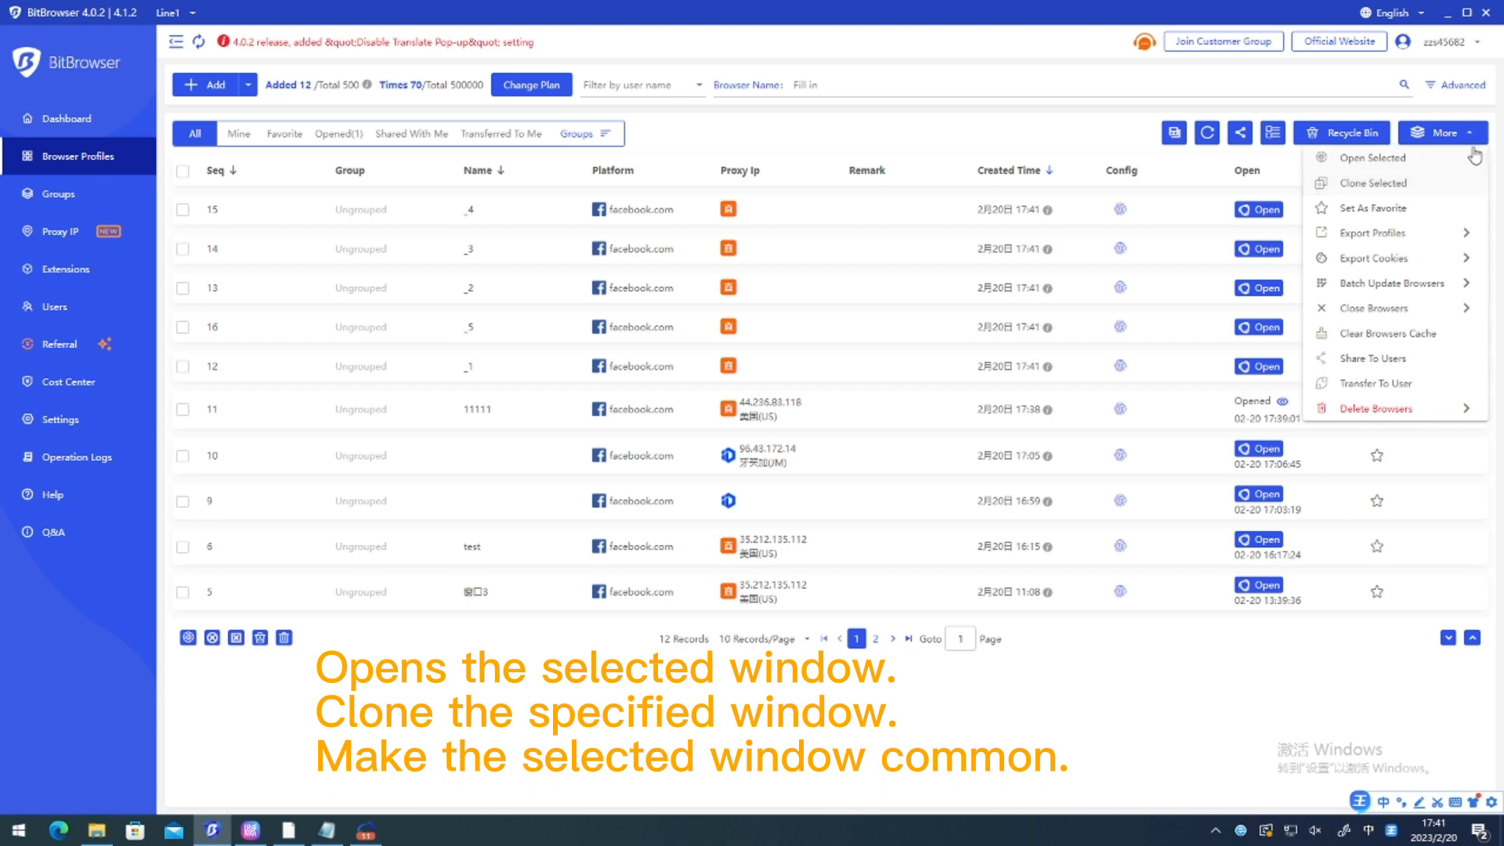
{"action": "mouse_move", "coordinate": [1372, 183]}
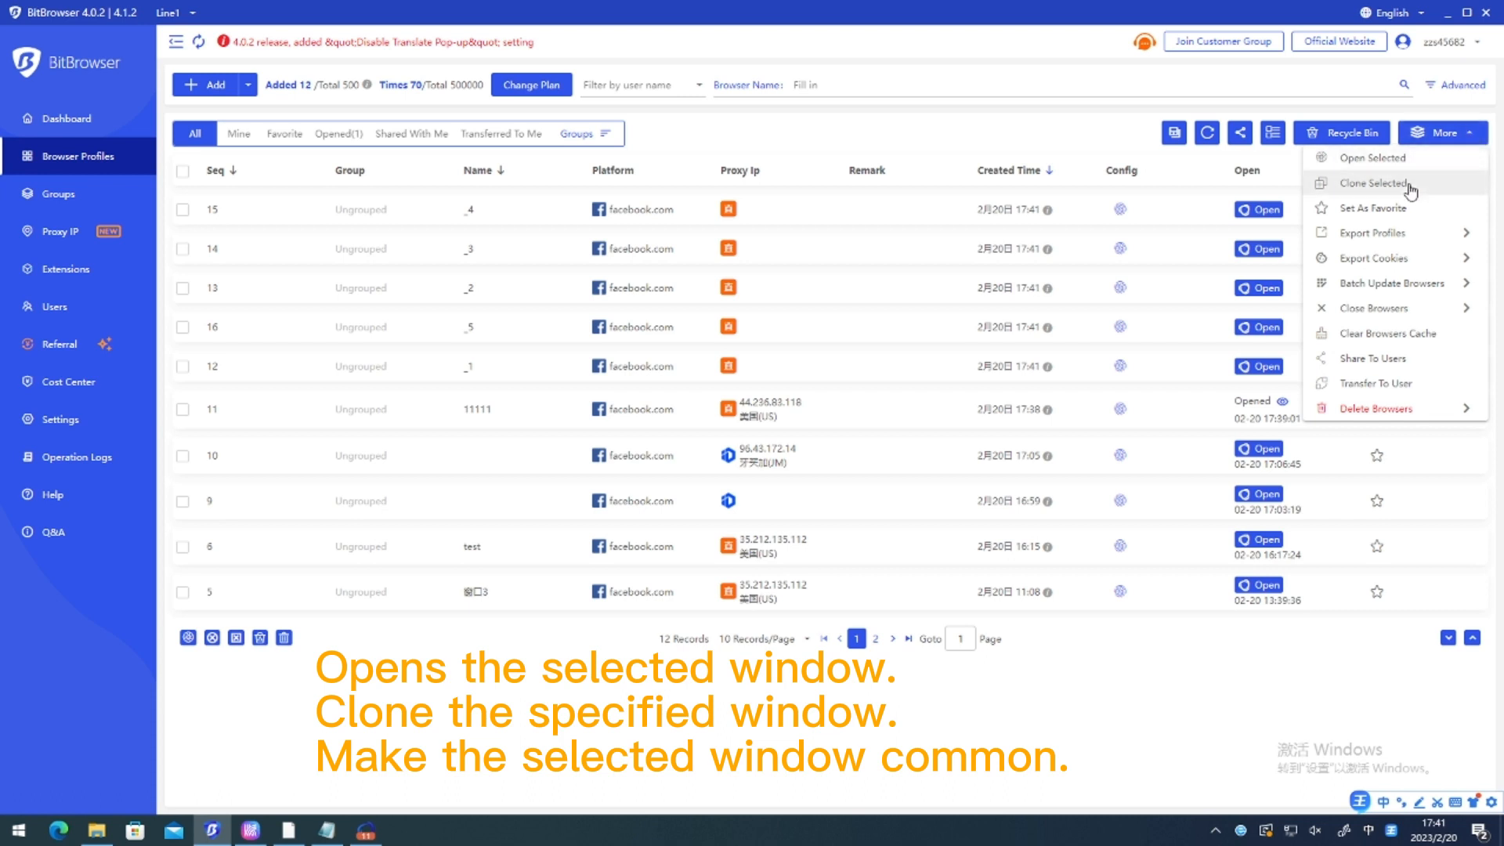
{"action": "mouse_move", "coordinate": [1372, 209]}
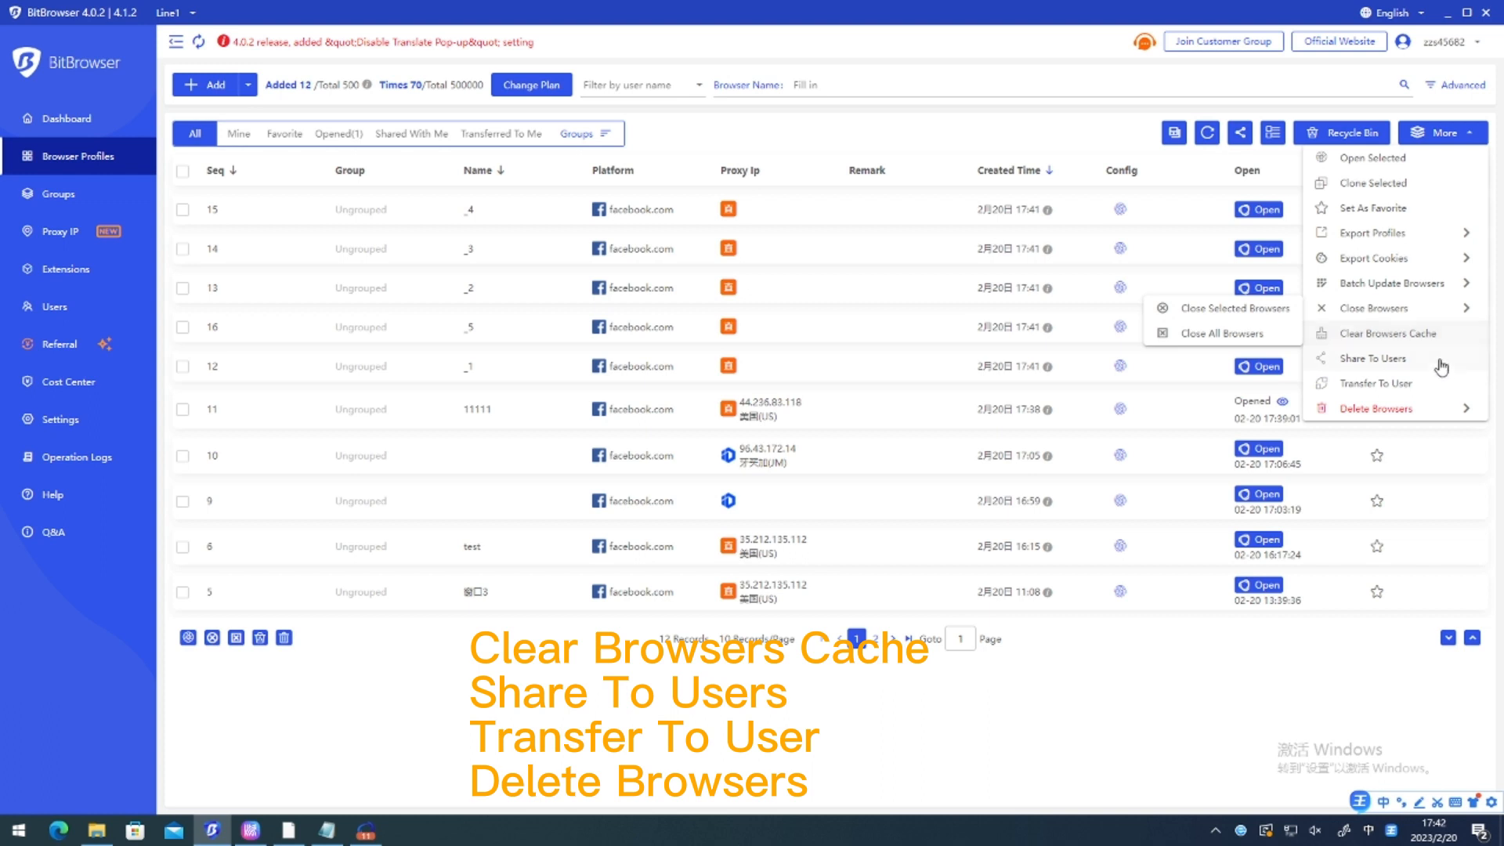
{"action": "mouse_move", "coordinate": [1379, 382]}
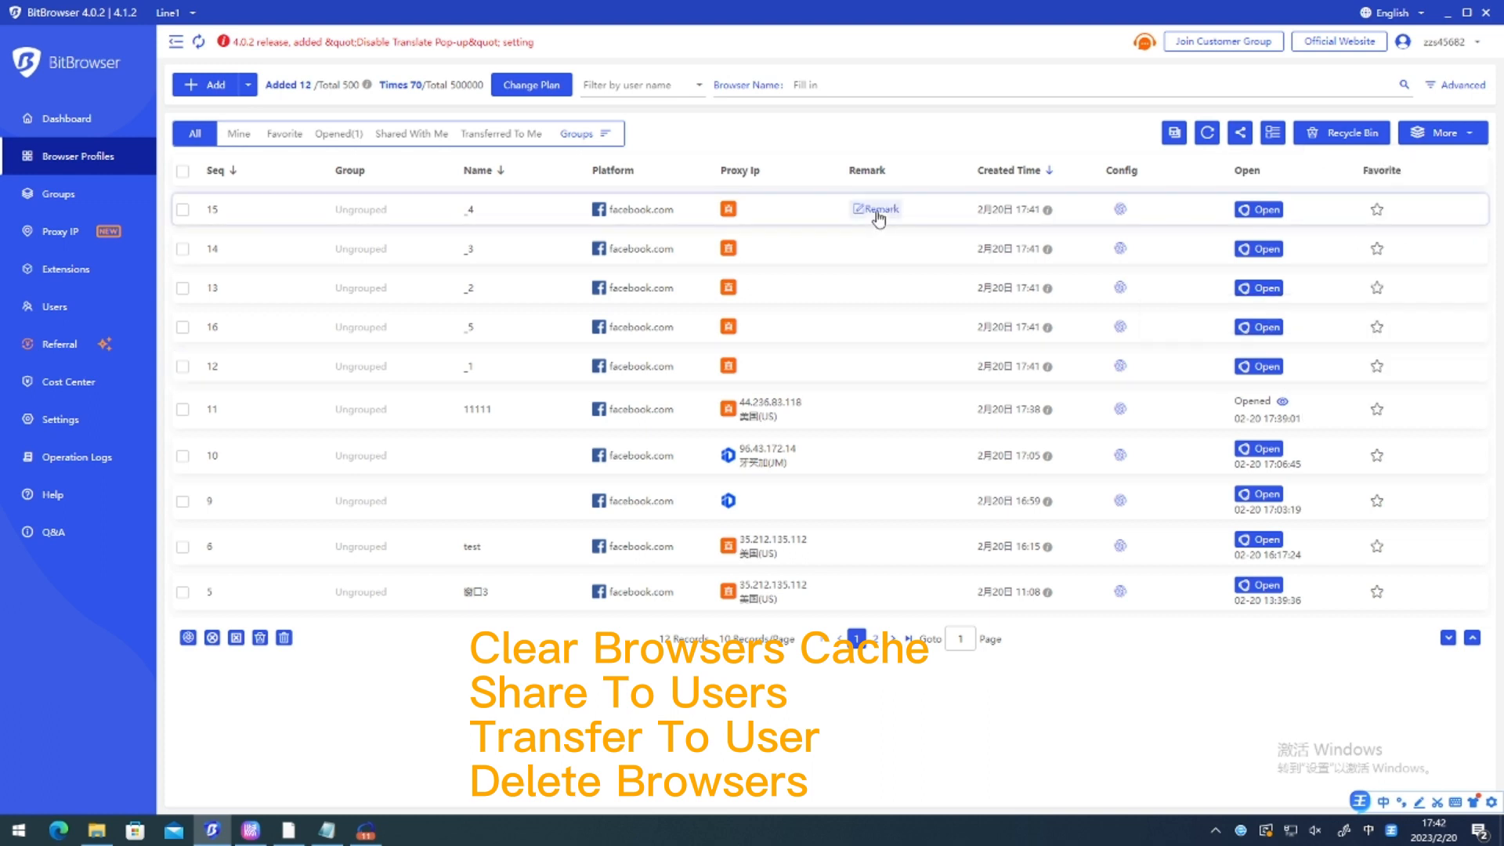
Check profile _4's remark, filter to Mine then Favorite (empty), and view the Groups filter list.
{"action": "left_click", "coordinate": [874, 208]}
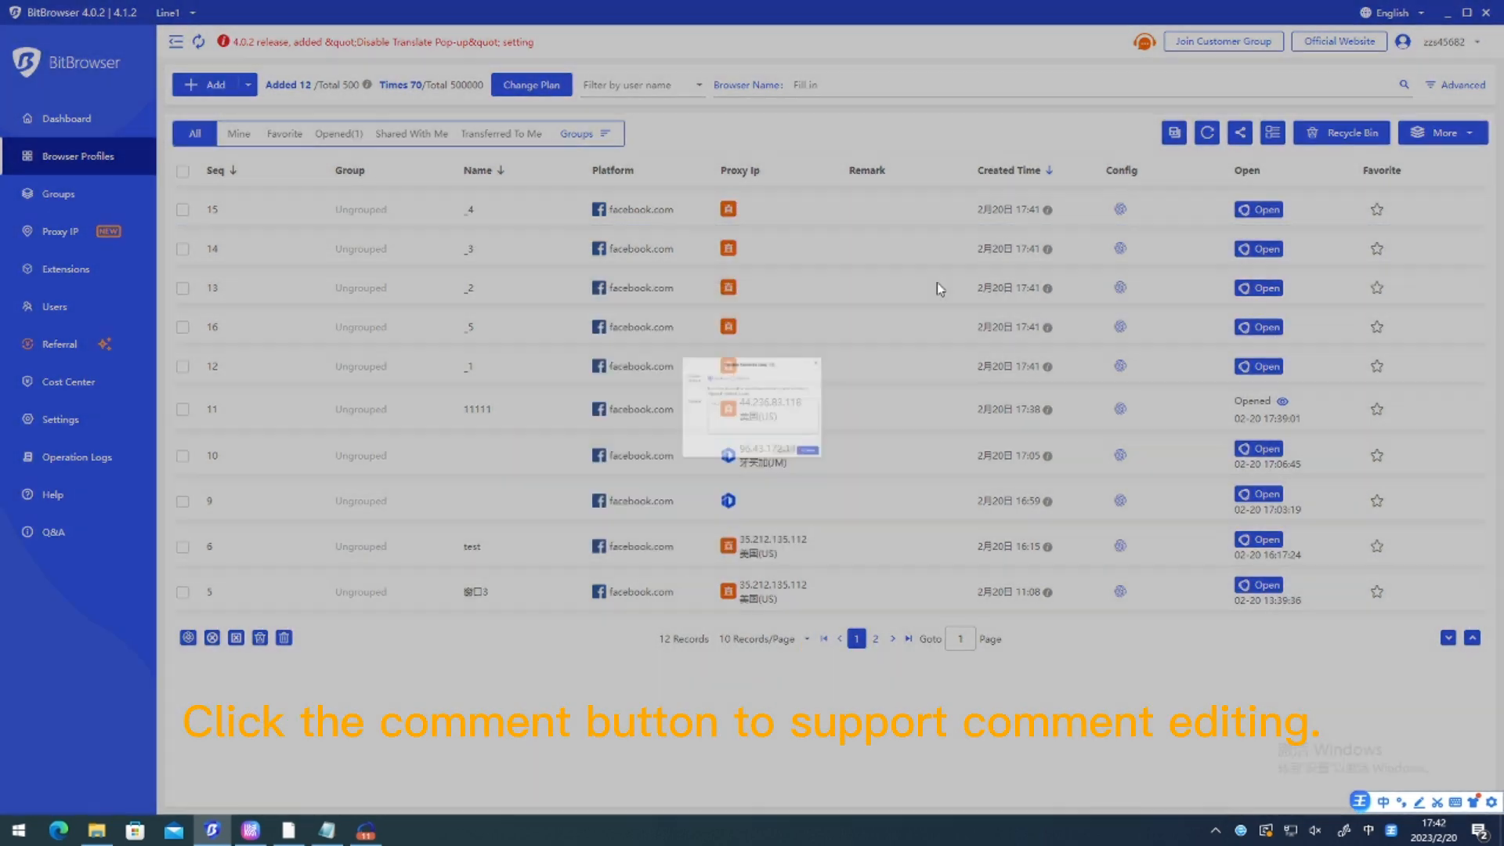
{"action": "left_click", "coordinate": [238, 133]}
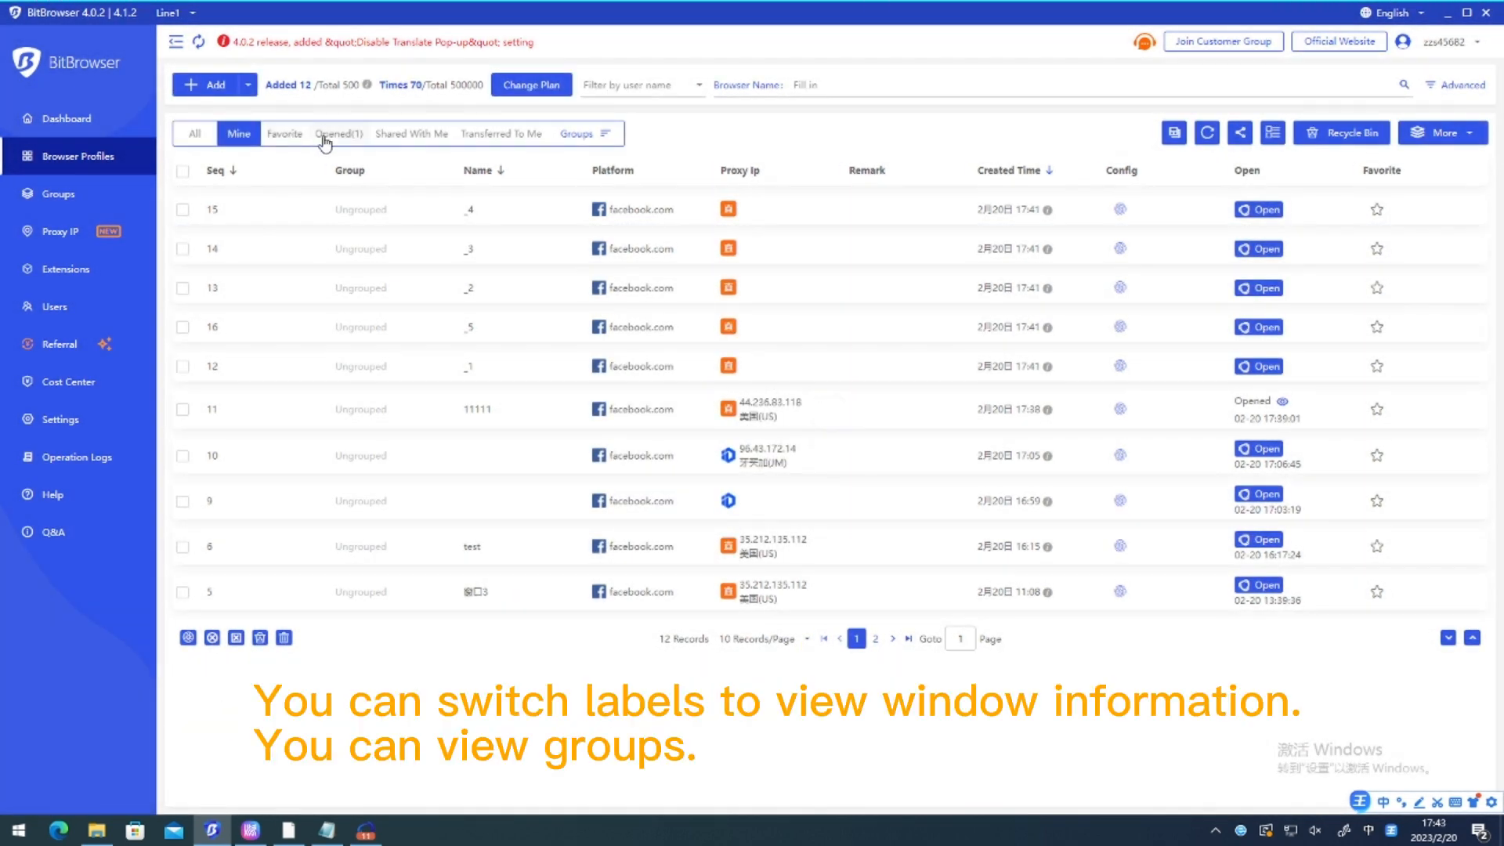
{"action": "left_click", "coordinate": [284, 133]}
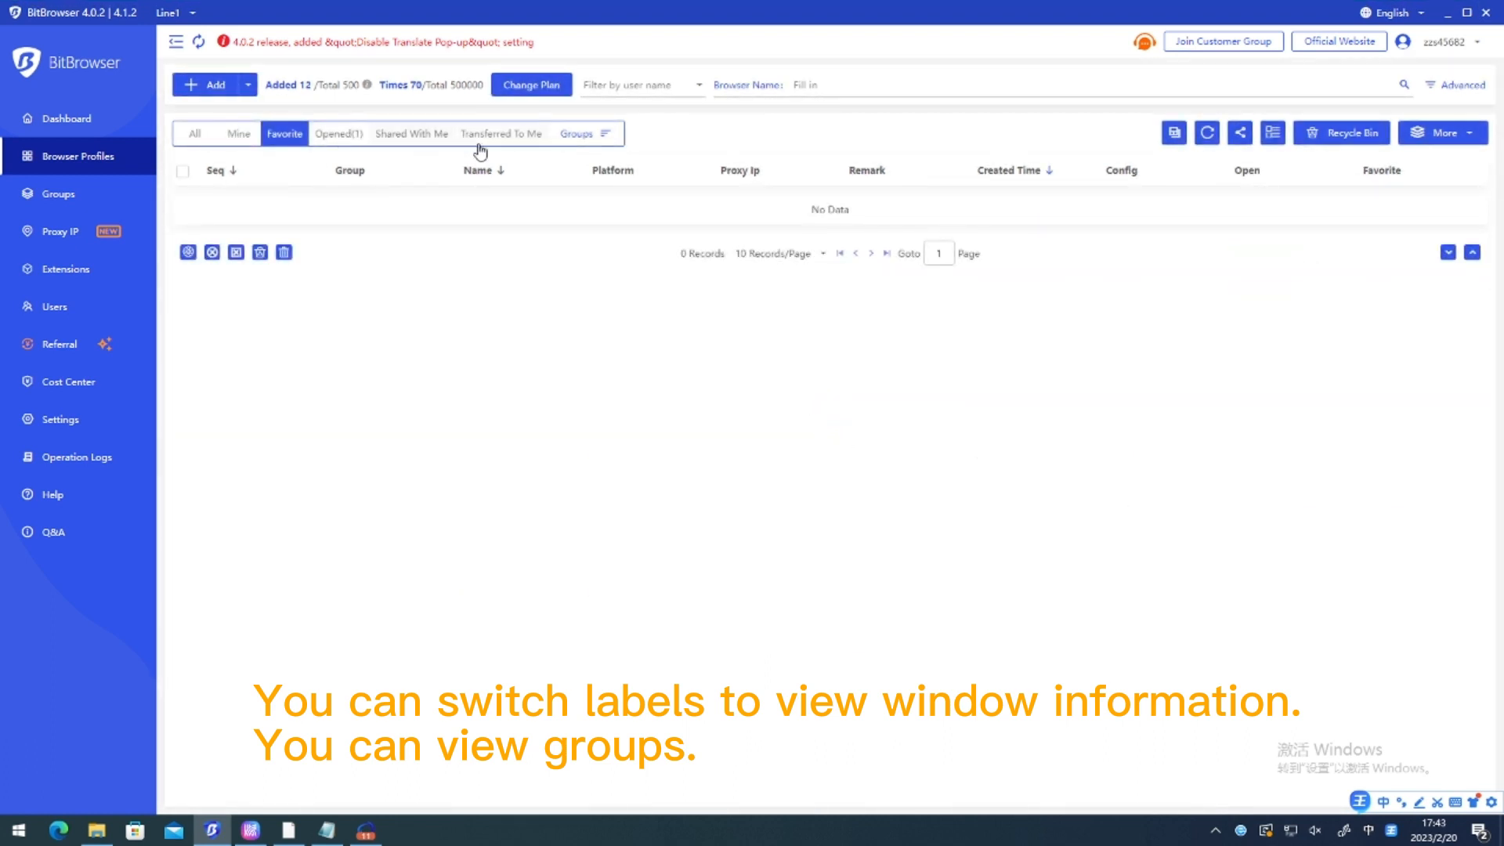
{"action": "left_click", "coordinate": [583, 134]}
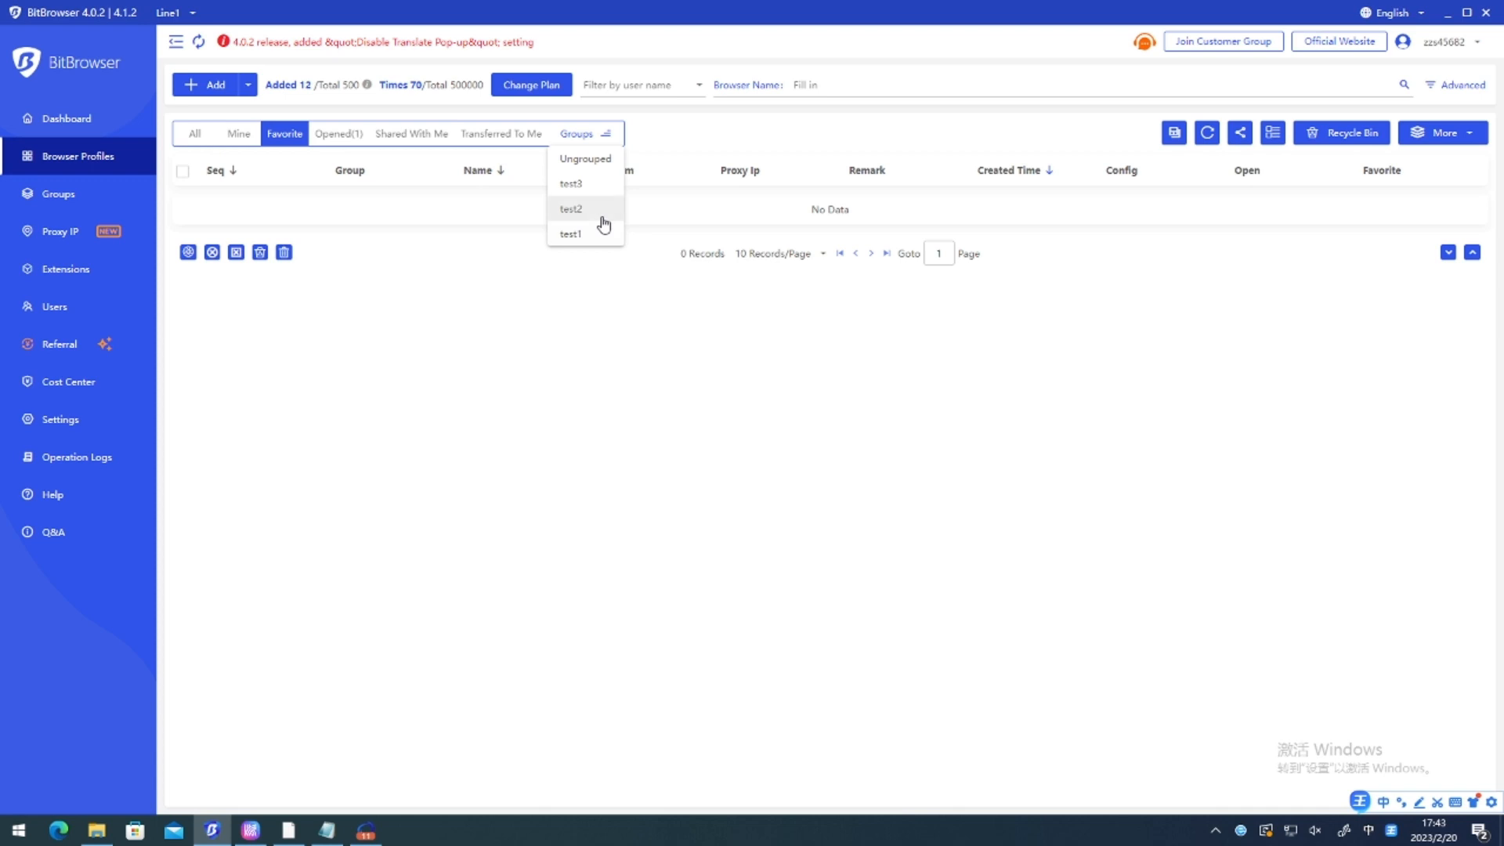
{"action": "mouse_move", "coordinate": [664, 224]}
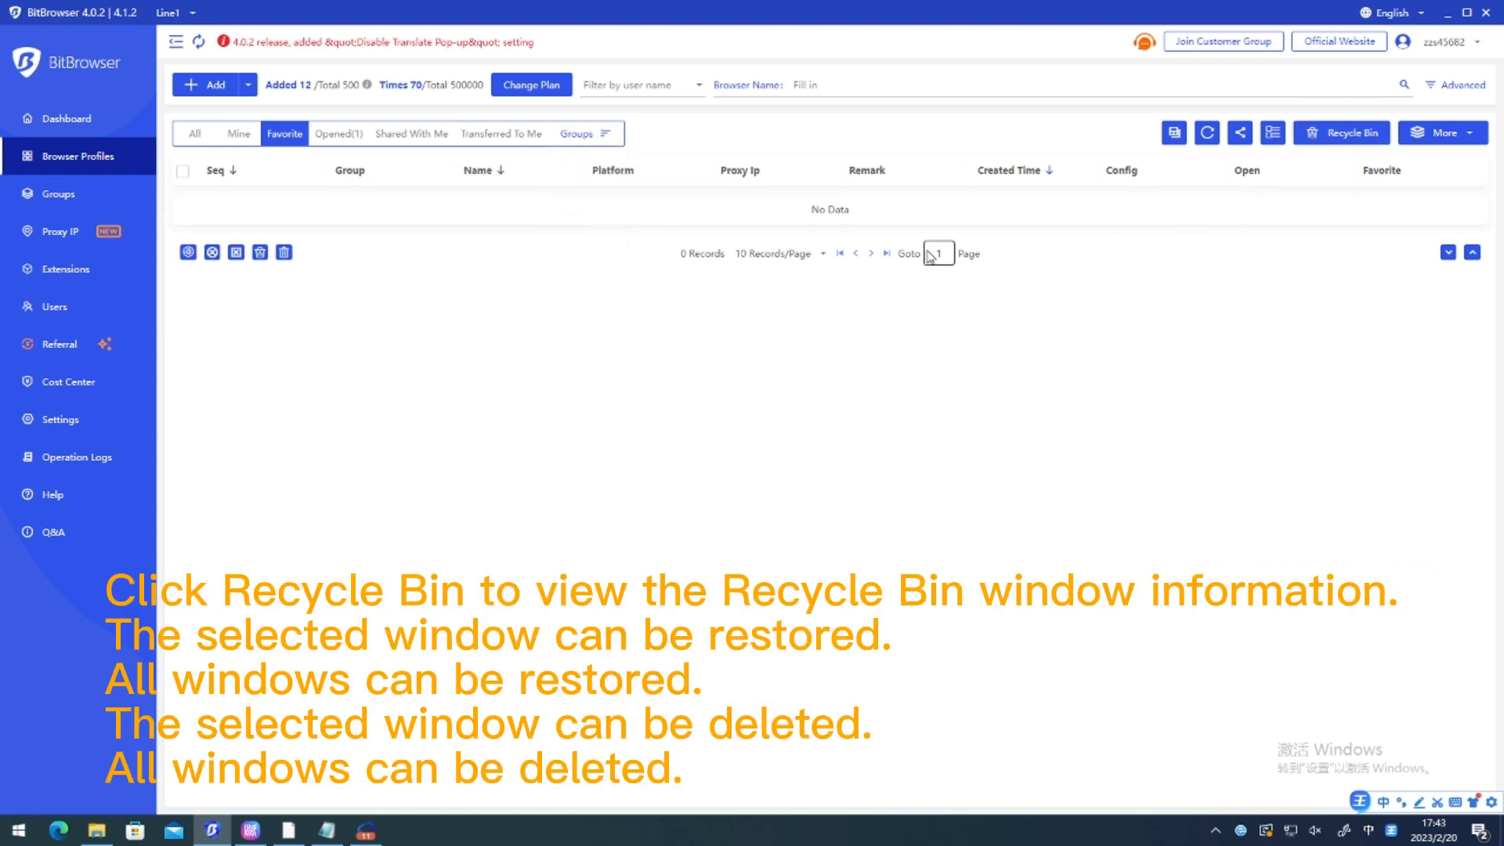
In the Recycle Bin, select deleted profiles 8 and 7 and back out of Restore Selected without restoring.
{"action": "left_click", "coordinate": [1341, 132]}
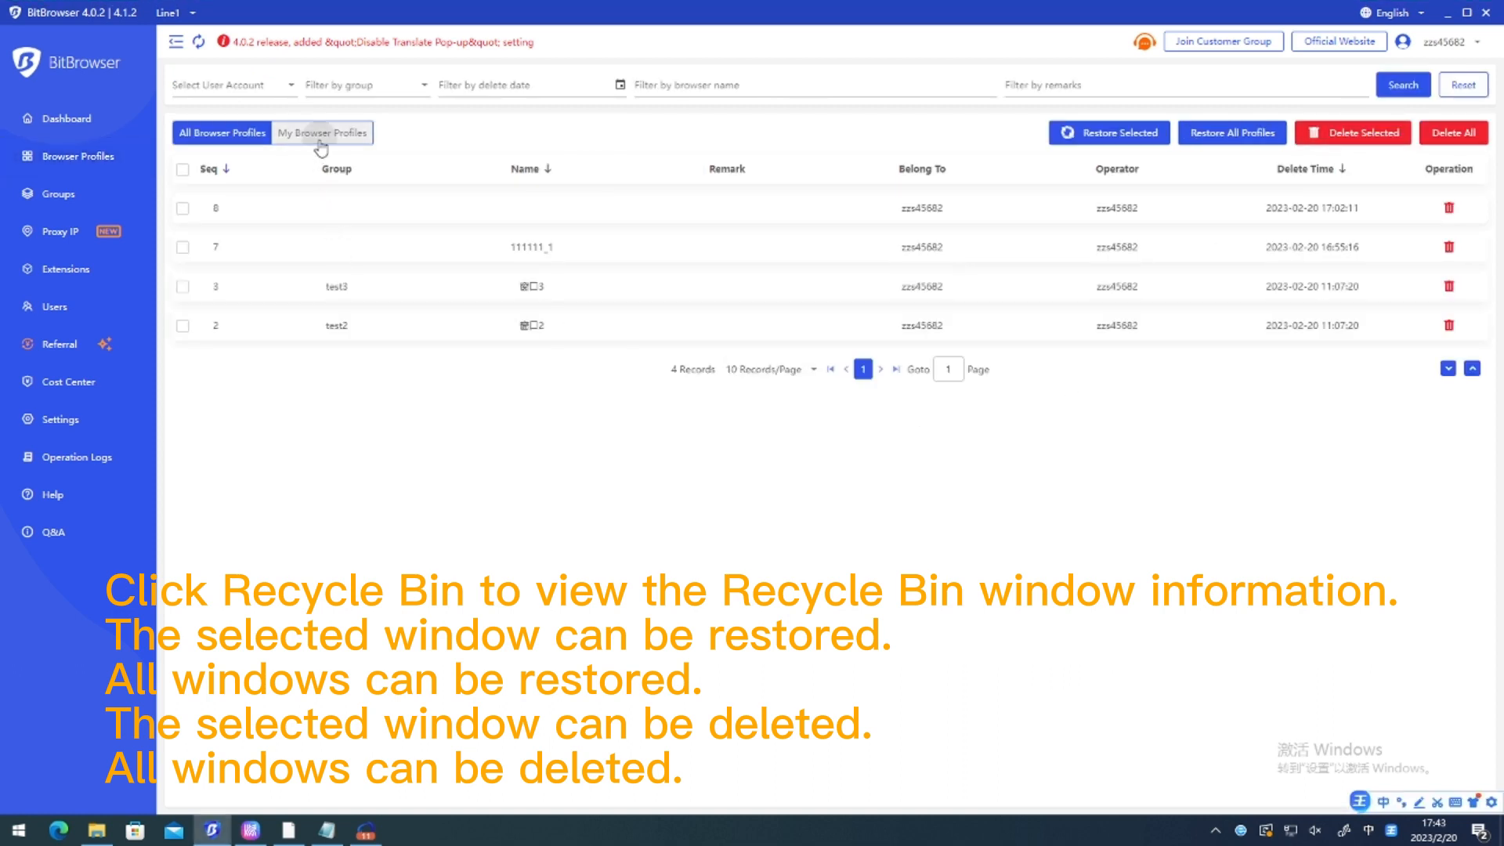
{"action": "mouse_move", "coordinate": [496, 174]}
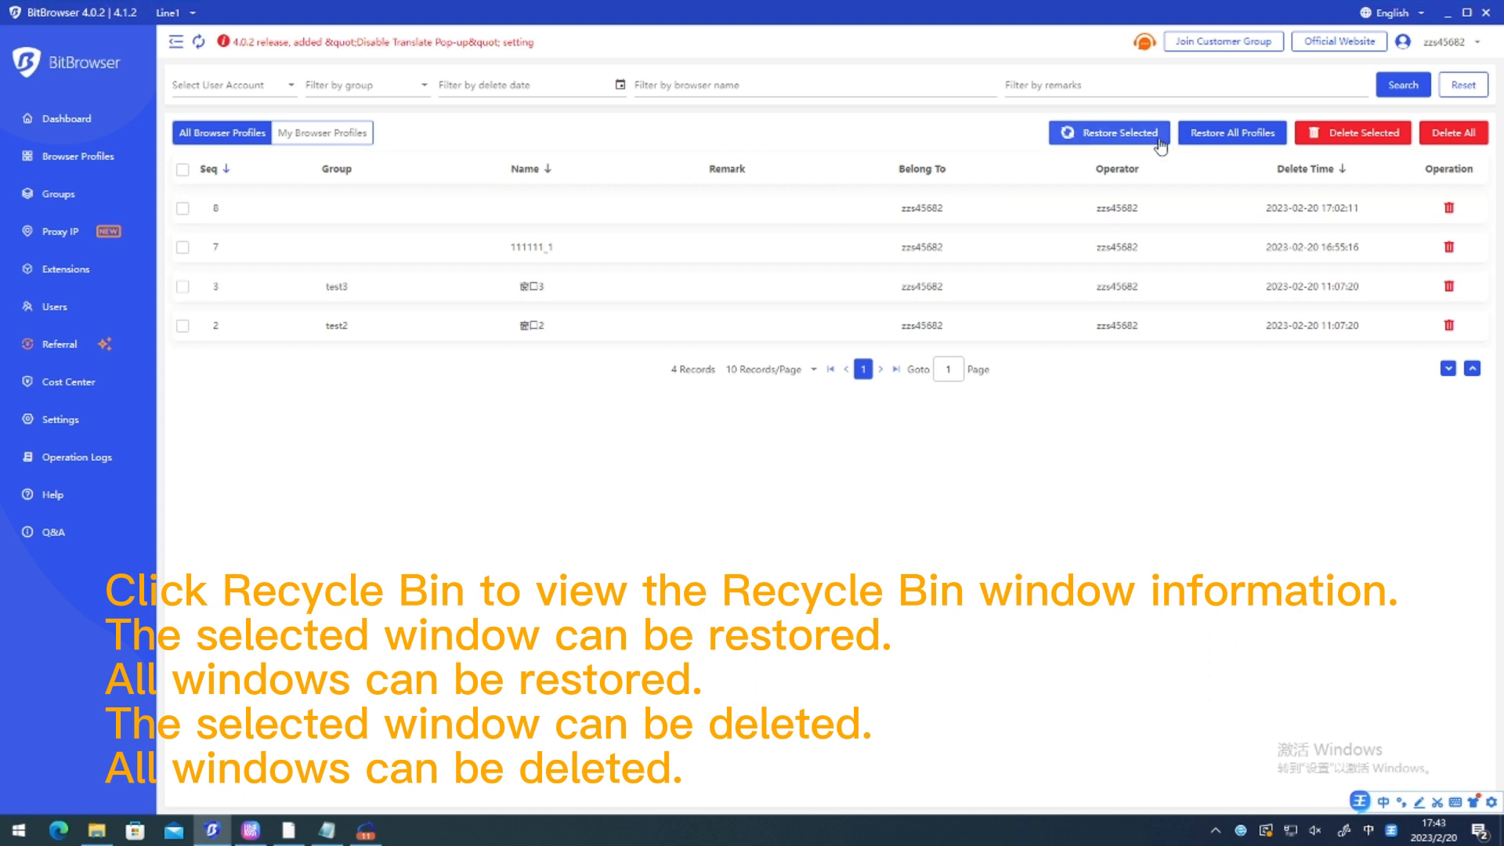
{"action": "left_click", "coordinate": [1110, 131]}
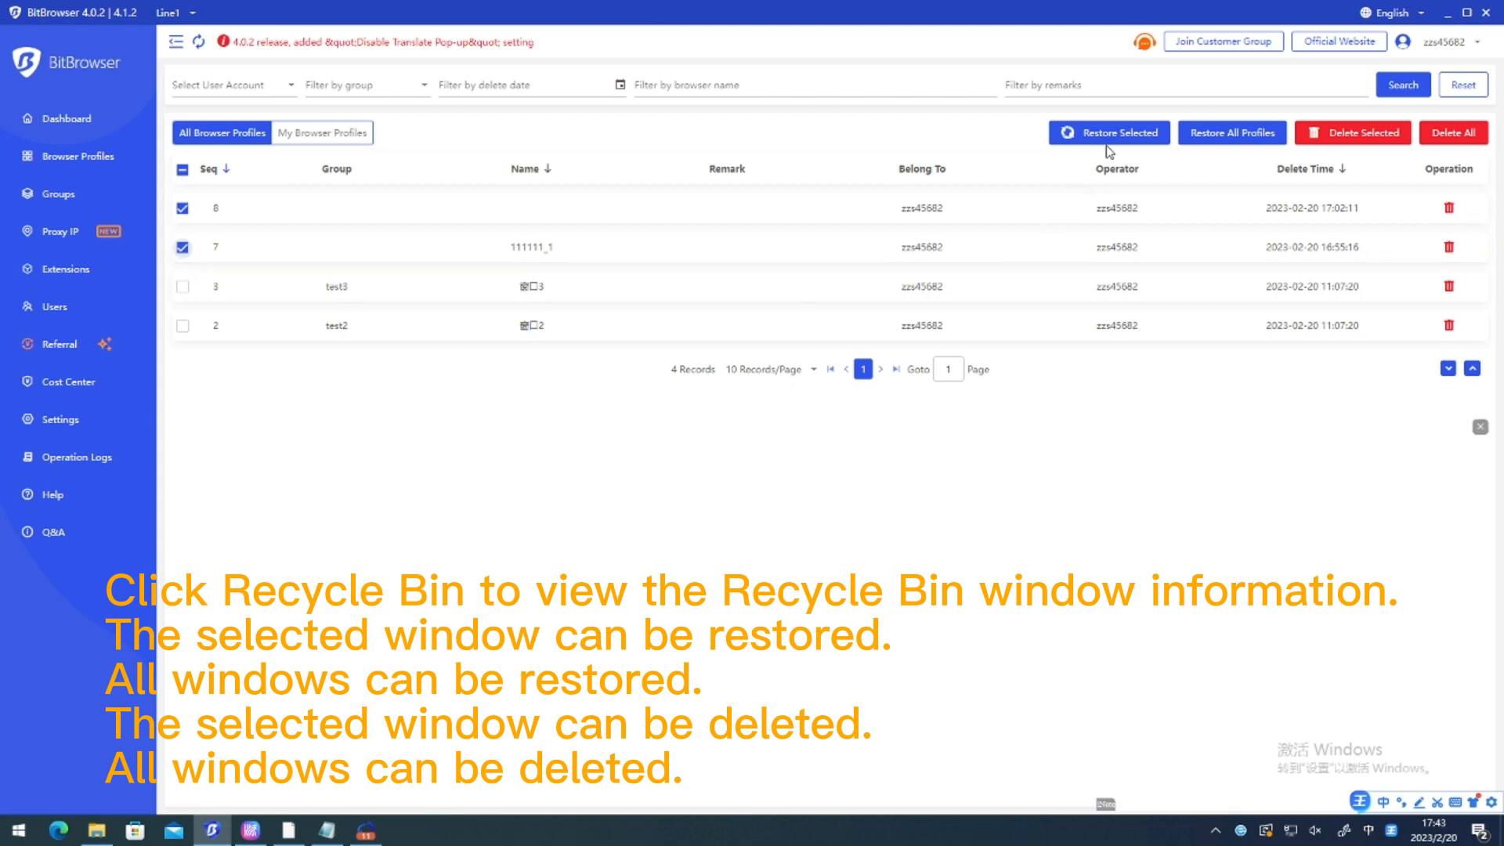
{"action": "left_click", "coordinate": [1108, 132]}
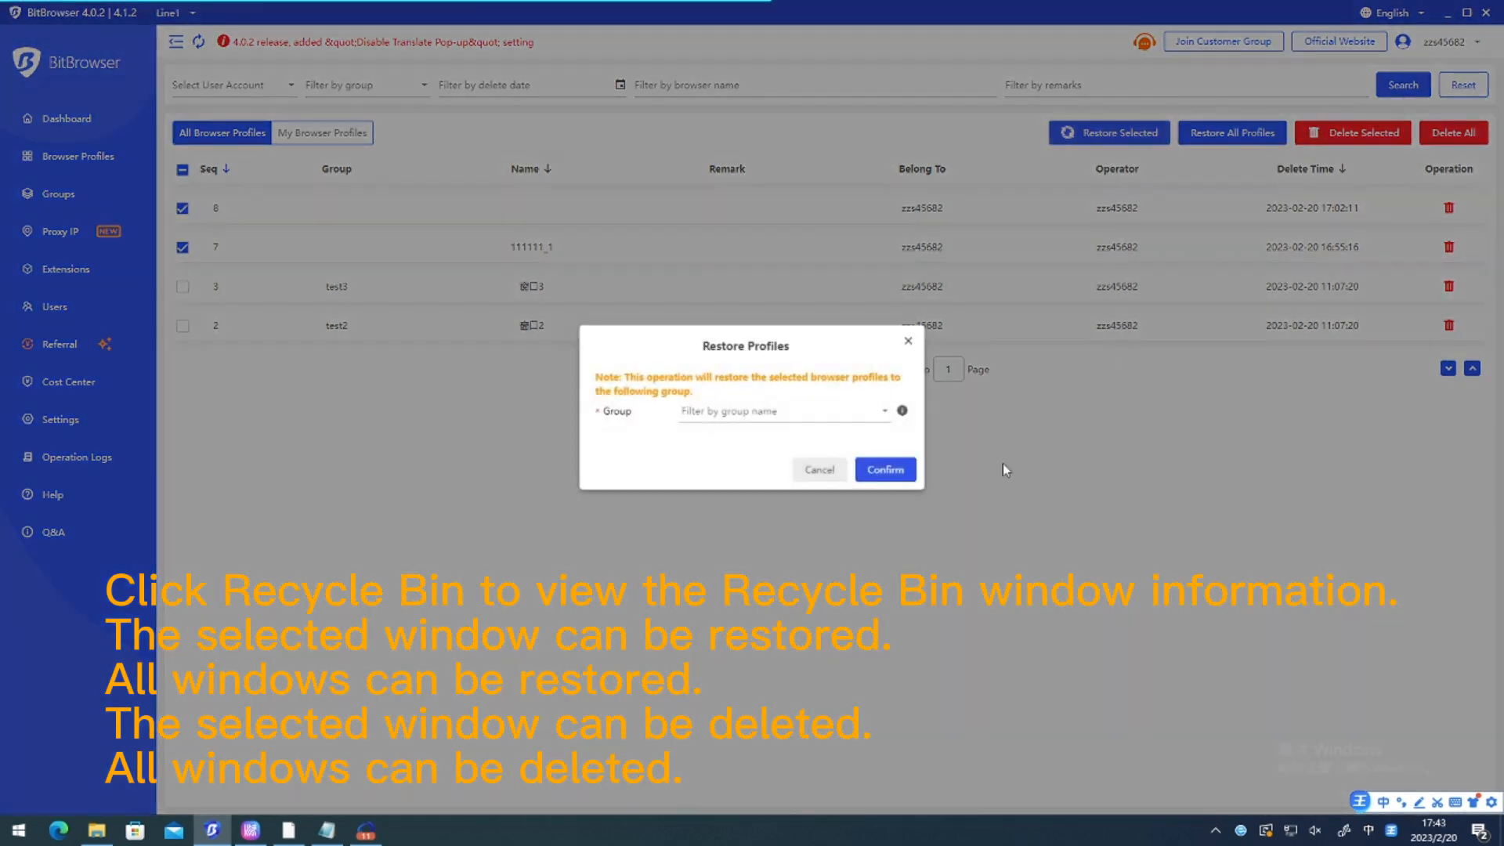
{"action": "left_click", "coordinate": [777, 410]}
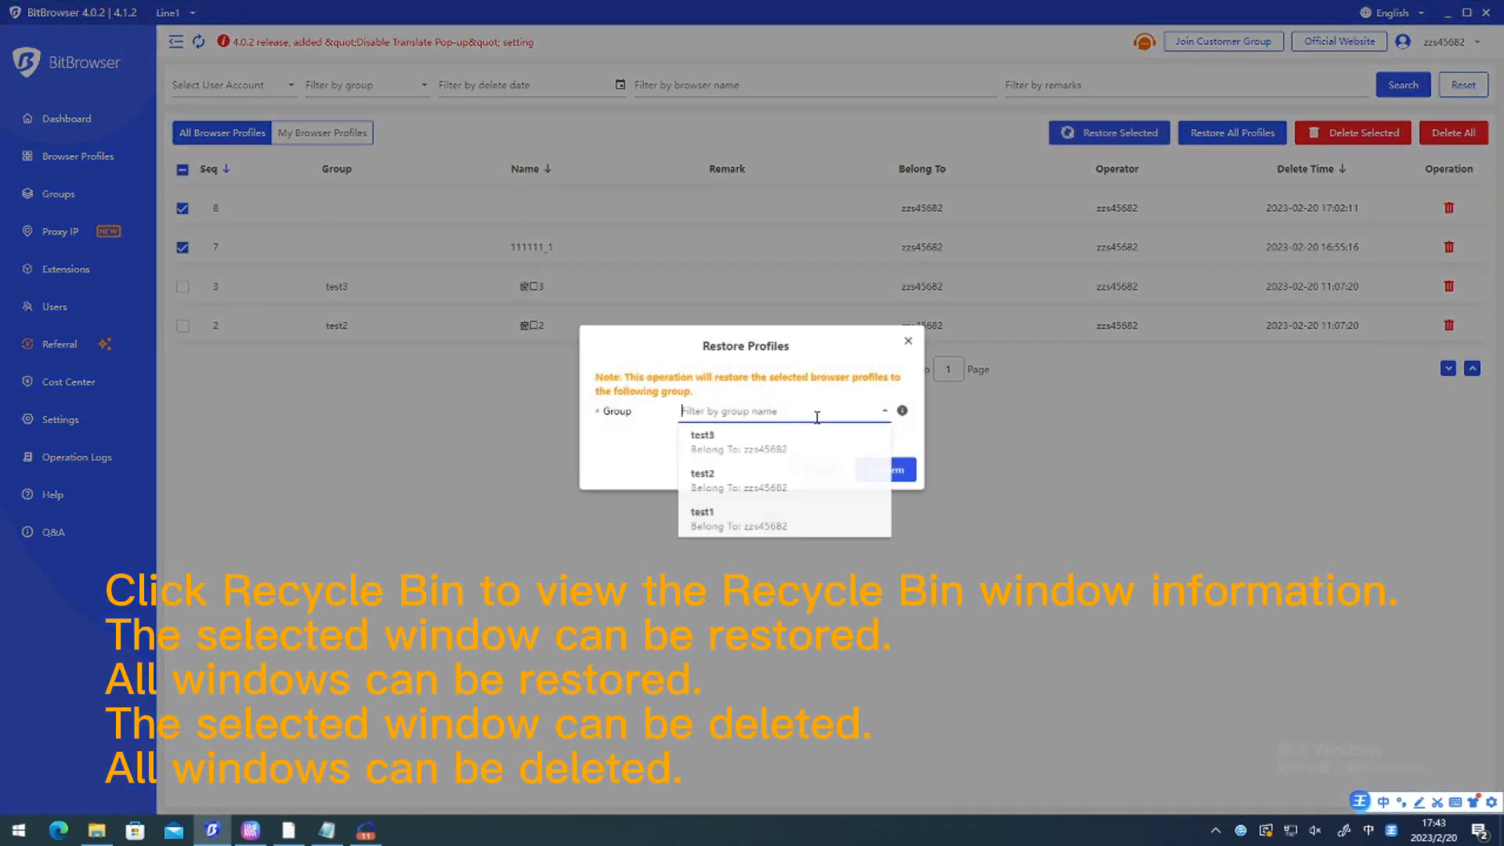
{"action": "left_click", "coordinate": [905, 342]}
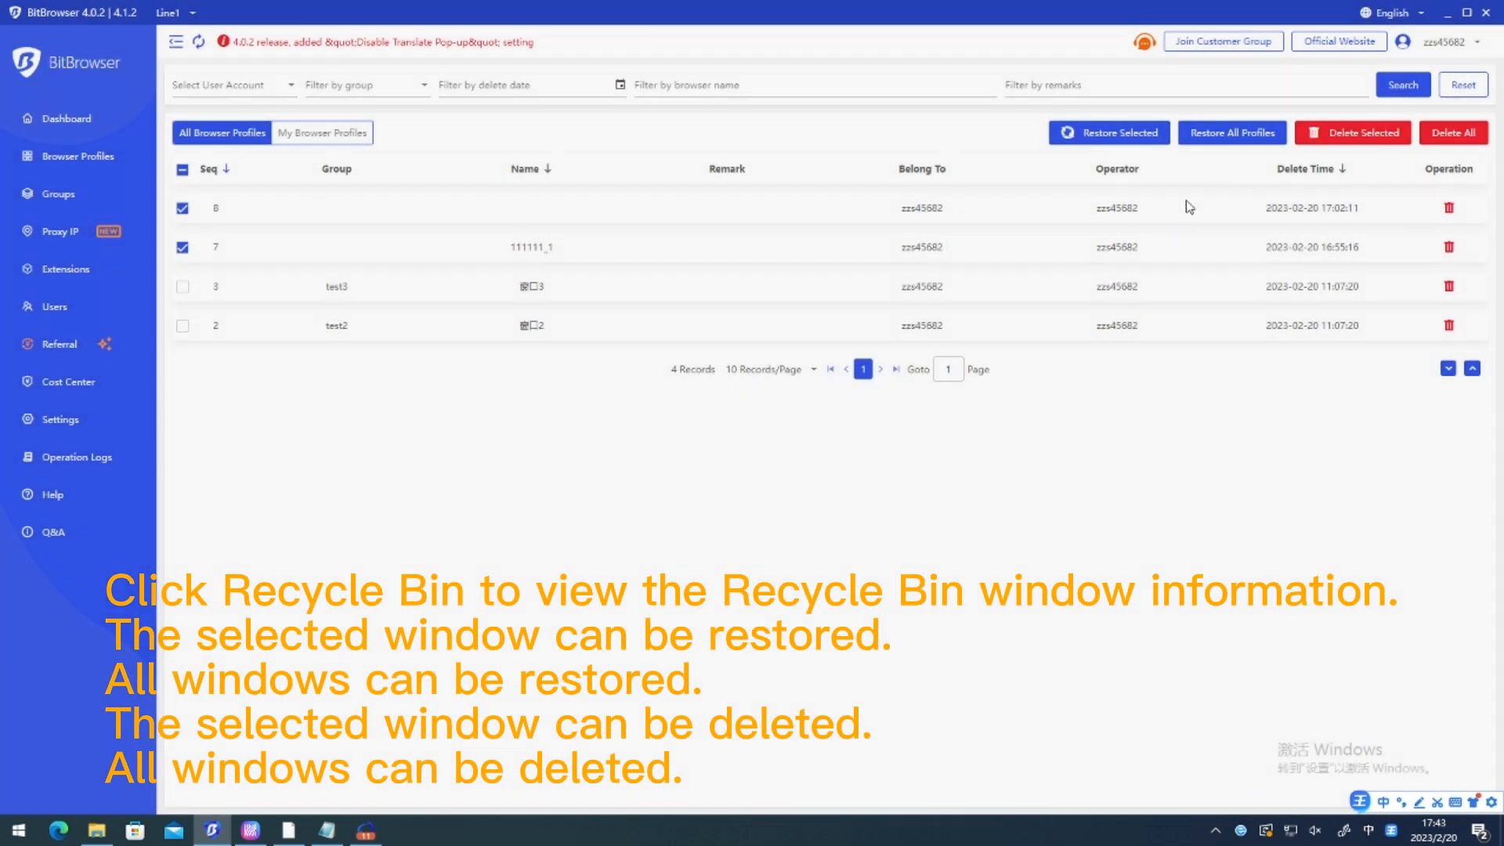
Back out of Restore All Profiles and cancel Delete All, leaving the bin unchanged.
{"action": "left_click", "coordinate": [1232, 132]}
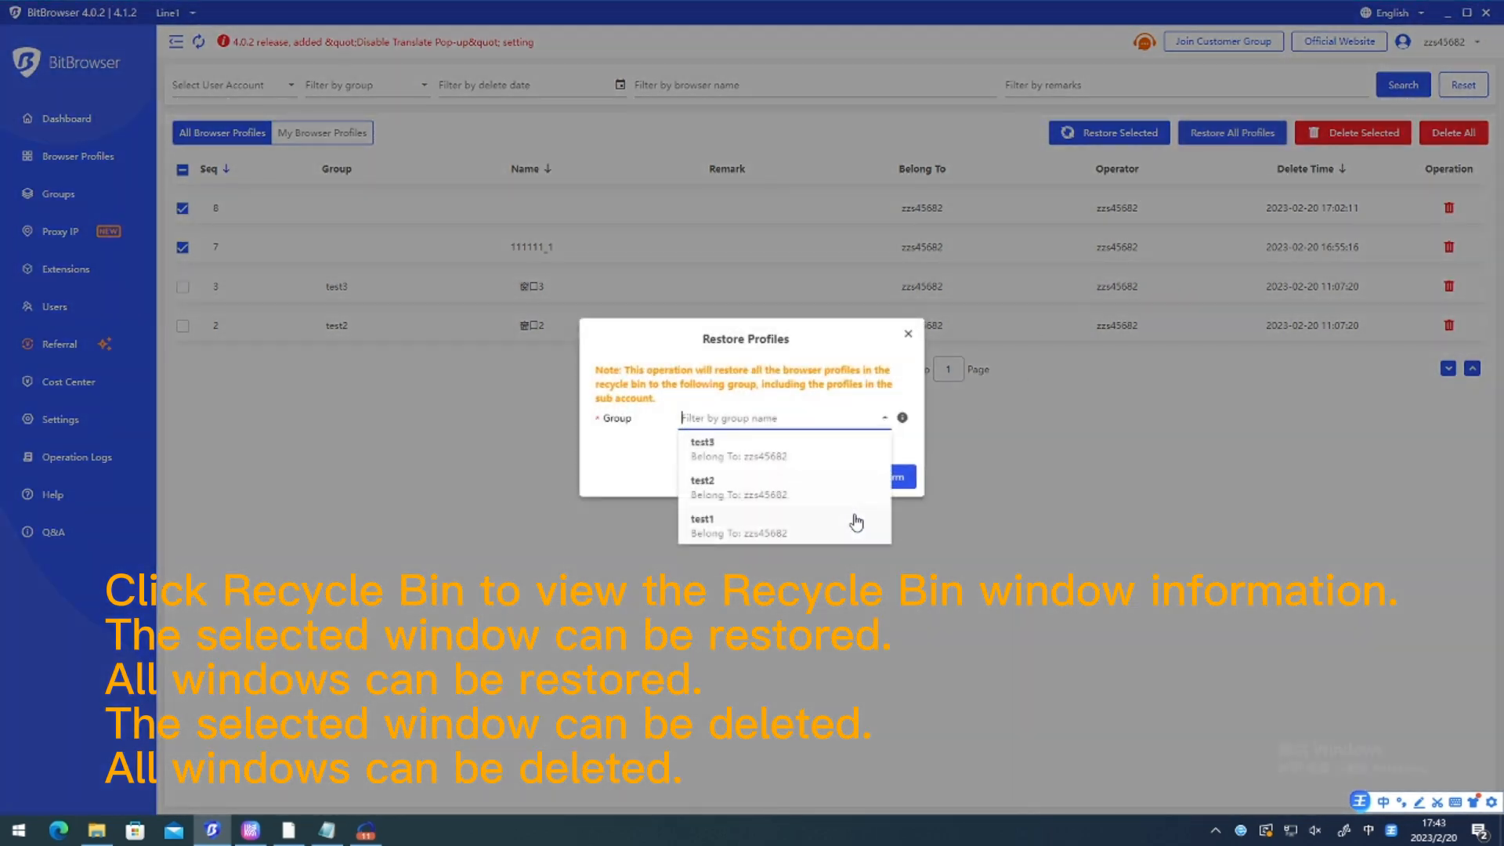
{"action": "left_click", "coordinate": [908, 334]}
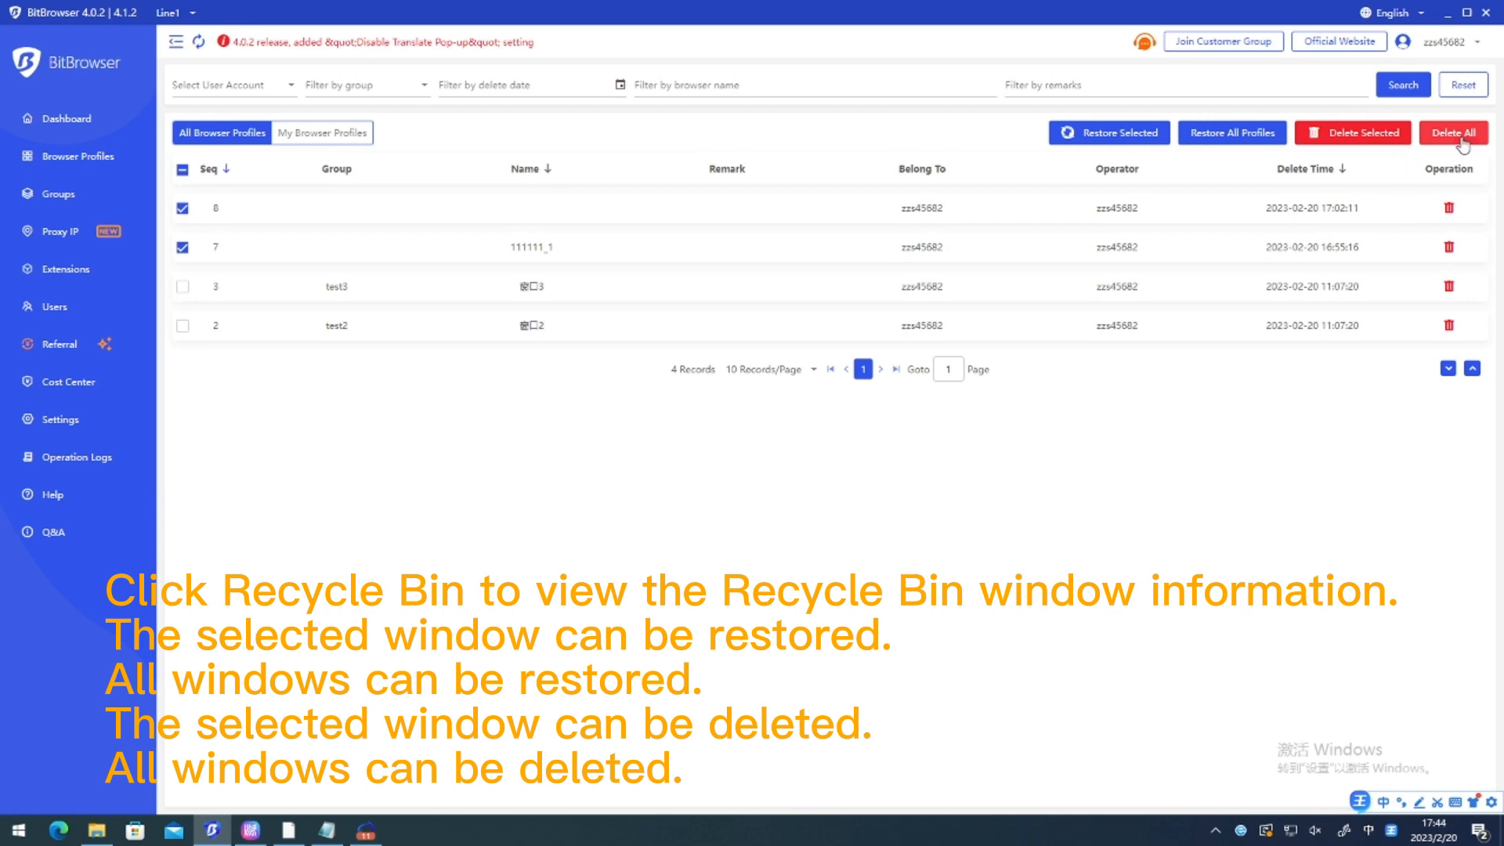
{"action": "left_click", "coordinate": [1454, 132]}
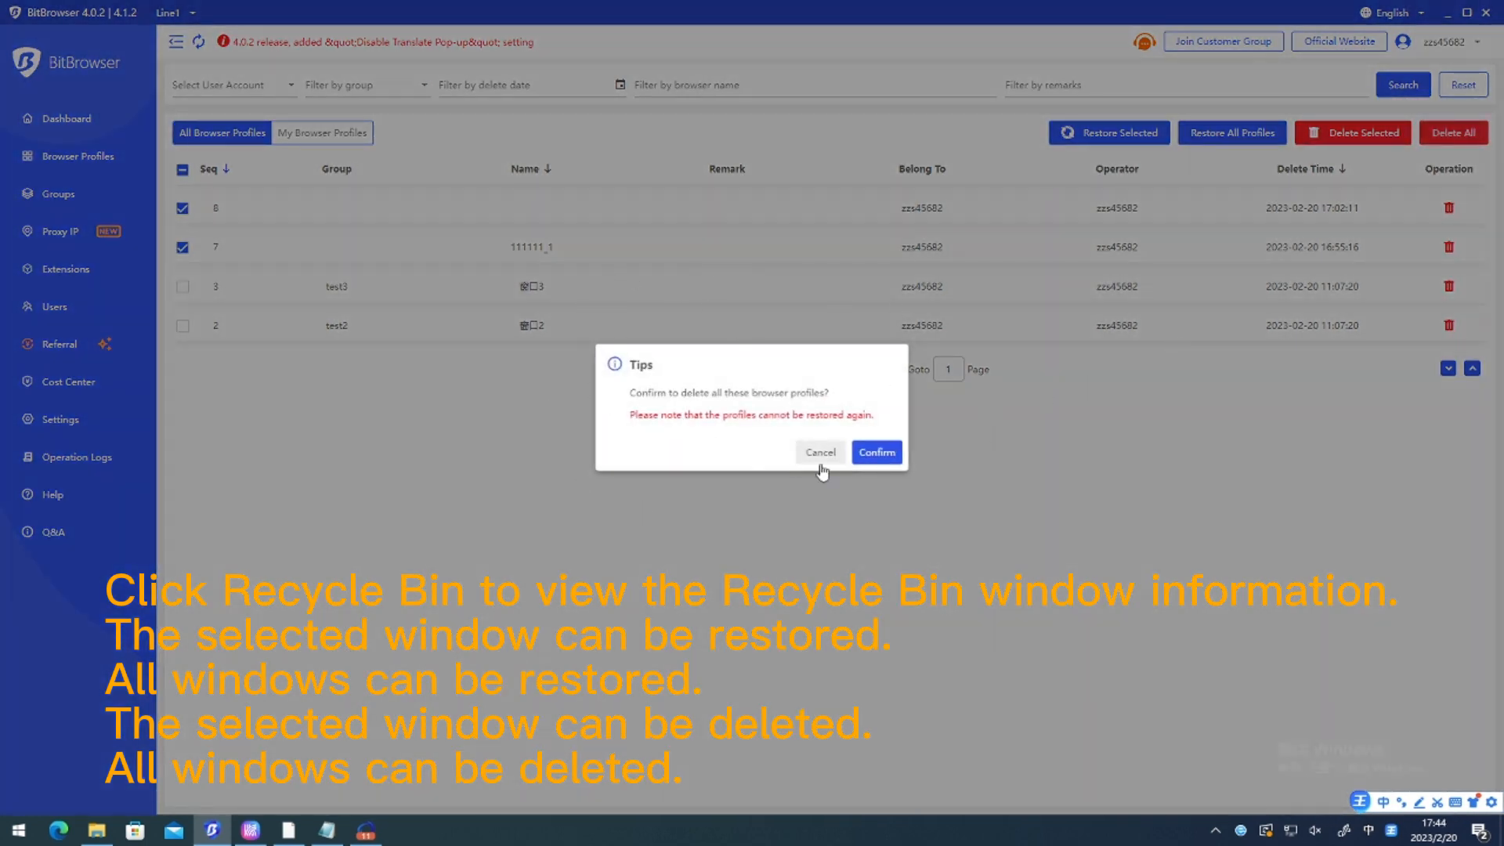
{"action": "left_click", "coordinate": [874, 452]}
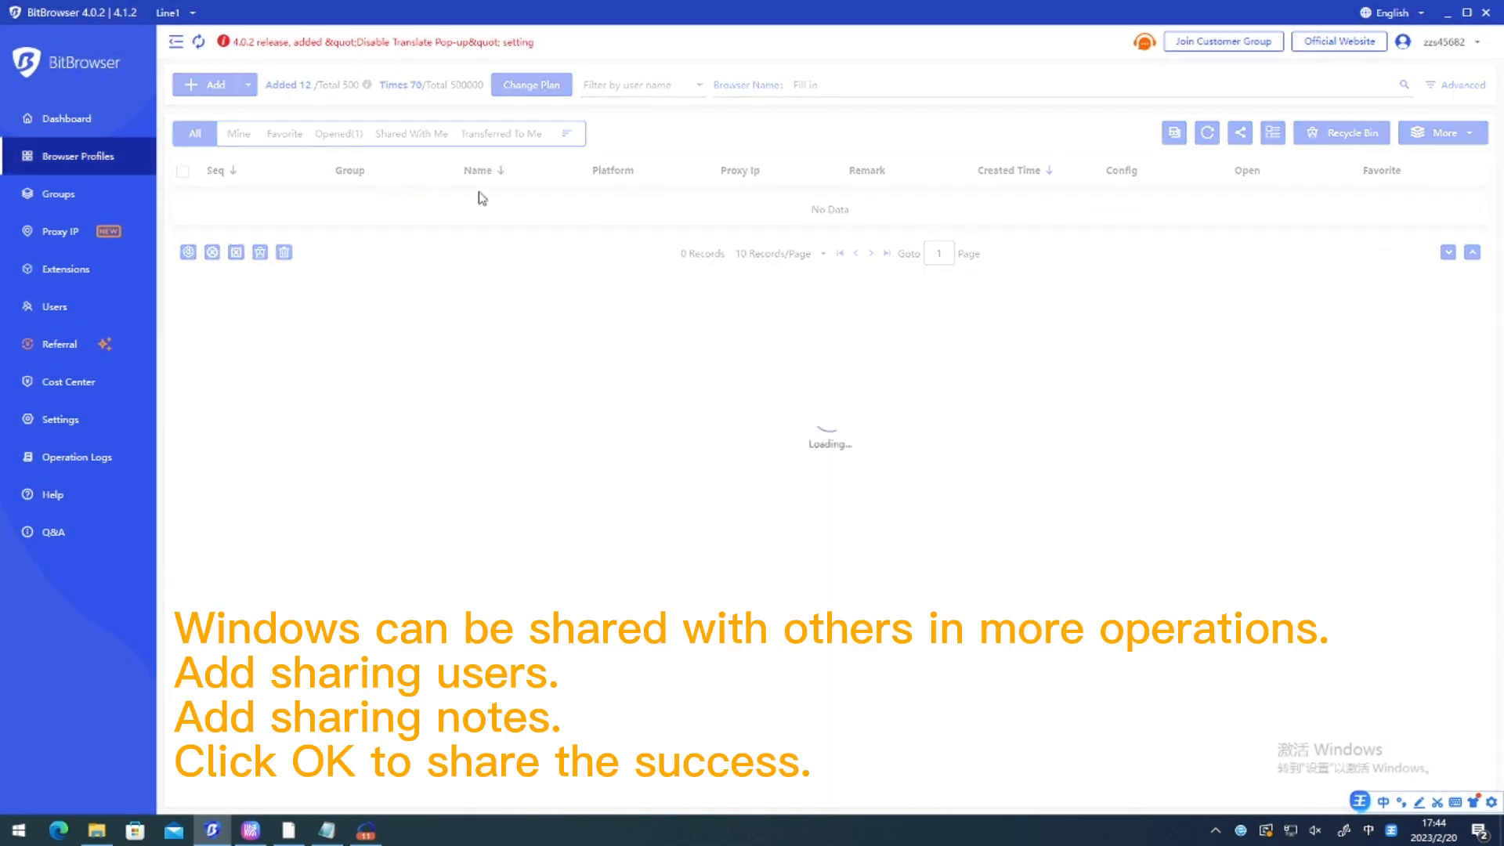
Share the checked profiles _4 and _3 with user test via More > Share To Users and confirm.
{"action": "left_click", "coordinate": [1441, 132]}
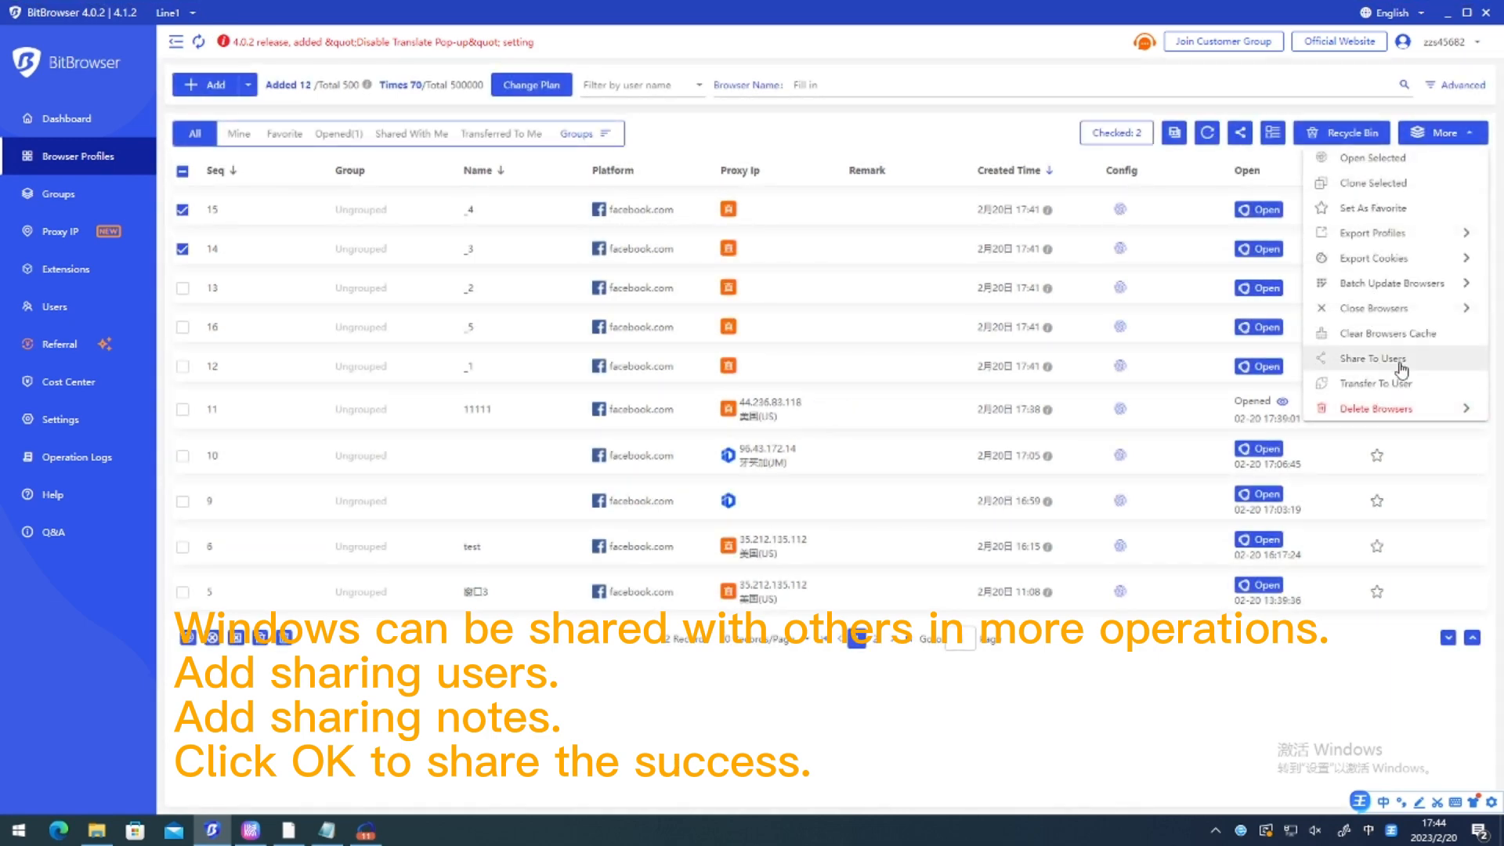
{"action": "left_click", "coordinate": [1374, 357]}
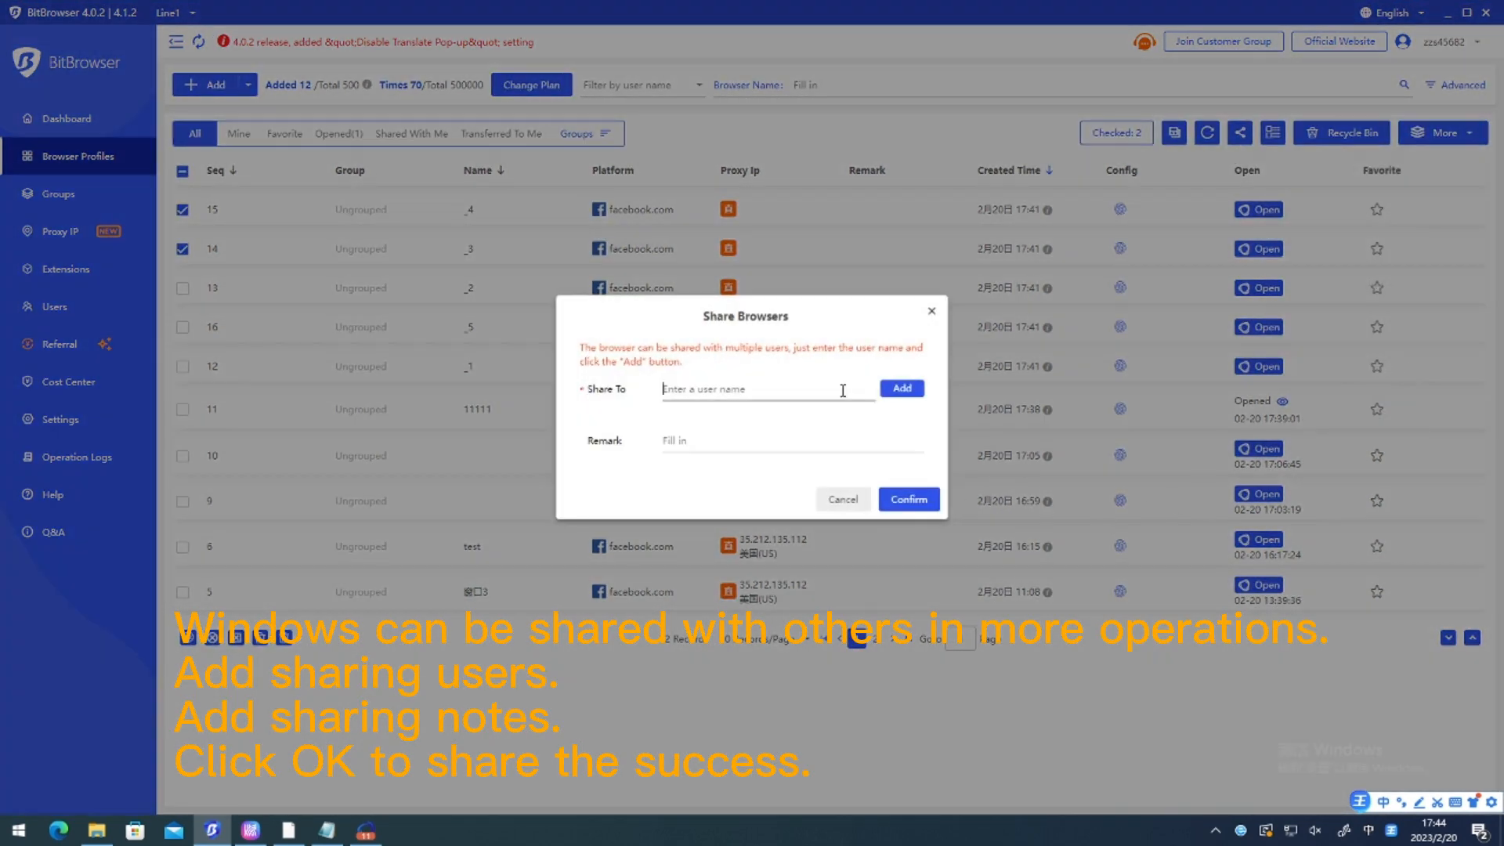
{"action": "type", "text": "te's"}
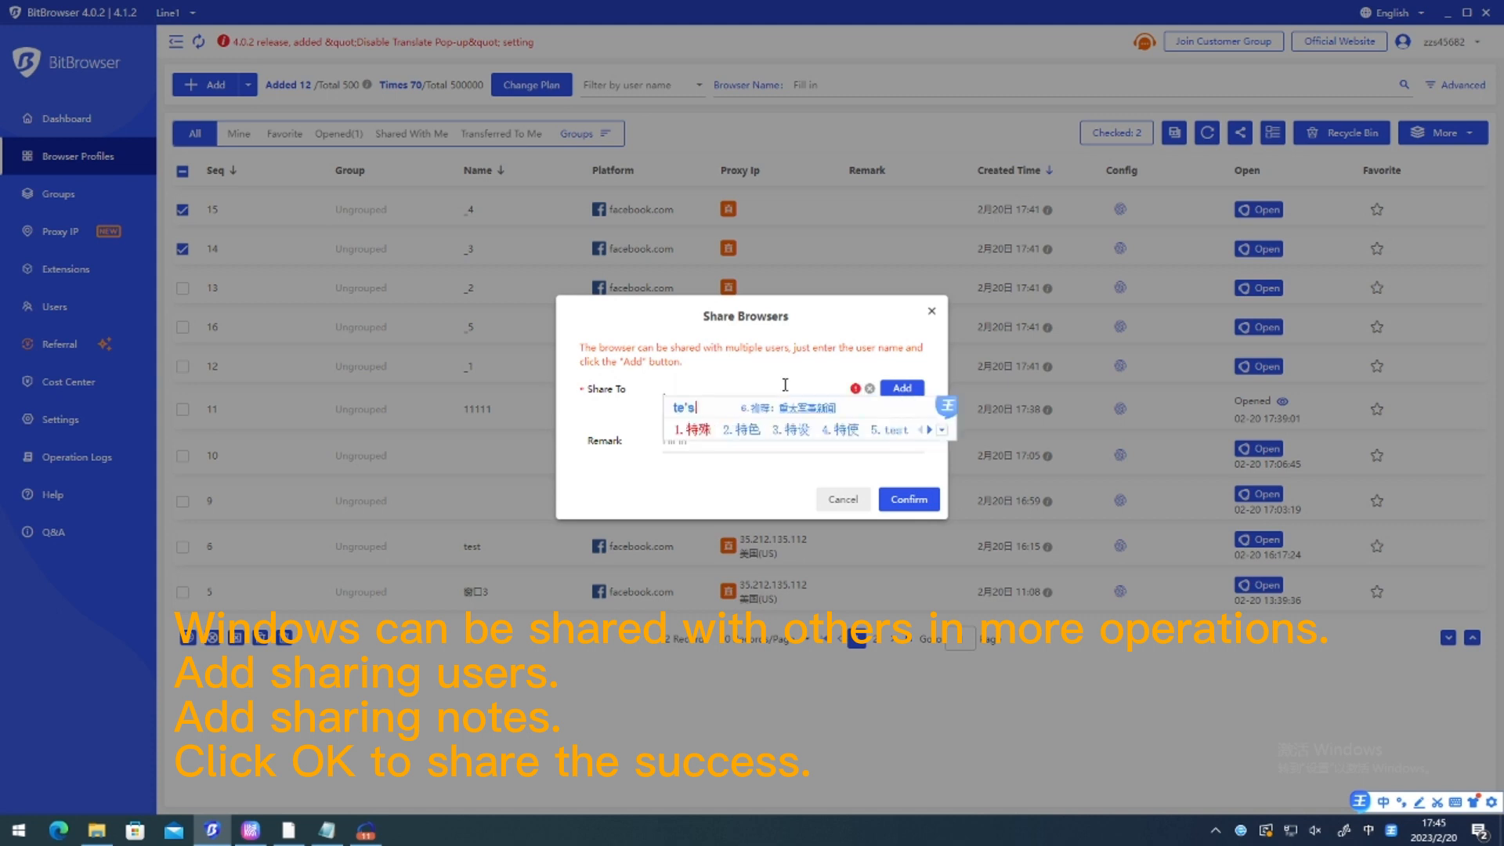
{"action": "type", "text": "test11"}
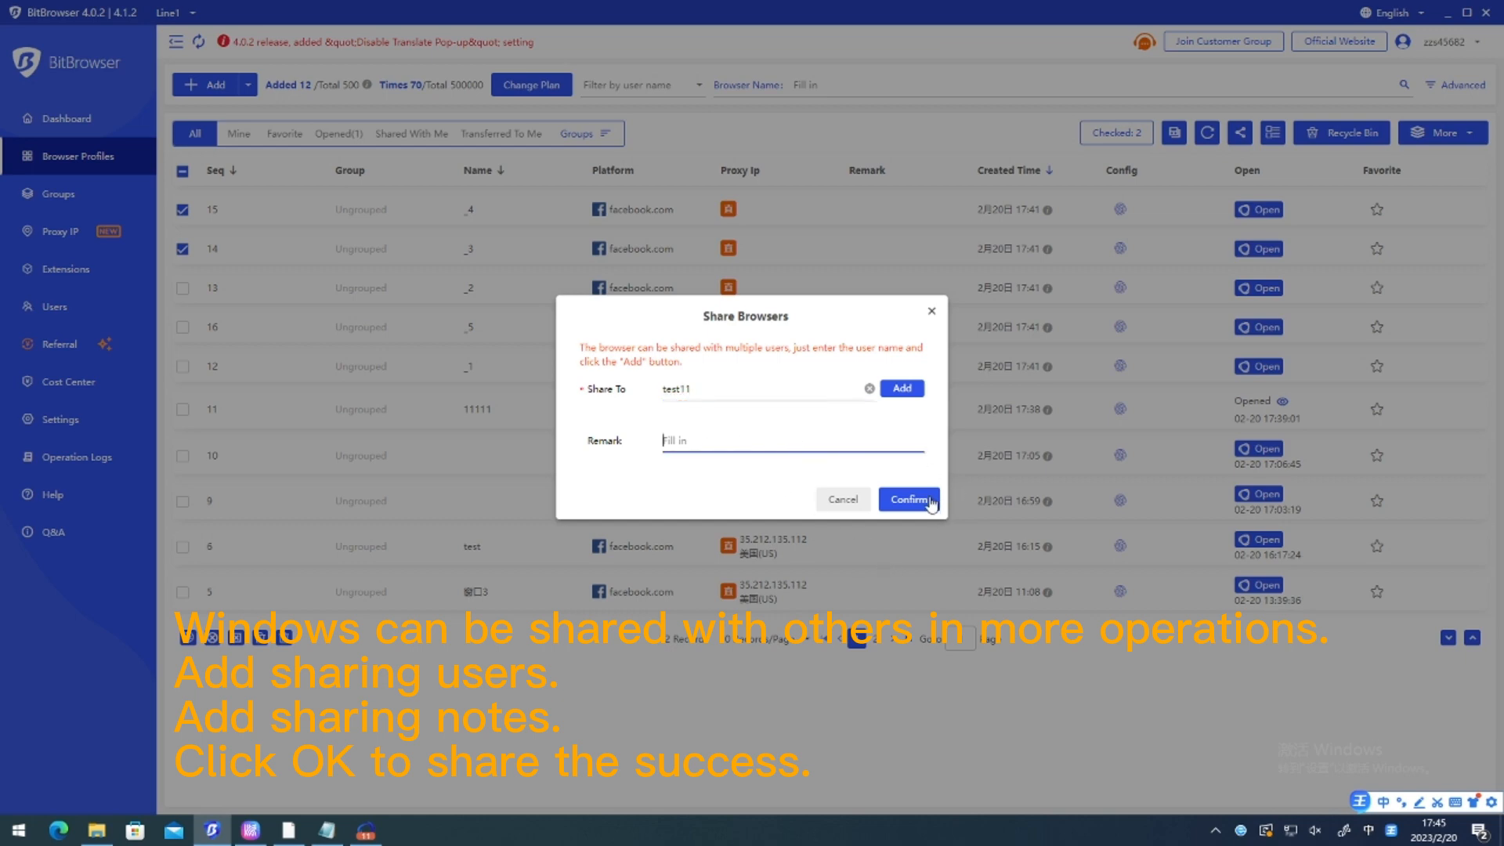
{"action": "left_click", "coordinate": [908, 498]}
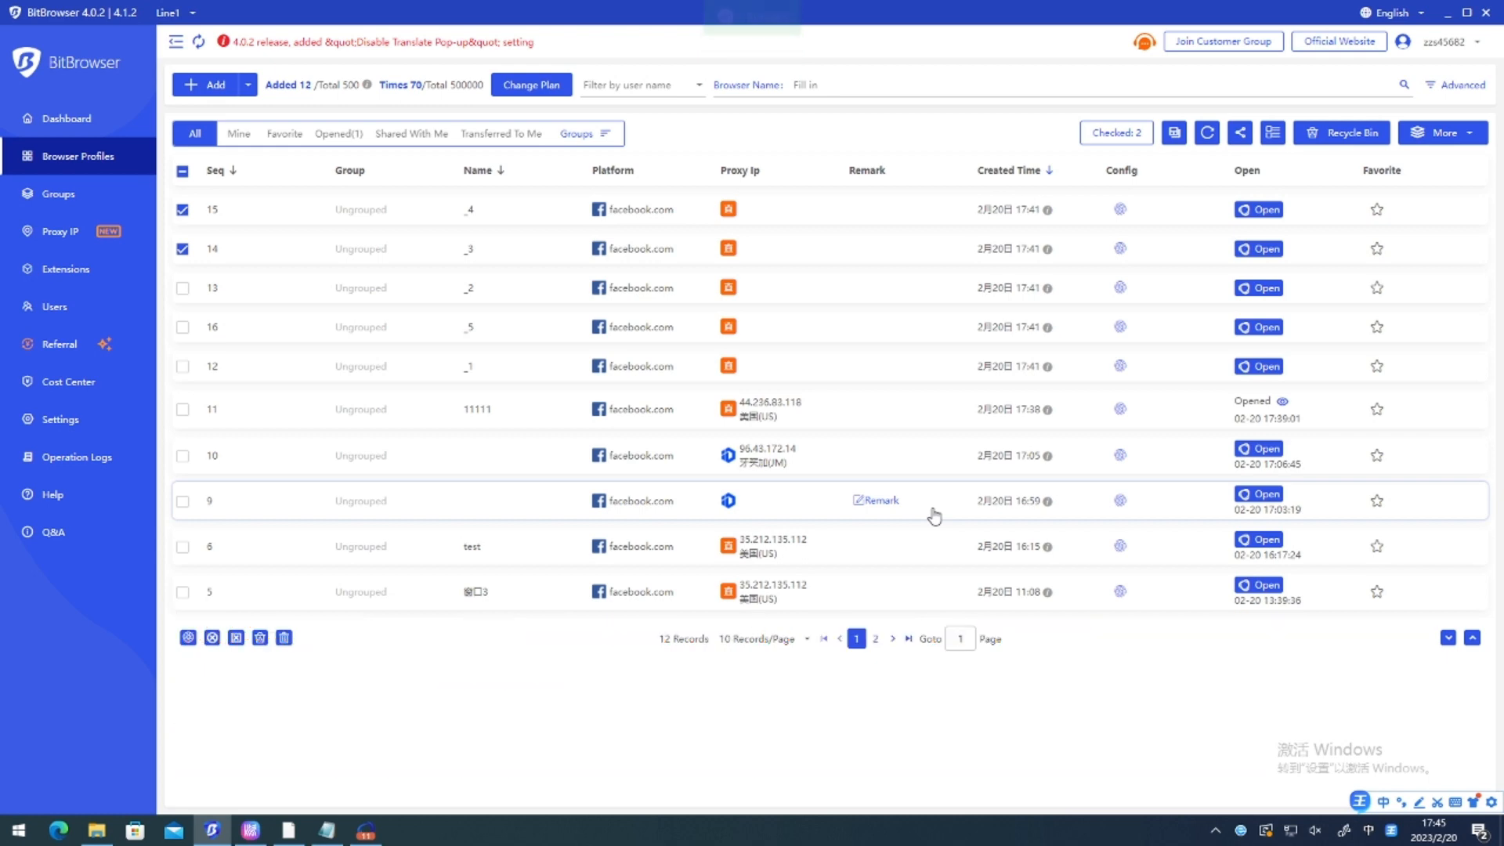
{"action": "left_click", "coordinate": [1240, 131]}
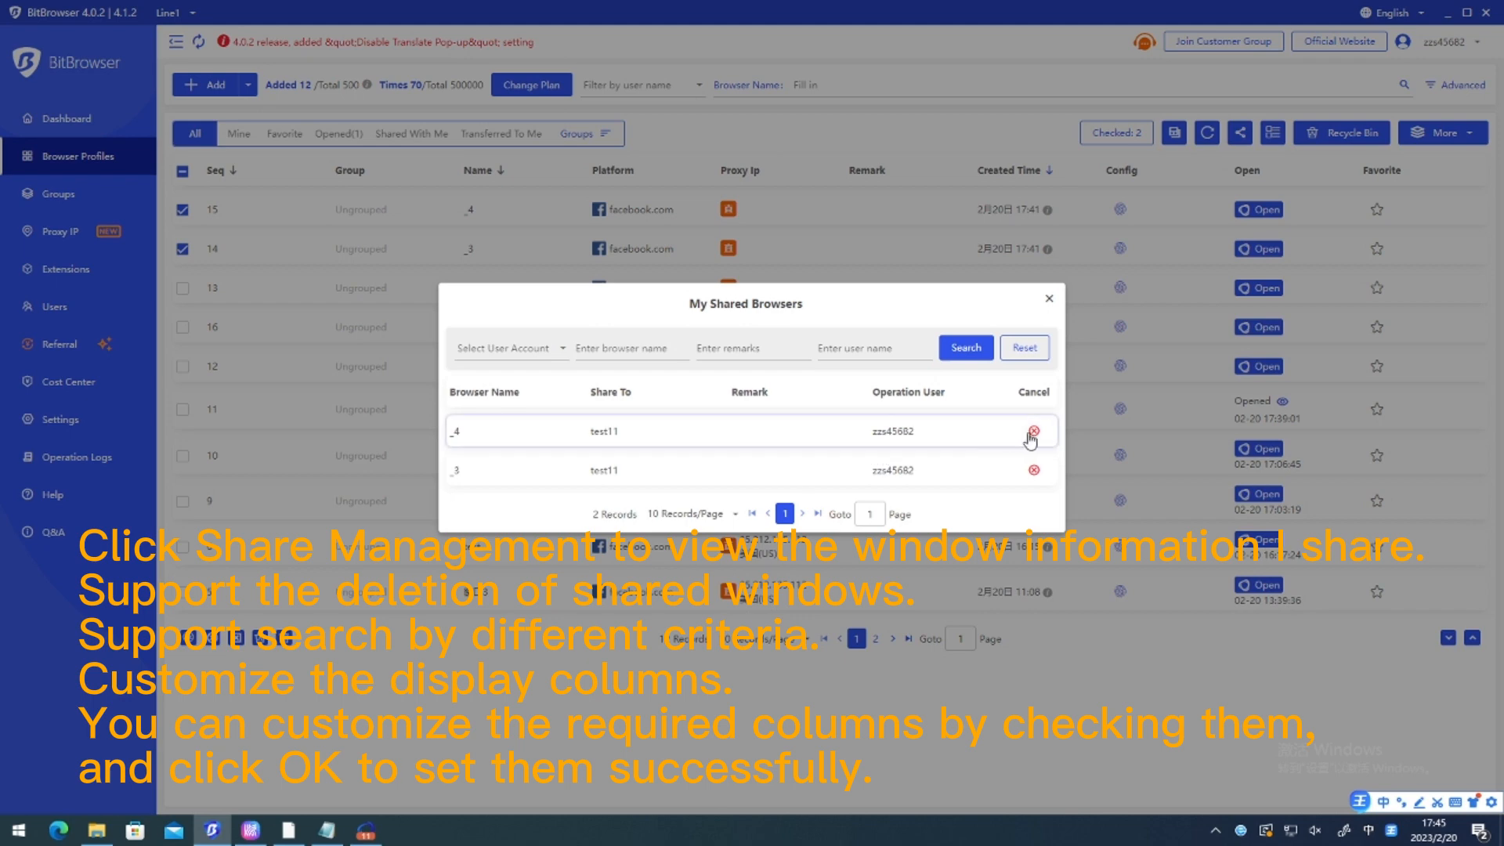
{"action": "mouse_move", "coordinate": [1034, 470]}
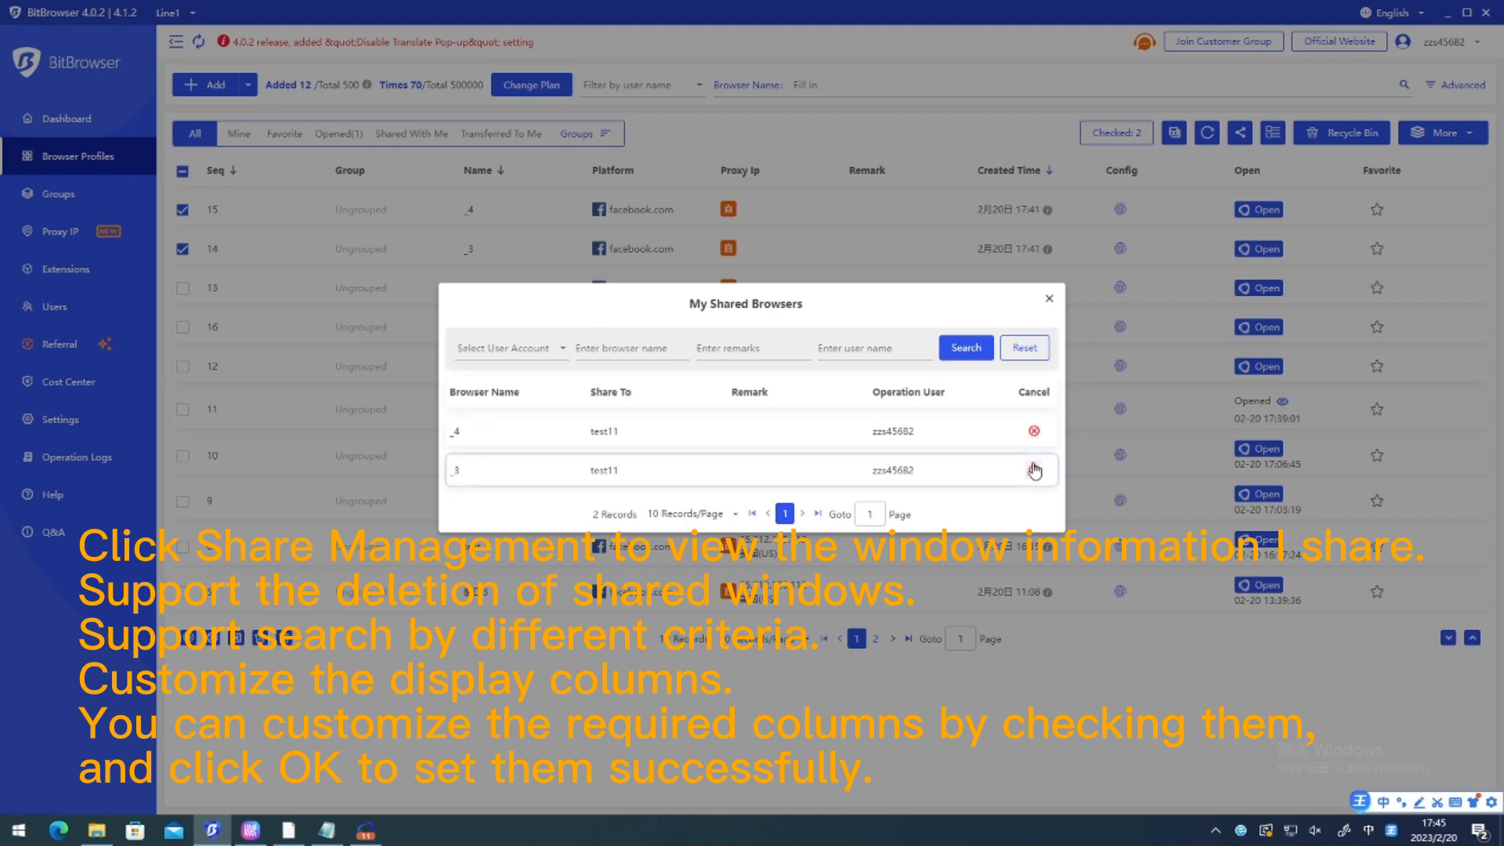
{"action": "left_click", "coordinate": [1032, 470]}
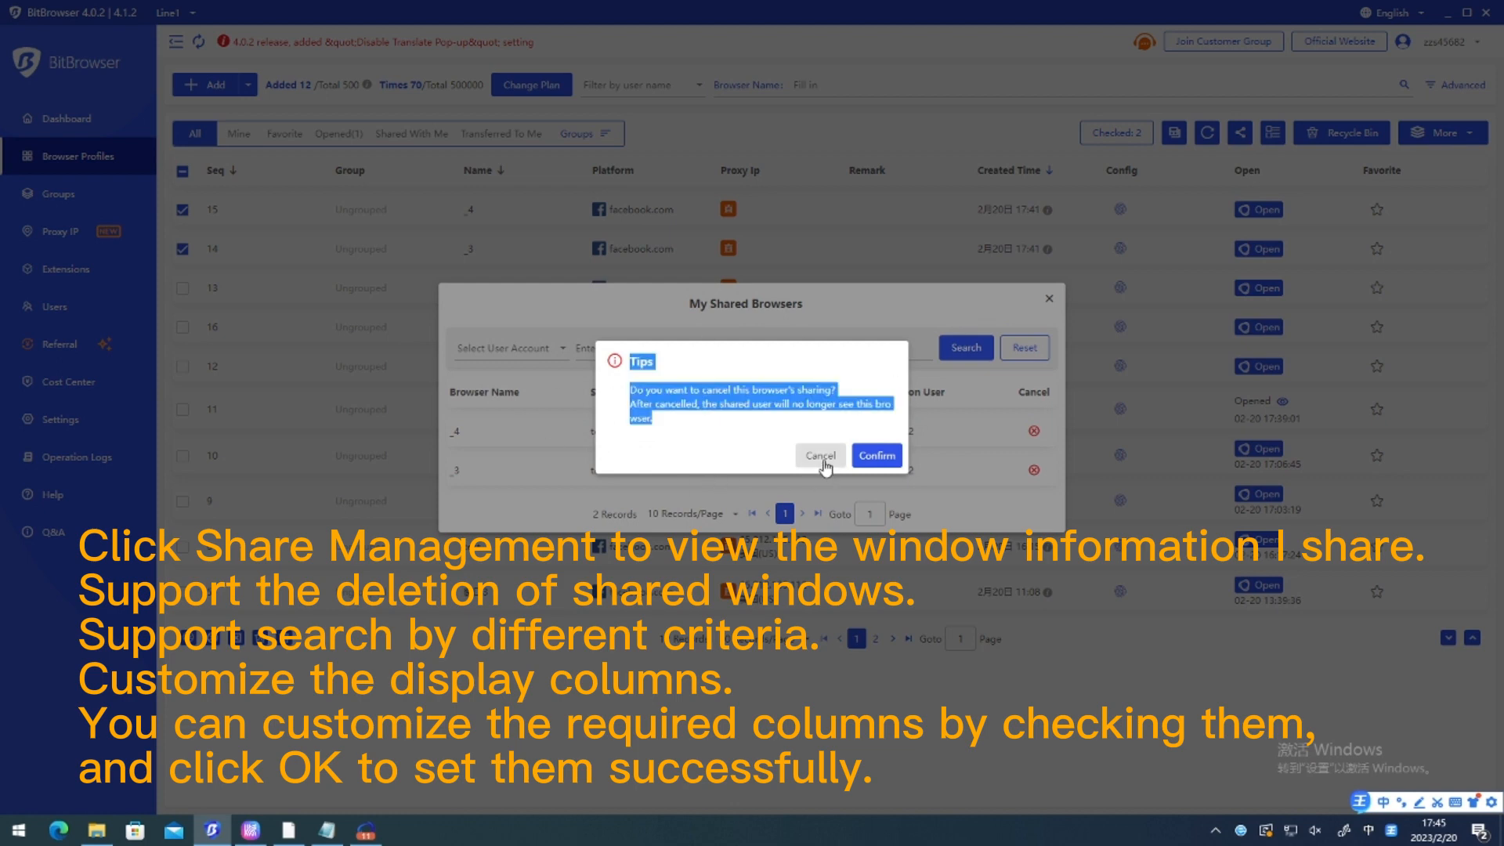
{"action": "left_click", "coordinate": [820, 455]}
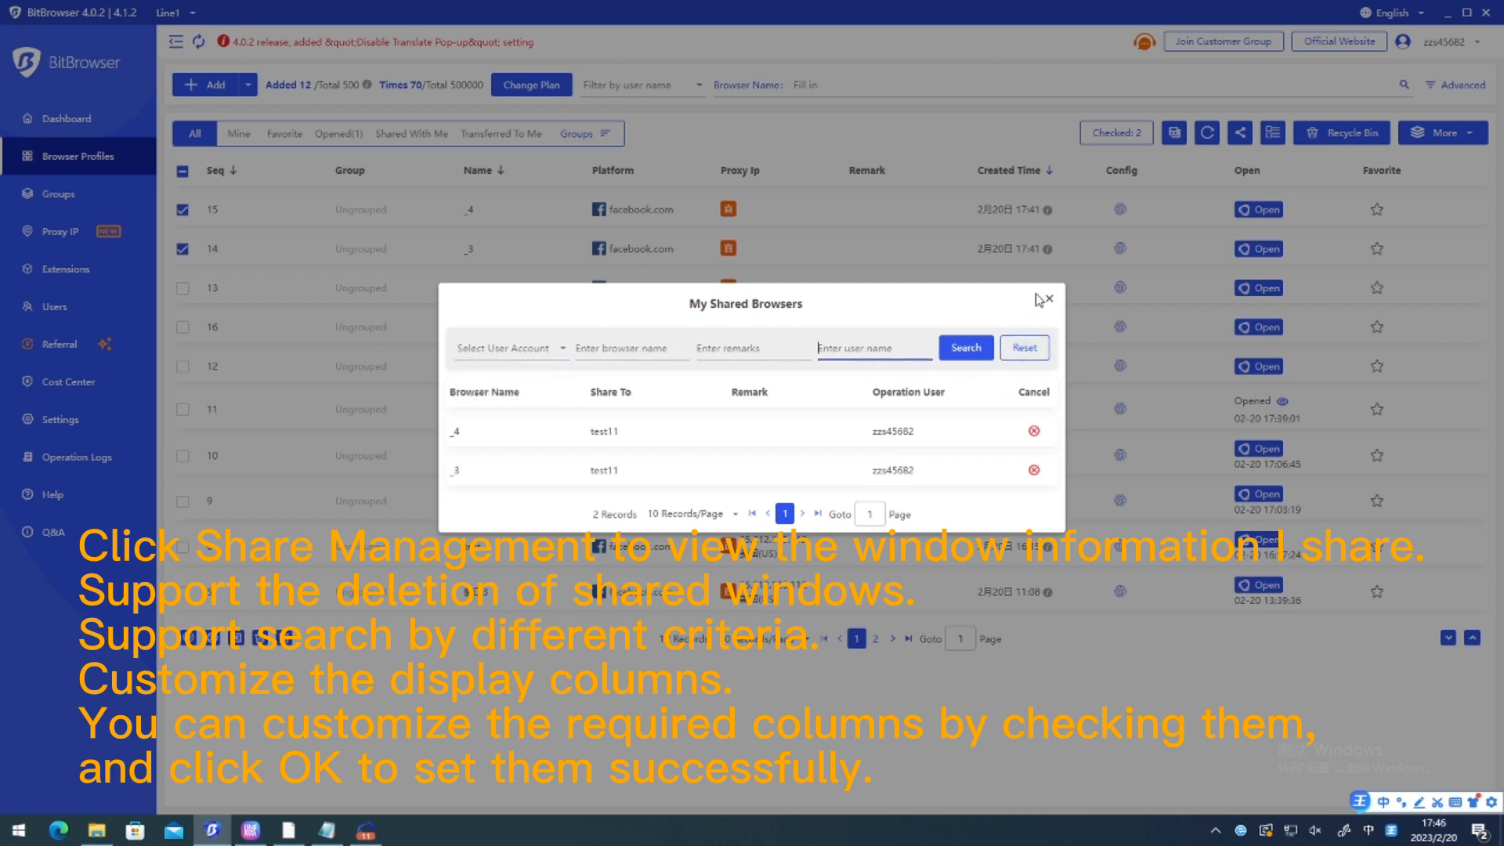
{"action": "left_click", "coordinate": [1048, 300]}
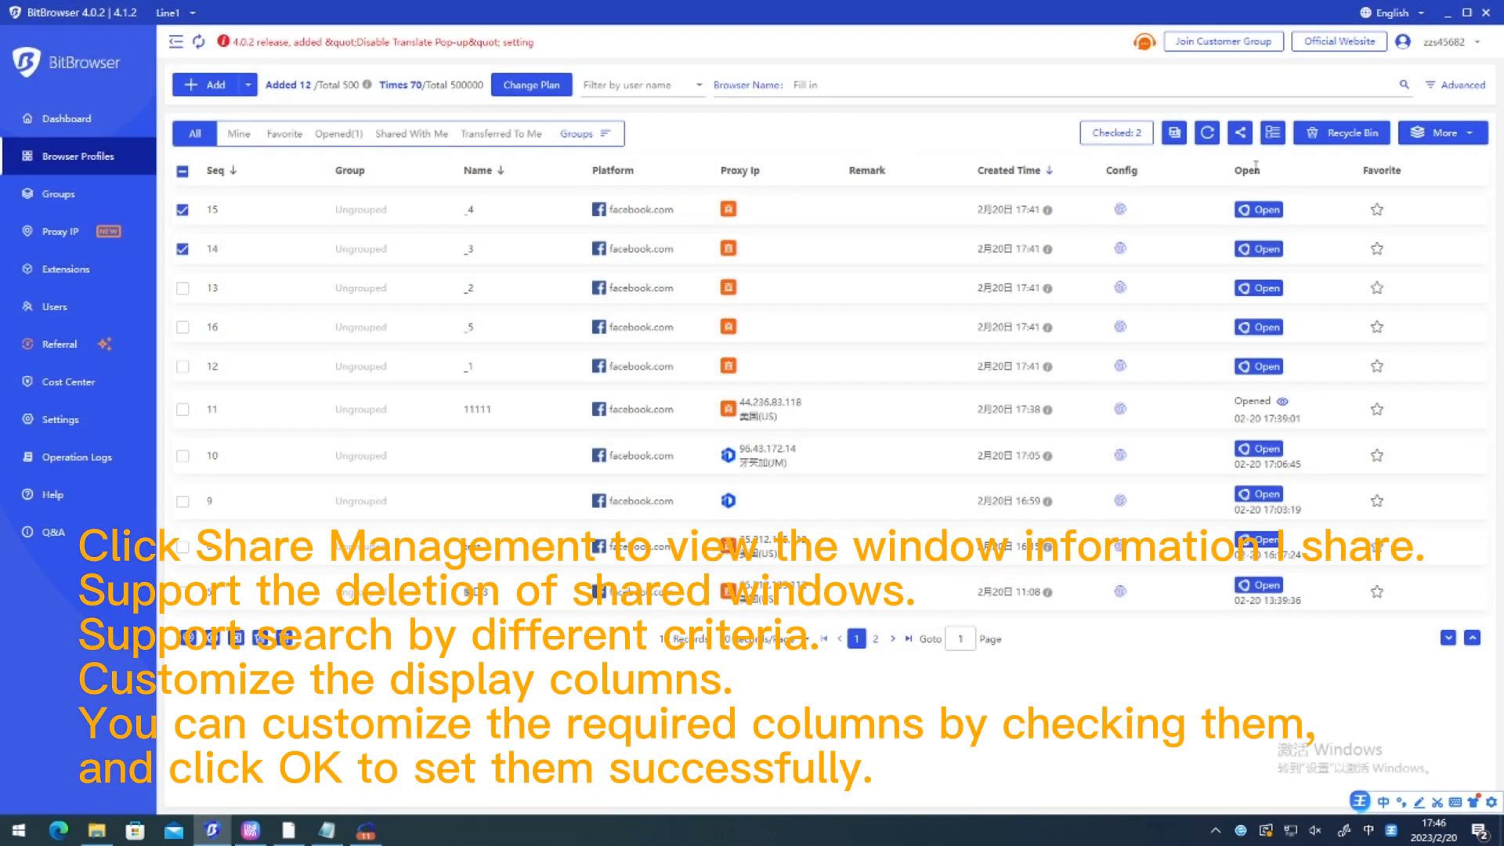
{"action": "left_click", "coordinate": [1272, 131]}
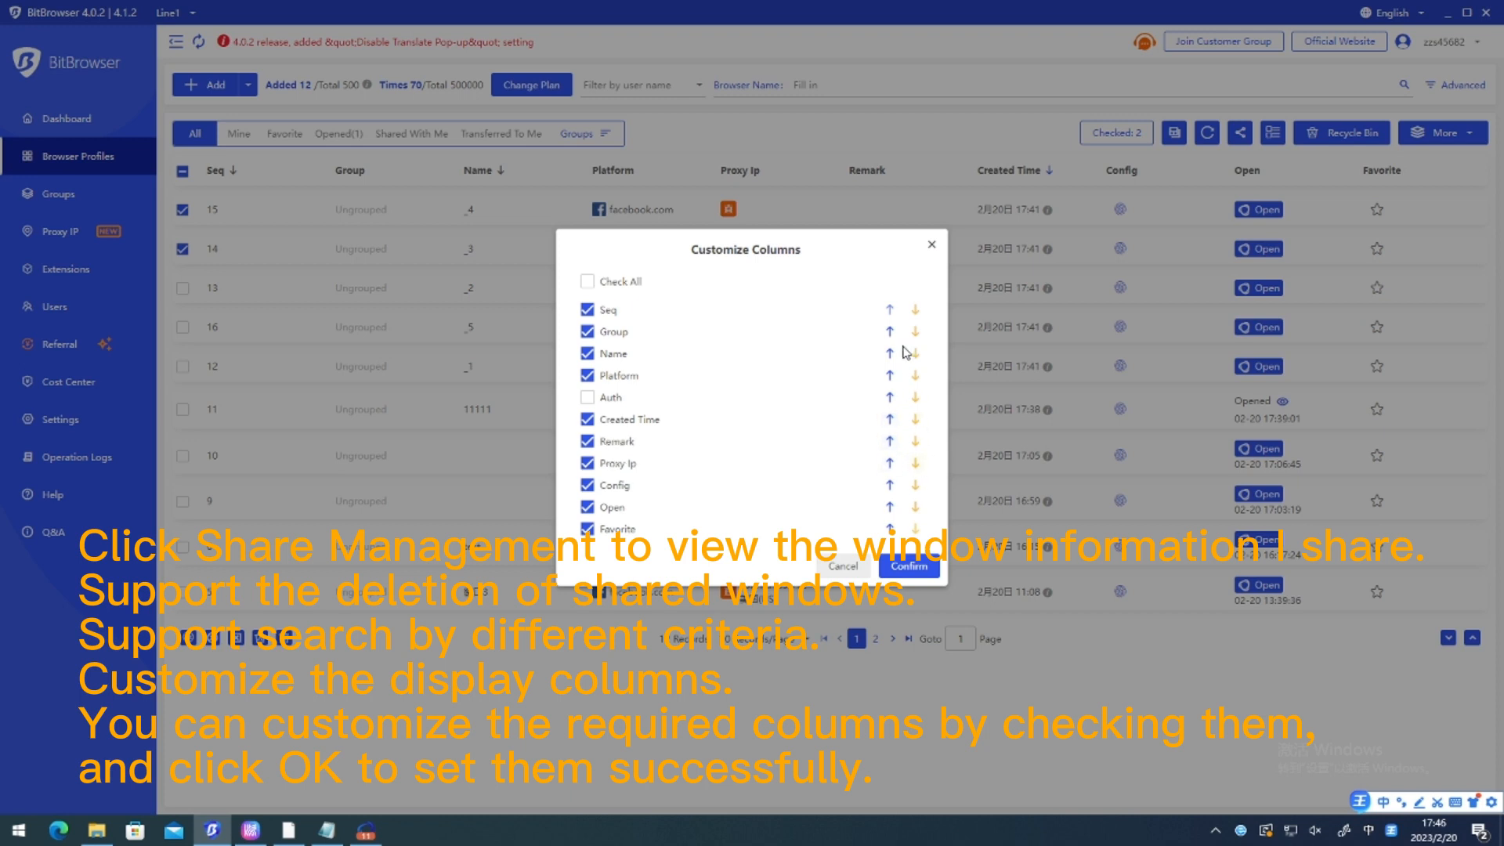
{"action": "mouse_move", "coordinate": [948, 373]}
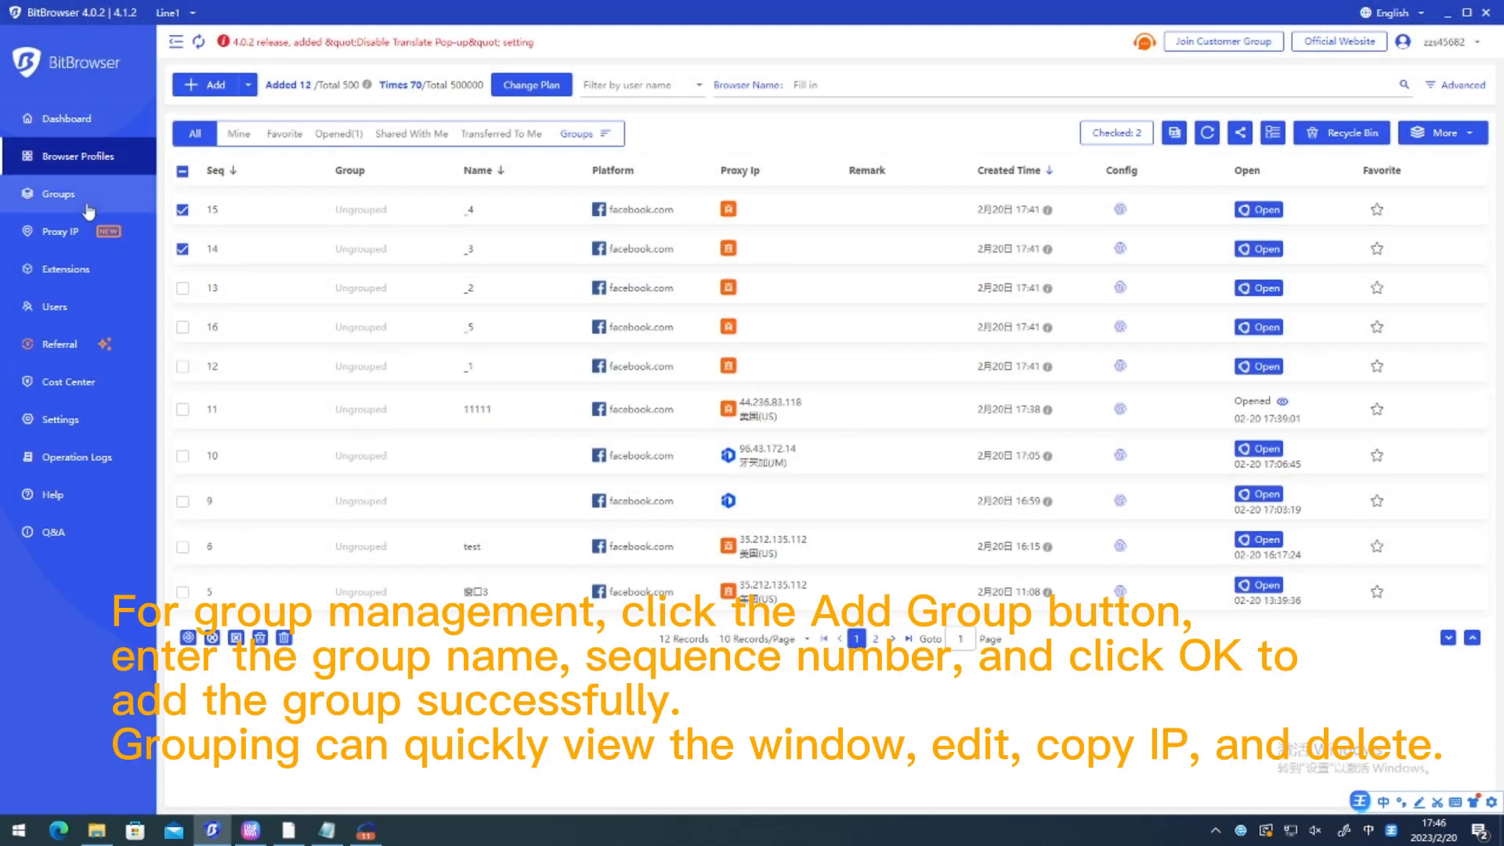
Show the Groups page listing test1, test2 and test3, and back out of Add Group unsaved.
{"action": "left_click", "coordinate": [58, 193]}
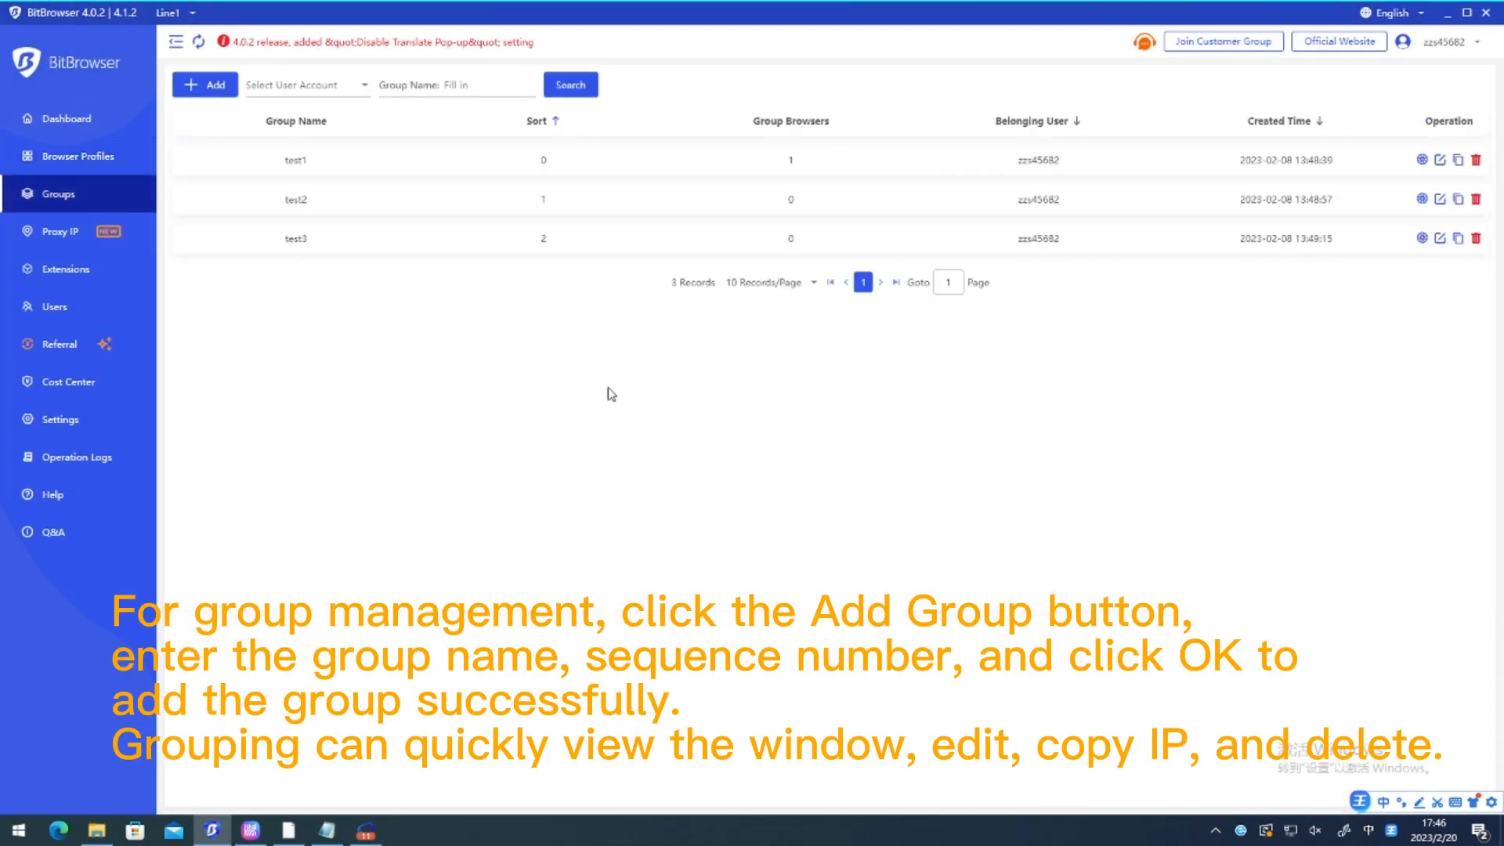
{"action": "mouse_move", "coordinate": [189, 118]}
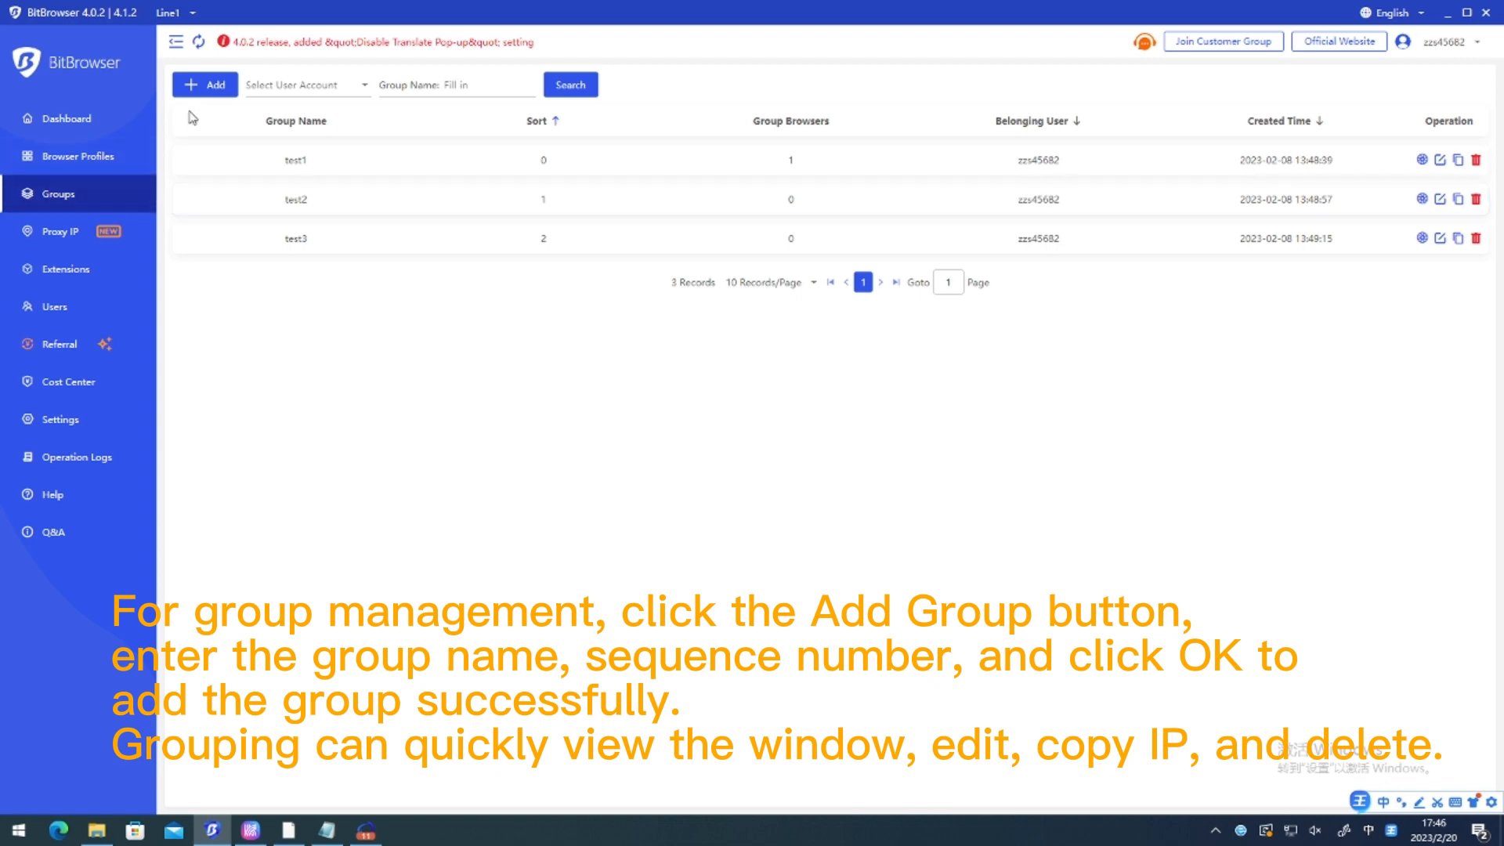
{"action": "left_click", "coordinate": [204, 85]}
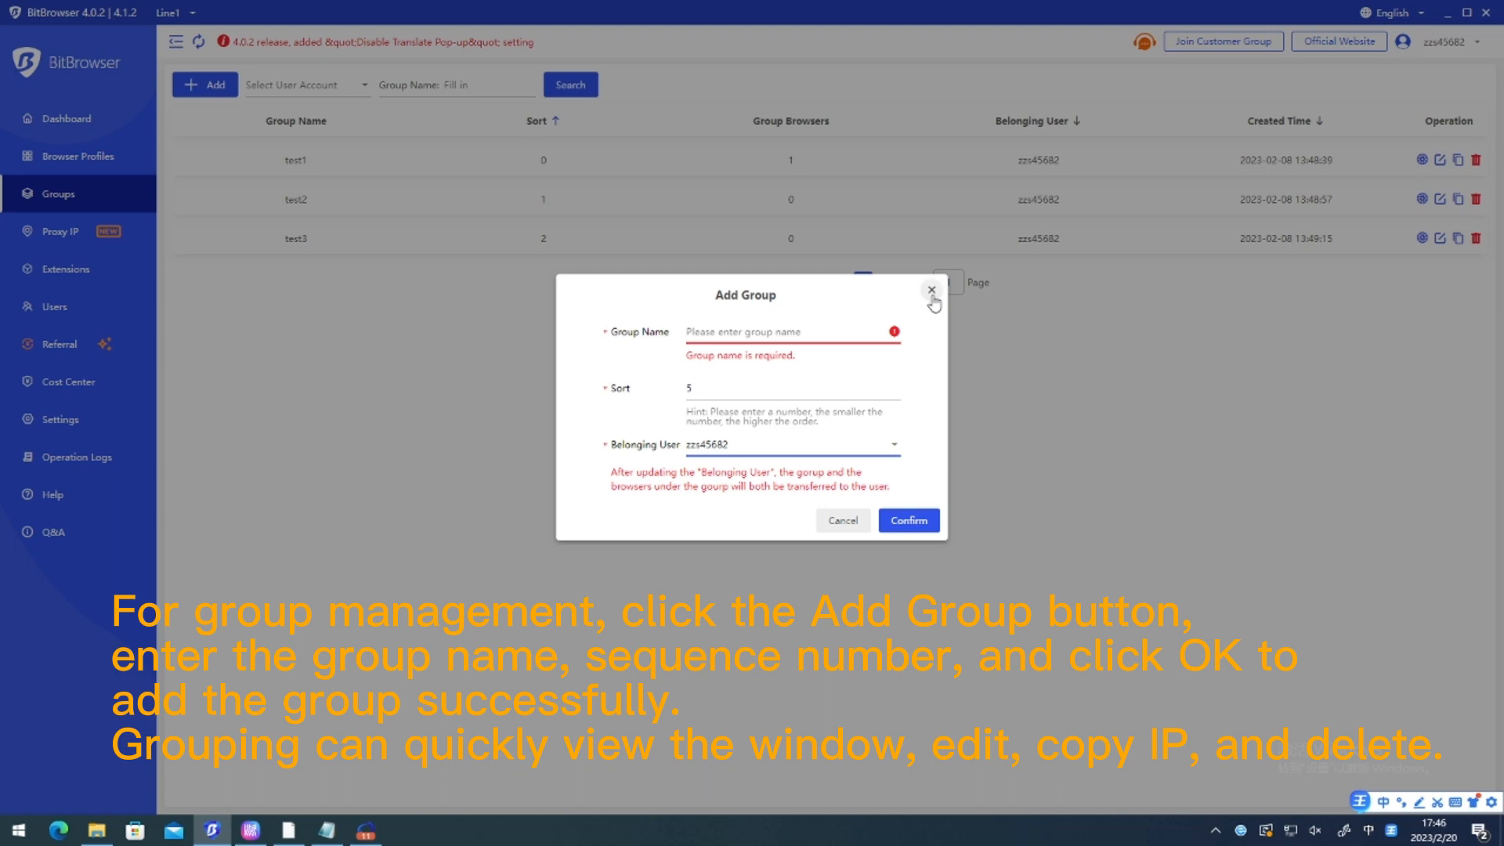
{"action": "left_click", "coordinate": [931, 291]}
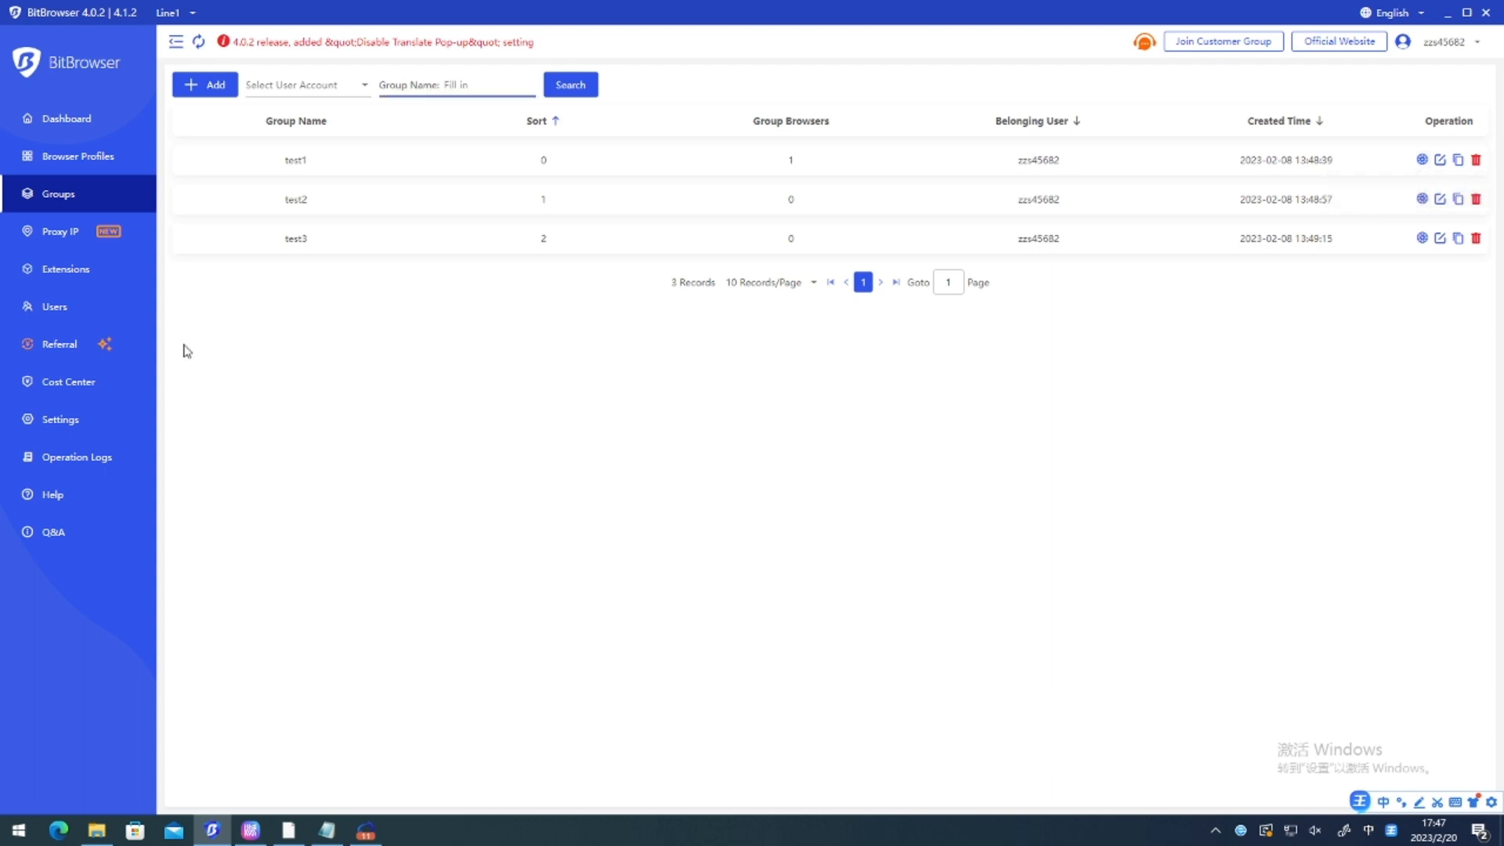
Go to the Extensions page showing the Extension Center with MetaMask and Google Translate.
{"action": "left_click", "coordinate": [65, 269]}
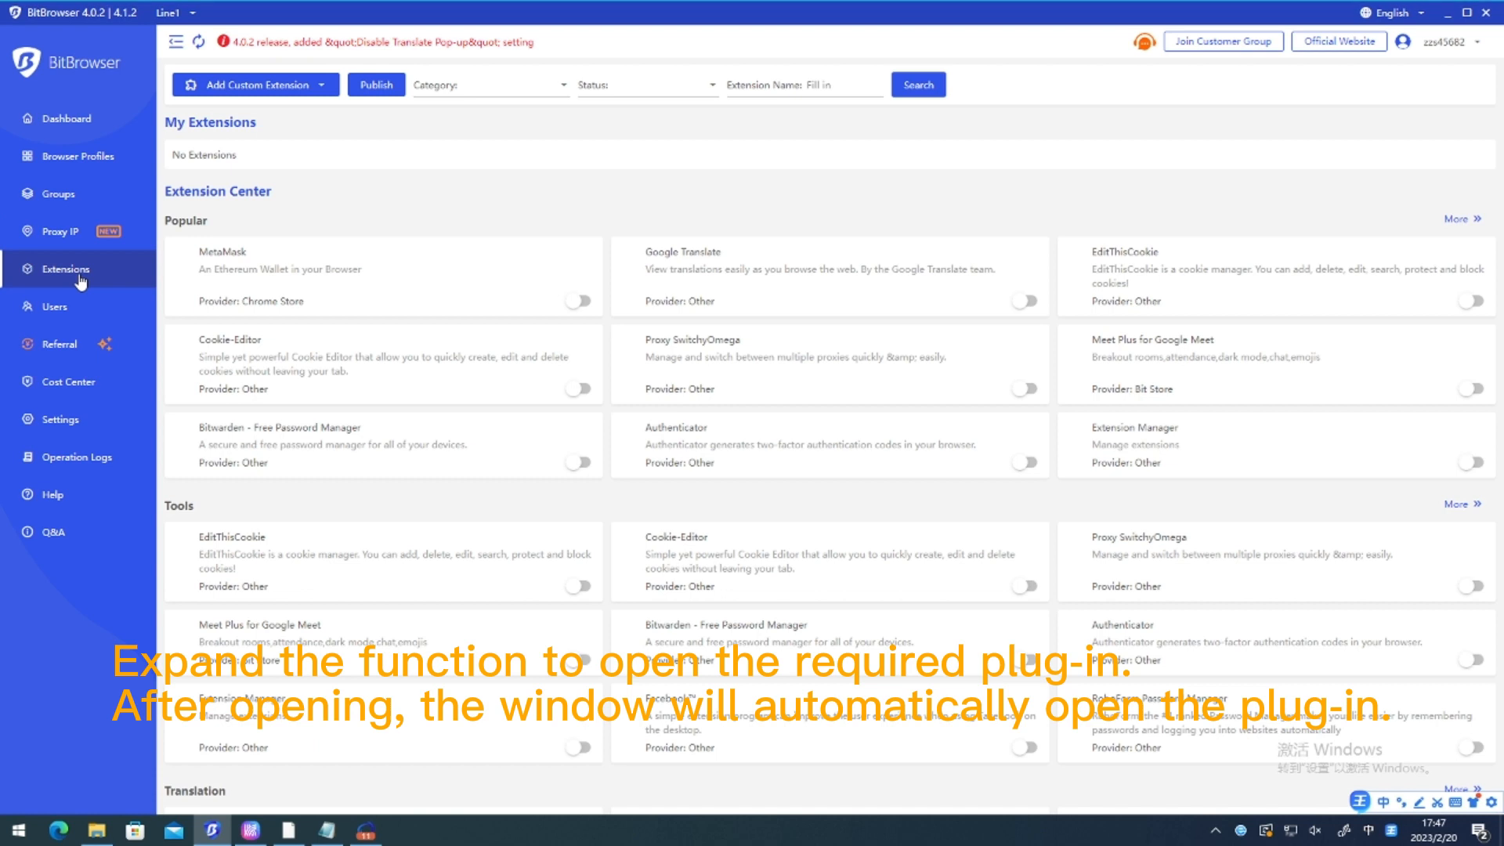
{"action": "mouse_move", "coordinate": [520, 387]}
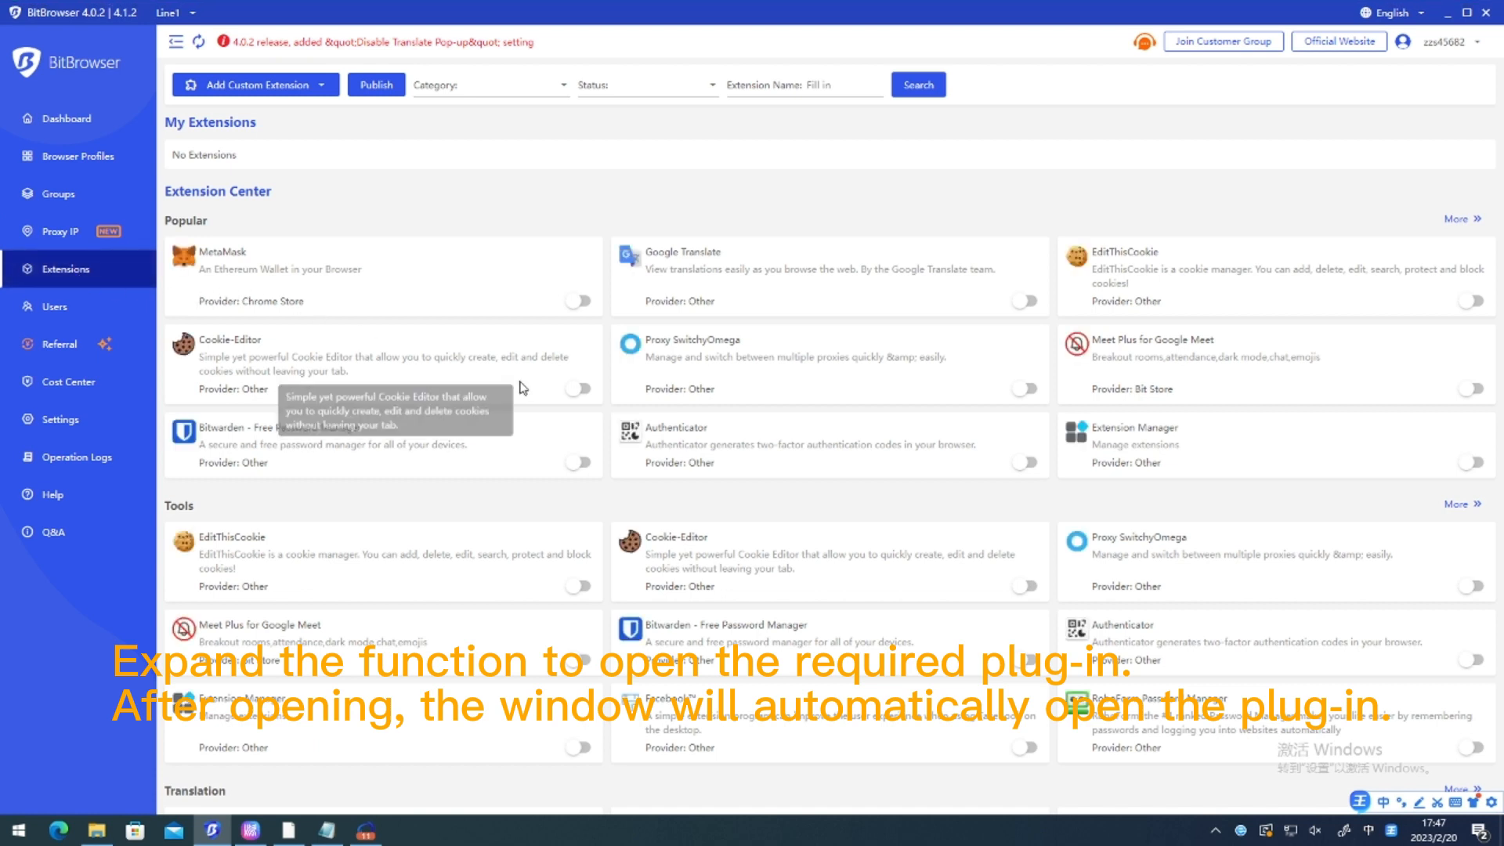
{"action": "mouse_move", "coordinate": [552, 237]}
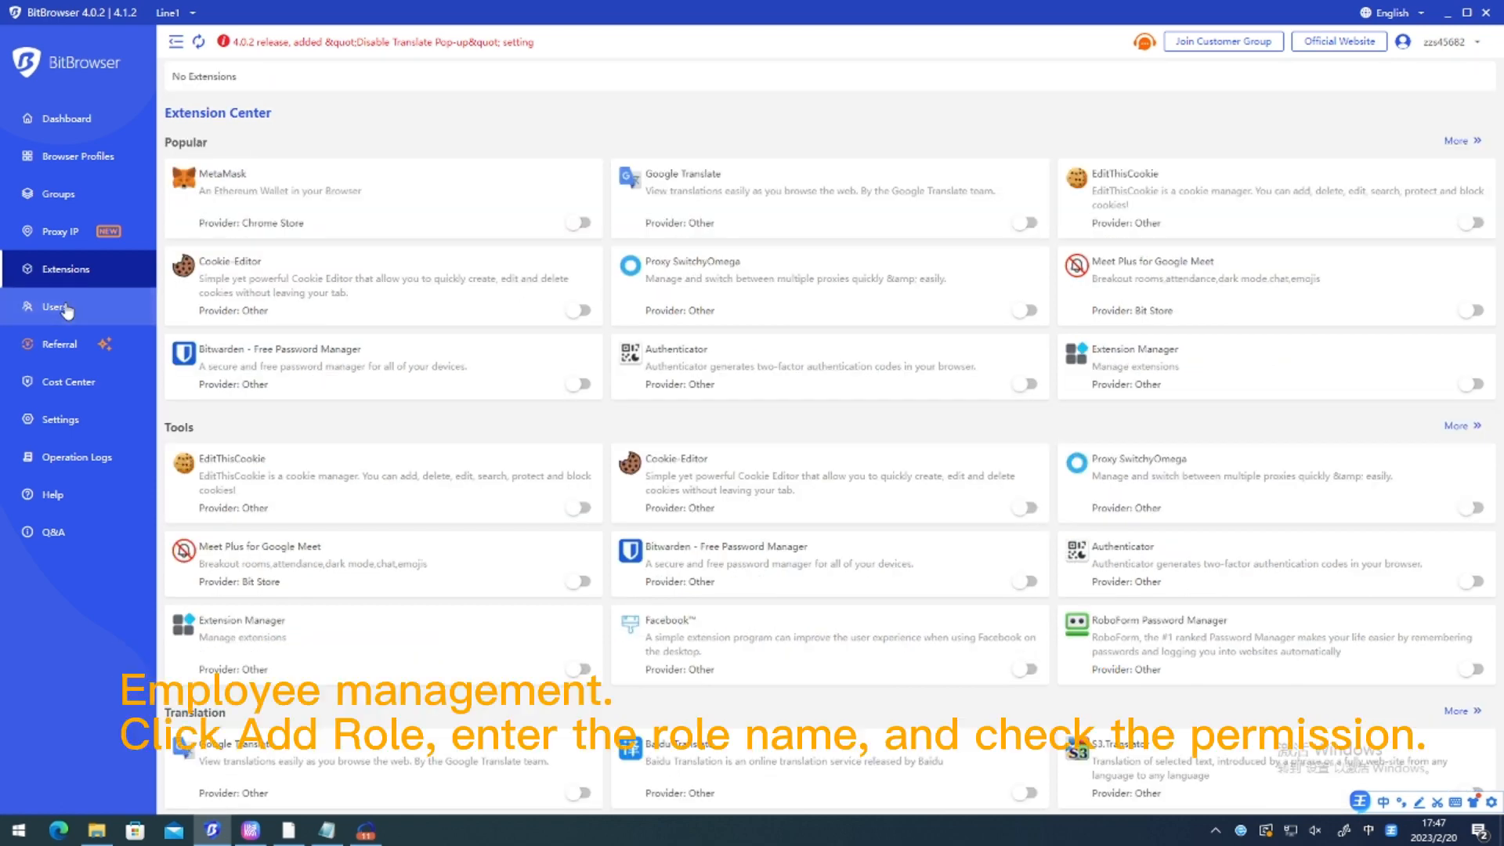
On the Users page, add role 456 with Browser Profiles, Profile and Groups permissions removed.
{"action": "left_click", "coordinate": [53, 305]}
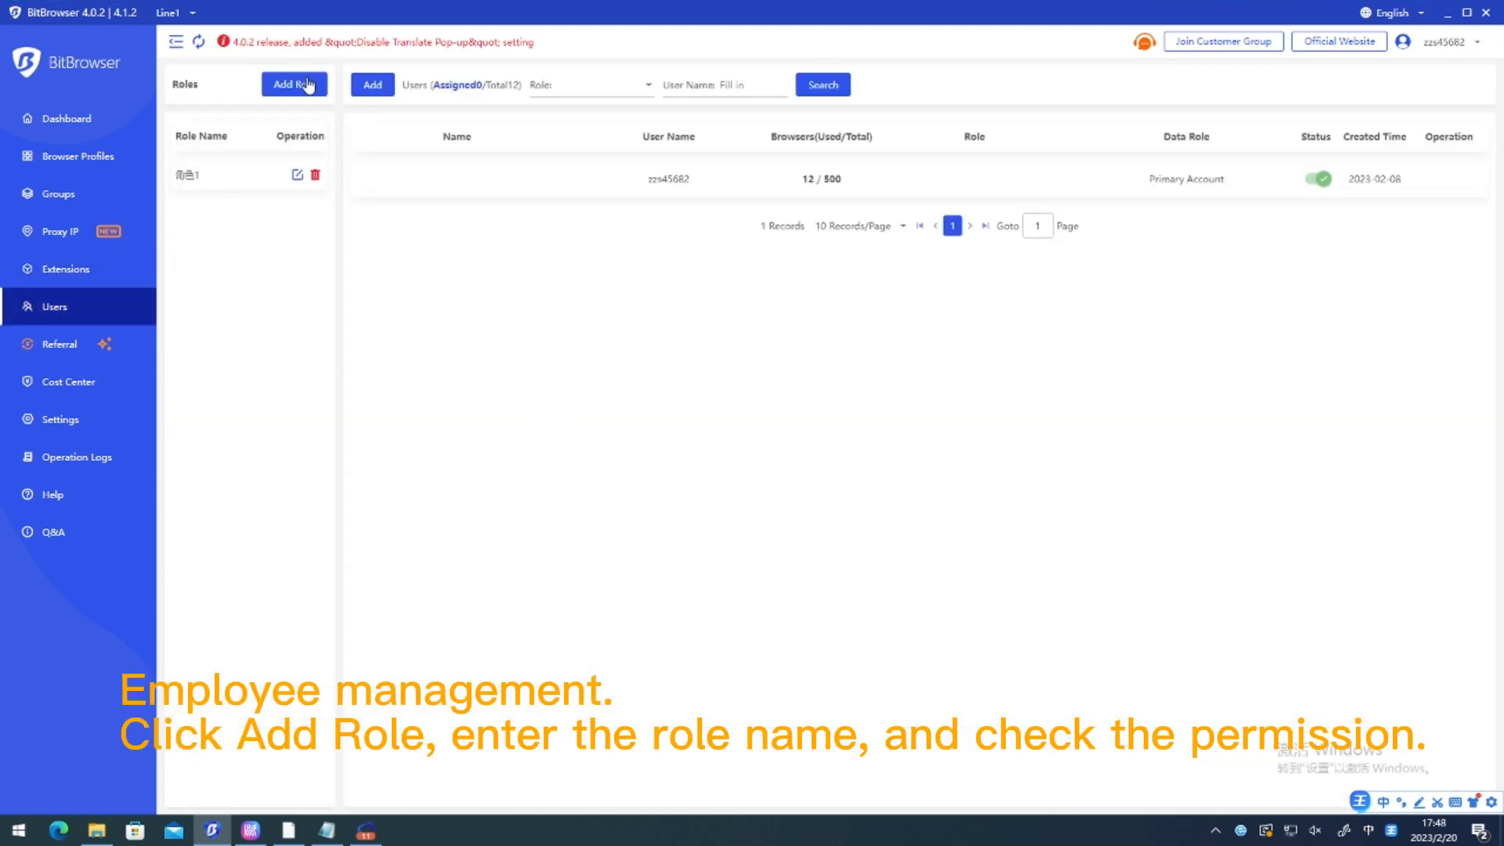
{"action": "left_click", "coordinate": [294, 84]}
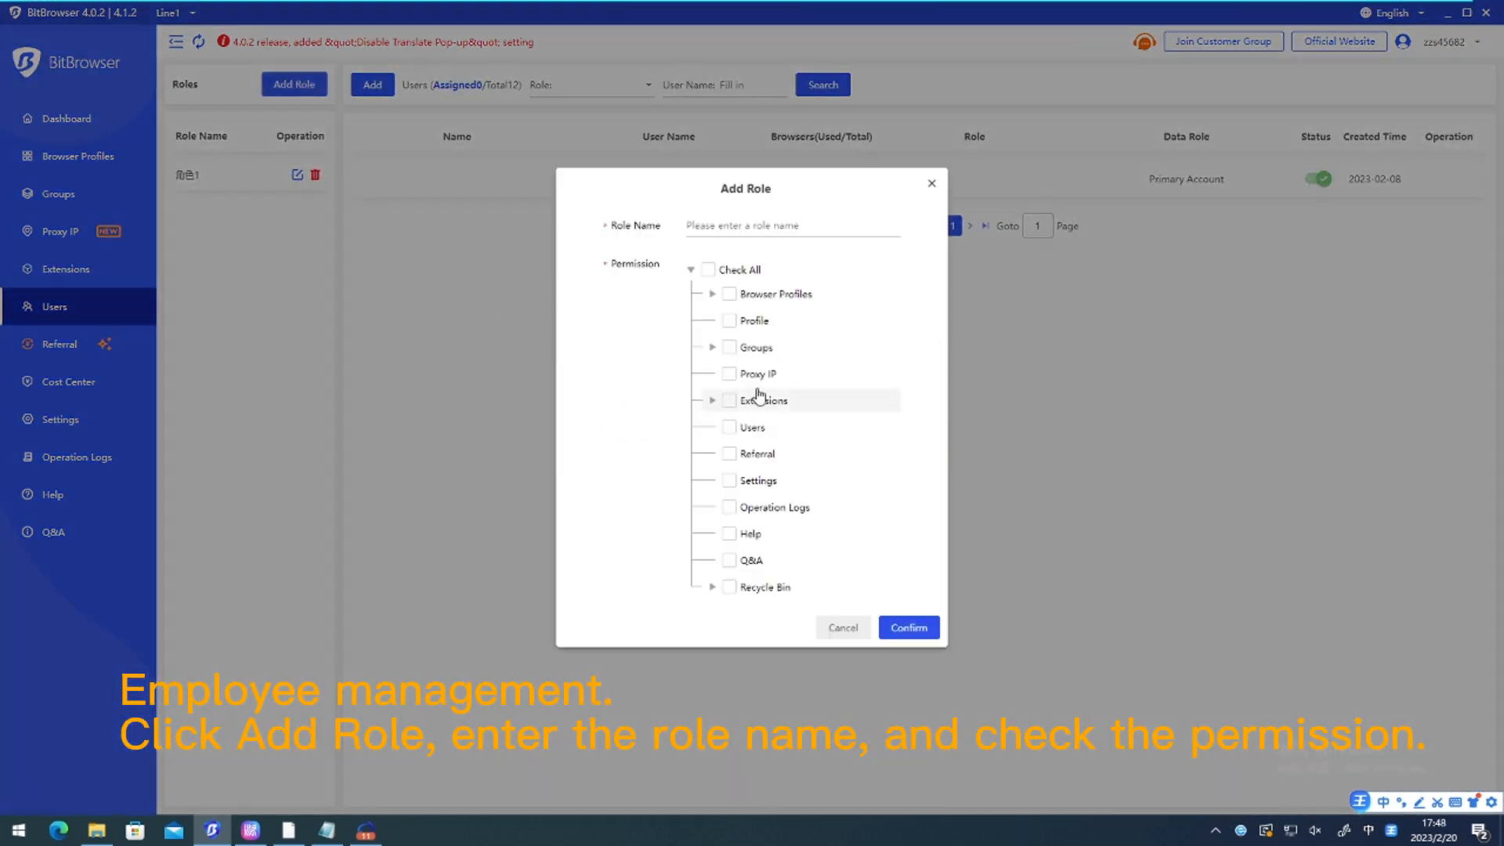
{"action": "type", "text": "456"}
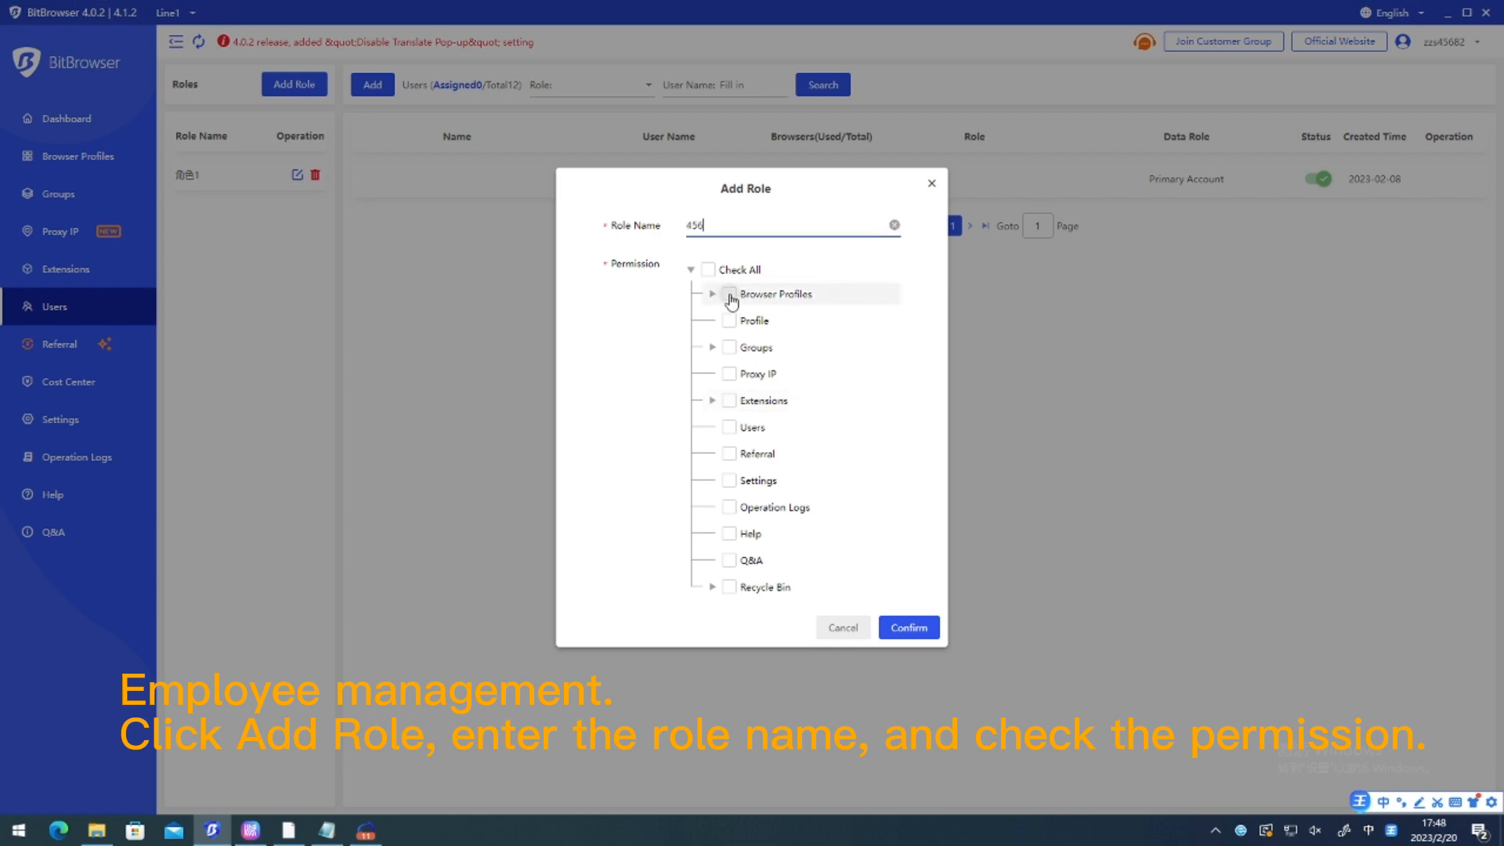
{"action": "left_click", "coordinate": [708, 269]}
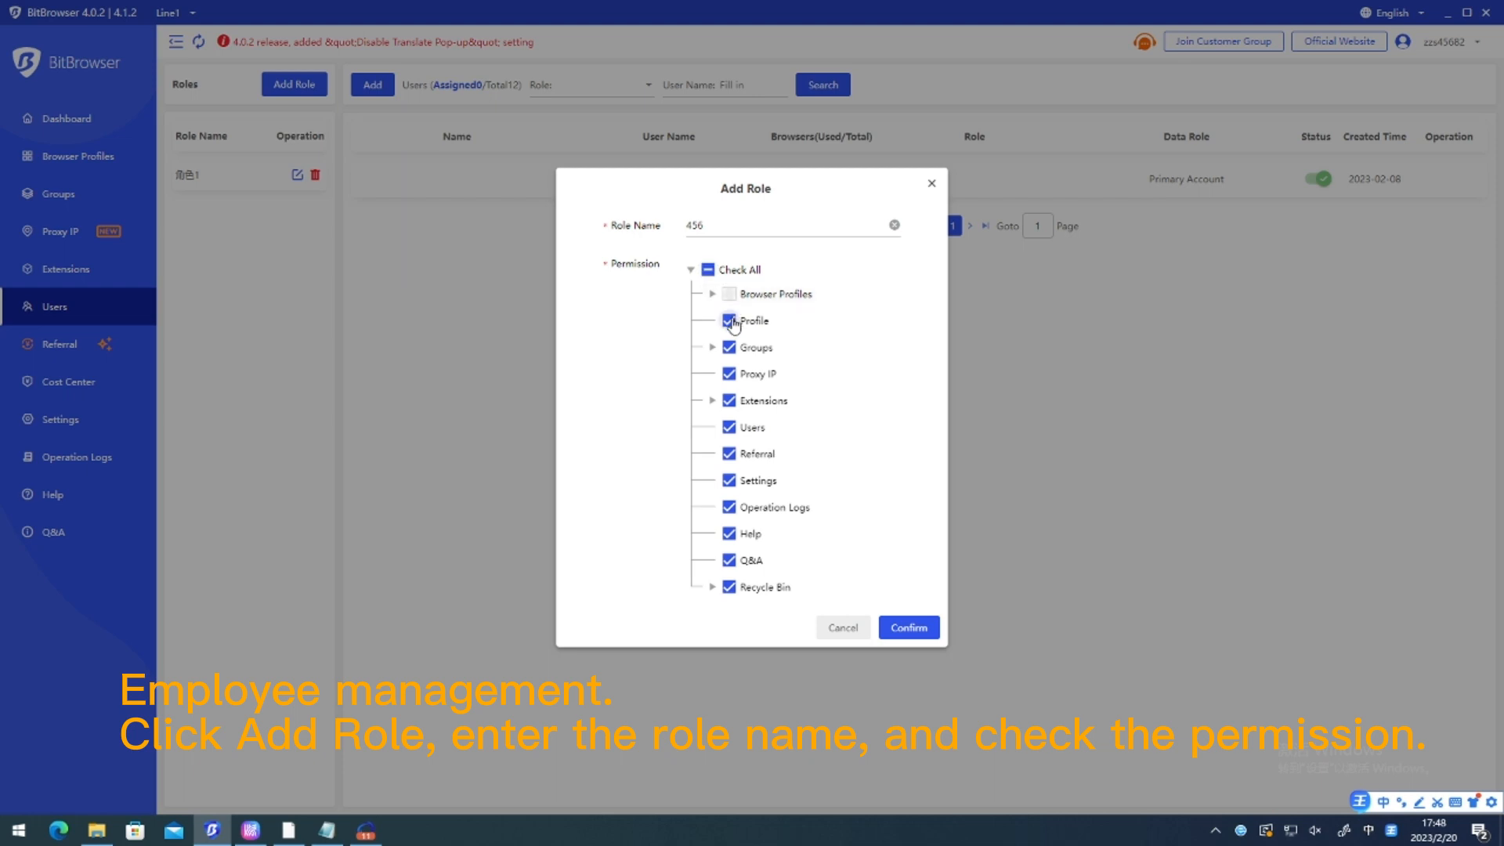
{"action": "left_click", "coordinate": [728, 321]}
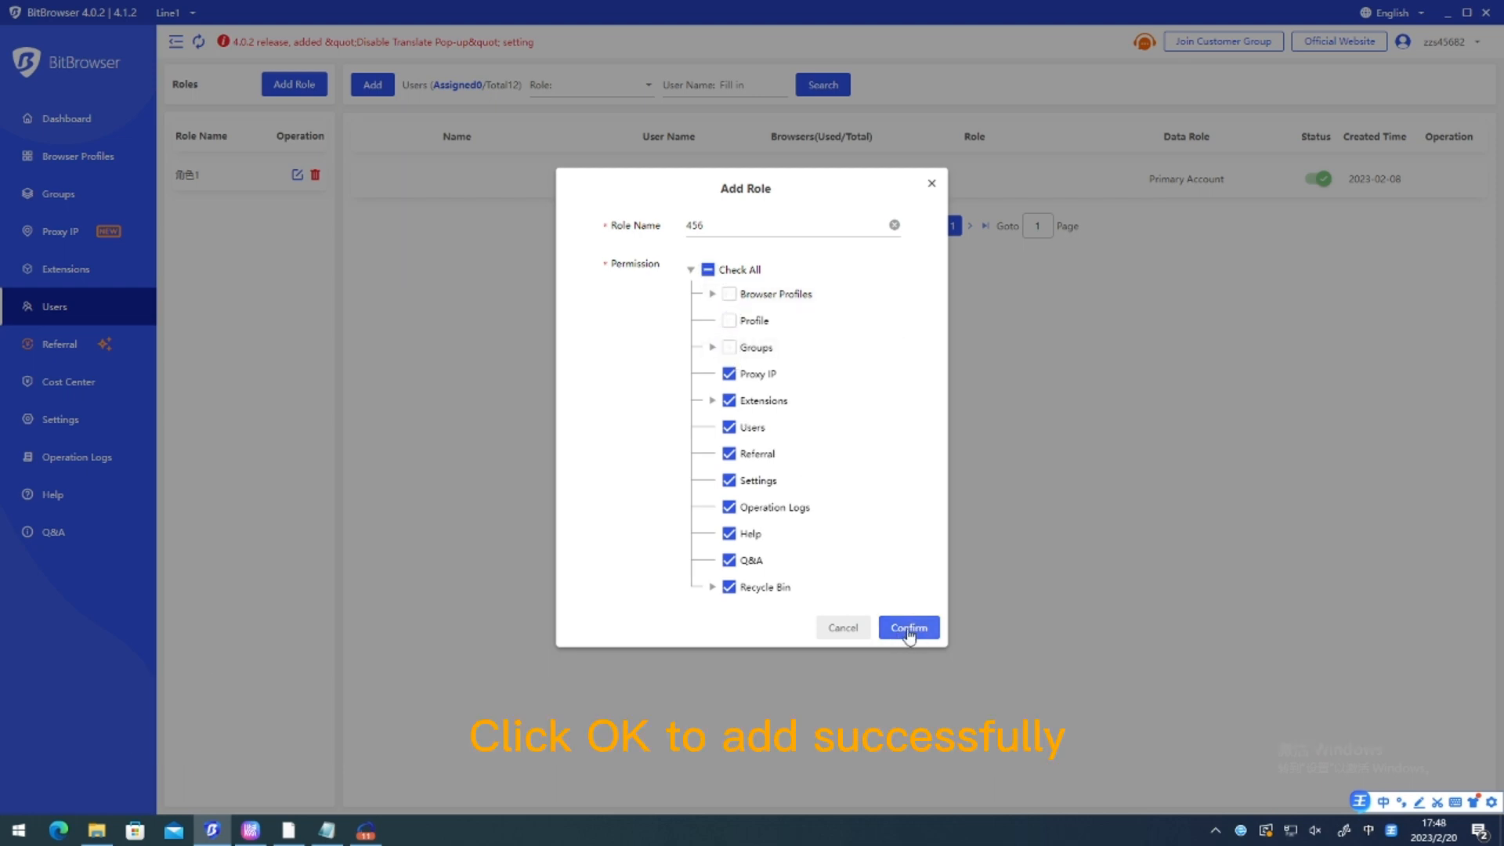
{"action": "left_click", "coordinate": [907, 627]}
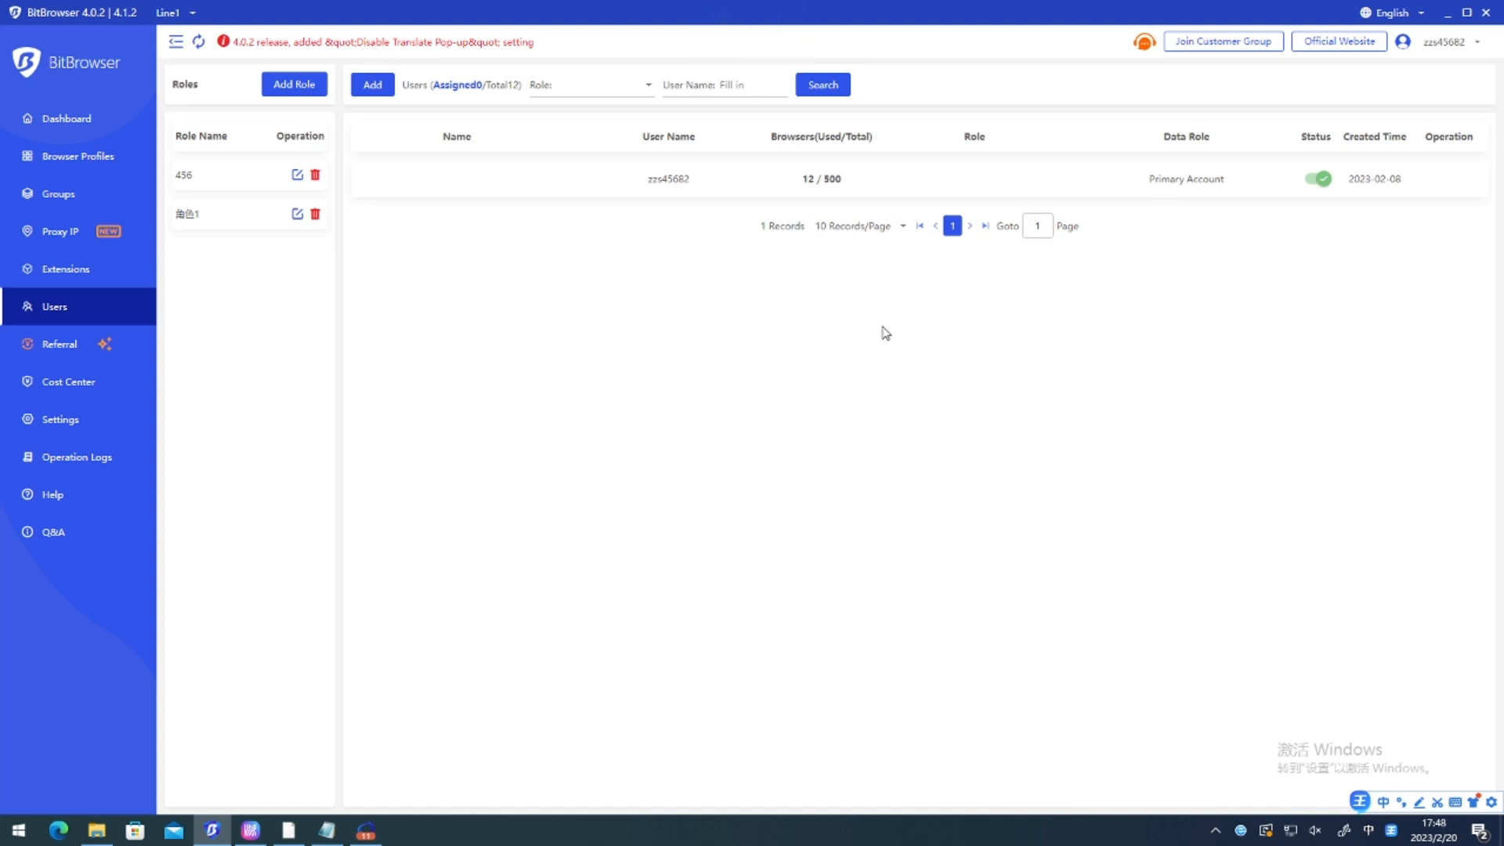
{"action": "left_click", "coordinate": [373, 84]}
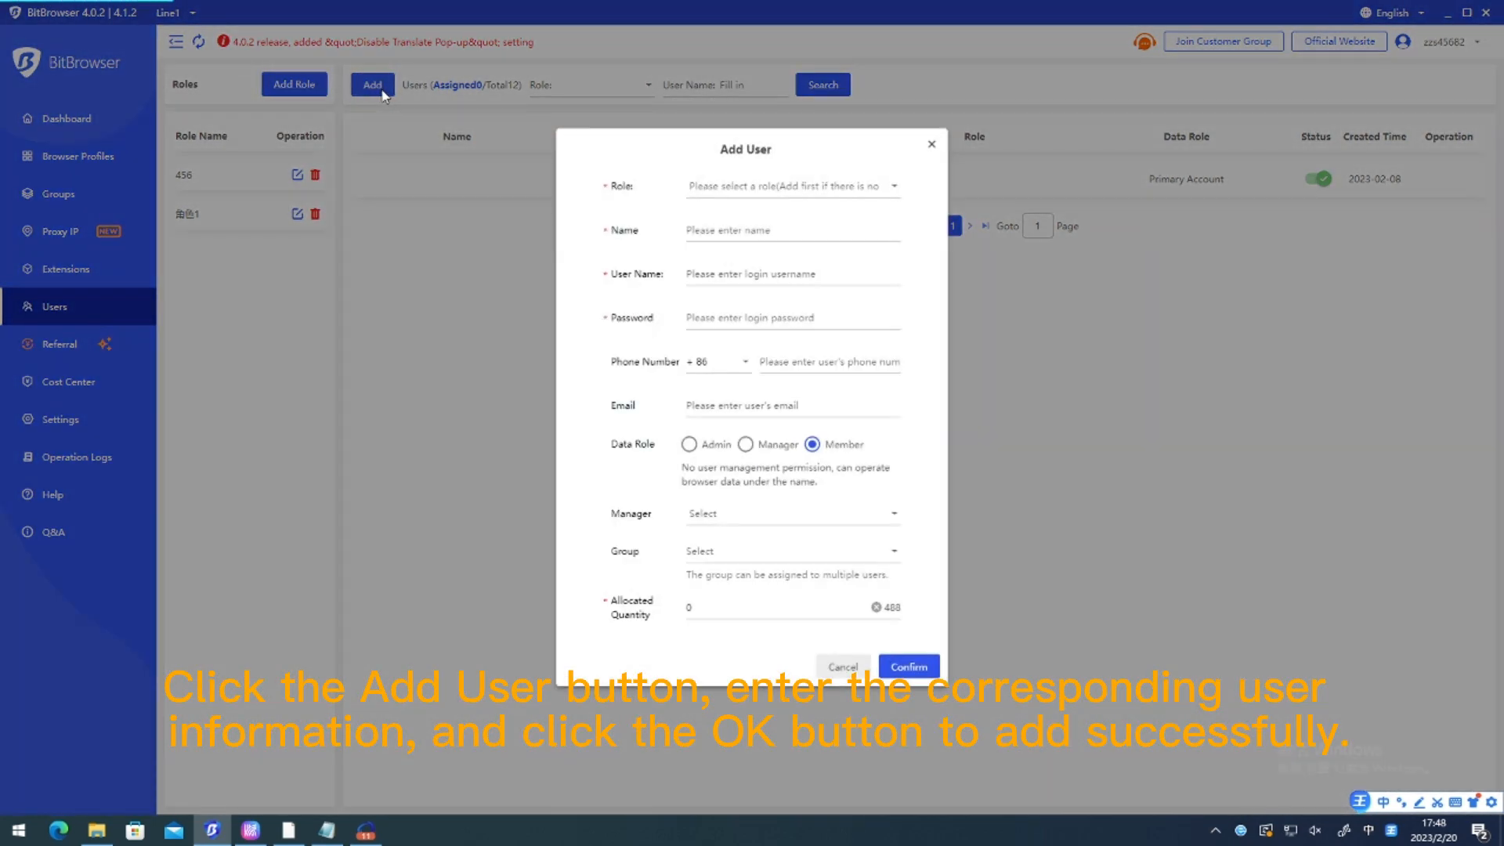
{"action": "left_click", "coordinate": [791, 185]}
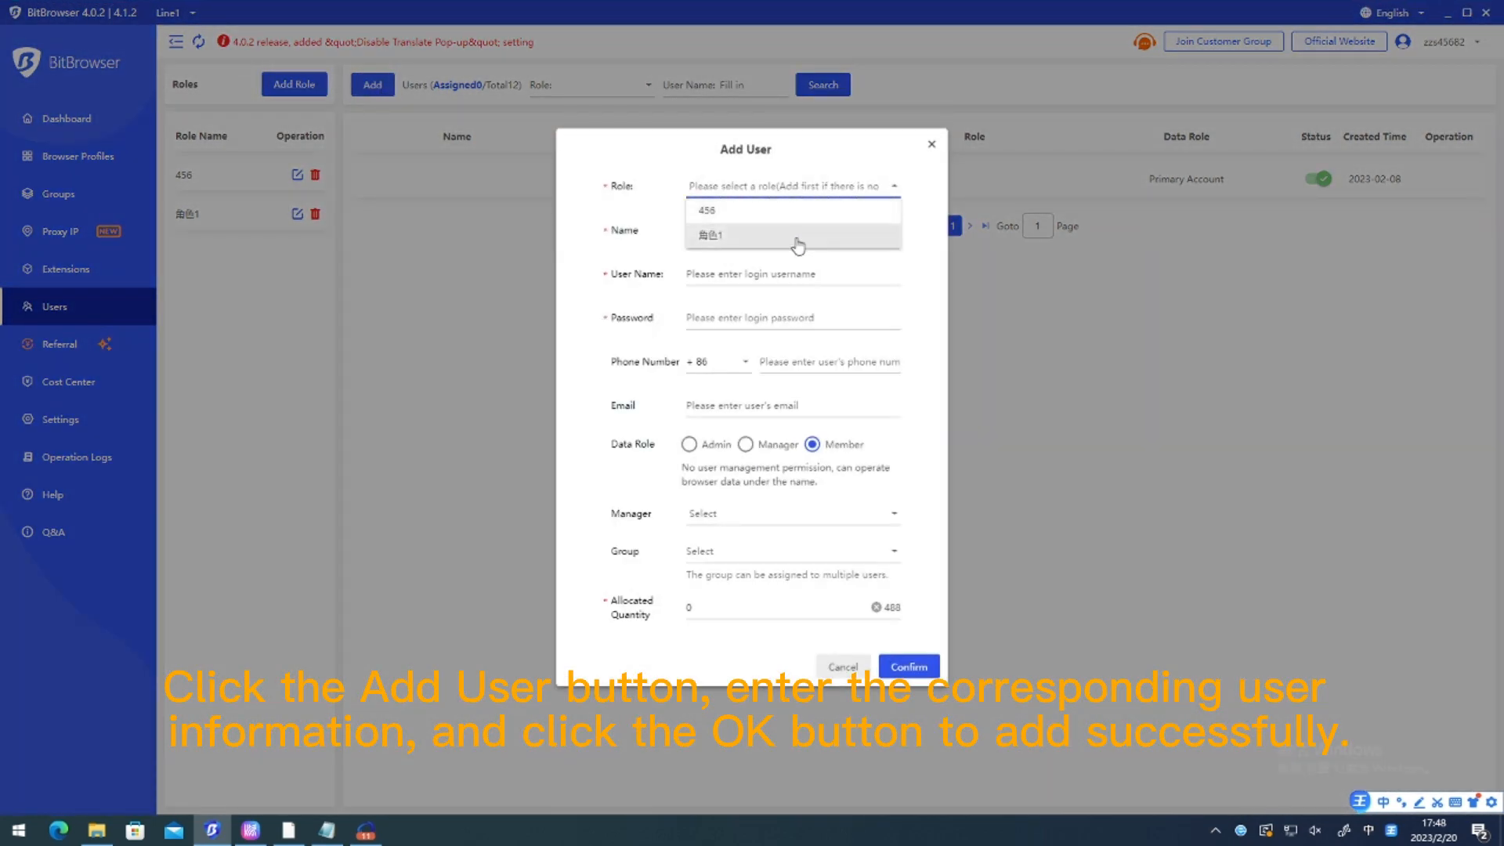
{"action": "left_click", "coordinate": [707, 210]}
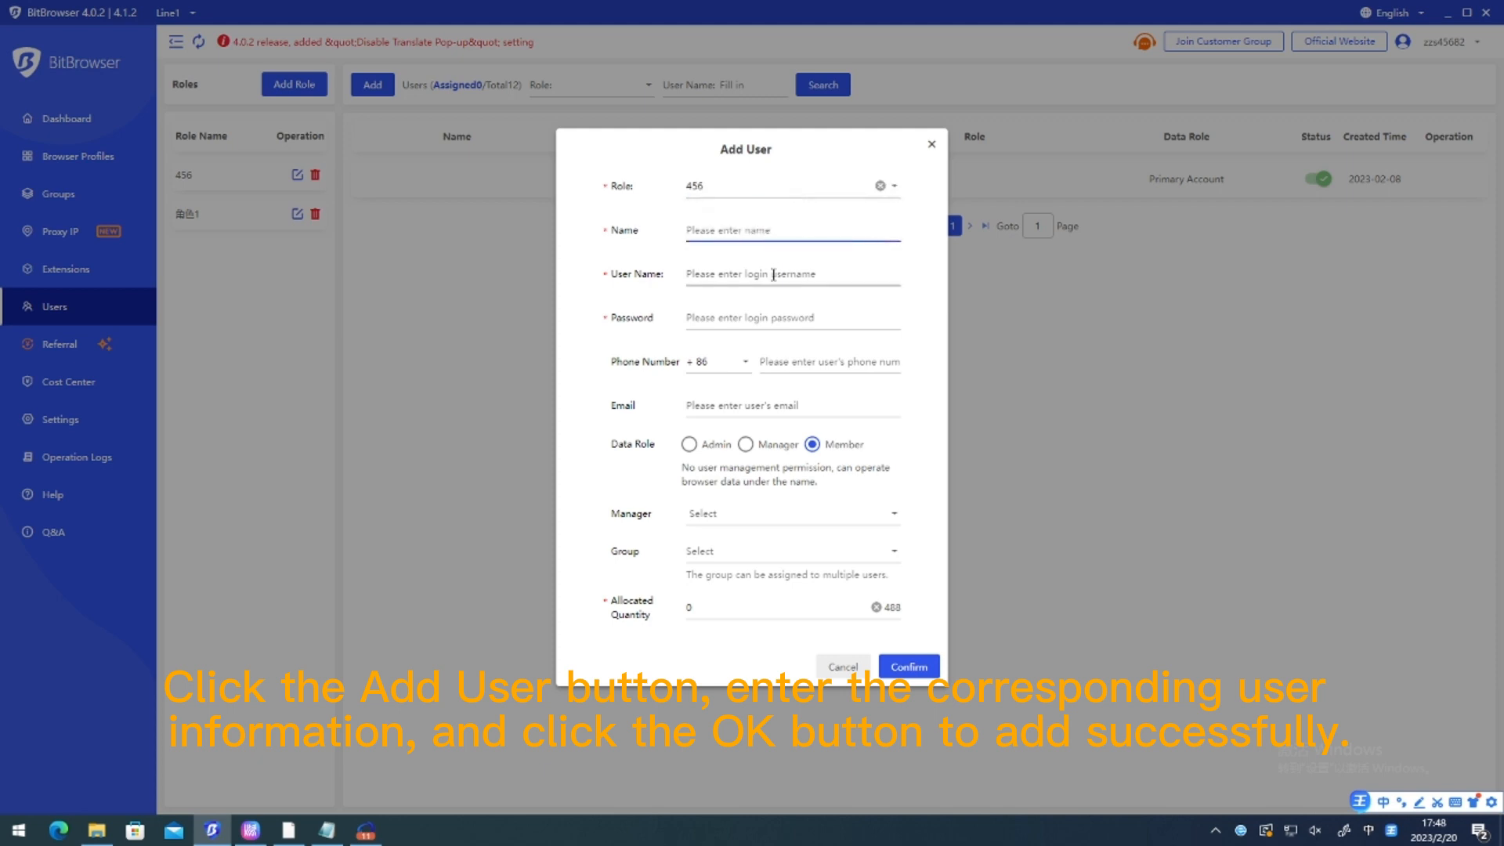
{"action": "left_click", "coordinate": [792, 317]}
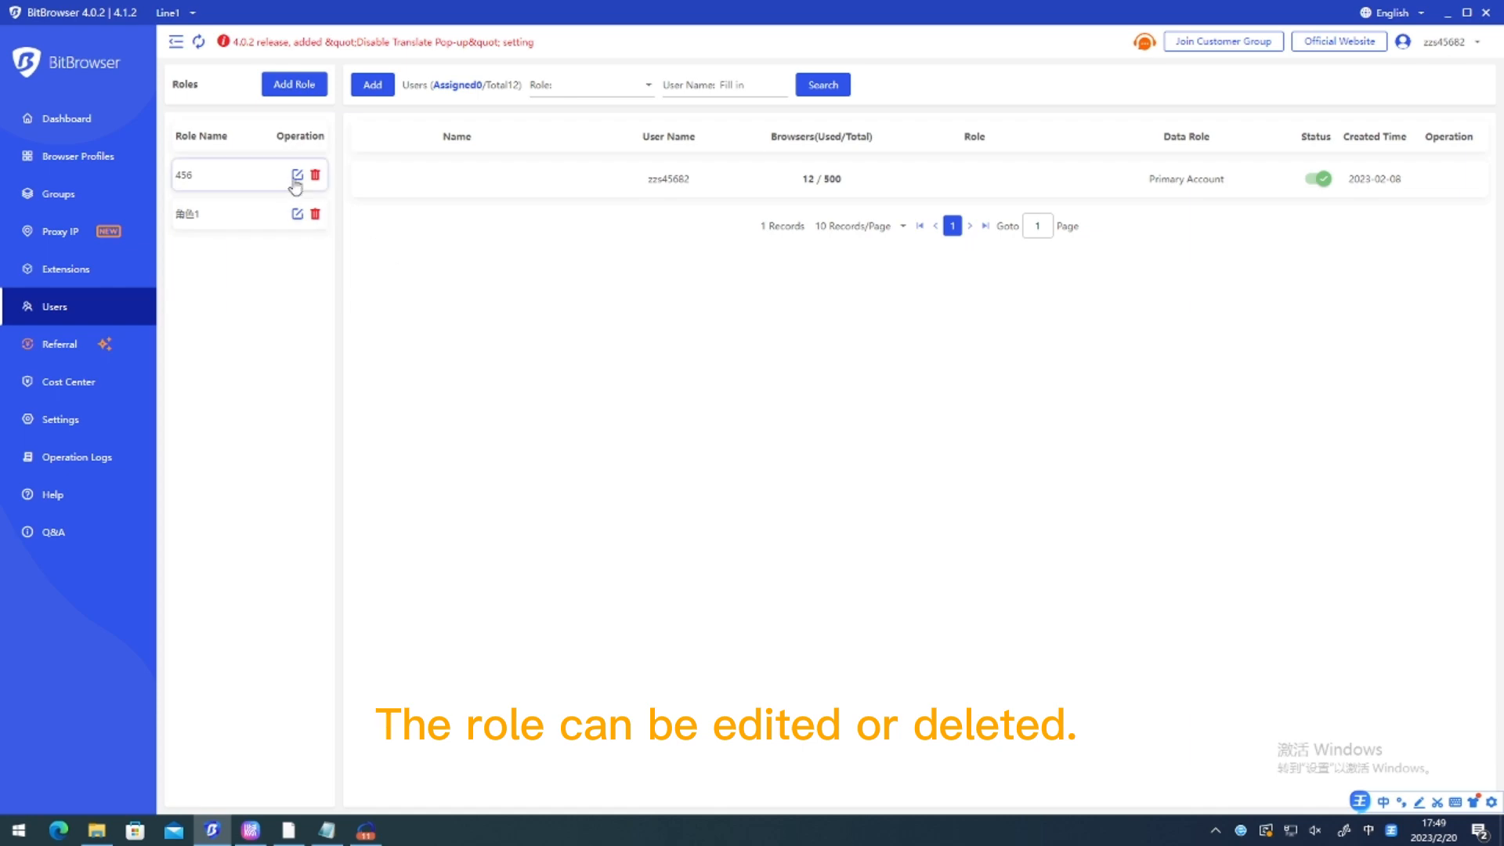
{"action": "left_click", "coordinate": [298, 174]}
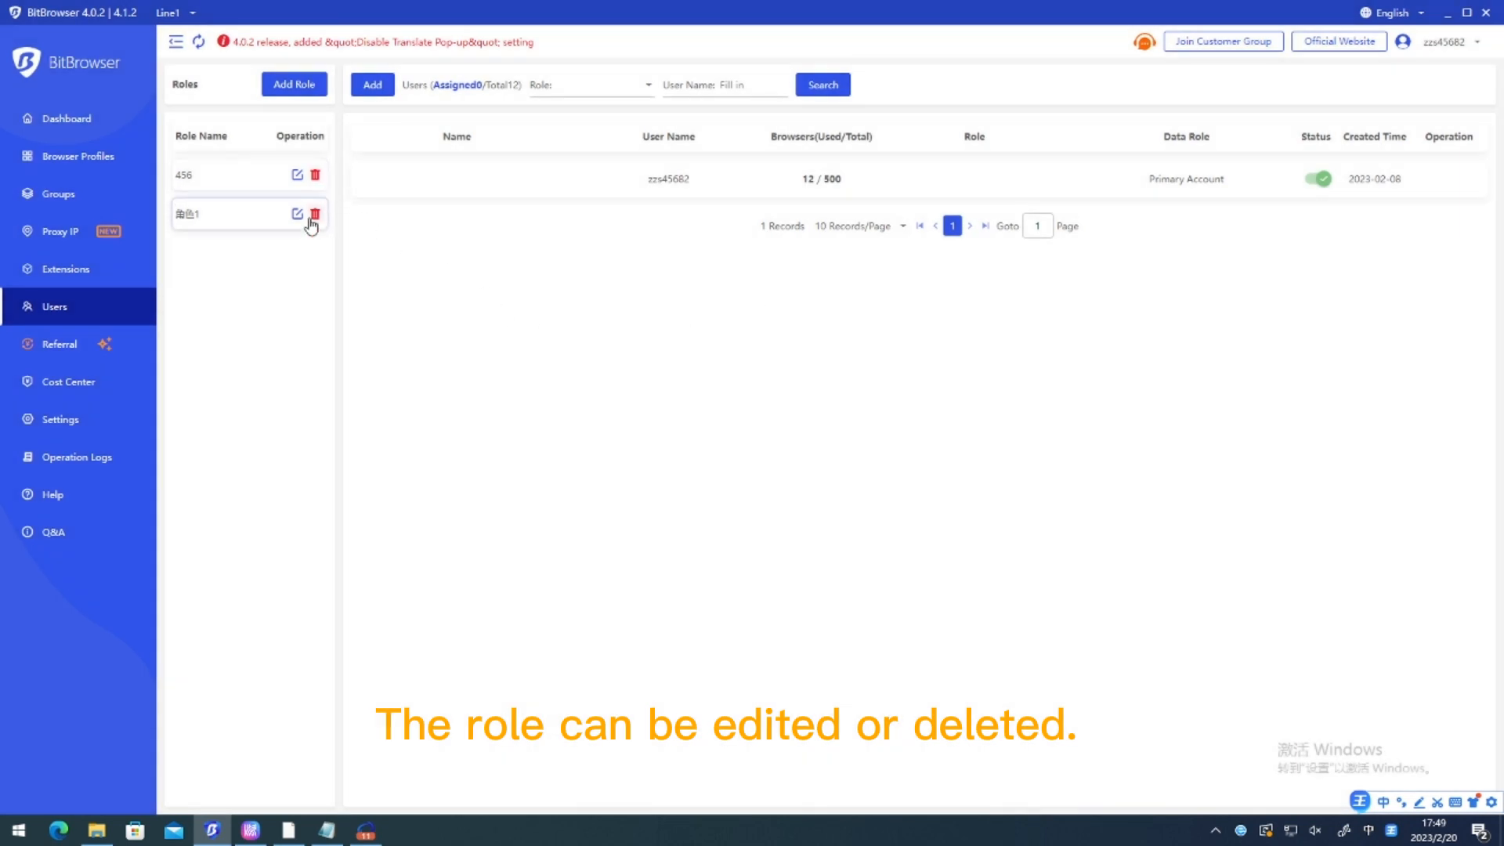
{"action": "left_click", "coordinate": [315, 215]}
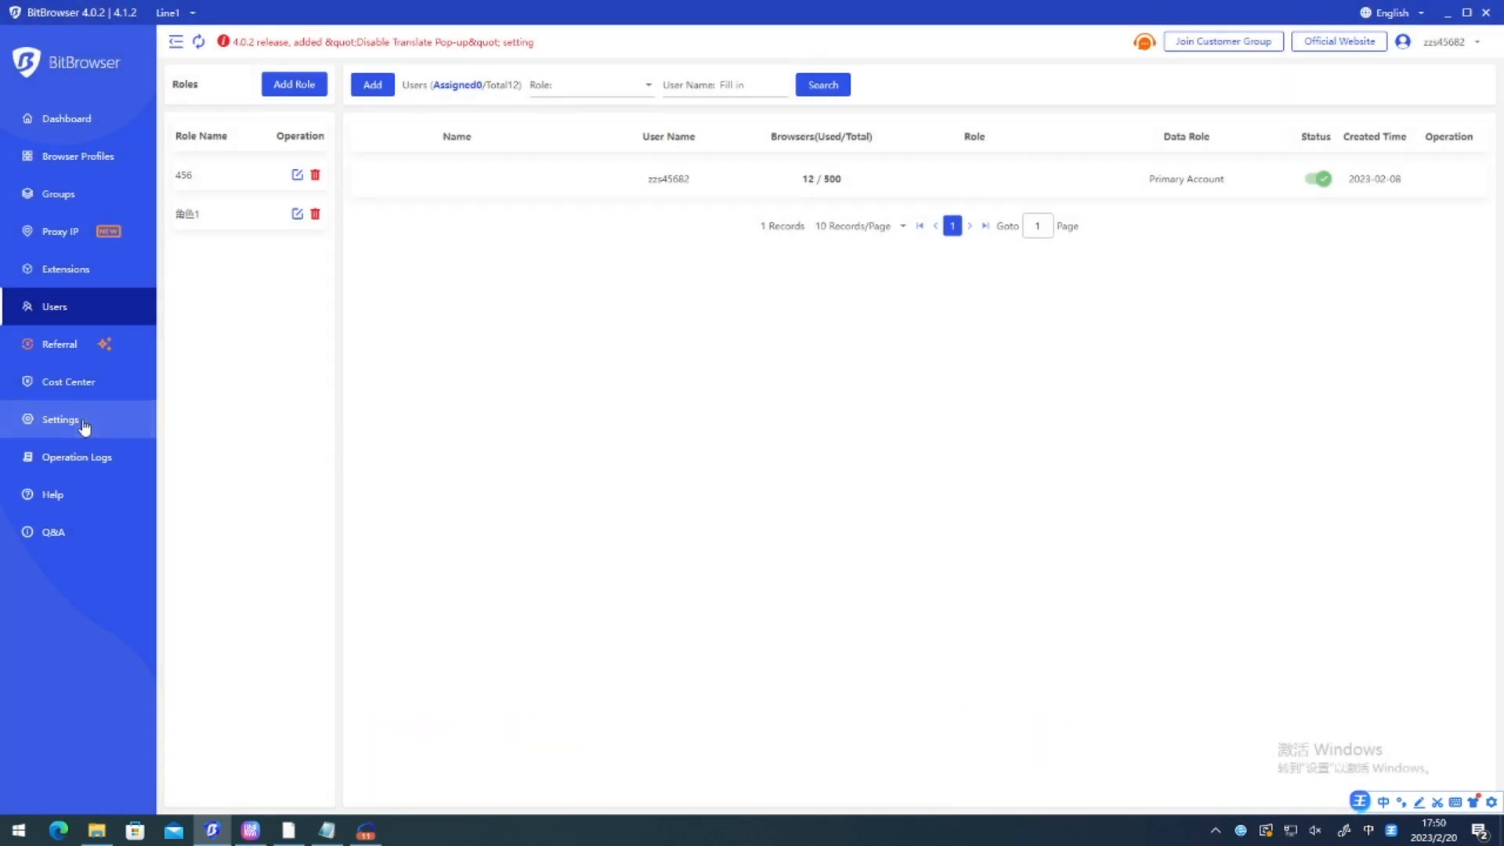
Browse the Basic and Preference settings, then switch to the Global section with IPIDEA configuration and Chrome bookmark import.
{"action": "left_click", "coordinate": [61, 420]}
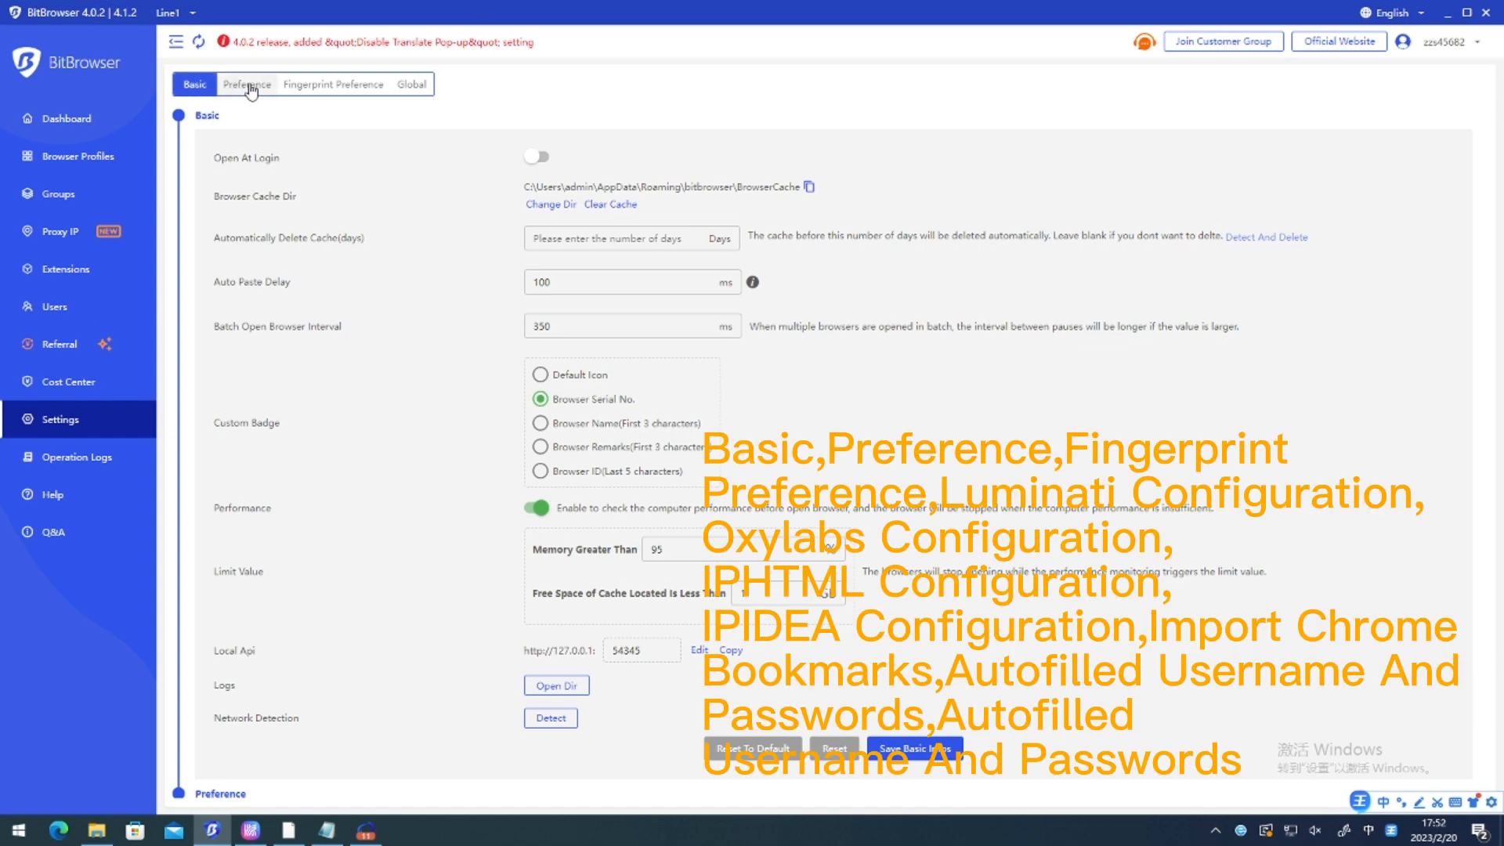
{"action": "left_click", "coordinate": [246, 85]}
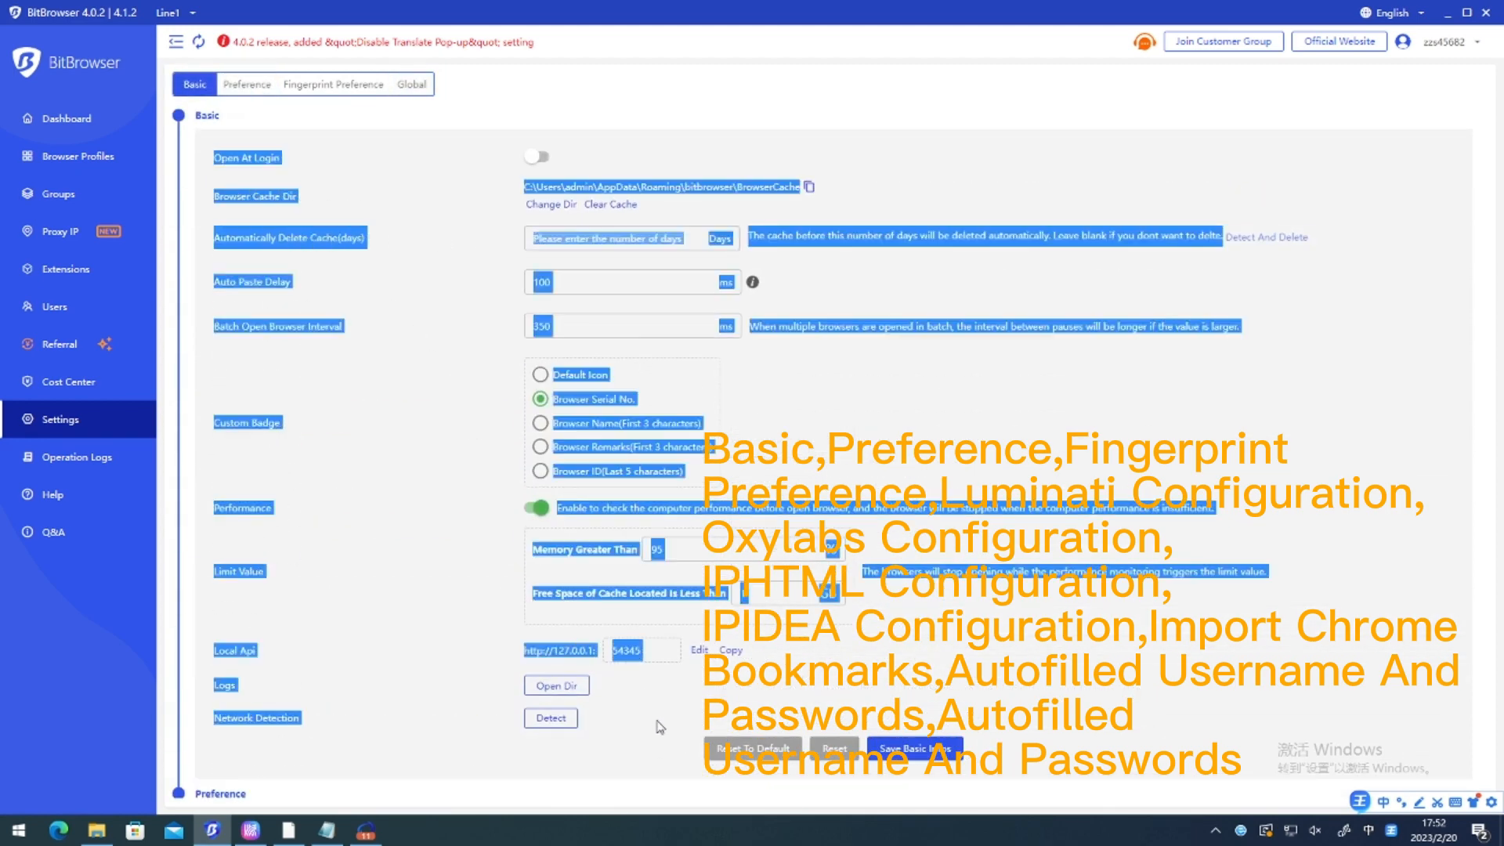
{"action": "scroll", "scroll_direction": "down", "scroll_amount": 3}
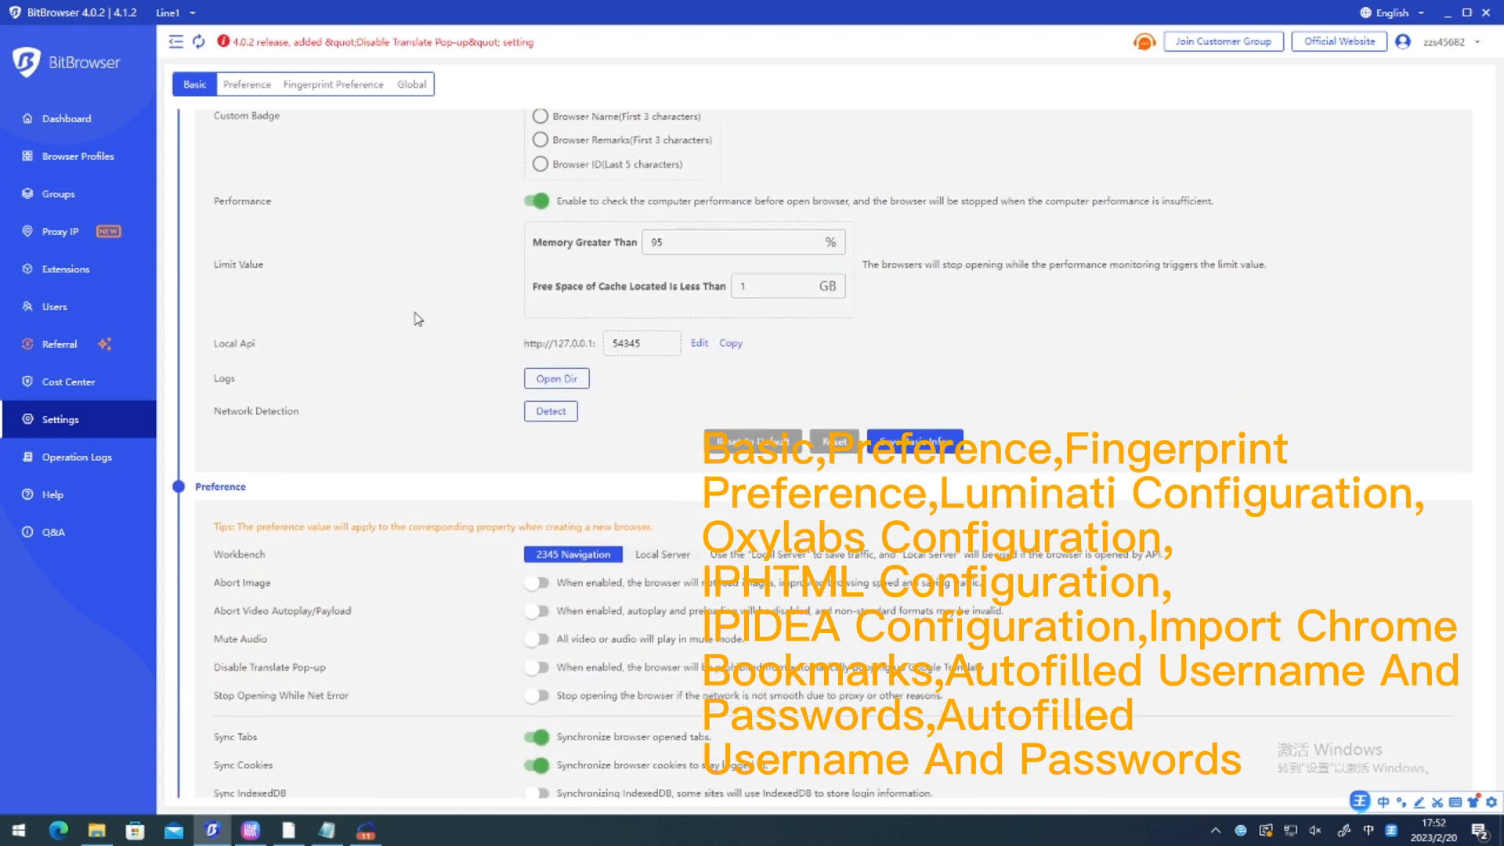
{"action": "scroll", "scroll_direction": "down", "scroll_amount": 3}
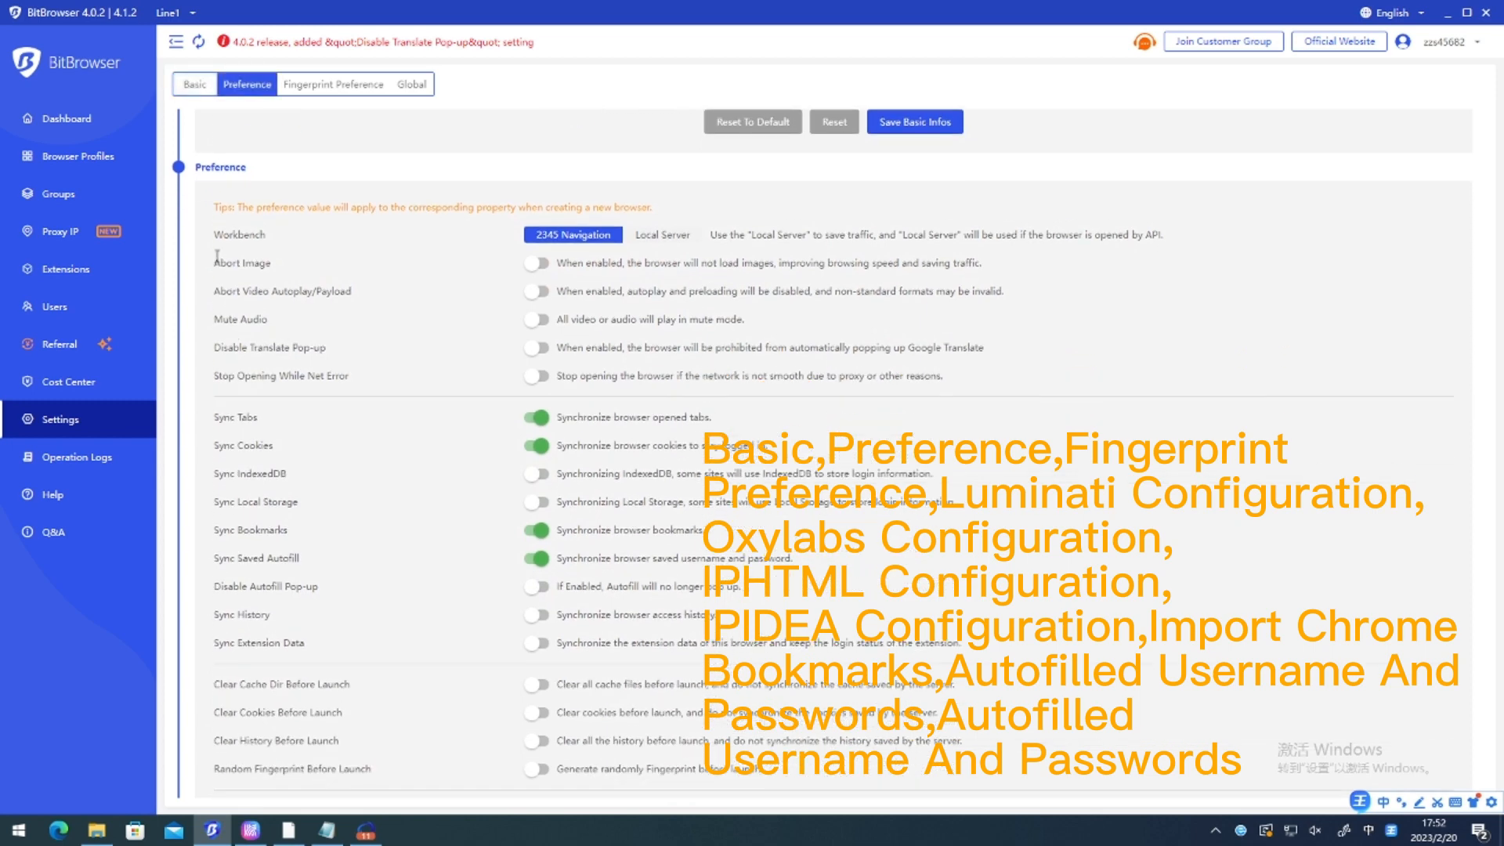
{"action": "mouse_move", "coordinate": [420, 450]}
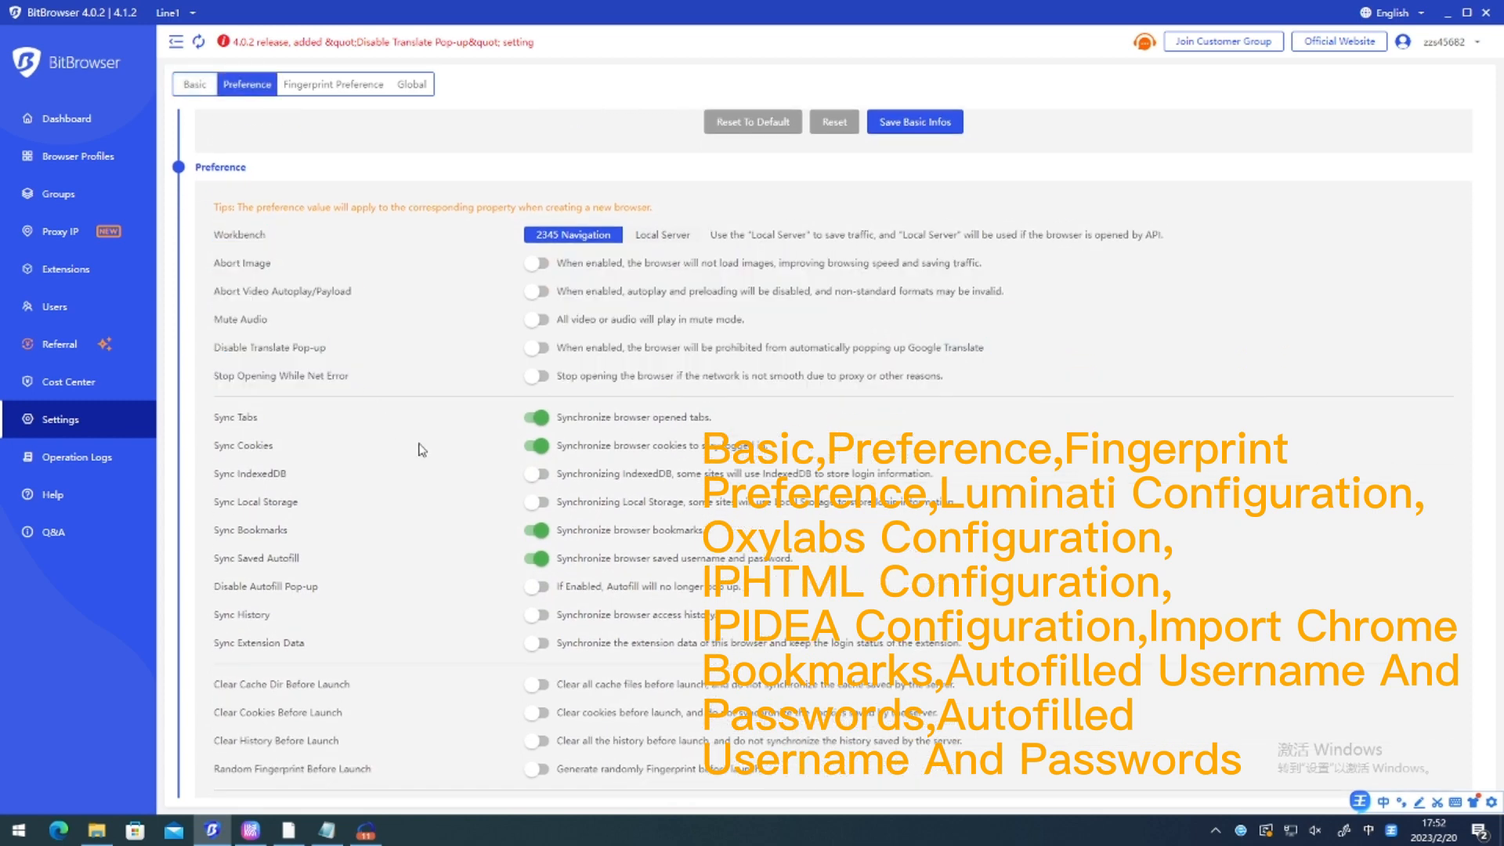
{"action": "left_click", "coordinate": [412, 83]}
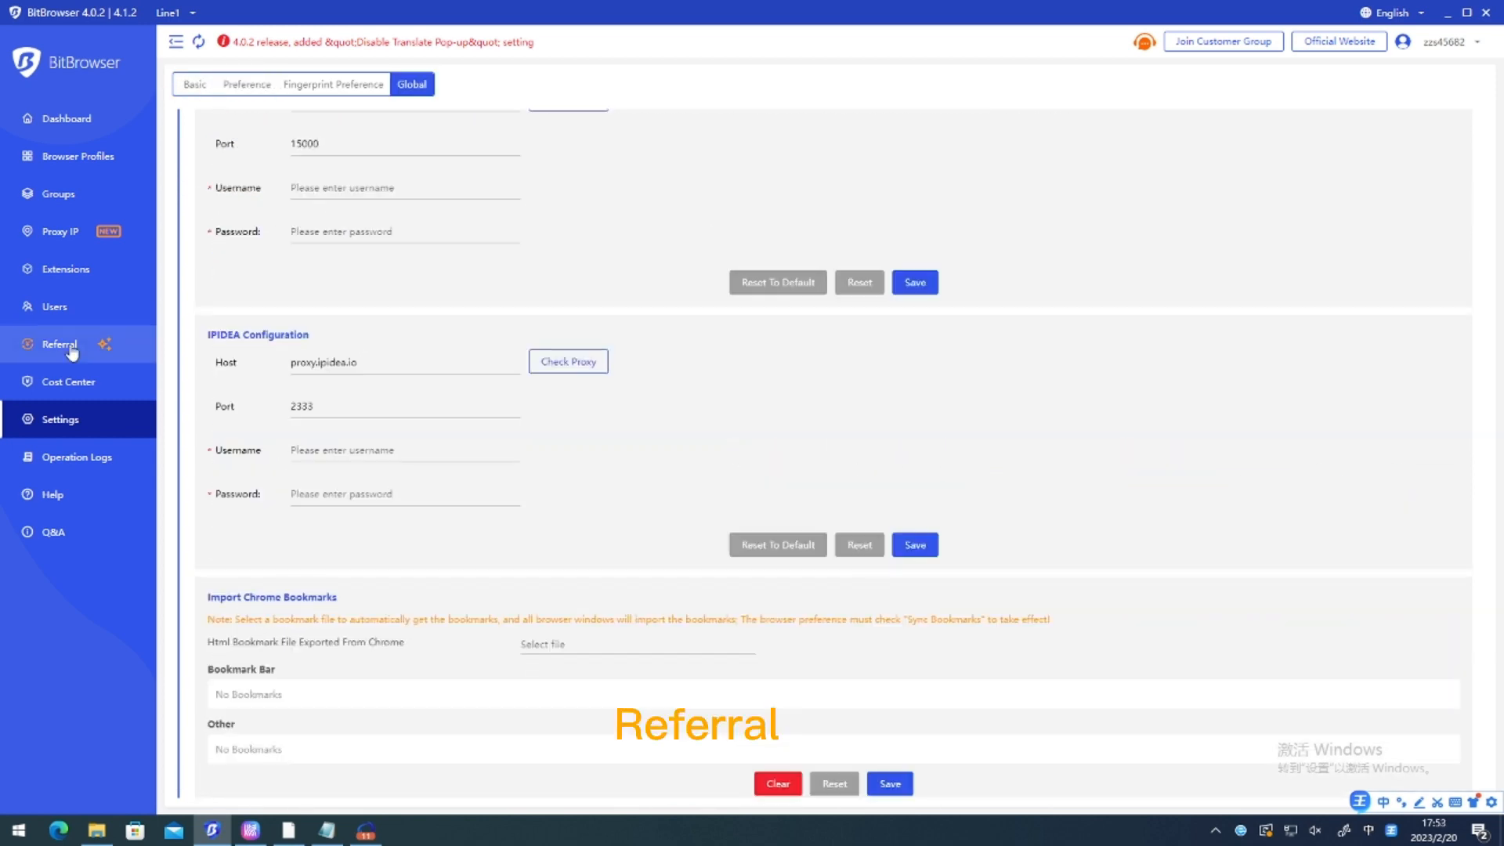
Review the referral rewards summary, highlighting the Invited Users label.
{"action": "left_click", "coordinate": [60, 344]}
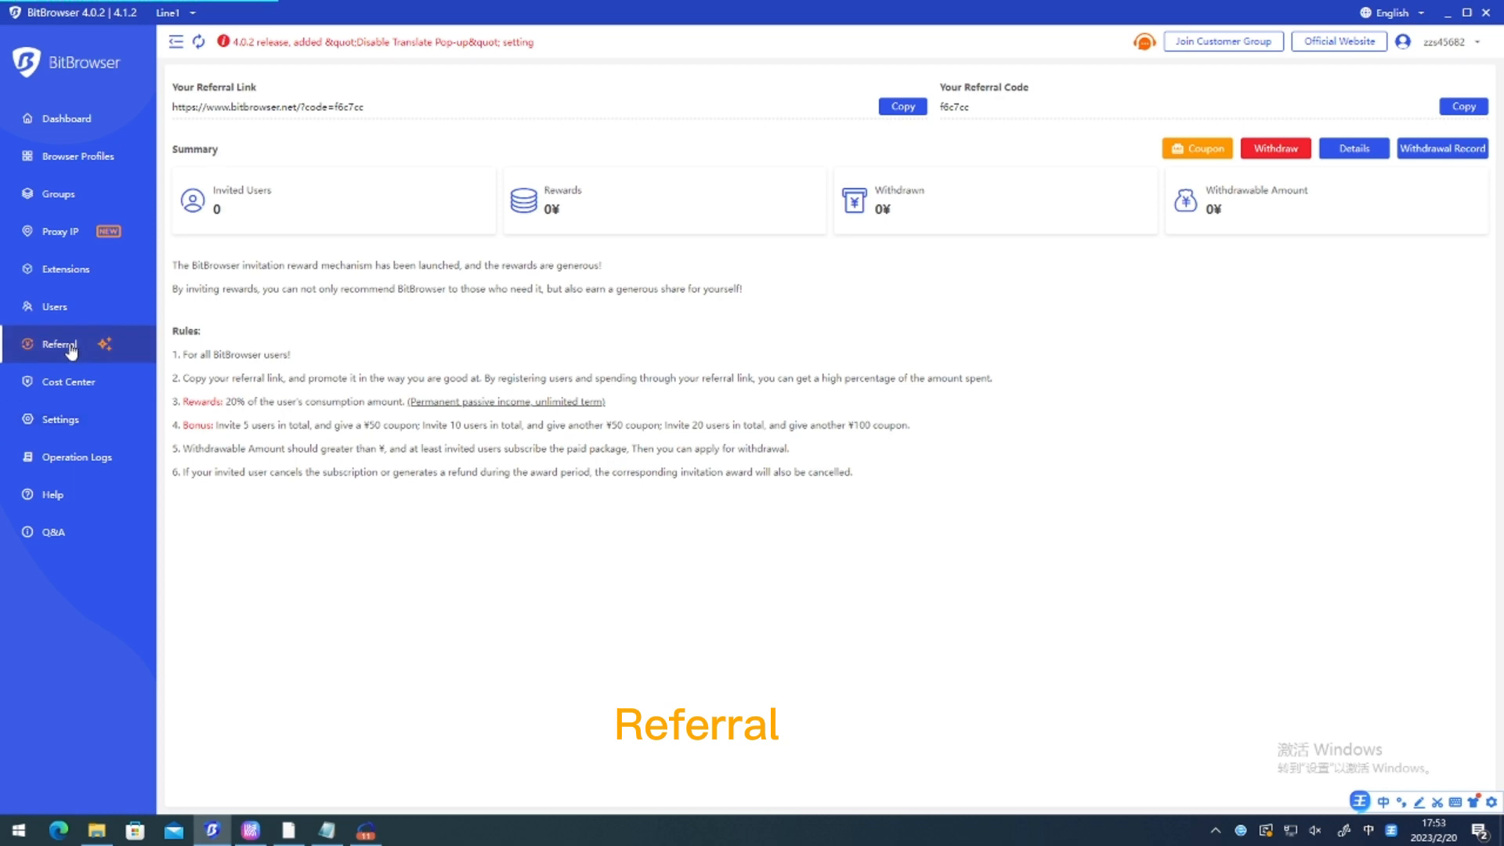
{"action": "triple_click", "coordinate": [267, 107]}
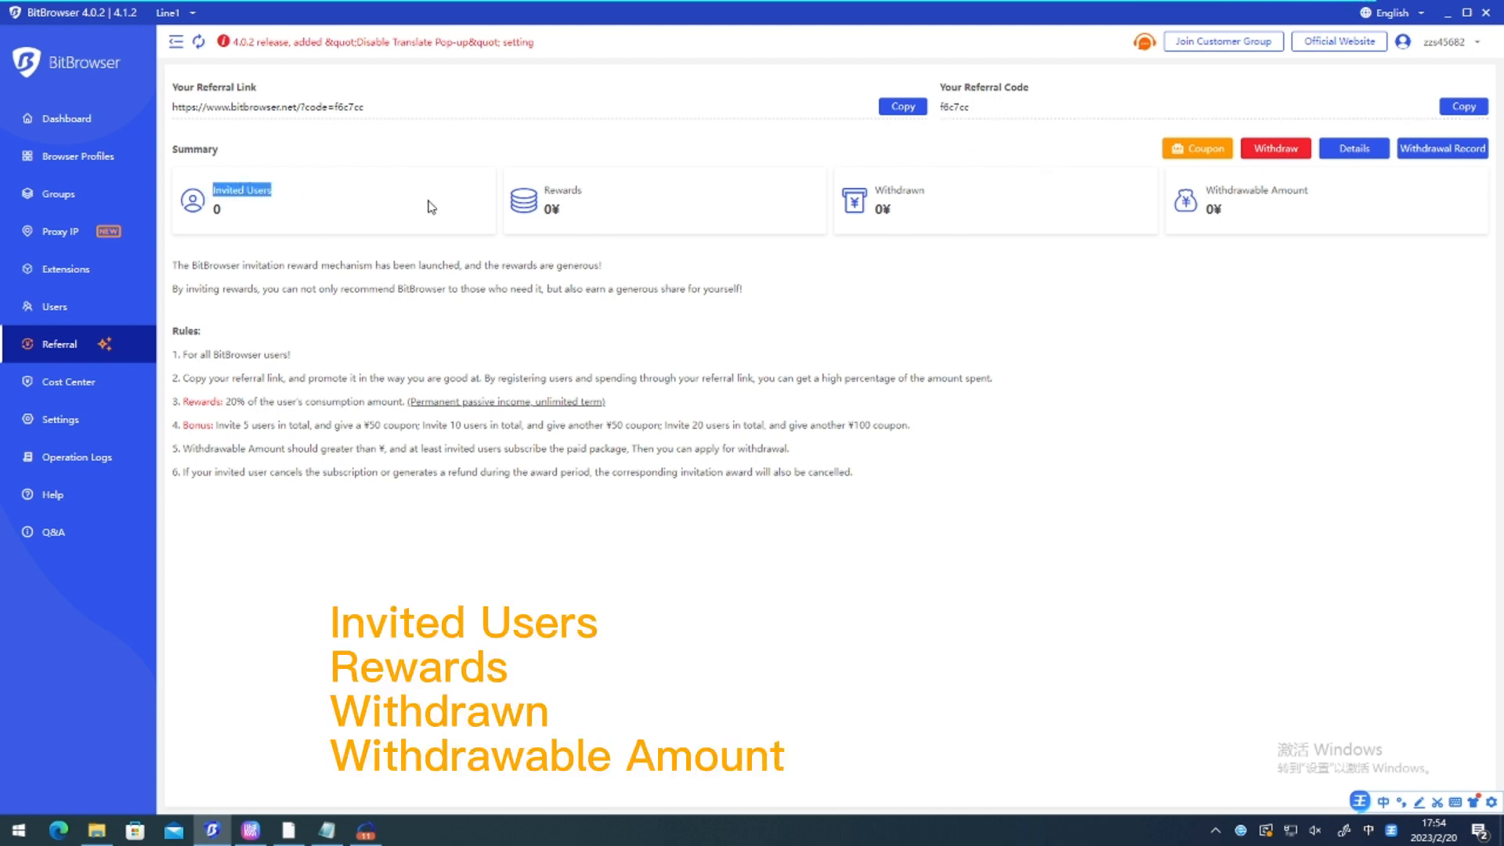
{"action": "mouse_move", "coordinate": [644, 199]}
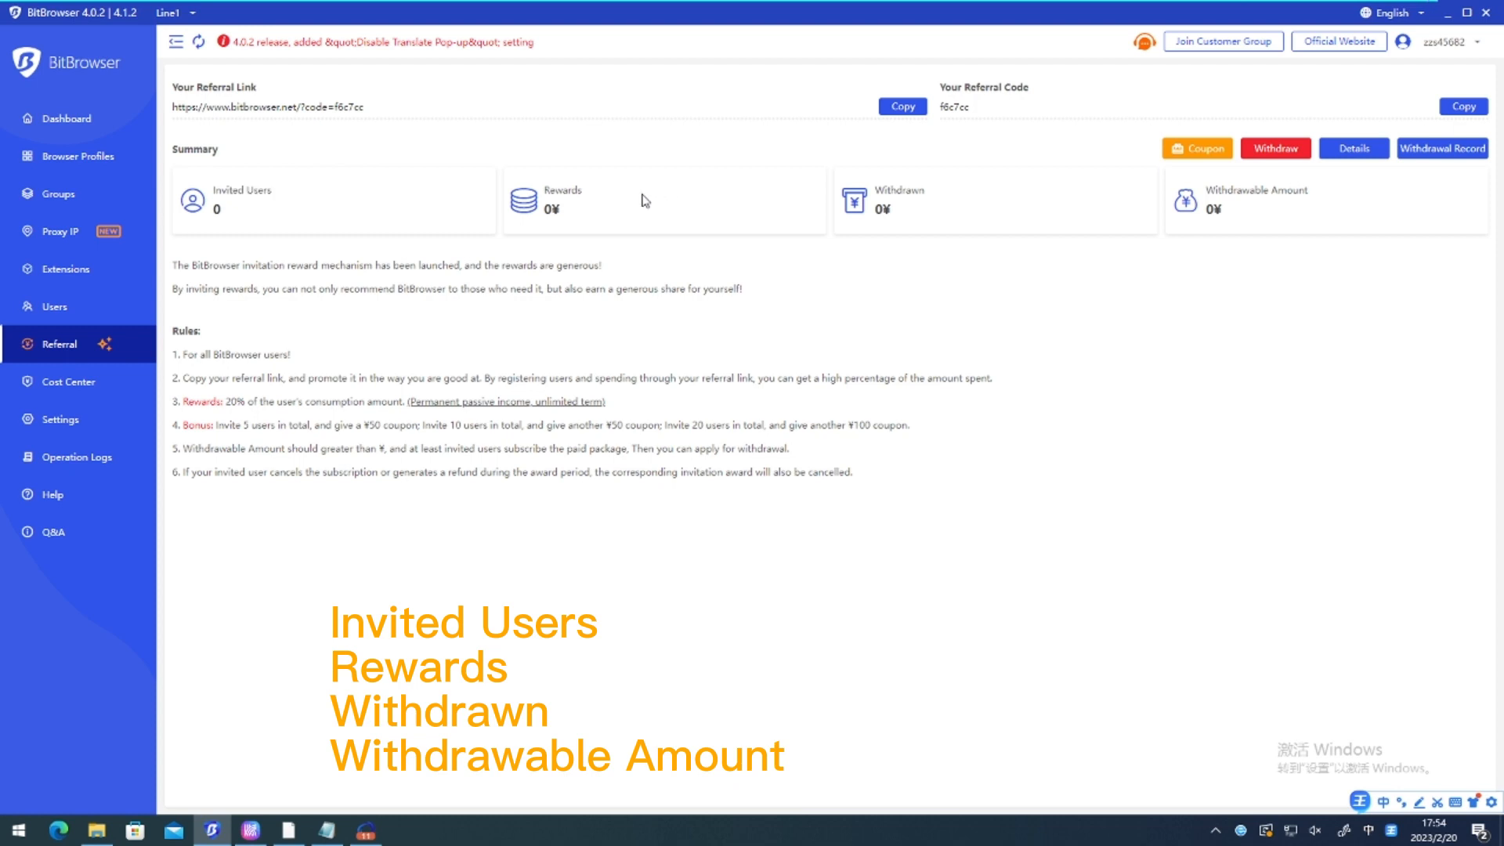
{"action": "double_click", "coordinate": [563, 190]}
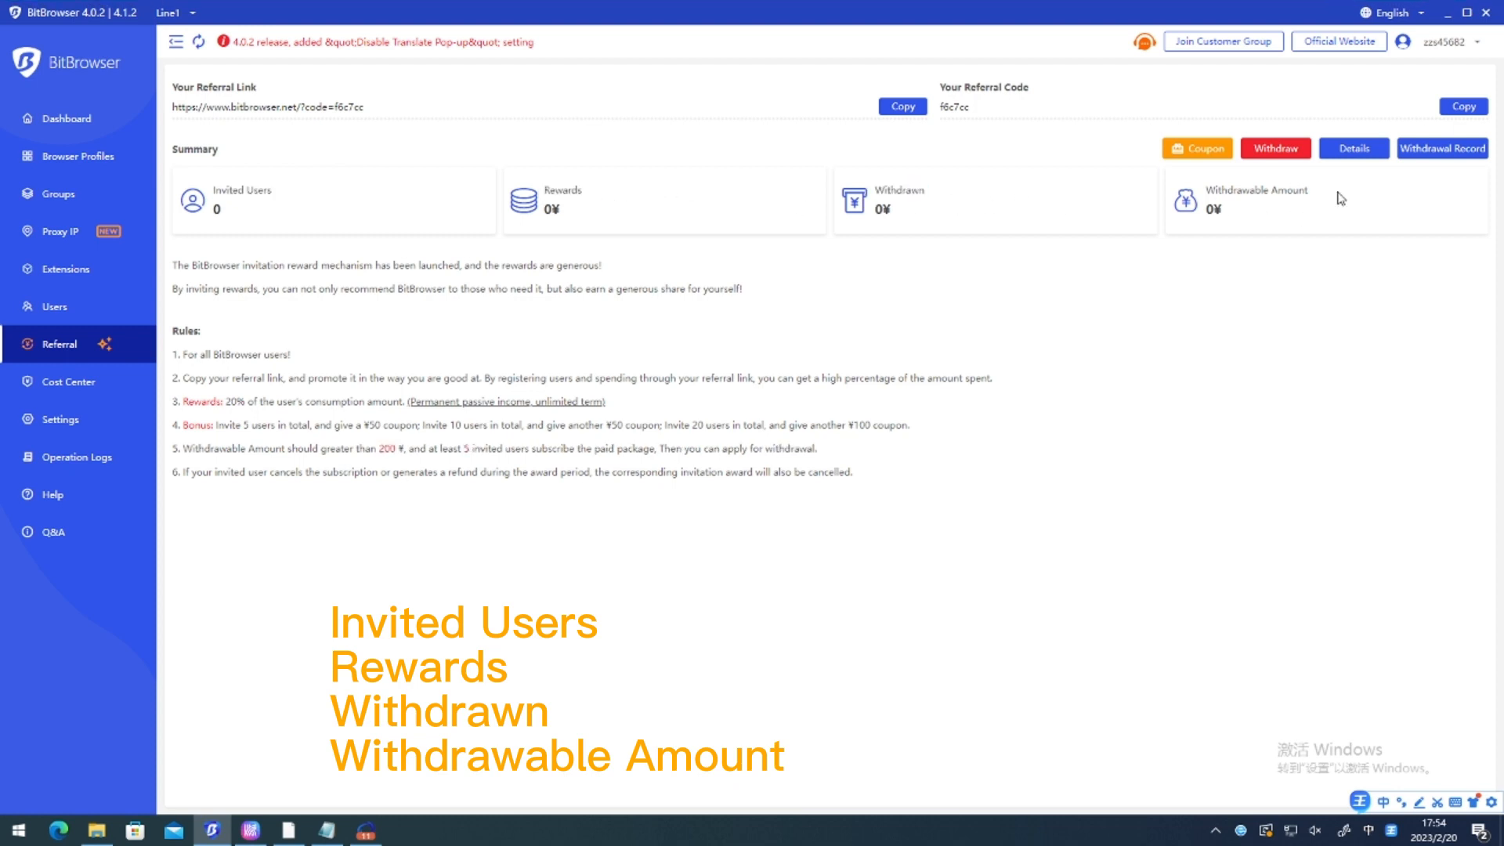
{"action": "mouse_move", "coordinate": [1172, 274]}
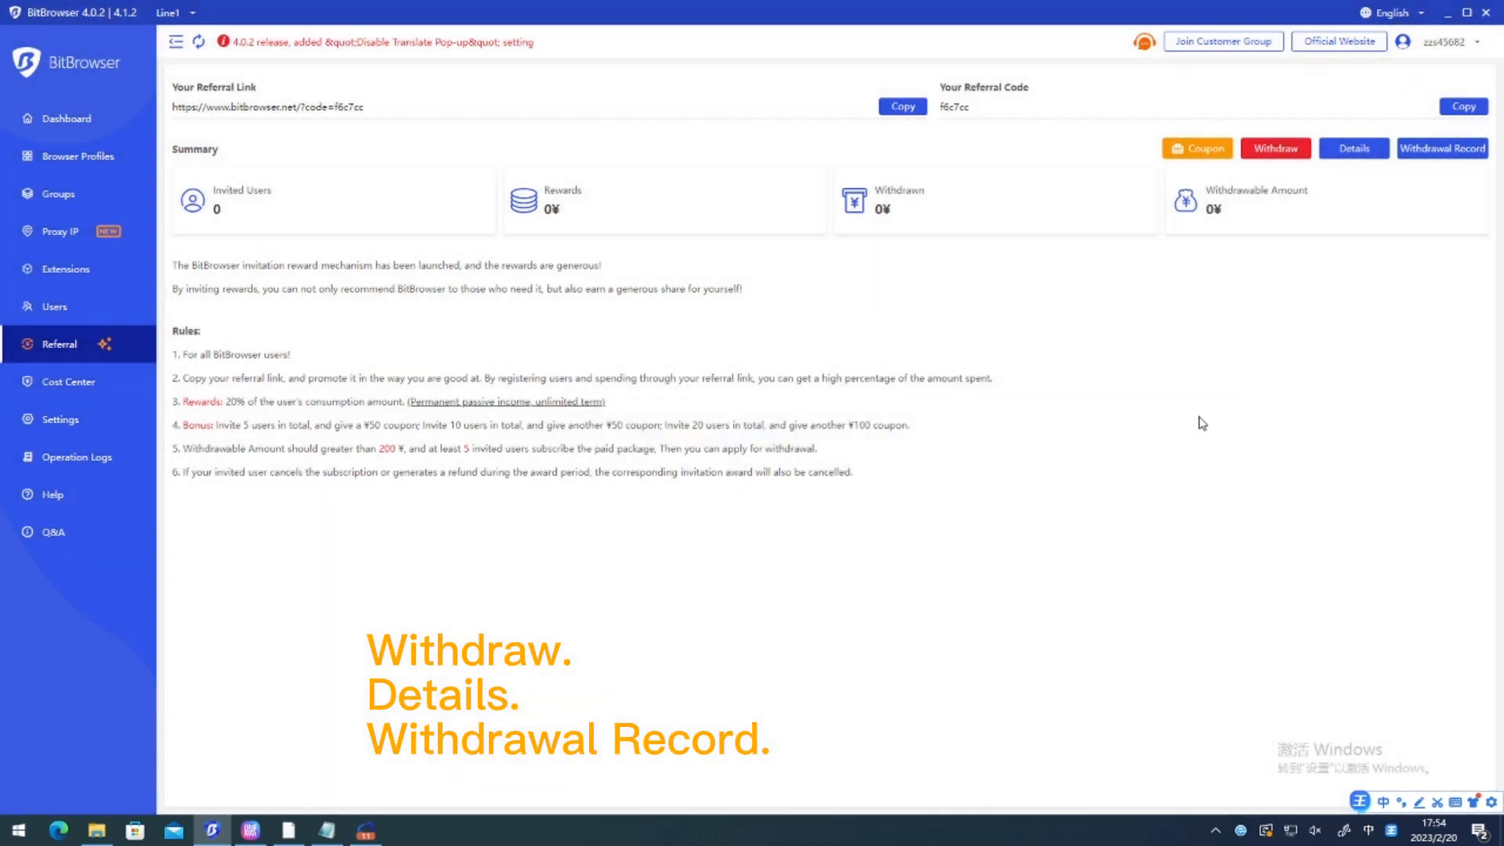
{"action": "mouse_move", "coordinate": [1429, 211]}
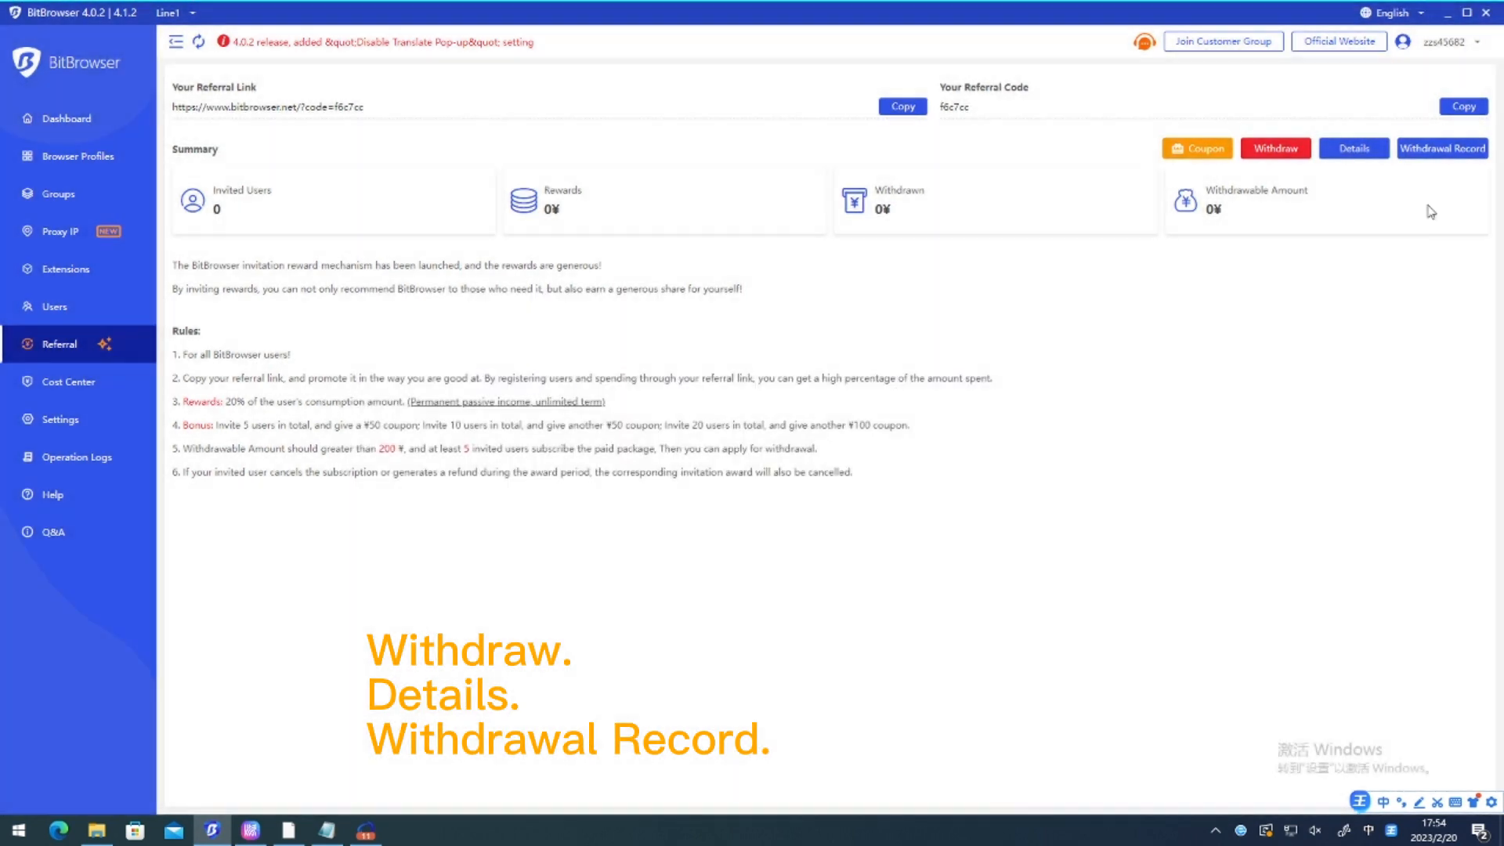
Check the empty withdrawal history, then move to the Cost Center showing the ¥750 balance.
{"action": "left_click", "coordinate": [1441, 149]}
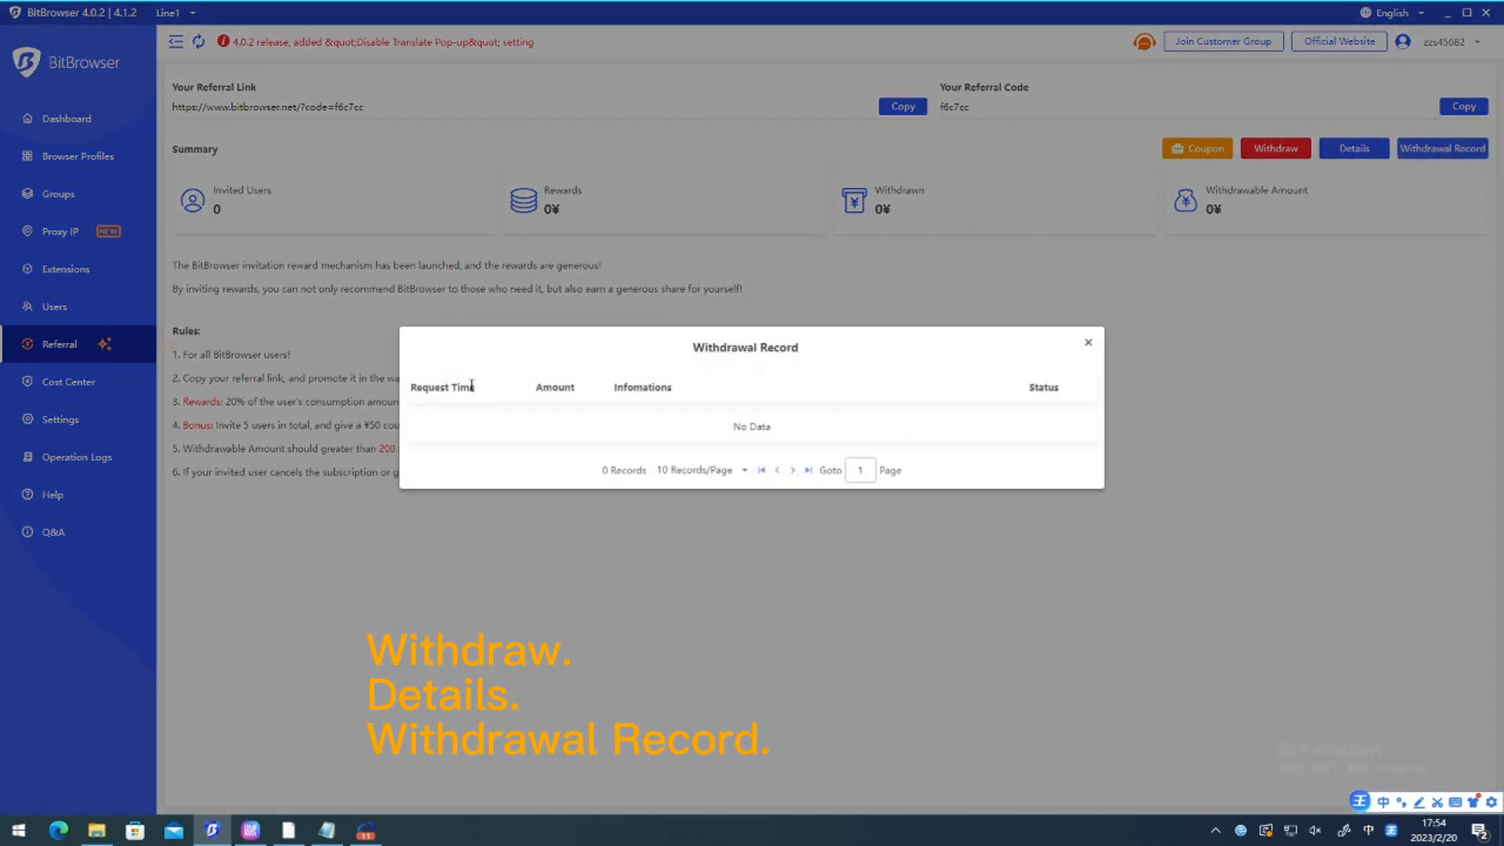
{"action": "left_click", "coordinate": [1088, 343]}
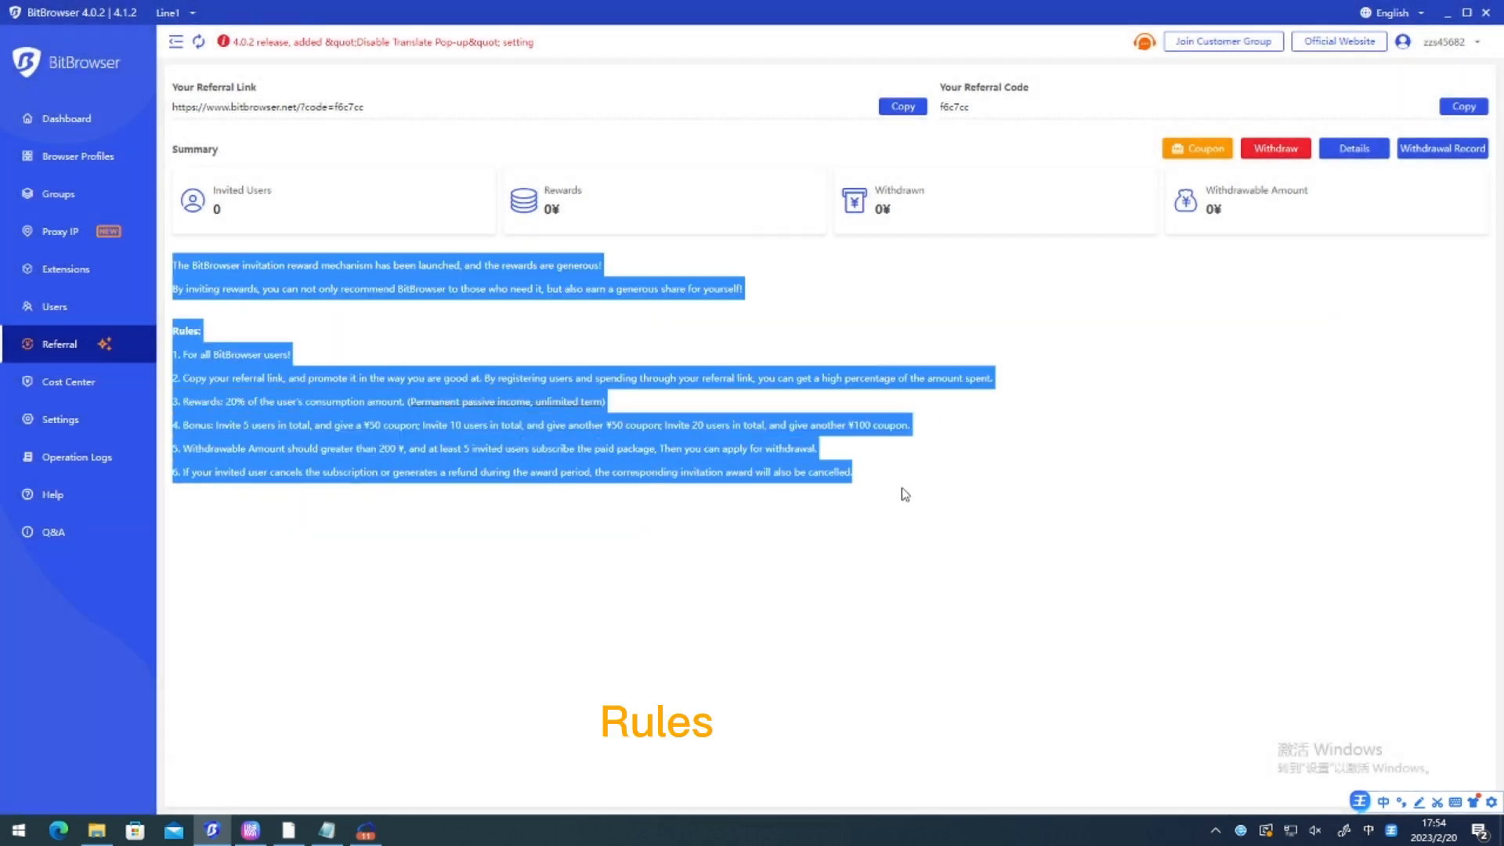
{"action": "left_click", "coordinate": [437, 358]}
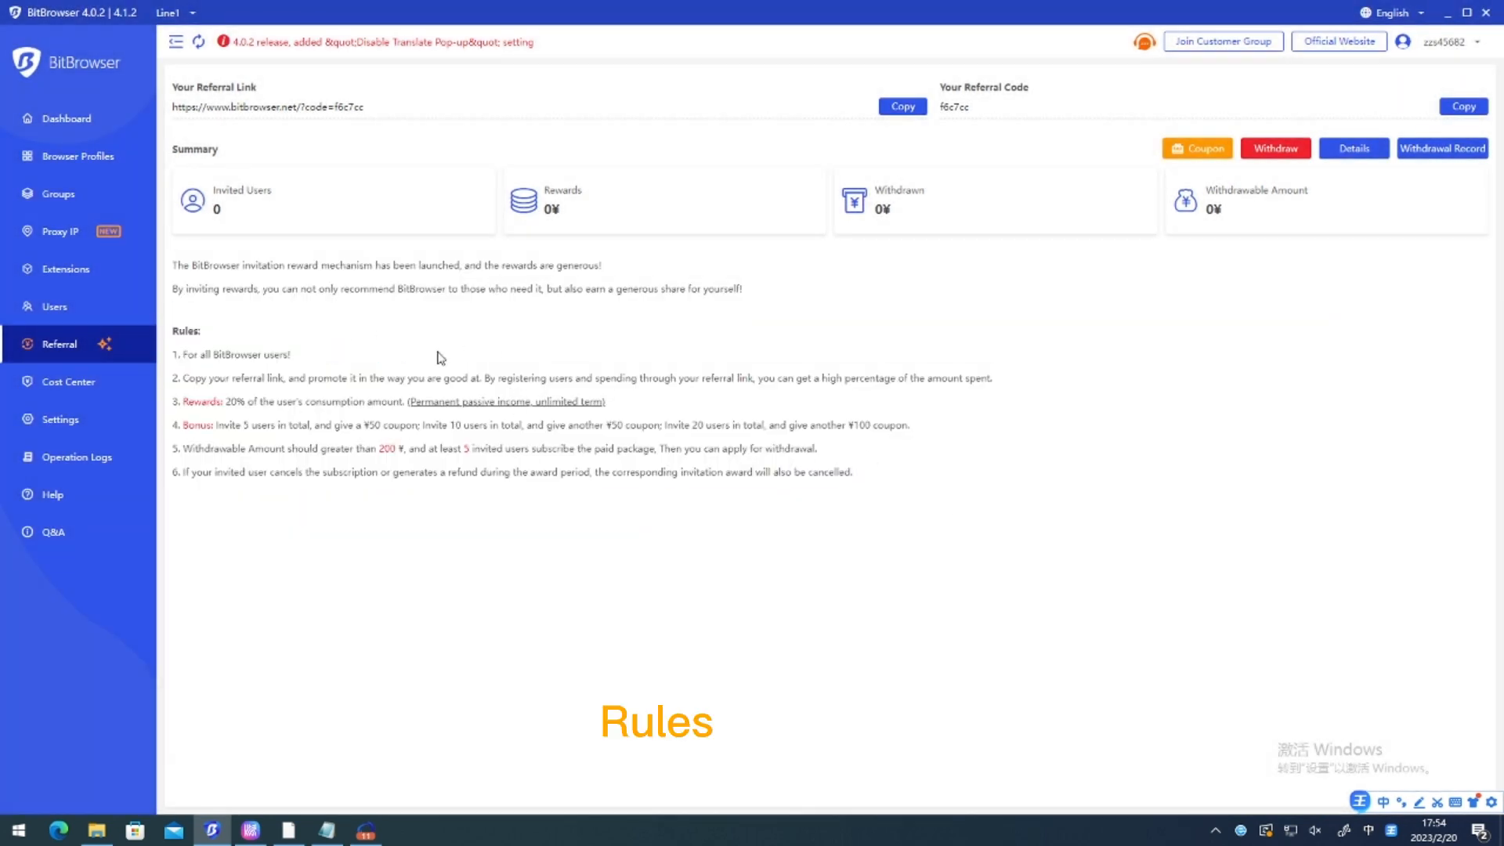
{"action": "left_click", "coordinate": [67, 381]}
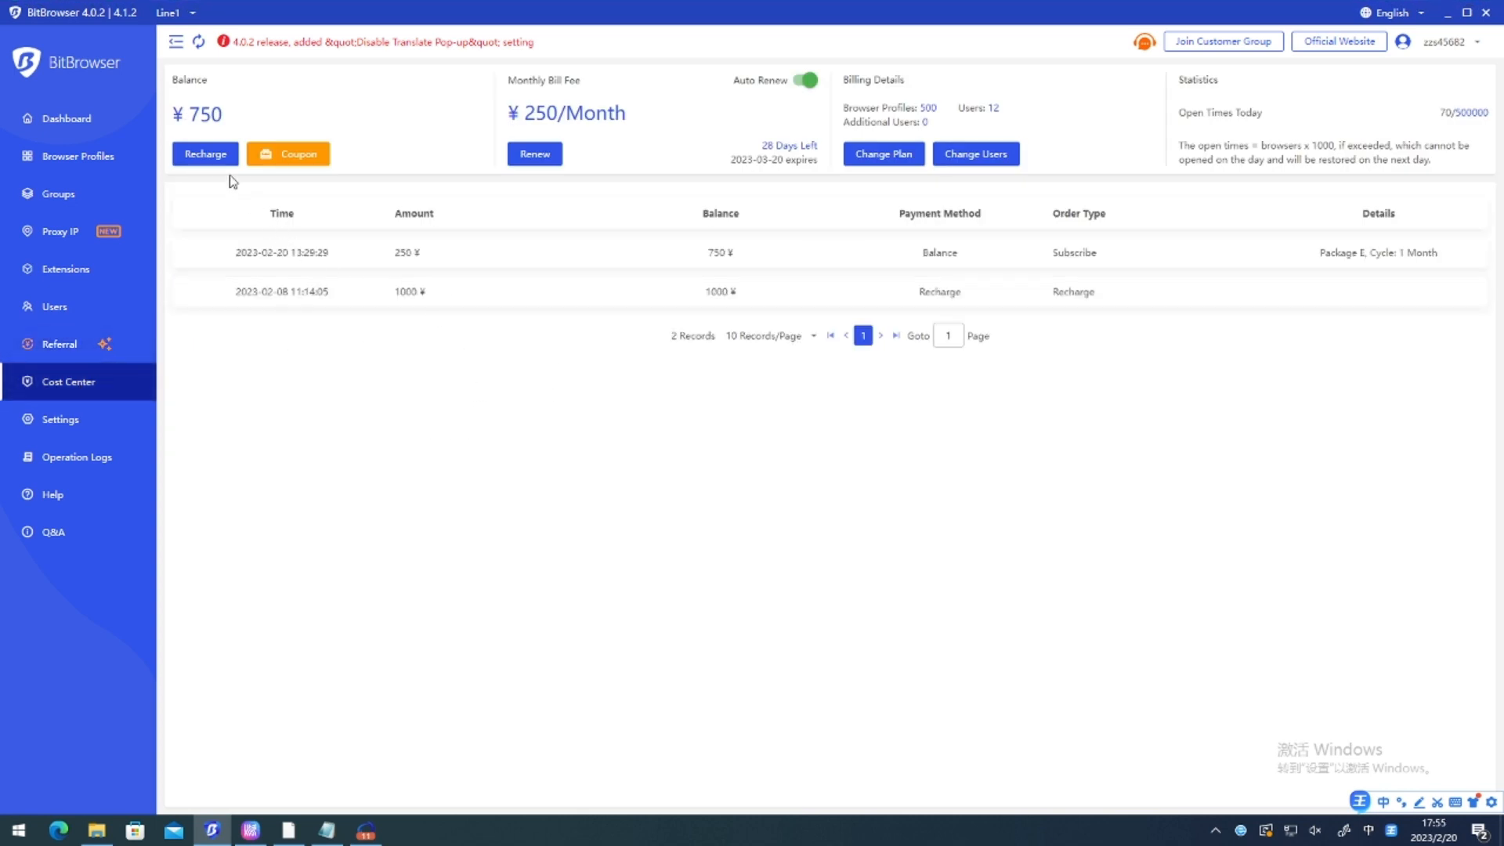
Request an increase of 1 additional user in the Change Additional Users form, bringing the total to 13.
{"action": "left_click", "coordinate": [204, 153]}
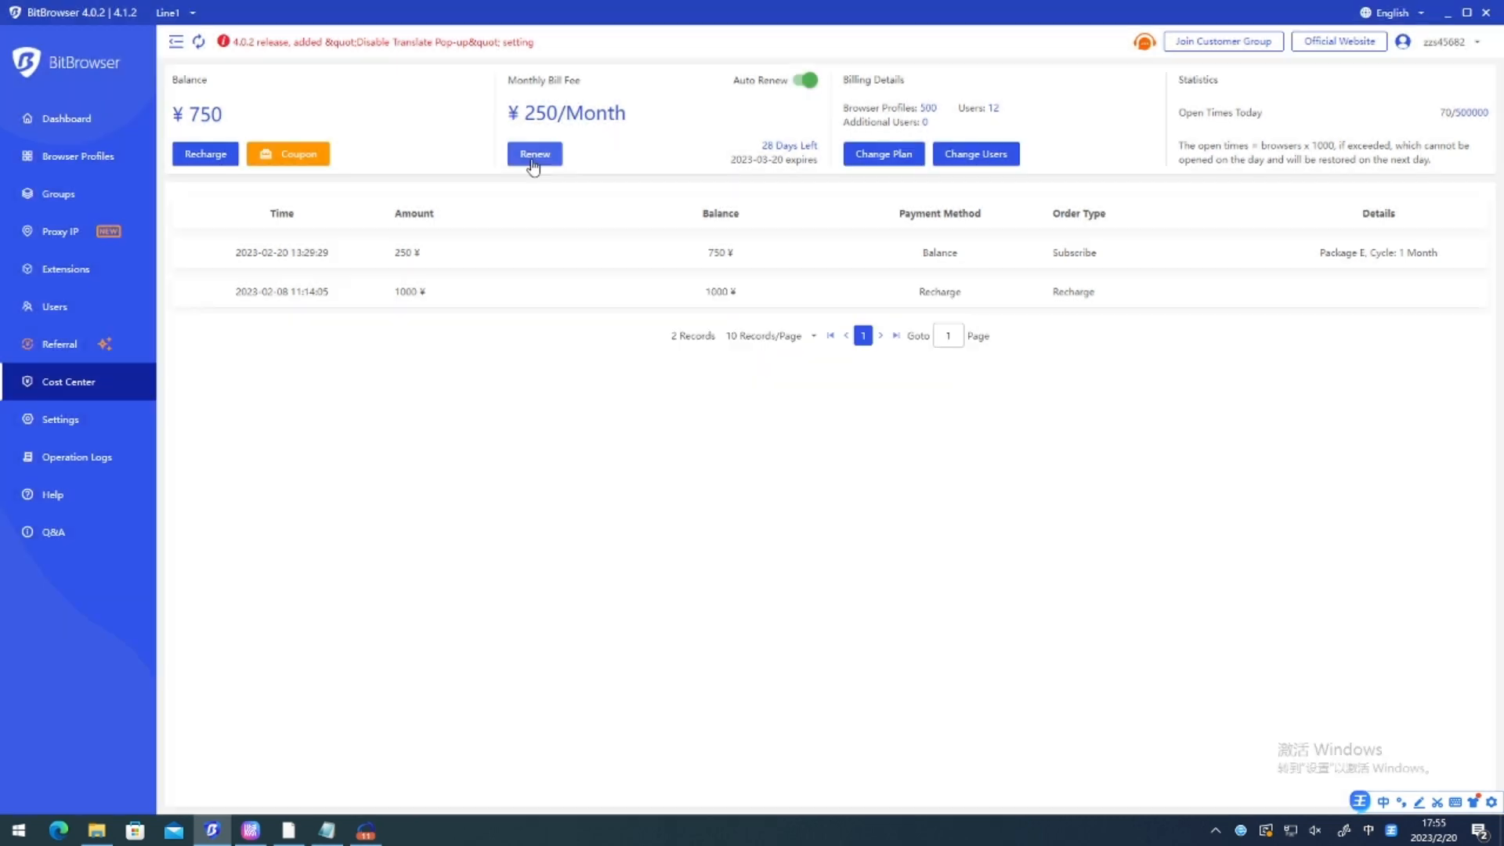
{"action": "left_click", "coordinate": [532, 153]}
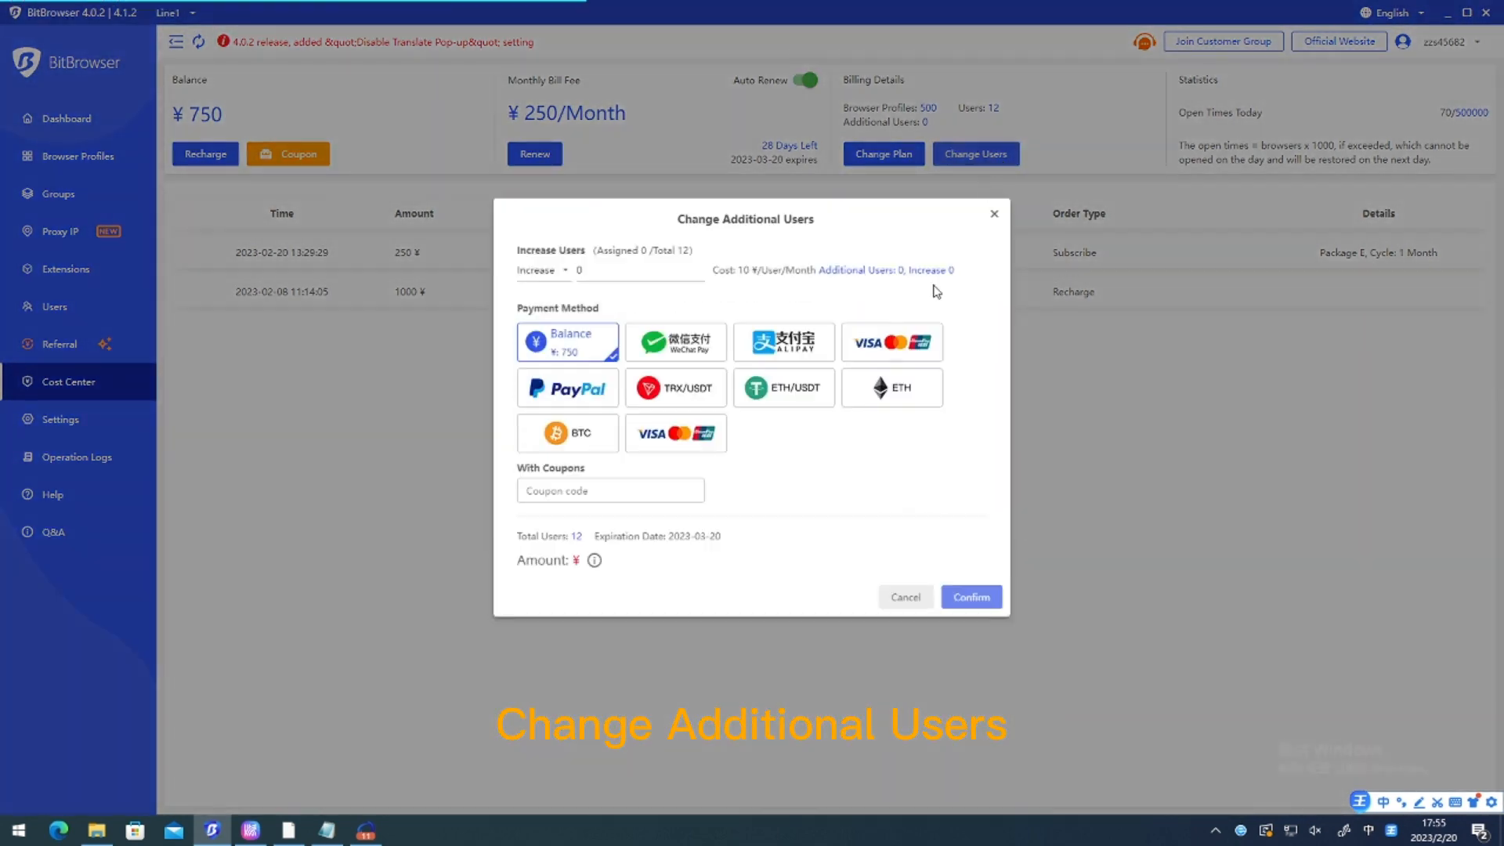
{"action": "type", "text": "1"}
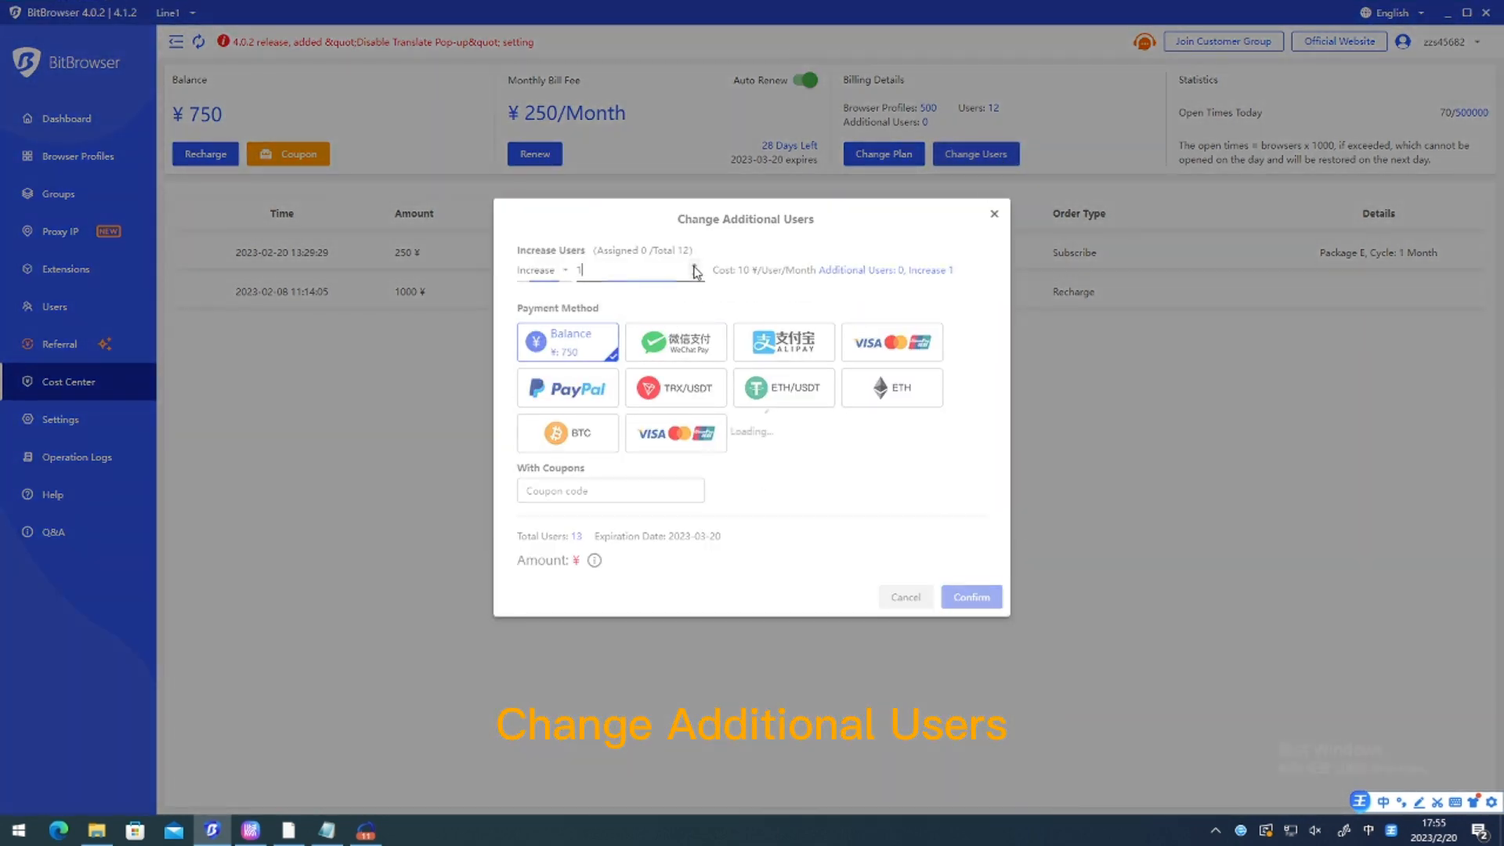